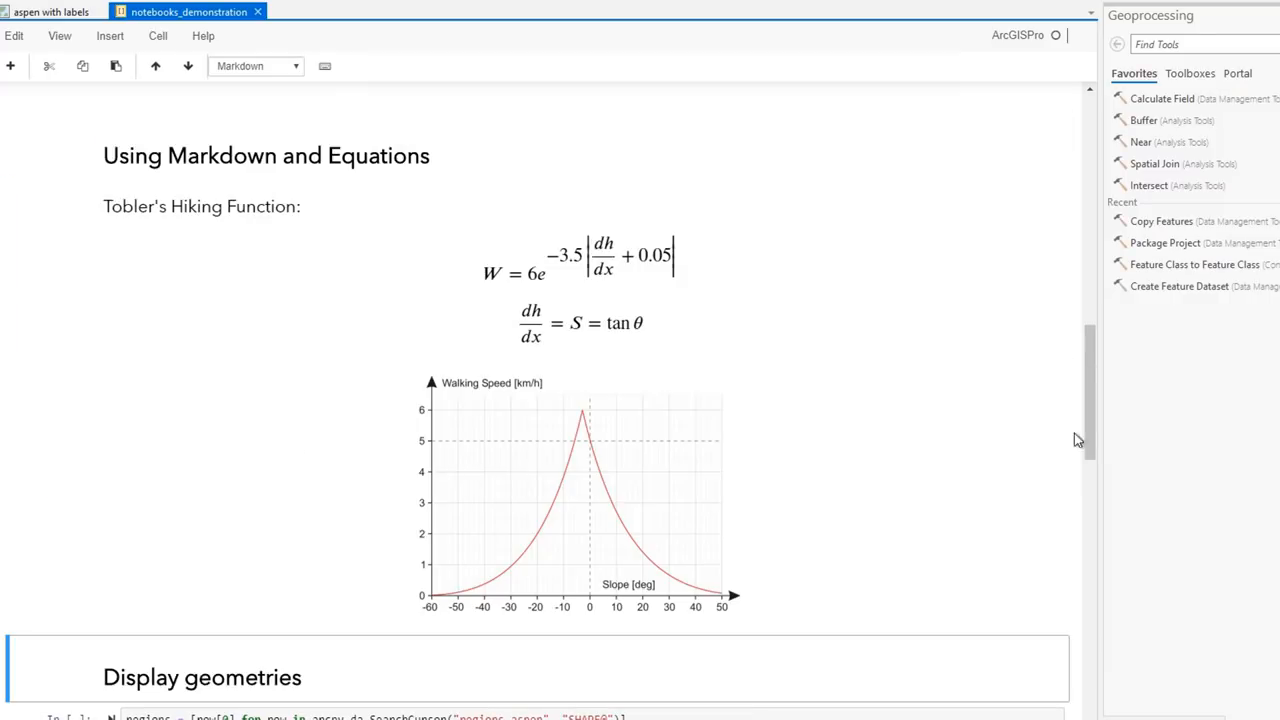
Step: Run the notebook cell that shows the Major Ports US spatial data frame table
{"action": "scroll", "scroll_direction": "down", "scroll_amount": 3}
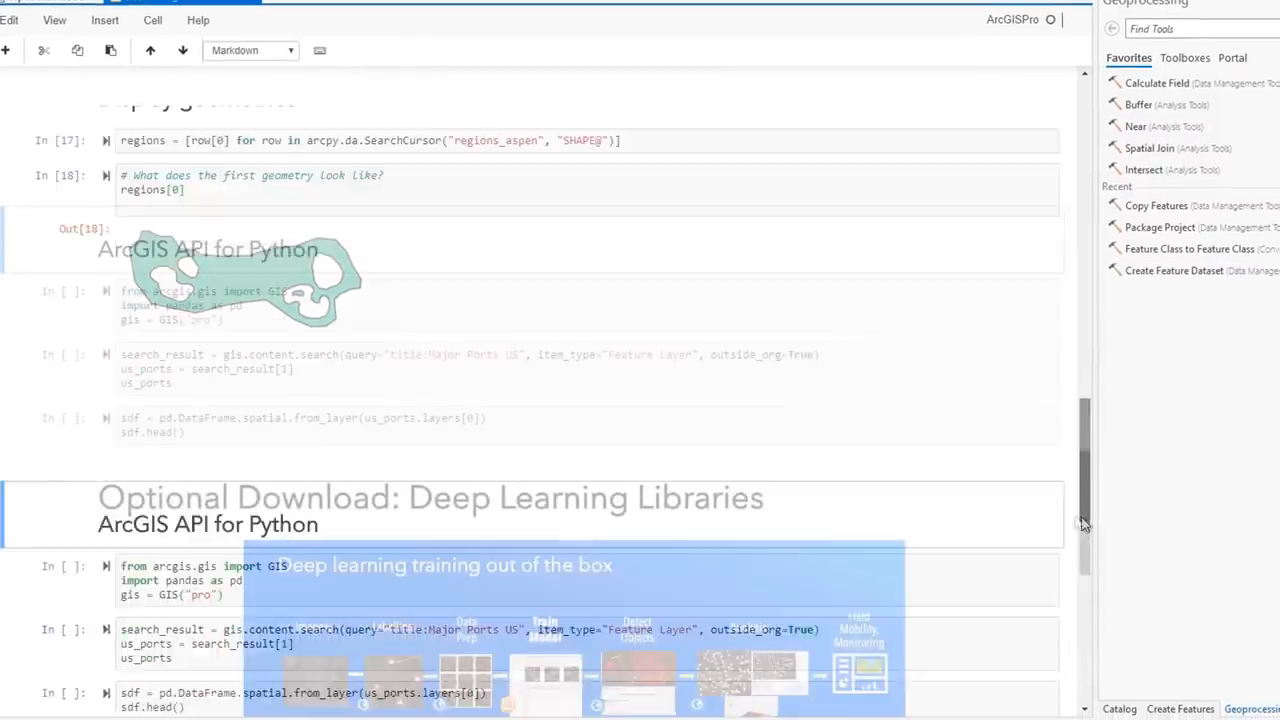
{"action": "scroll", "scroll_direction": "down", "scroll_amount": 3}
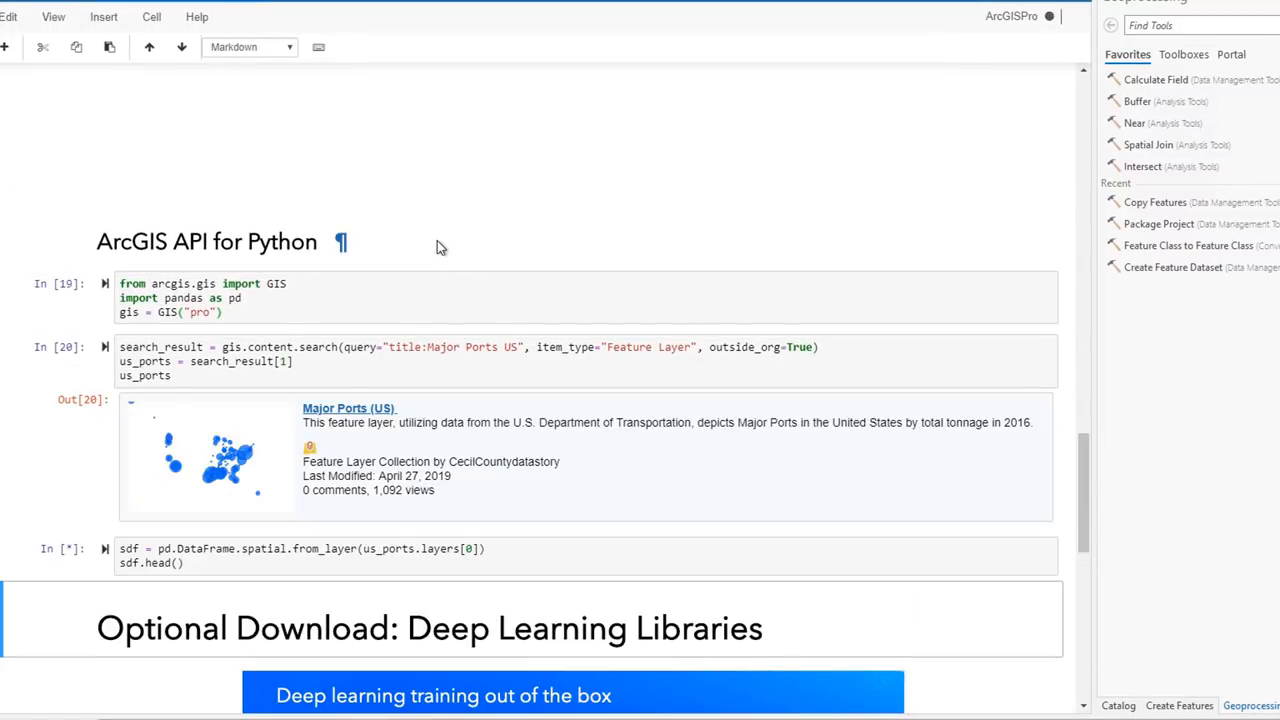
{"action": "key", "text": "Shift+Enter"}
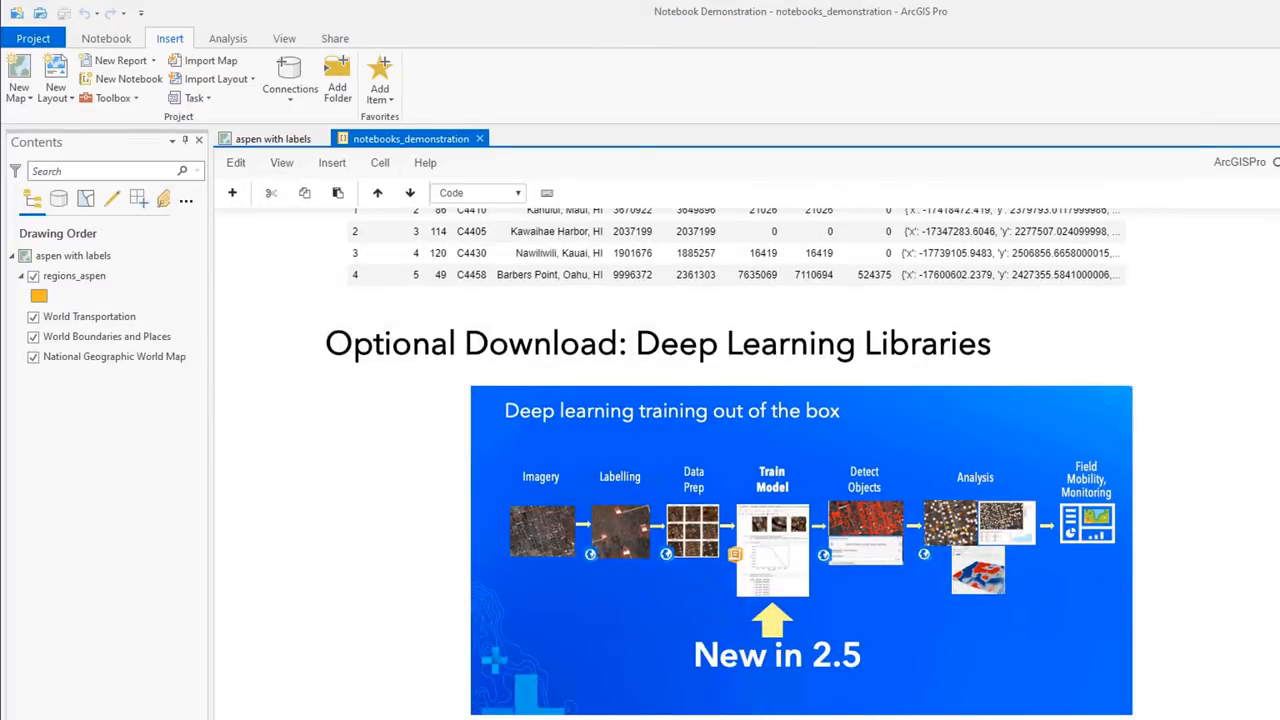
{"action": "scroll", "scroll_direction": "down", "scroll_amount": 3}
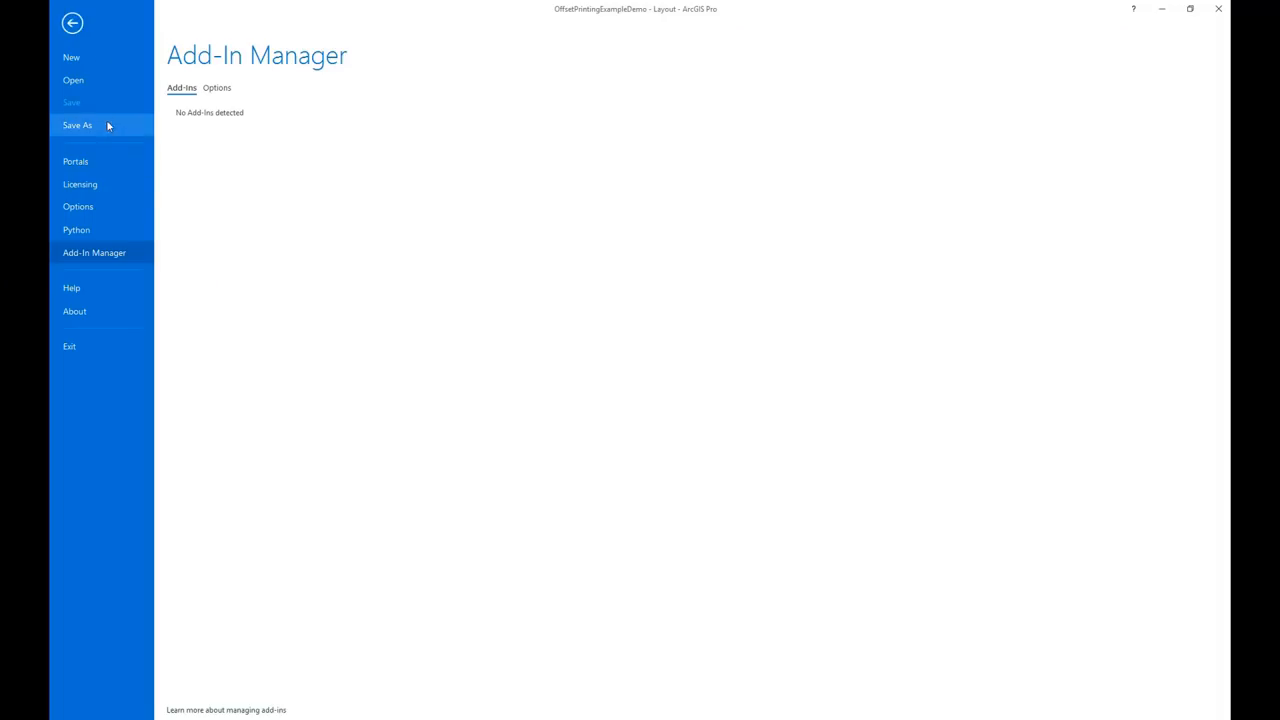
Step: Review the color management options and make the 100 ft contour lines light brown
{"action": "left_click", "coordinate": [77, 206]}
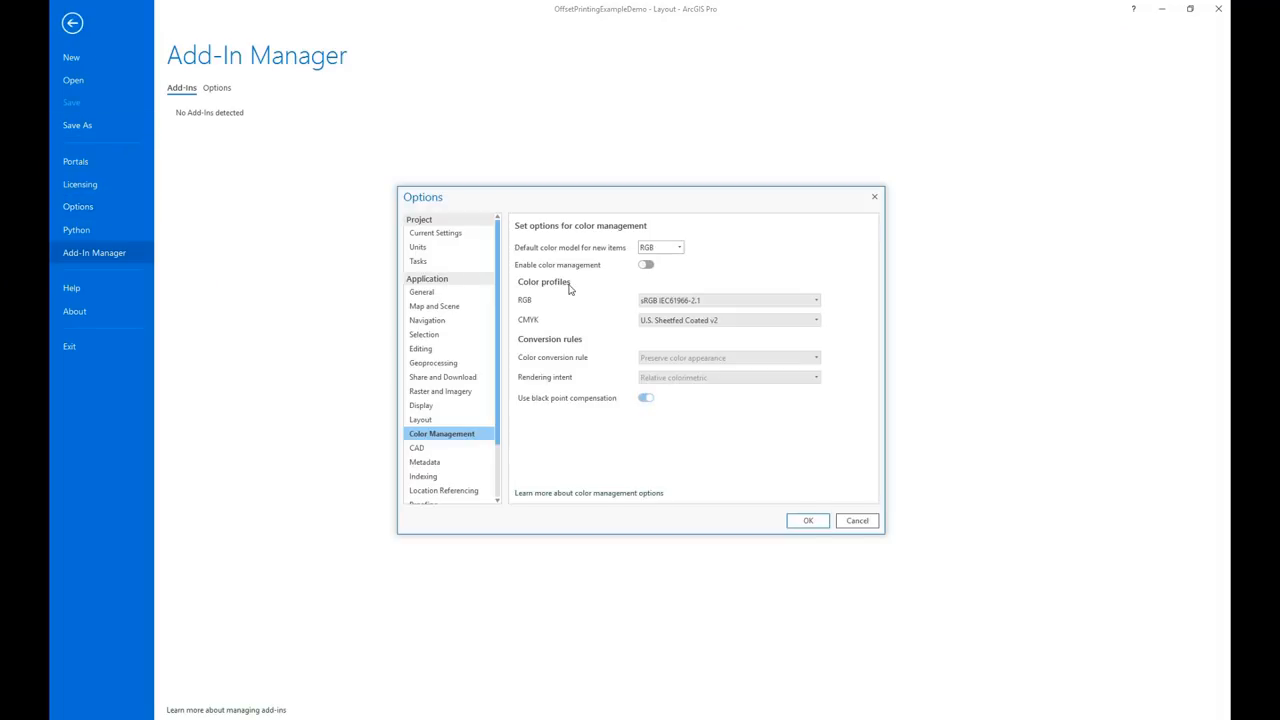
{"action": "left_click", "coordinate": [645, 264]}
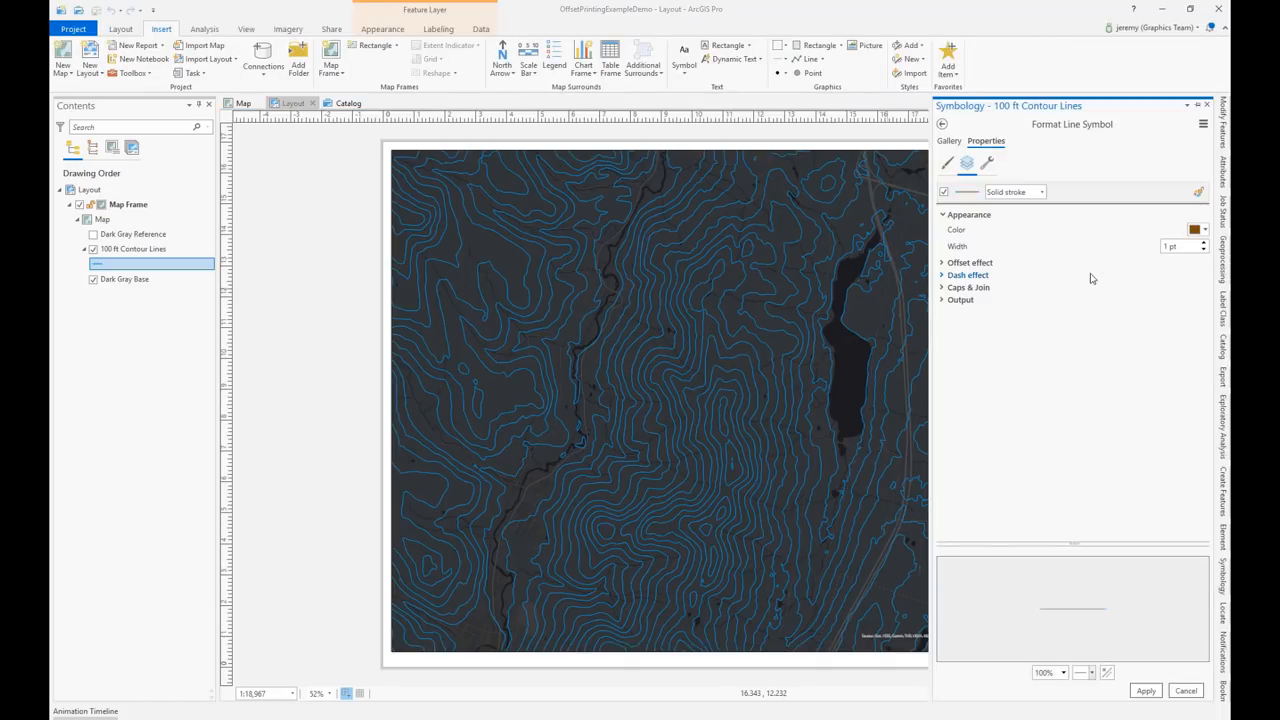
{"action": "left_click", "coordinate": [1189, 229]}
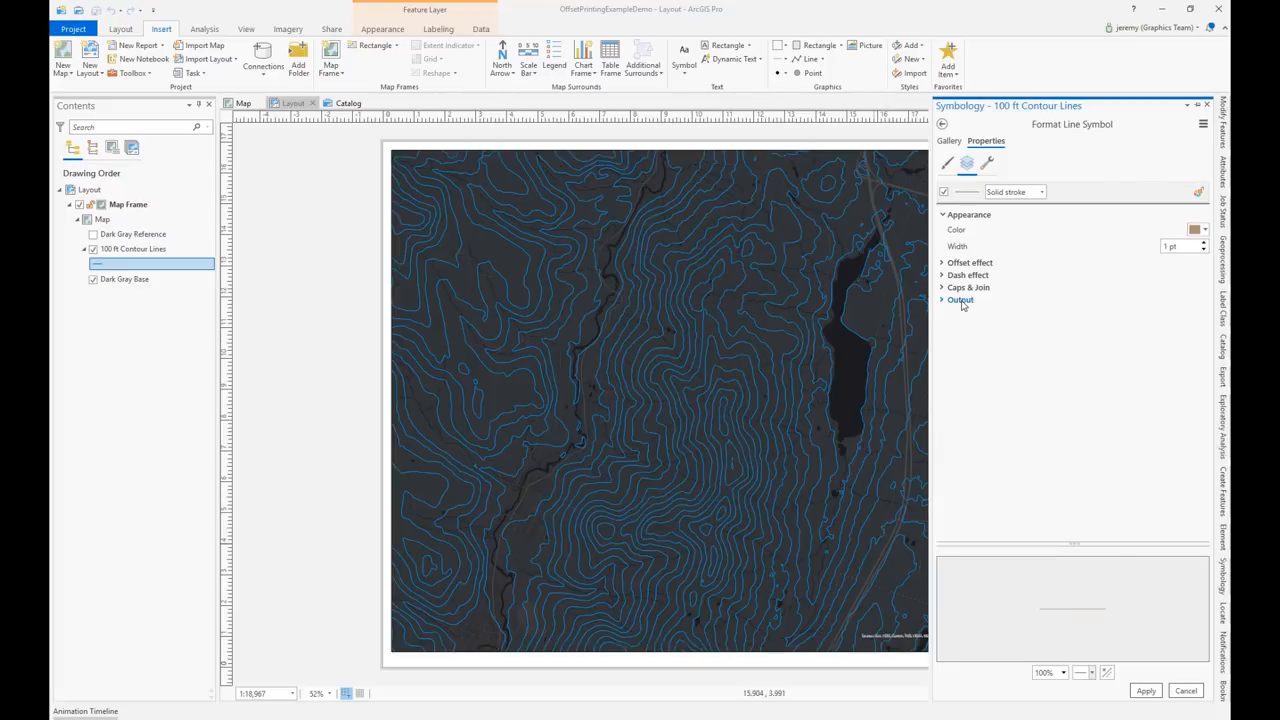
Step: Set the contour line symbol to overprint and export the layout
{"action": "left_click", "coordinate": [960, 300]}
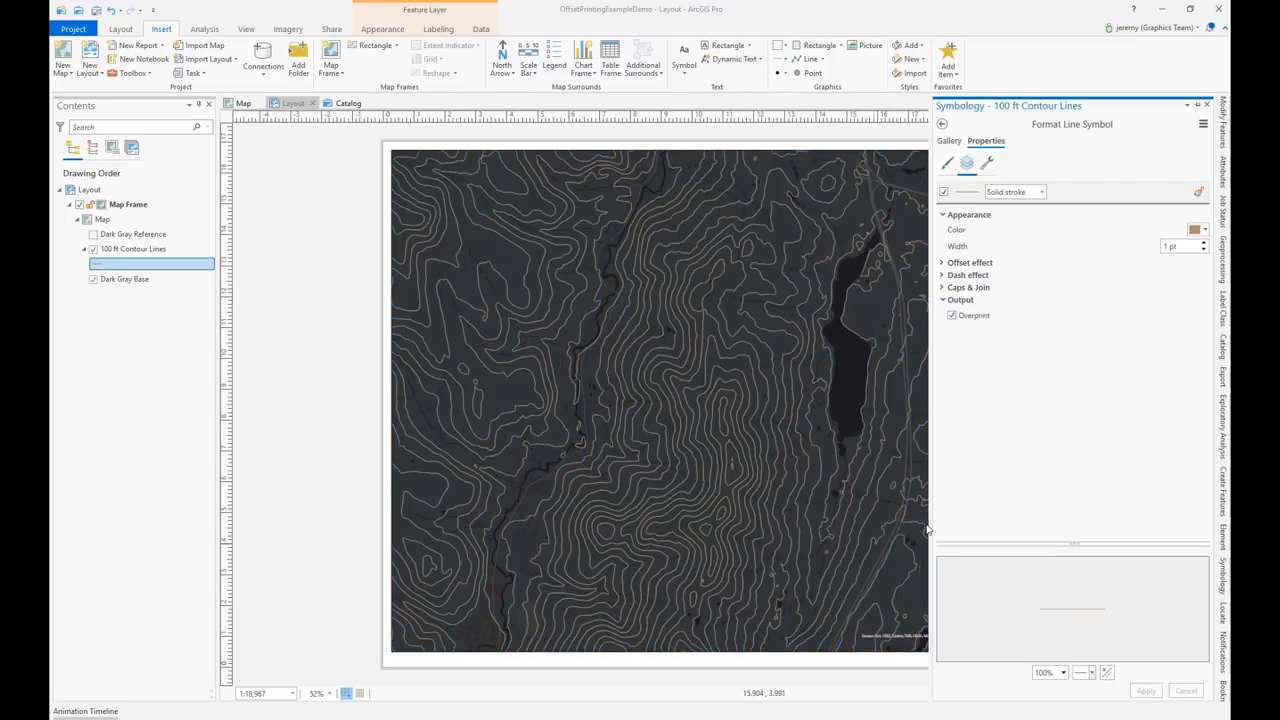
{"action": "left_click", "coordinate": [331, 28]}
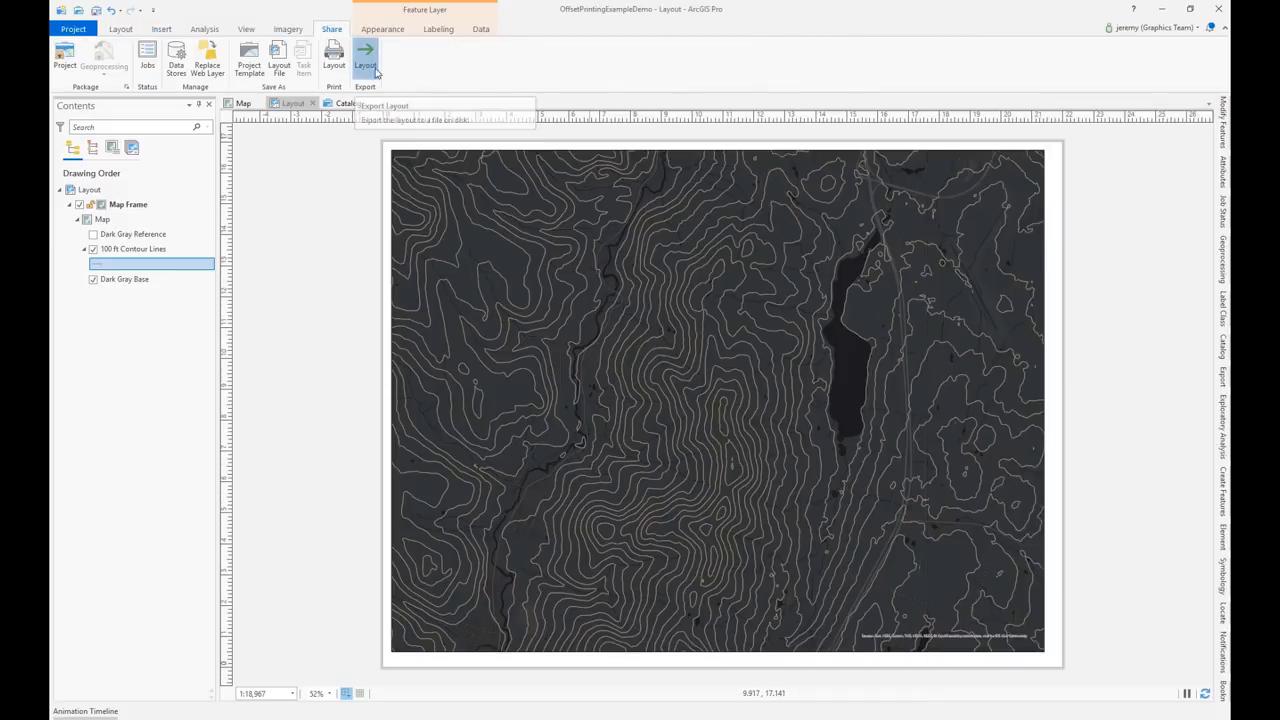
{"action": "left_click", "coordinate": [364, 55]}
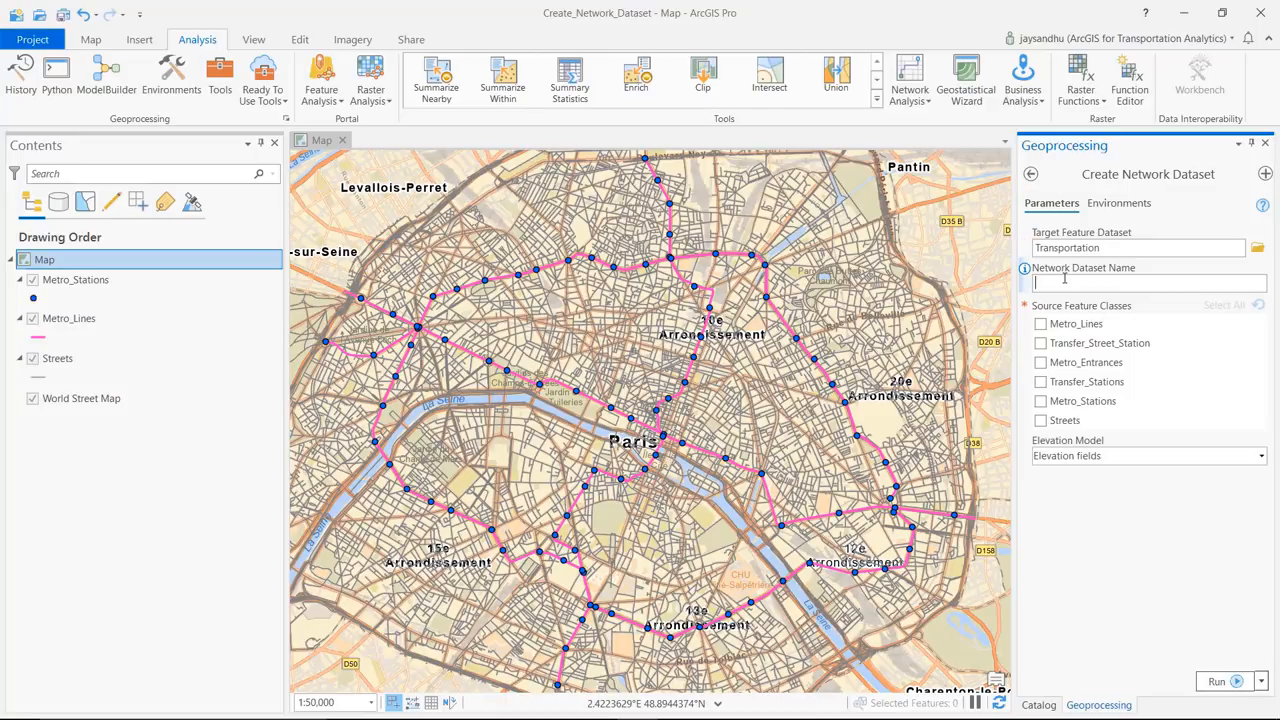
Step: Create network dataset Paris_ND from all six metro and street source feature classes
{"action": "type", "text": "Paris_ND"}
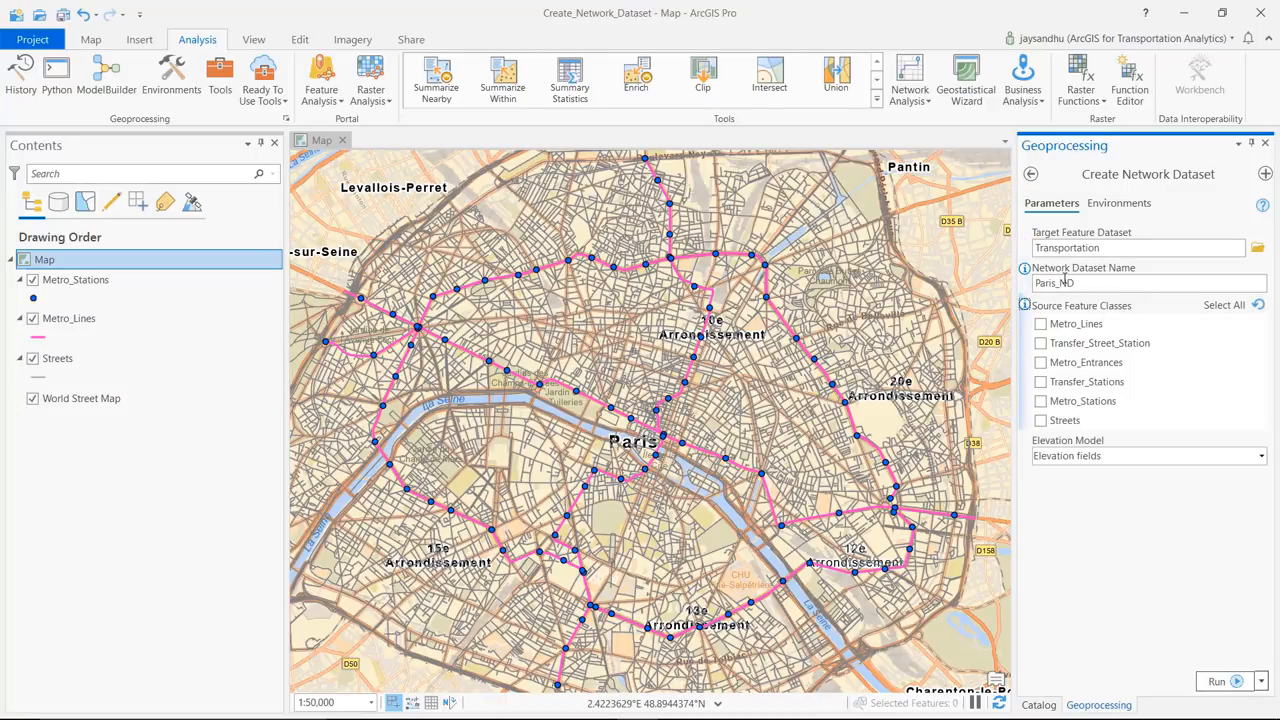
{"action": "left_click", "coordinate": [1223, 305]}
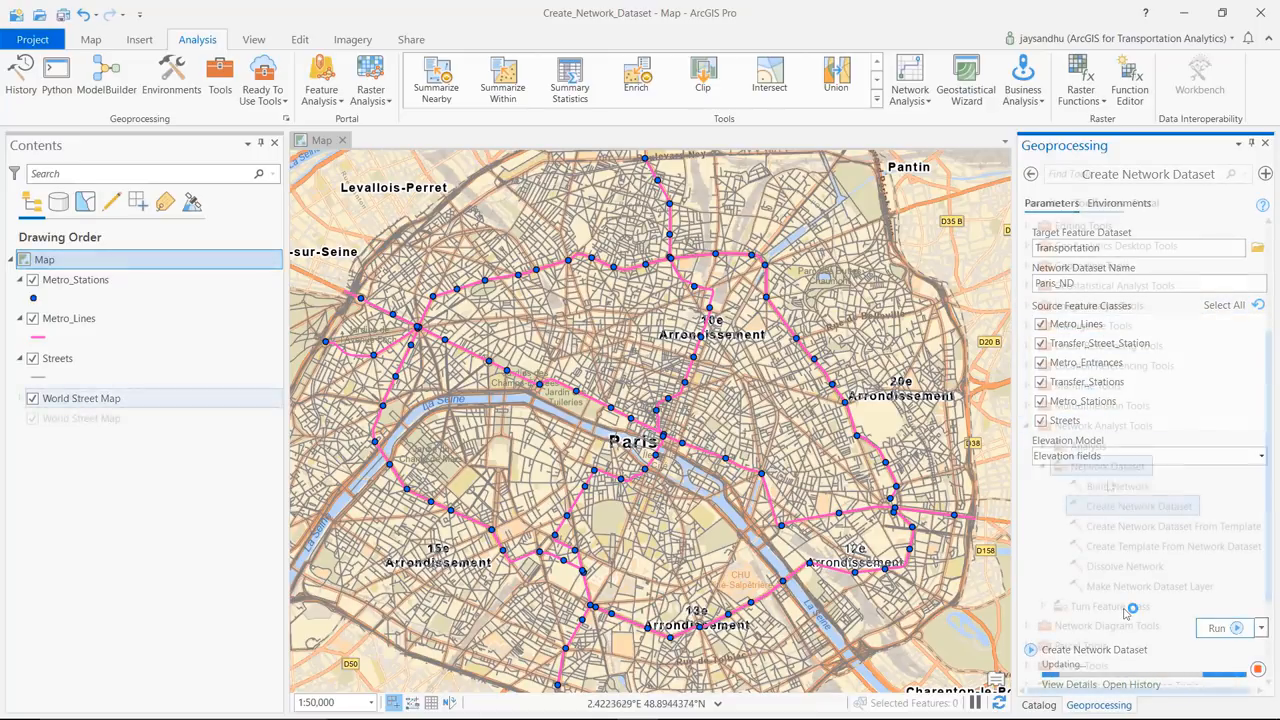
{"action": "left_click", "coordinate": [1103, 491]}
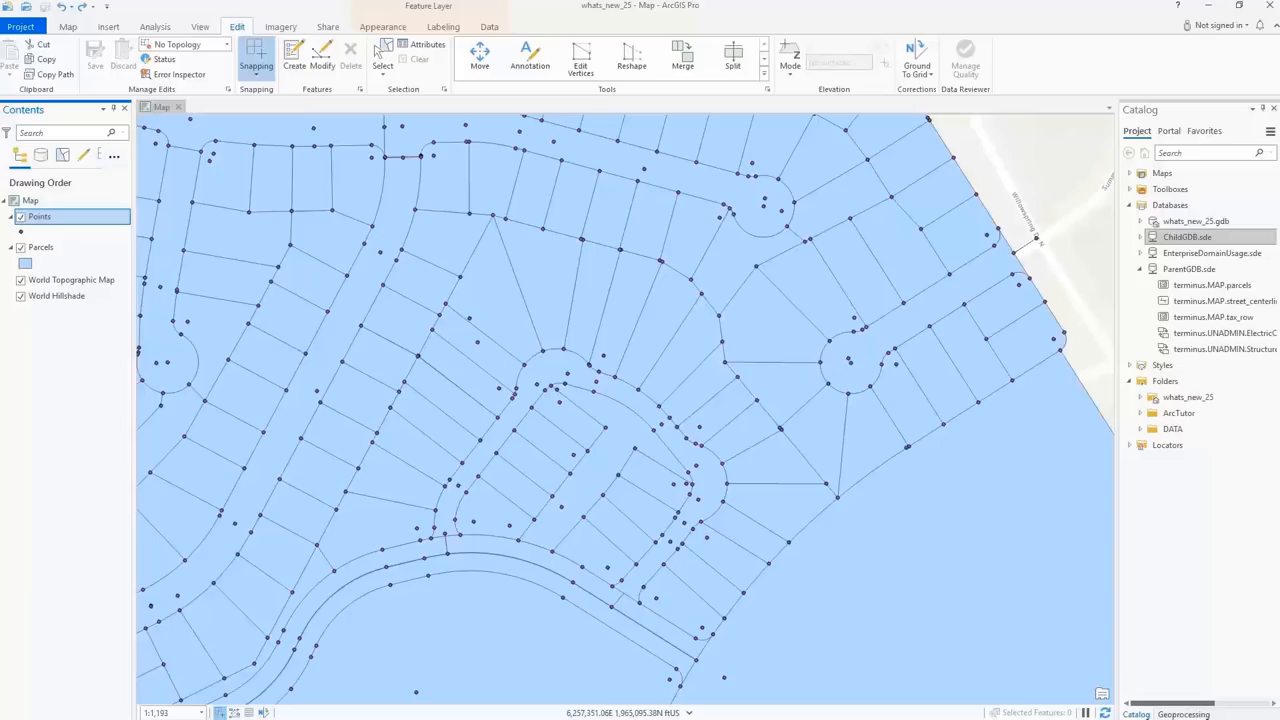
{"action": "mouse_move", "coordinate": [1217, 216]}
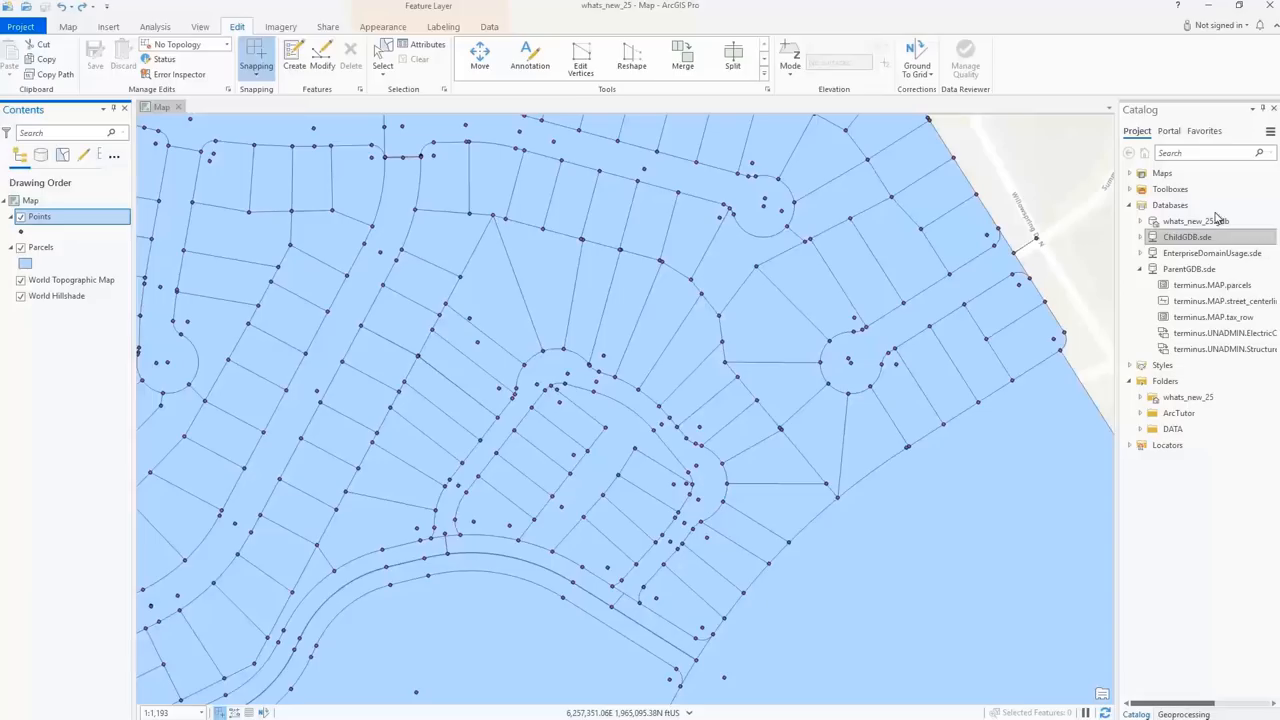
Step: Open Manage Replicas for ParentGDB.sde, listing its three replicas, and view a replica's options
{"action": "right_click", "coordinate": [1189, 268]}
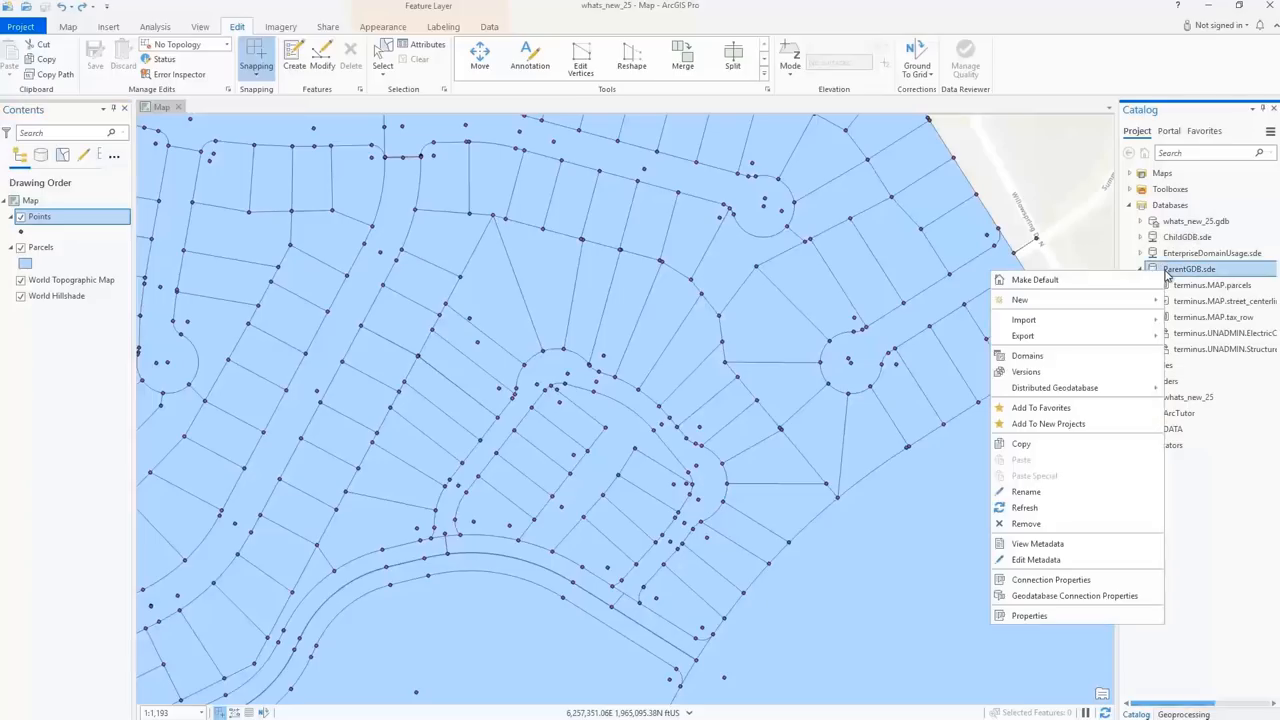
{"action": "mouse_move", "coordinate": [1063, 394]}
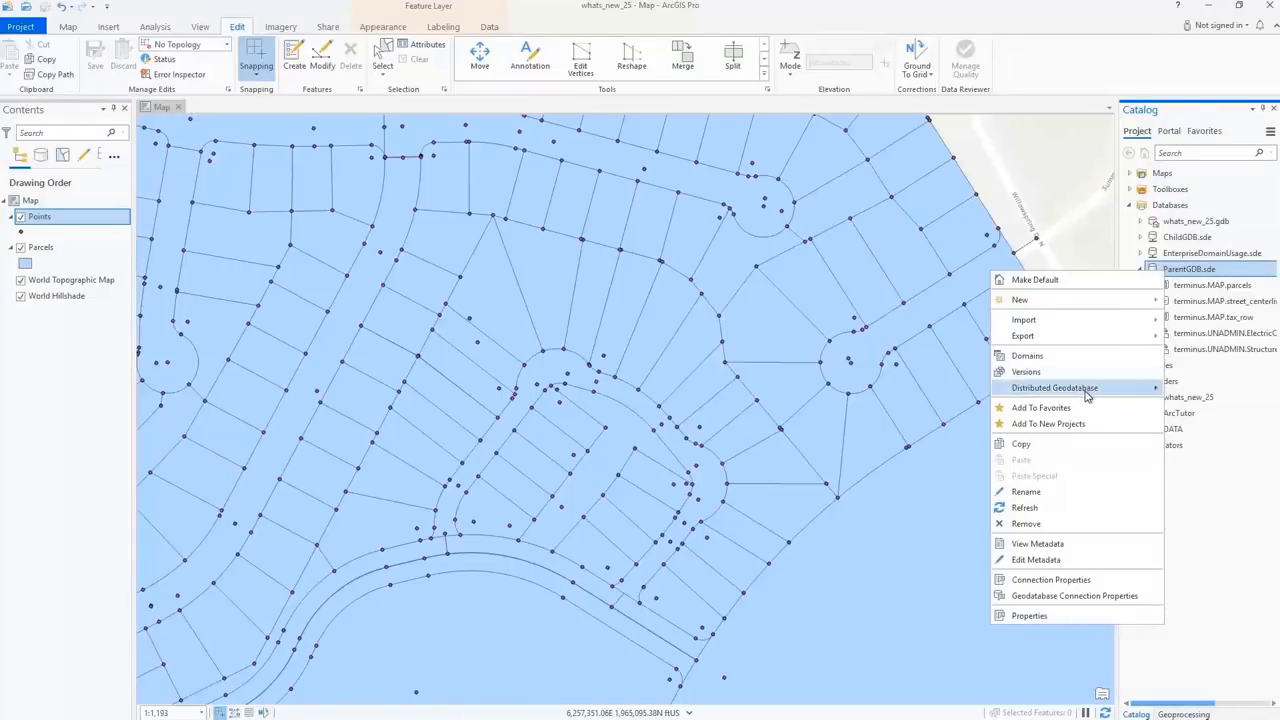
{"action": "mouse_move", "coordinate": [1057, 388]}
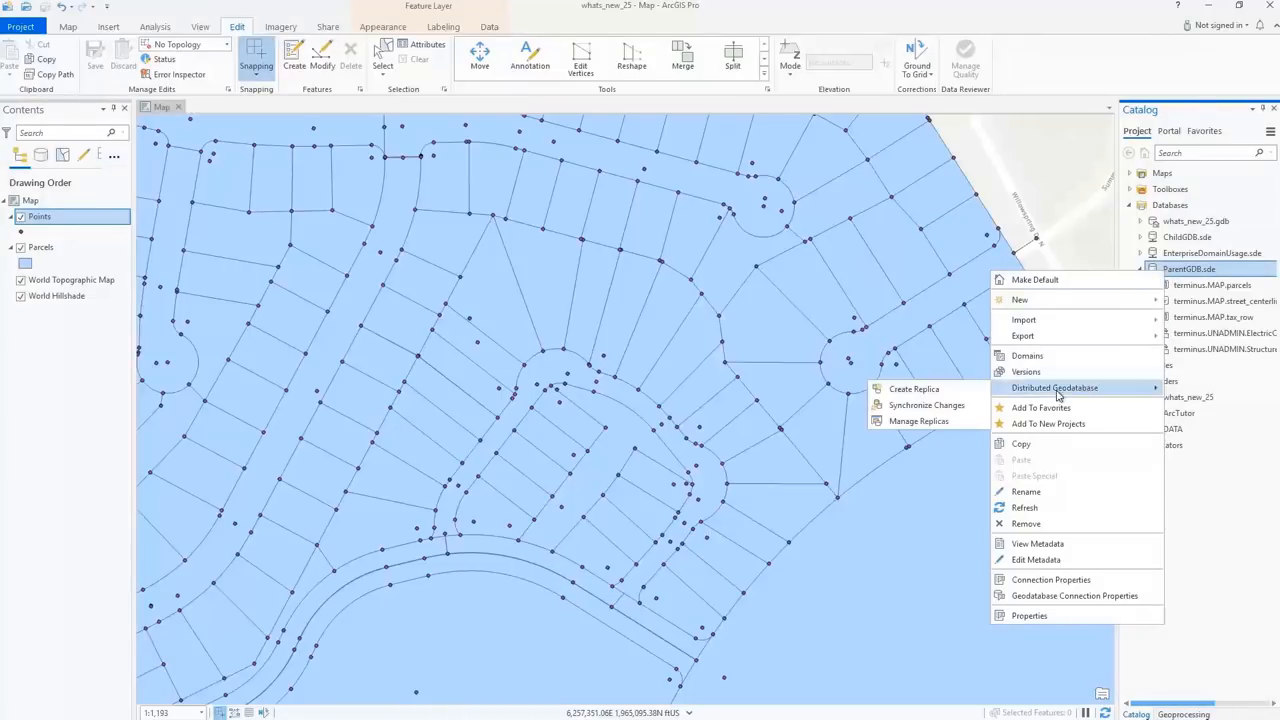
{"action": "mouse_move", "coordinate": [913, 389]}
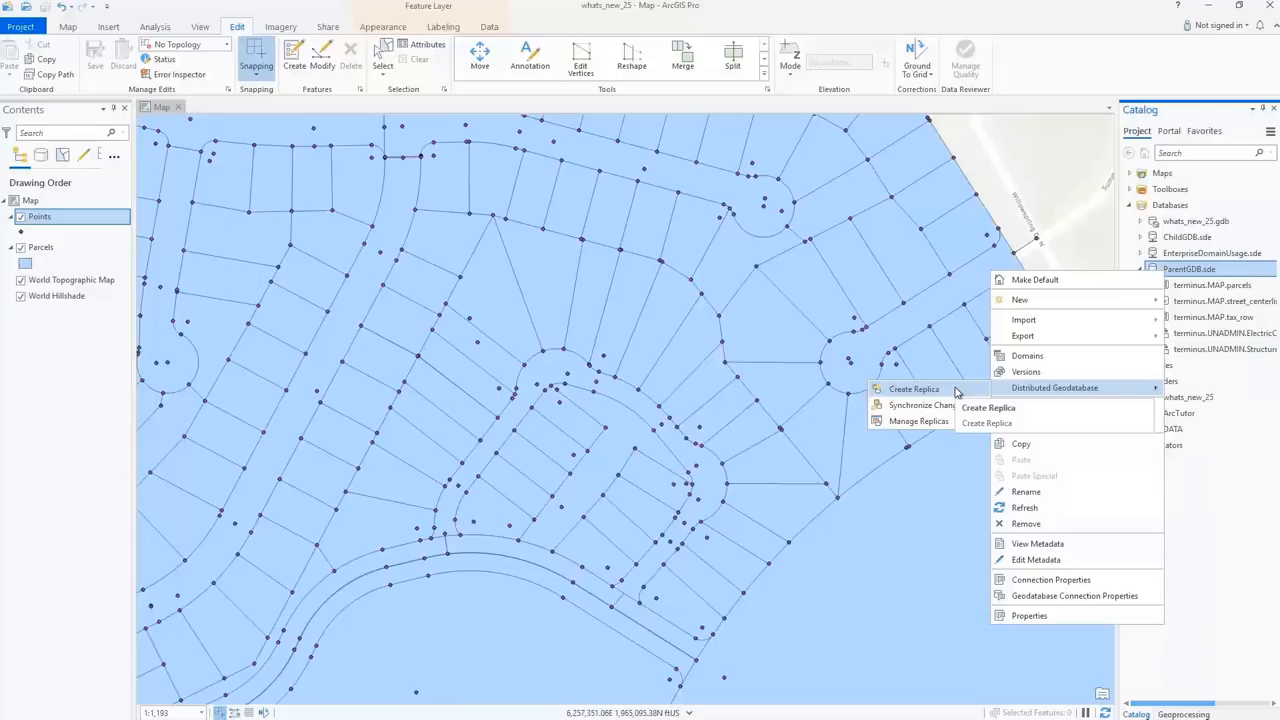
{"action": "mouse_move", "coordinate": [925, 405]}
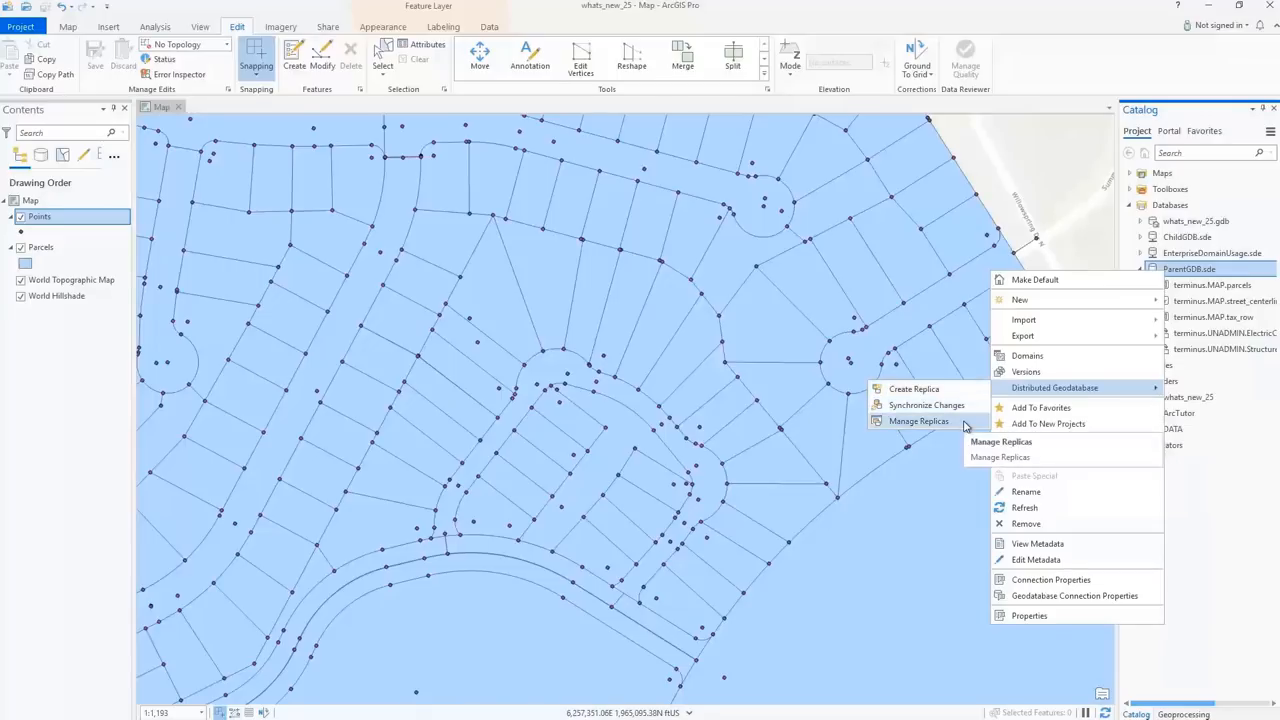
{"action": "left_click", "coordinate": [918, 421]}
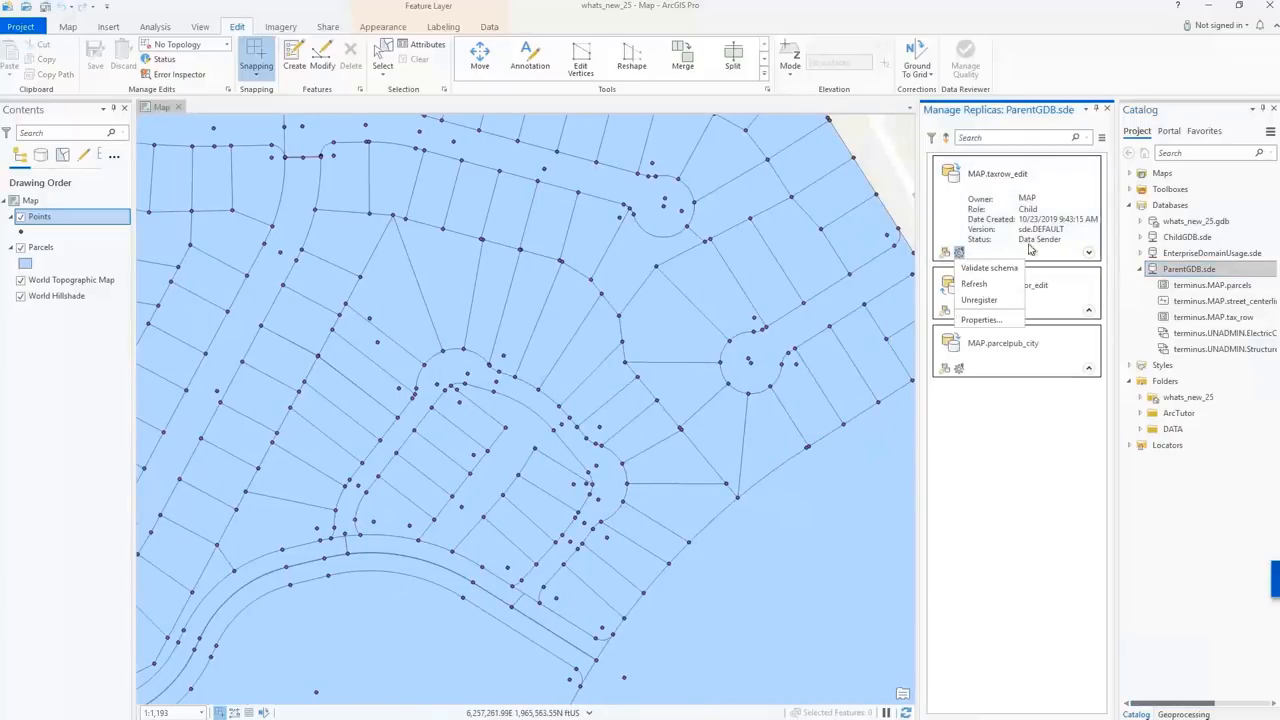
{"action": "left_click", "coordinate": [1101, 138]}
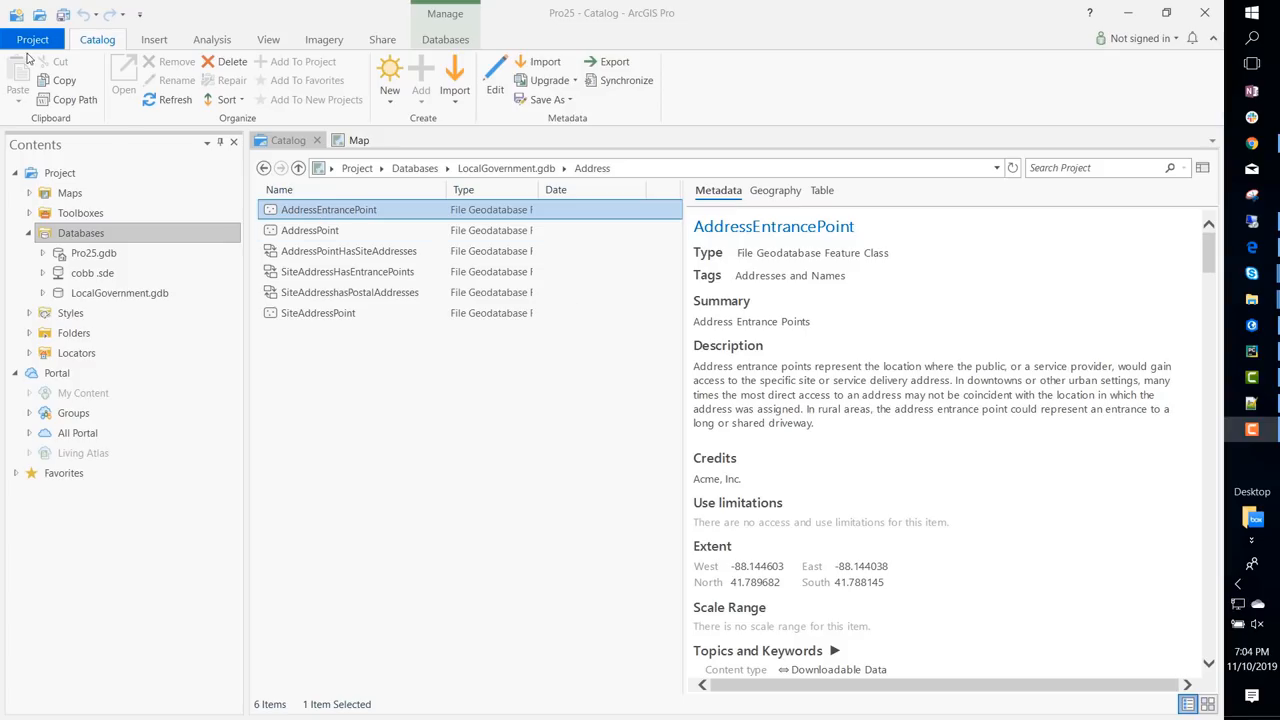
Step: Use the ISO 19115-3 metadata style and choose the AddressEntrancePoint metadata export type
{"action": "left_click", "coordinate": [33, 39]}
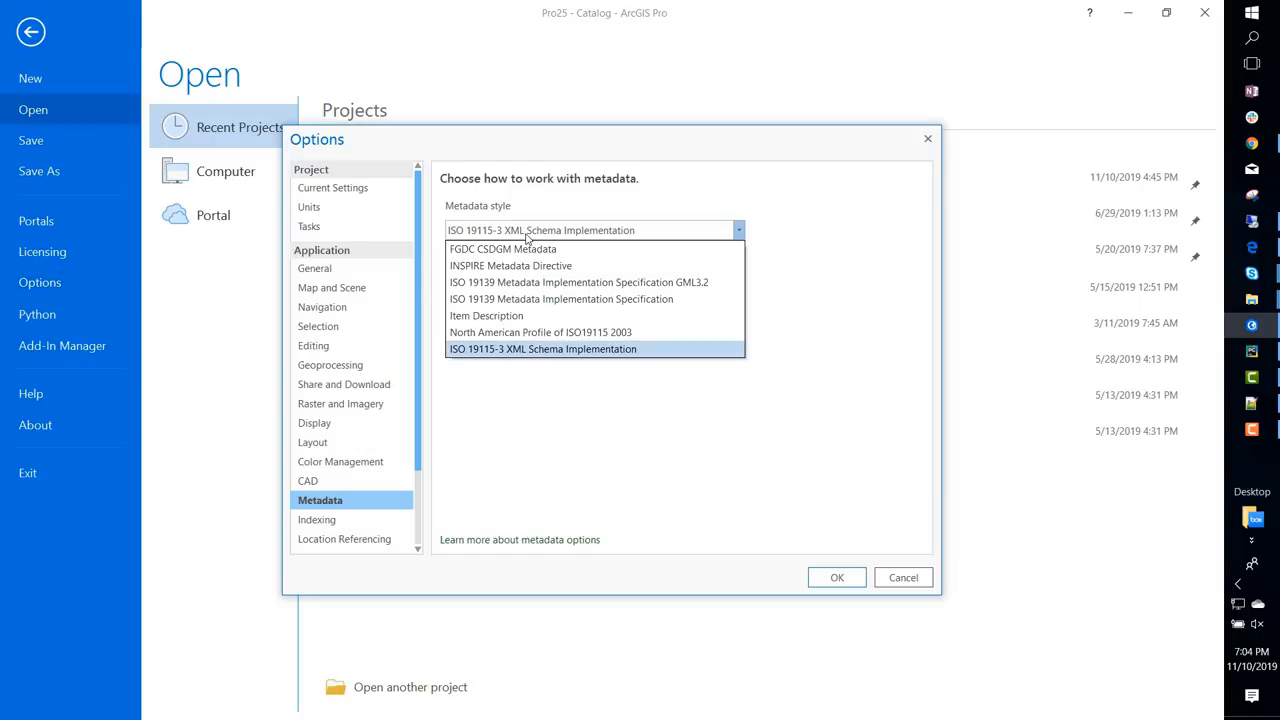
{"action": "mouse_move", "coordinate": [541, 348]}
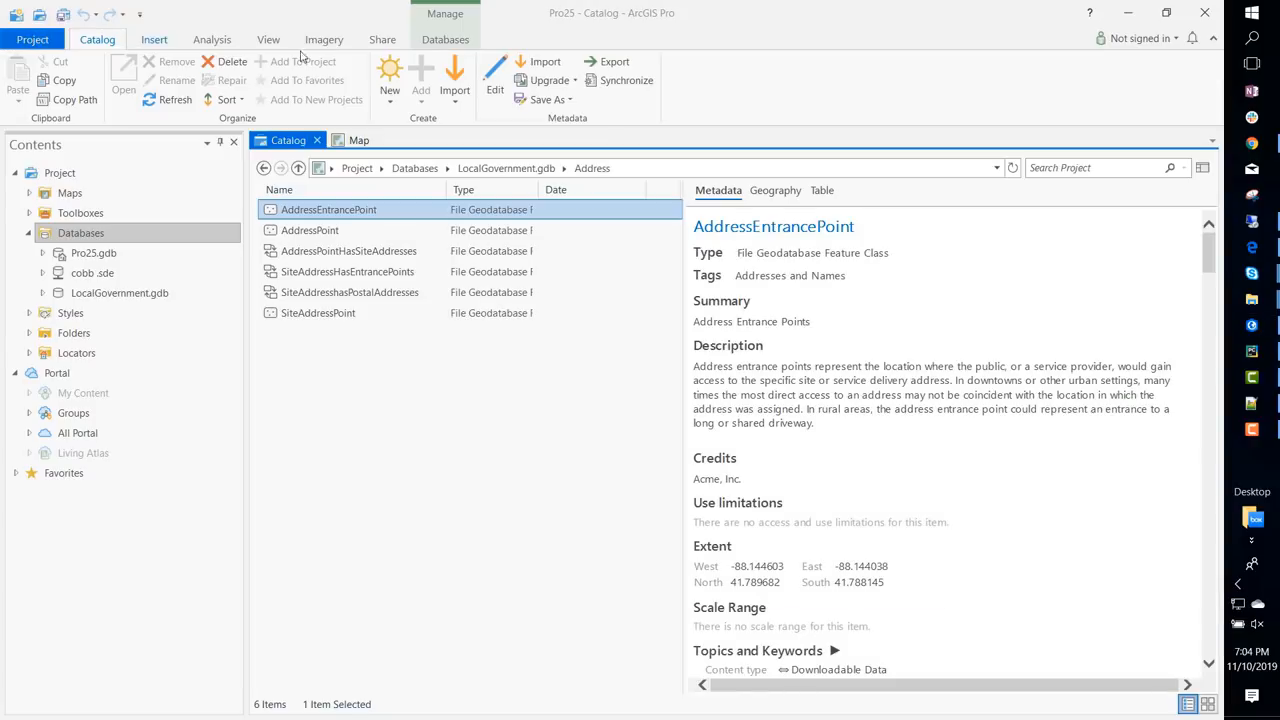
{"action": "left_click", "coordinate": [611, 61]}
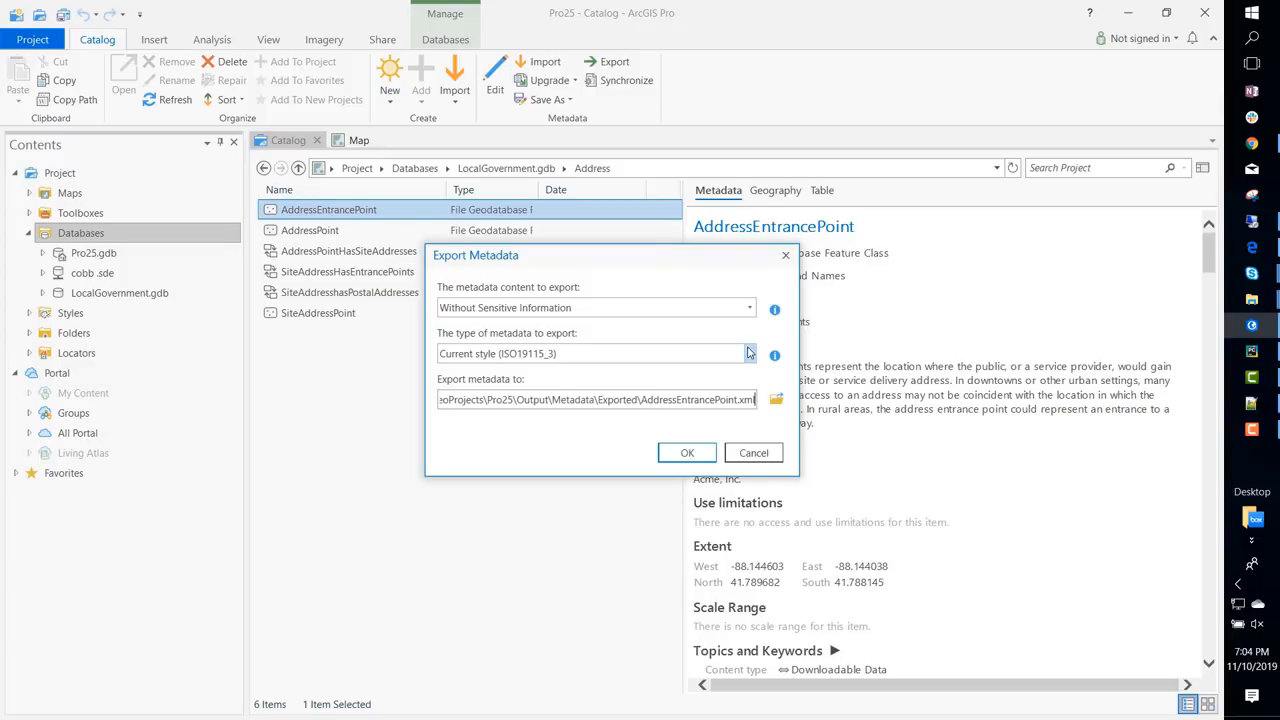
{"action": "left_click", "coordinate": [749, 353]}
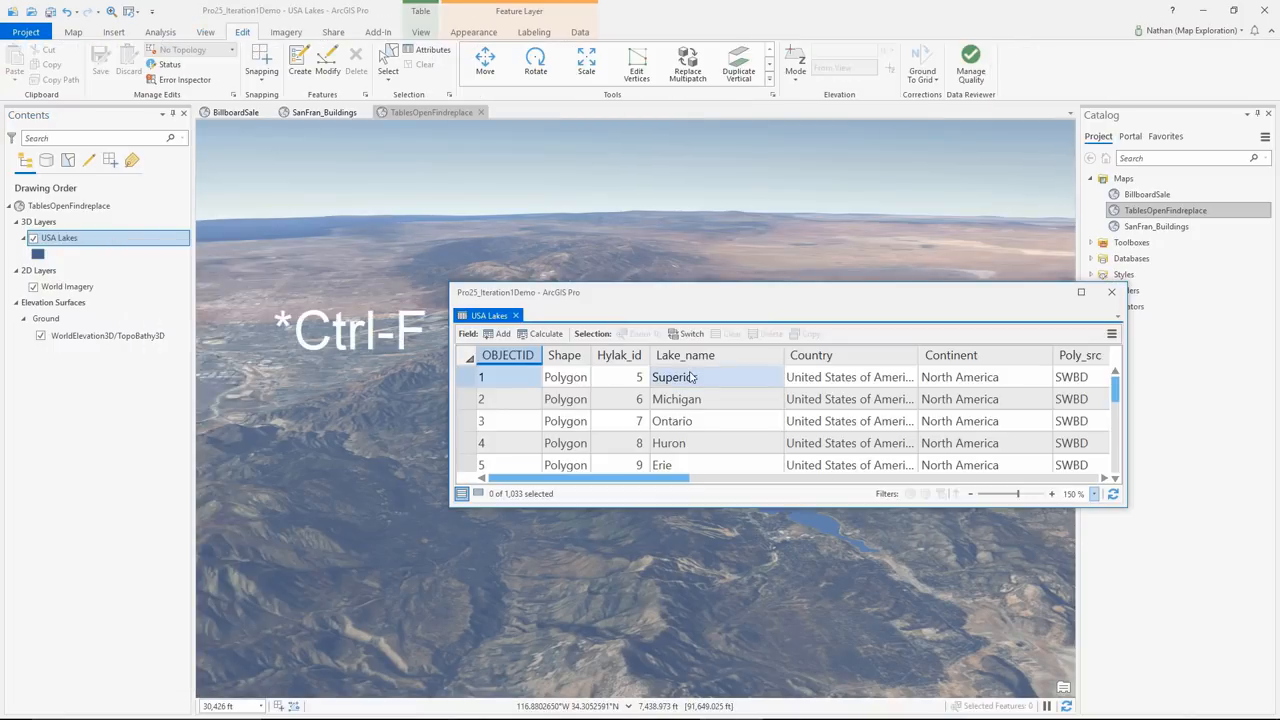
Step: Find Bear in USA Lakes, change Attachment Frame columns, and view Texas's pop-up
{"action": "type", "text": "Be"}
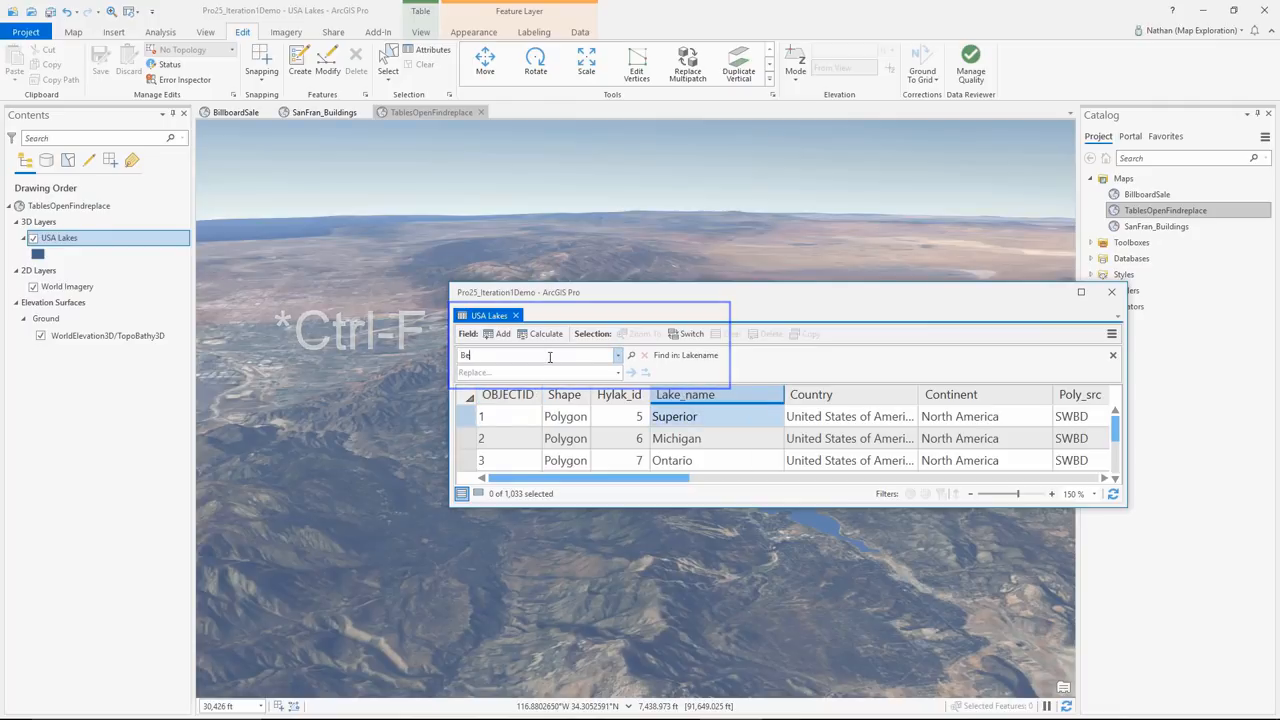
{"action": "type", "text": "Bear"}
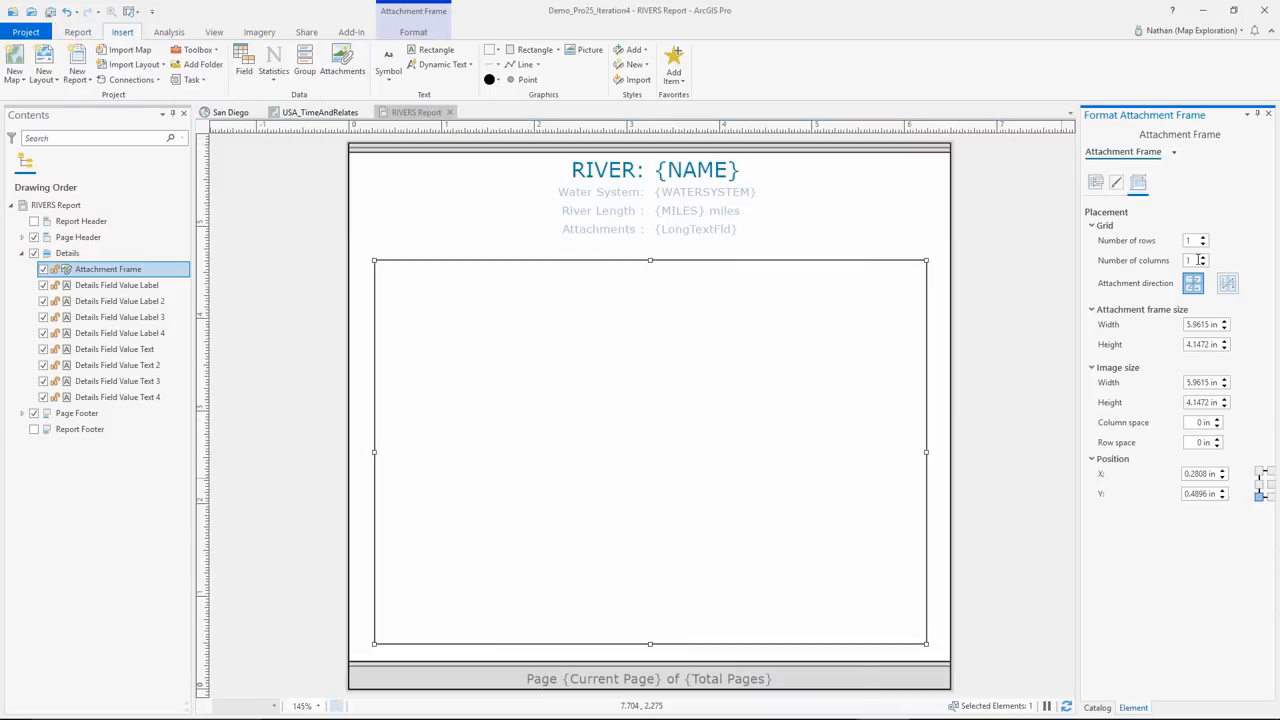
{"action": "left_click", "coordinate": [306, 33]}
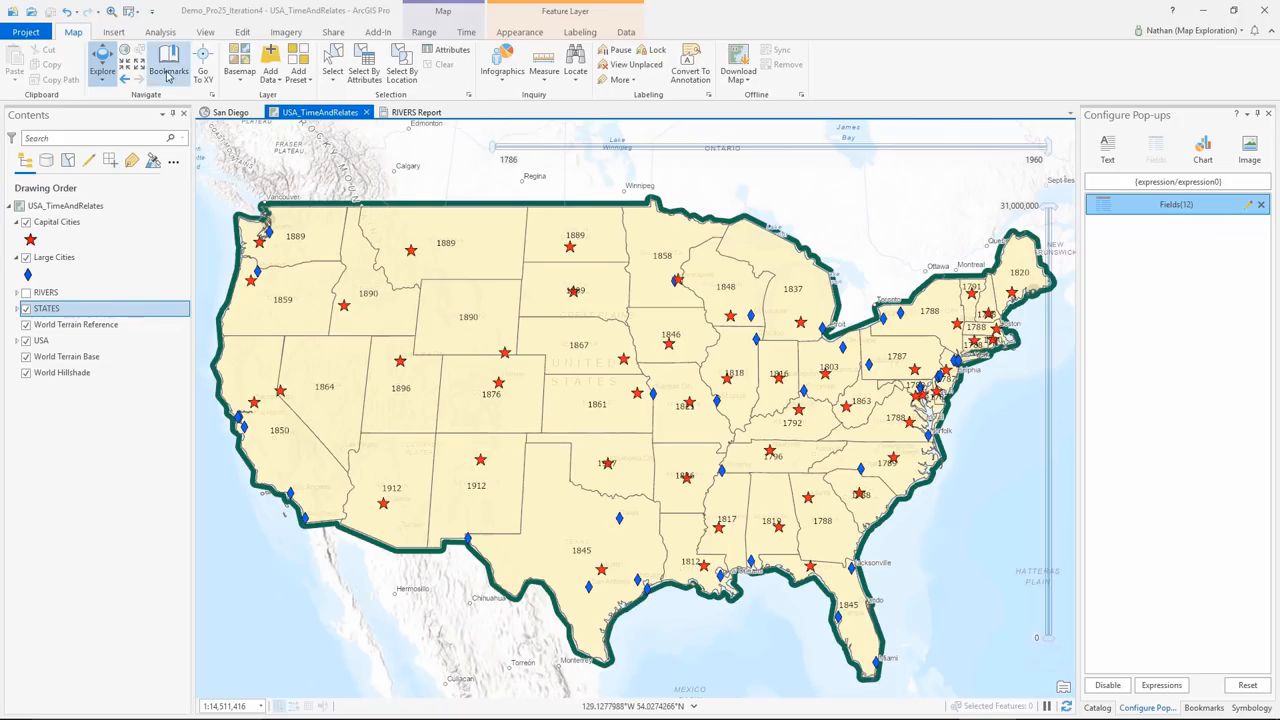
{"action": "left_click", "coordinate": [563, 505]}
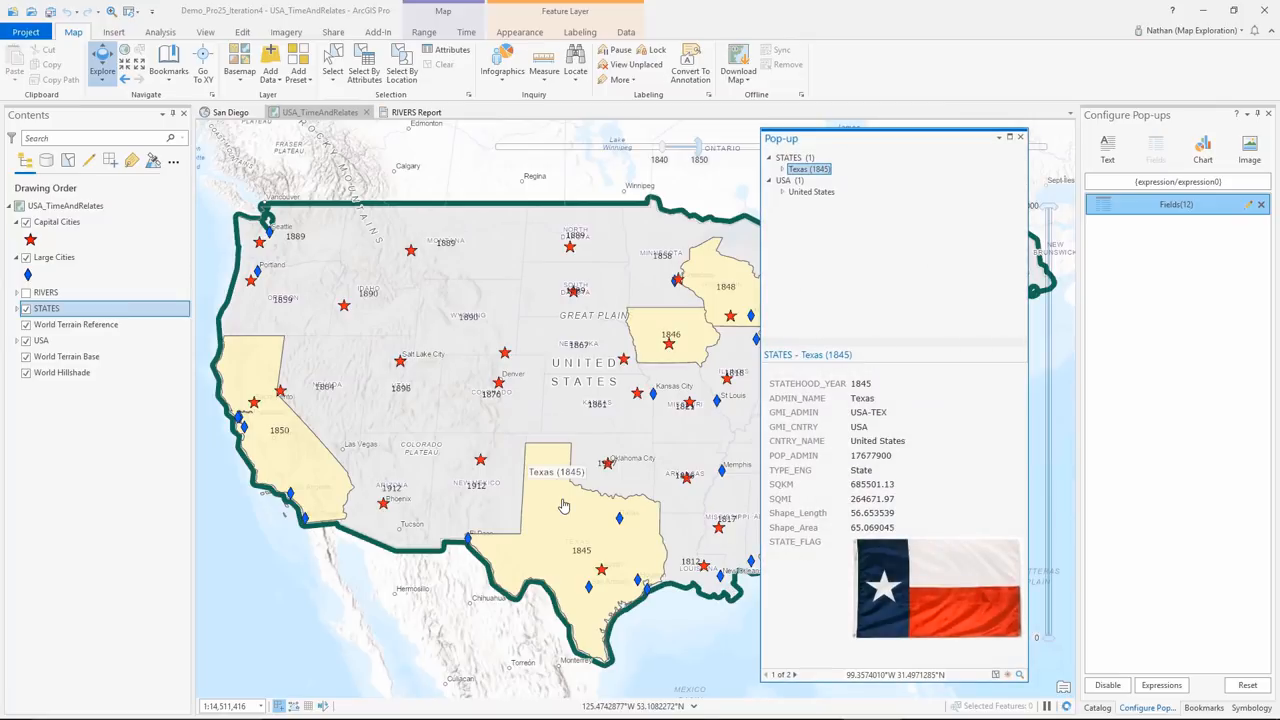
{"action": "left_click", "coordinate": [779, 191]}
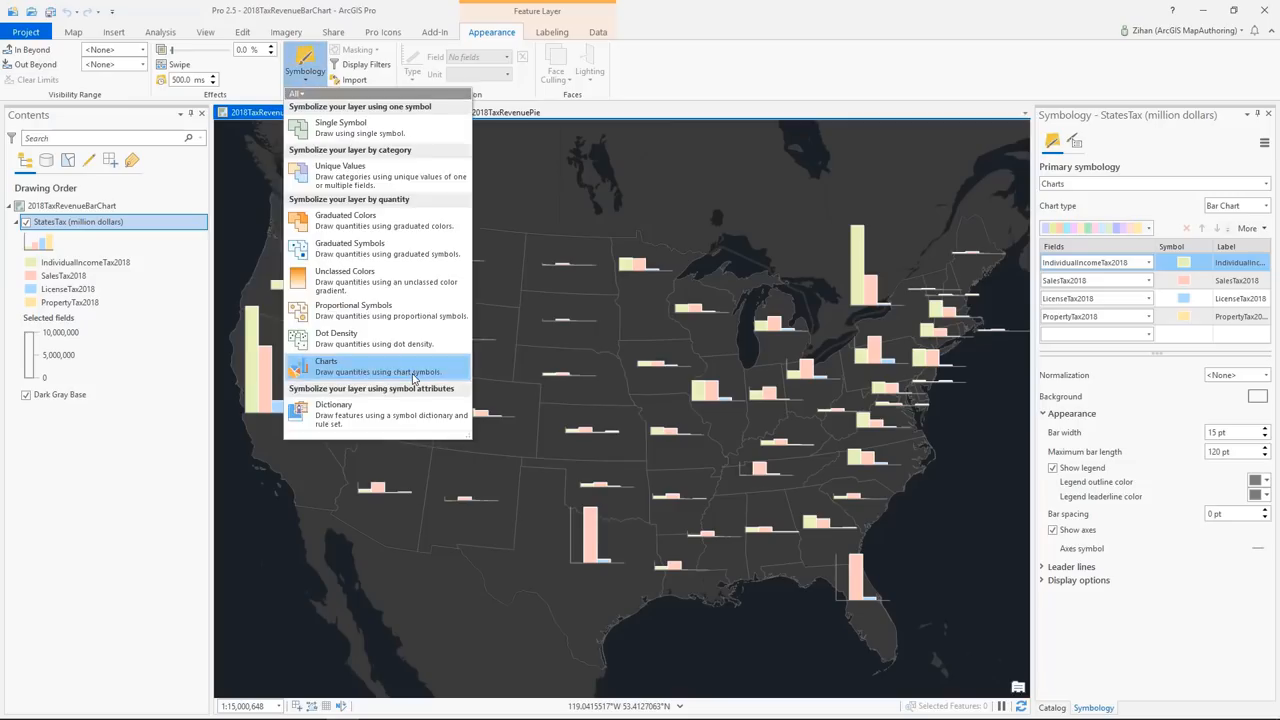
{"action": "mouse_move", "coordinate": [649, 88]}
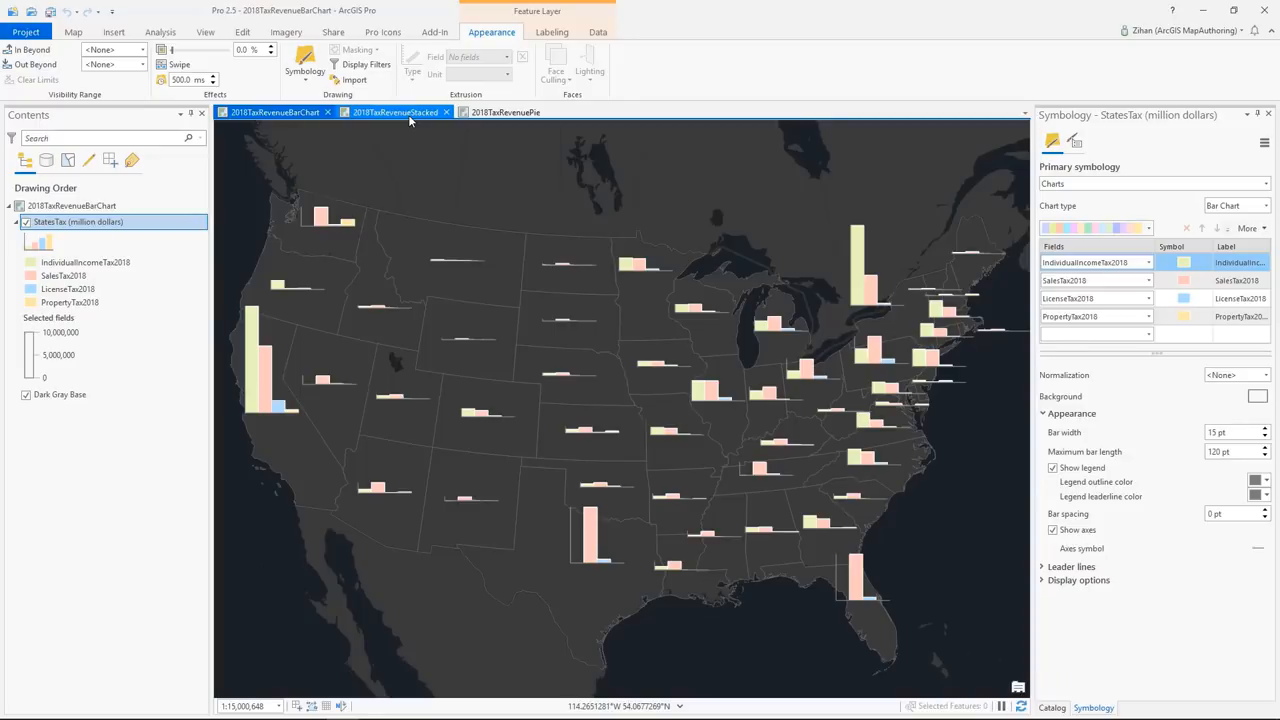
Step: On the 2018TaxRevenuePie map, drop SalesTax2018 from the pie chart fields
{"action": "left_click", "coordinate": [501, 112]}
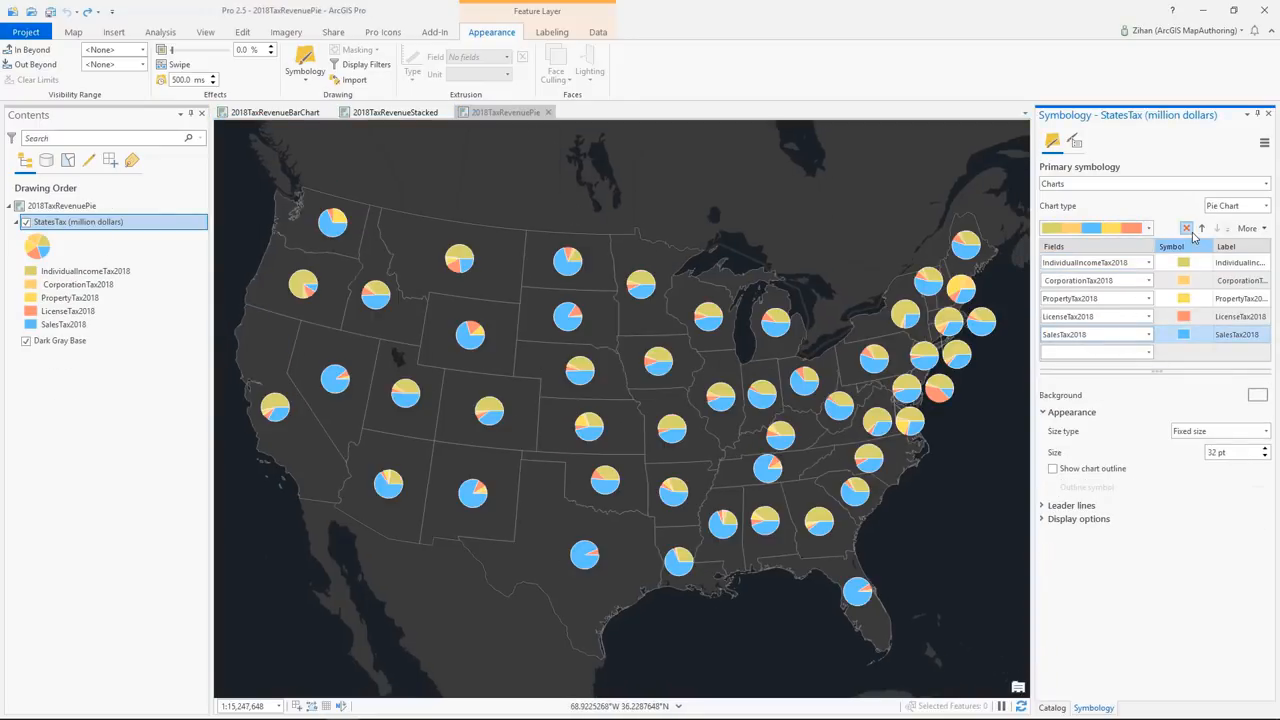
{"action": "left_click", "coordinate": [1186, 233]}
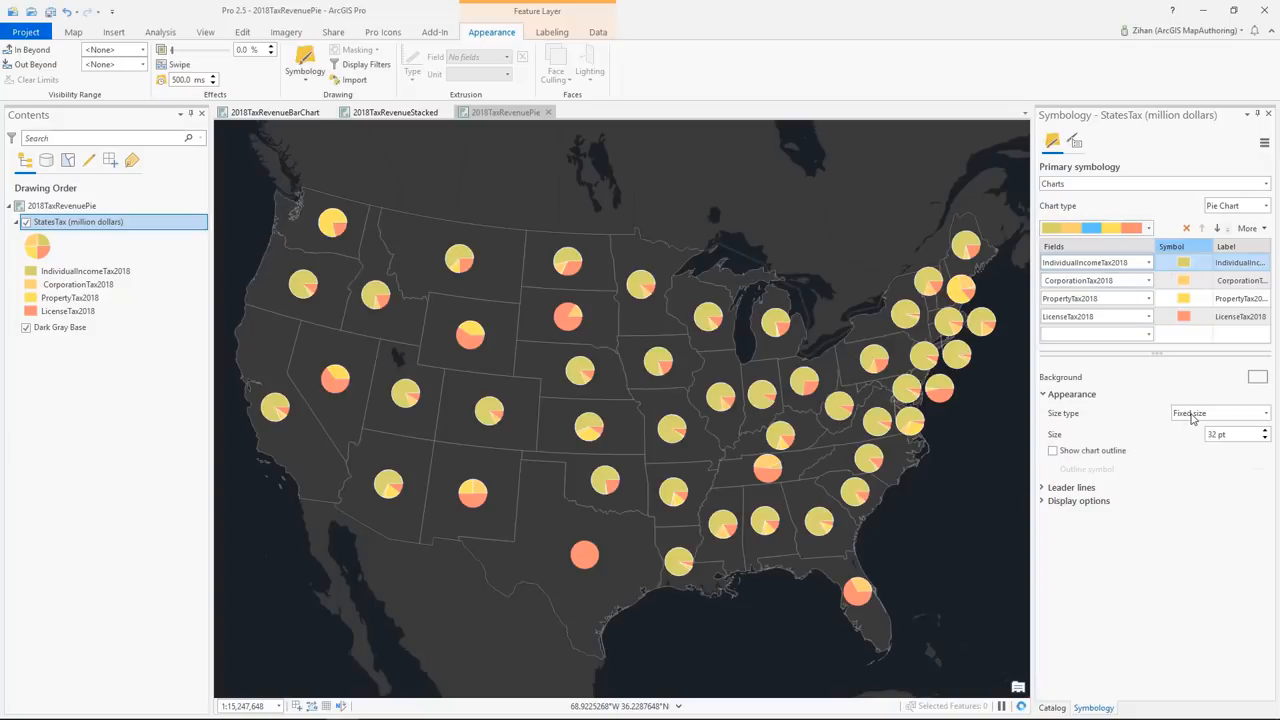
{"action": "left_click", "coordinate": [1213, 413]}
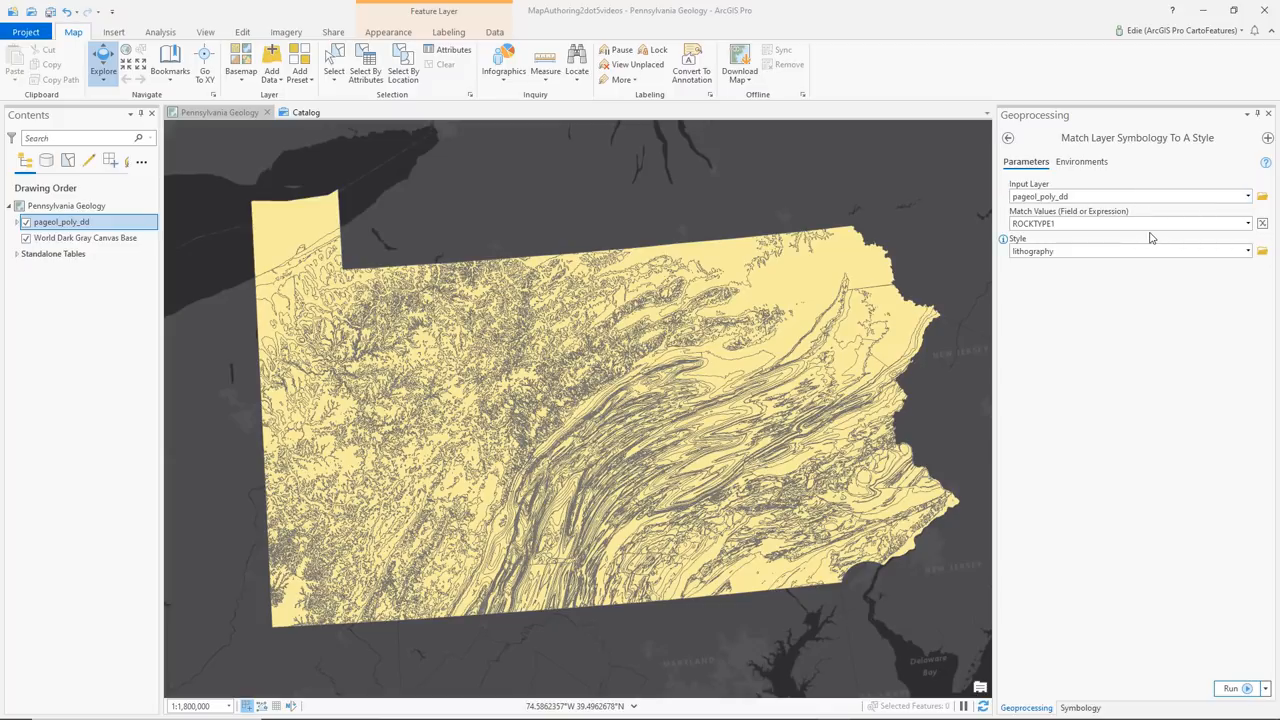
{"action": "mouse_move", "coordinate": [1152, 247]}
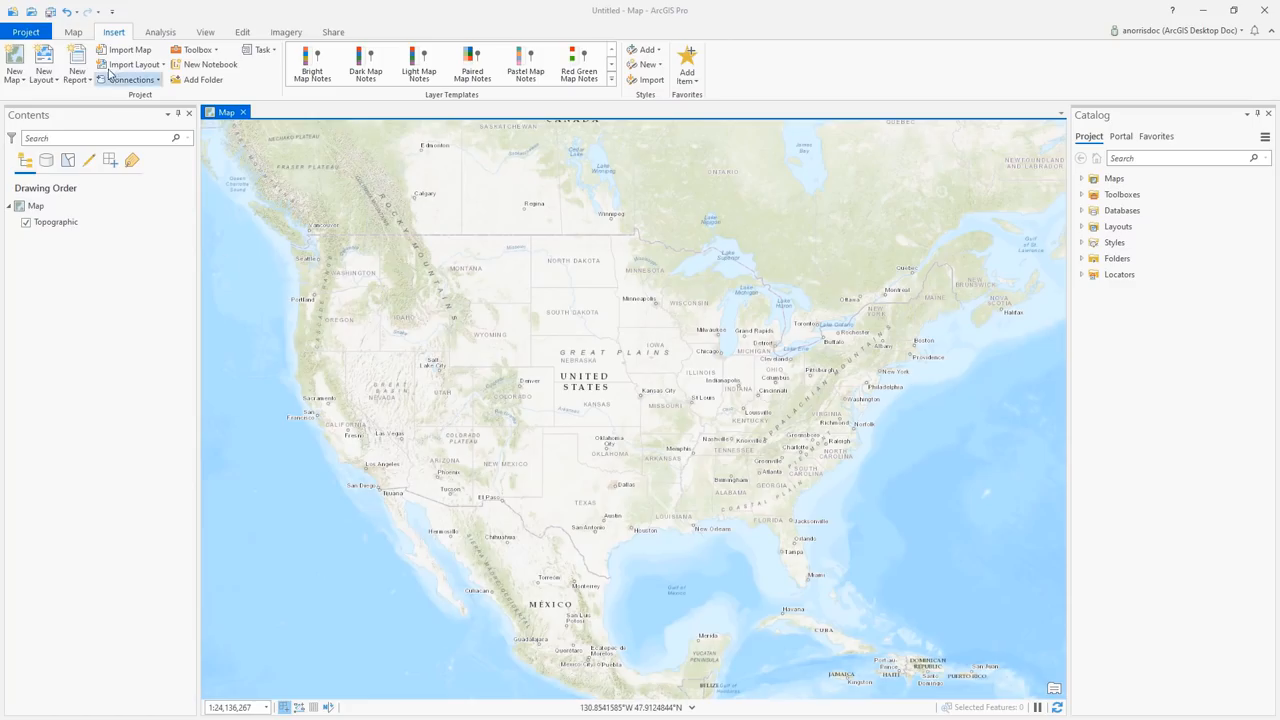
{"action": "left_click", "coordinate": [160, 64]}
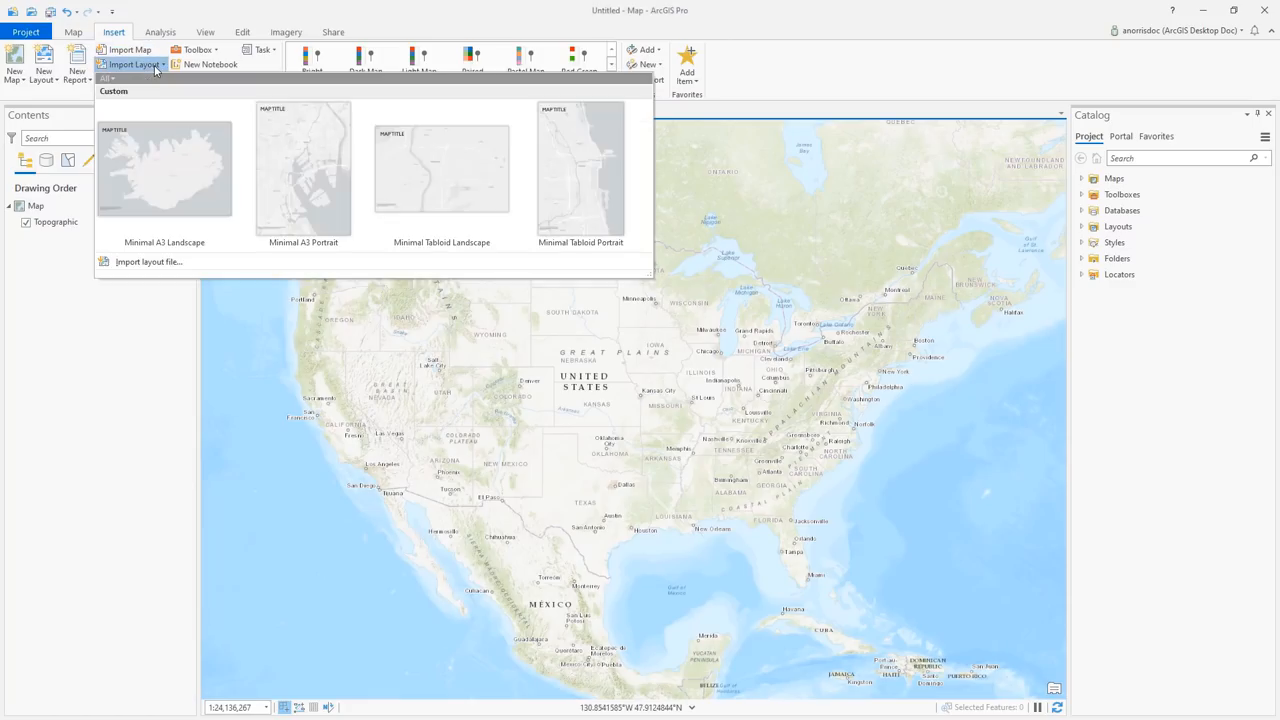
{"action": "left_click", "coordinate": [30, 33]}
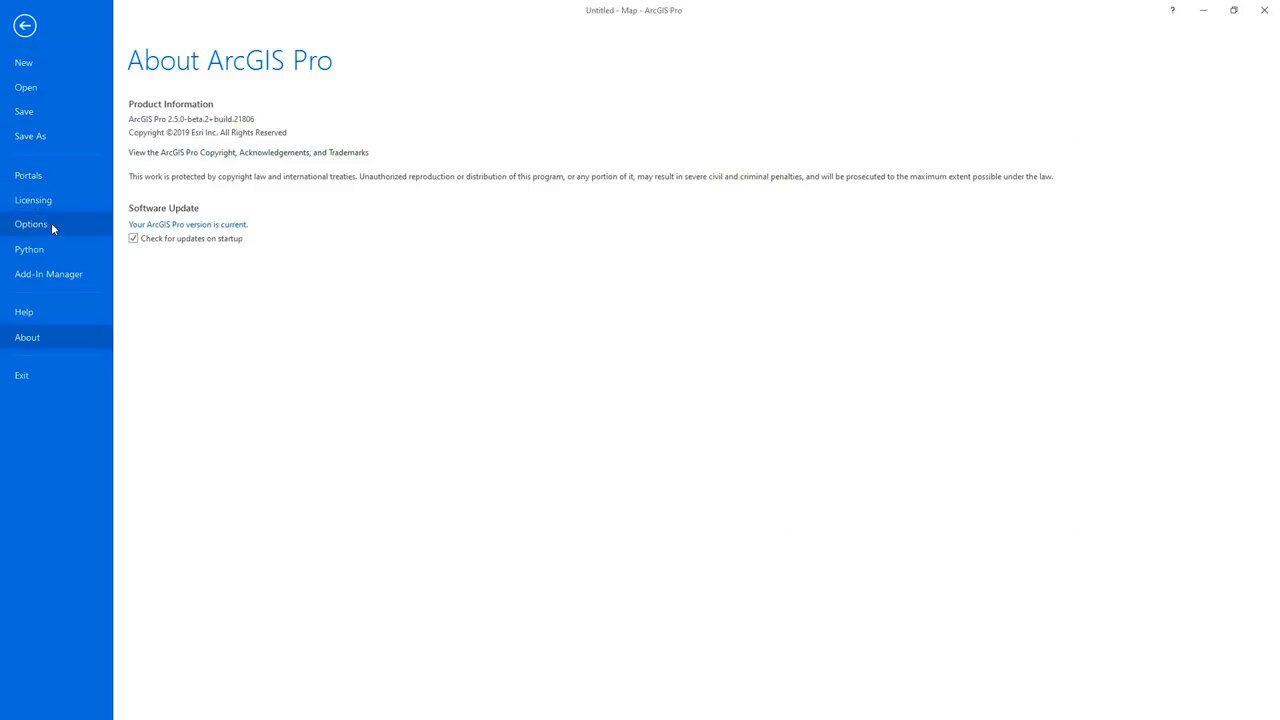
{"action": "left_click", "coordinate": [30, 223]}
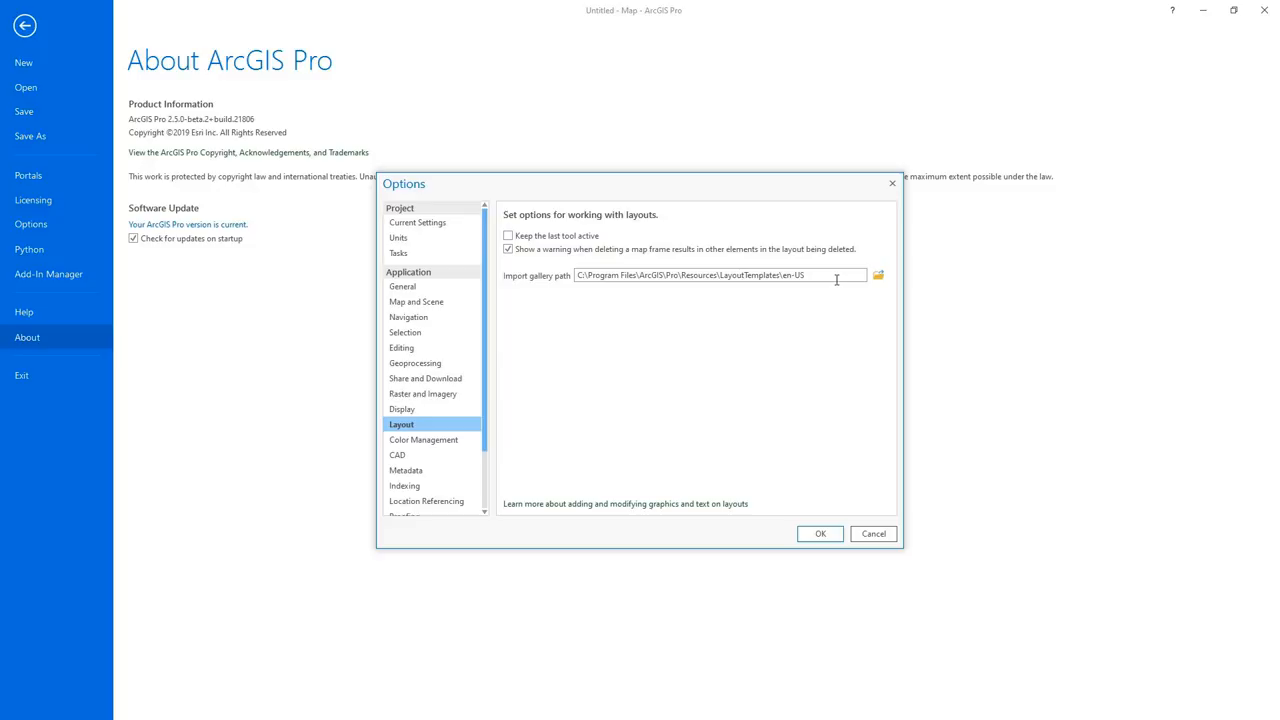
{"action": "type", "text": "C:\\Users\\andr6967\\Desktop\\LayoutTemplates"}
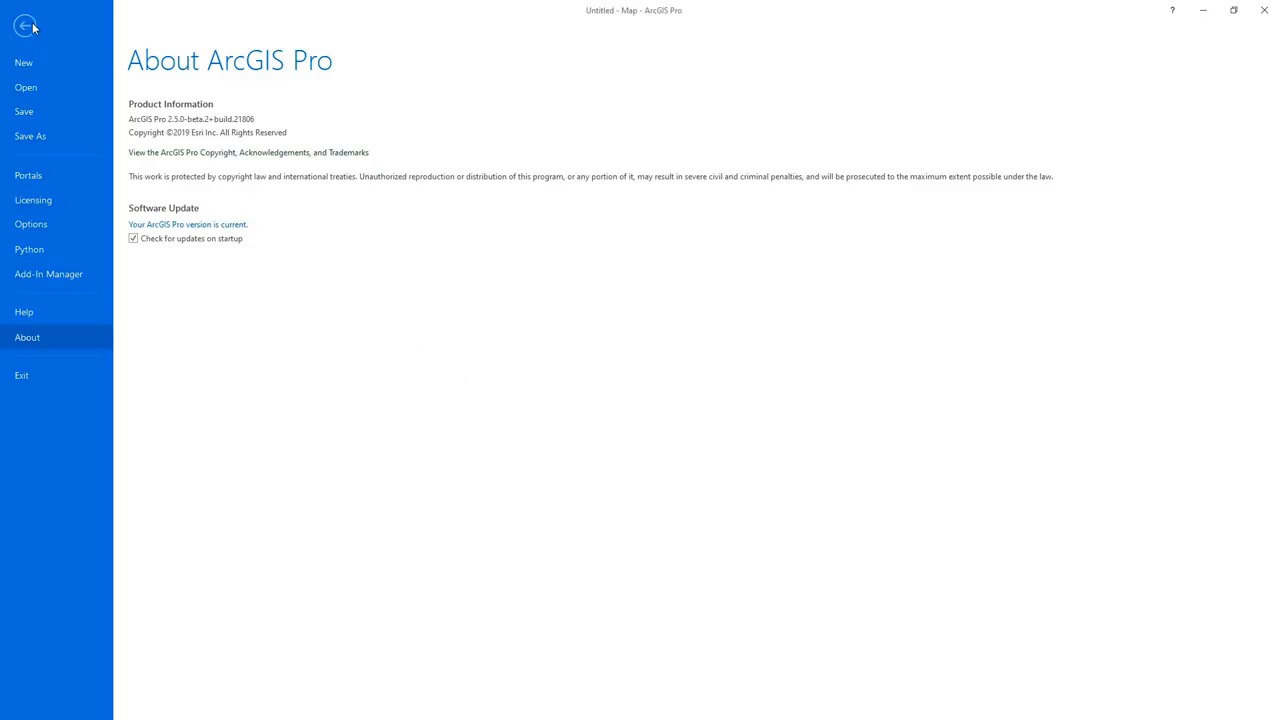
Step: Import the Poster Style template to create the Nile Poster3 layout
{"action": "left_click", "coordinate": [33, 25]}
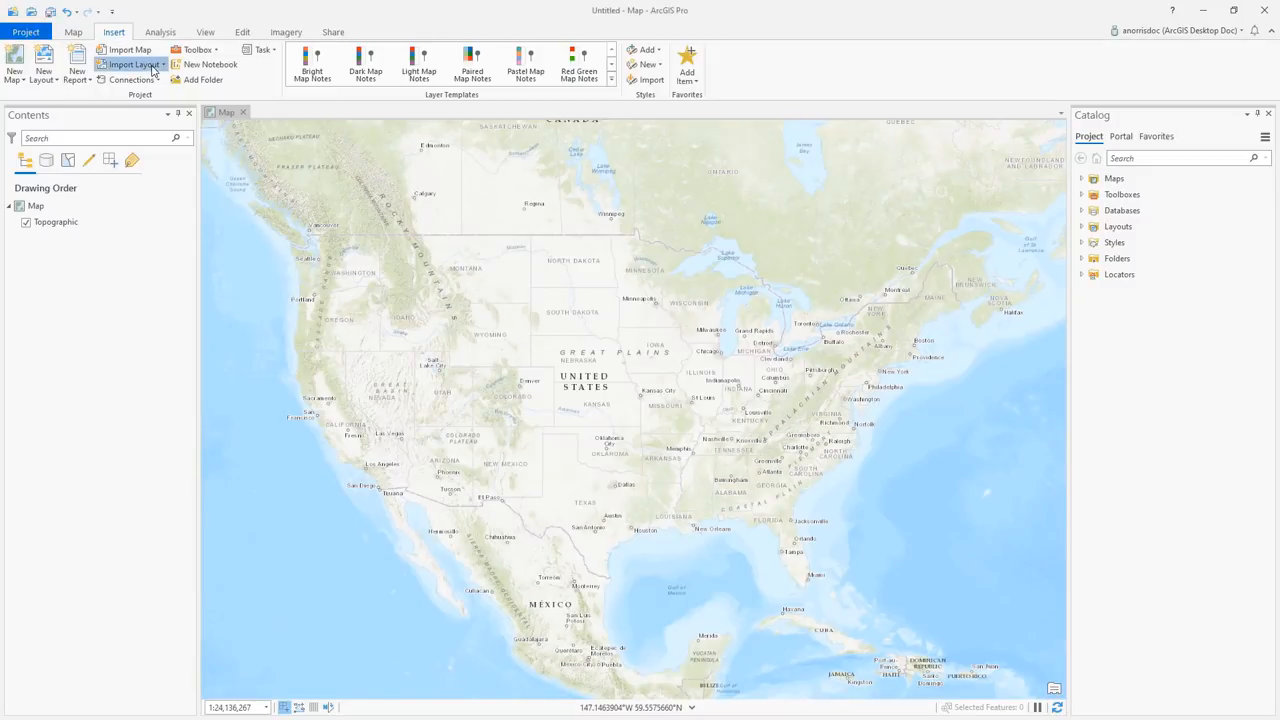
{"action": "left_click", "coordinate": [141, 64]}
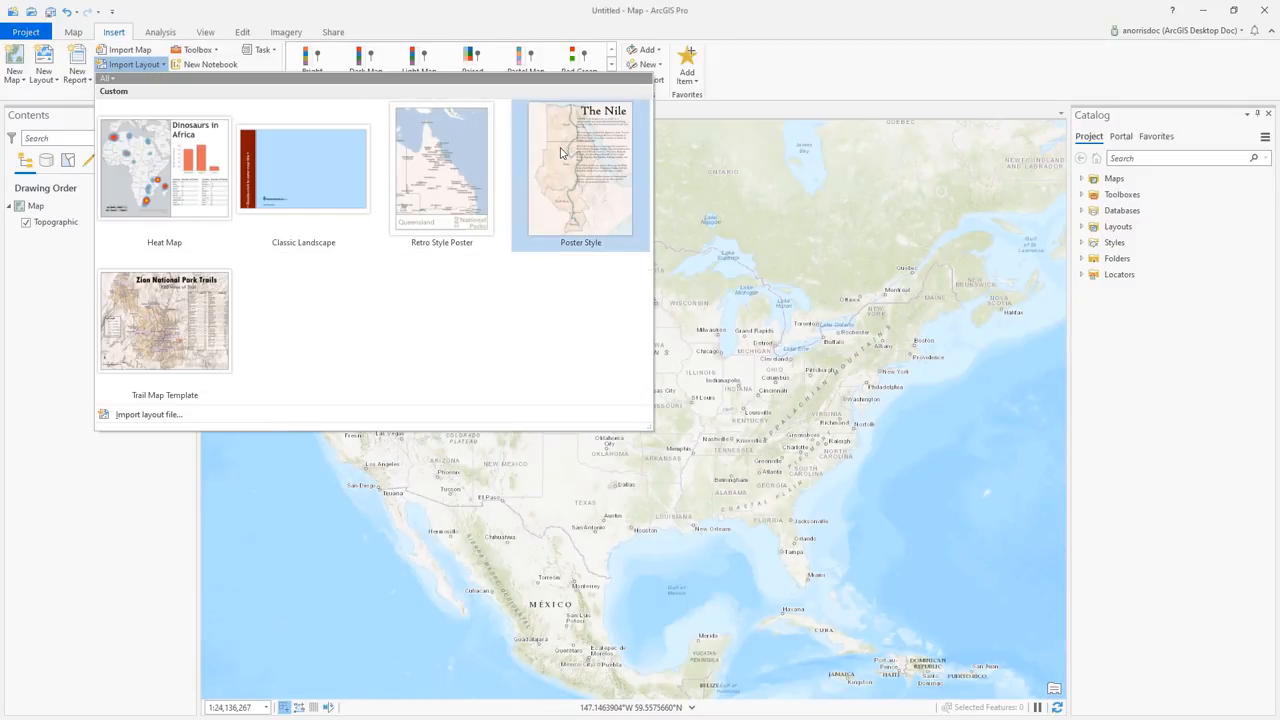
{"action": "left_click", "coordinate": [578, 167]}
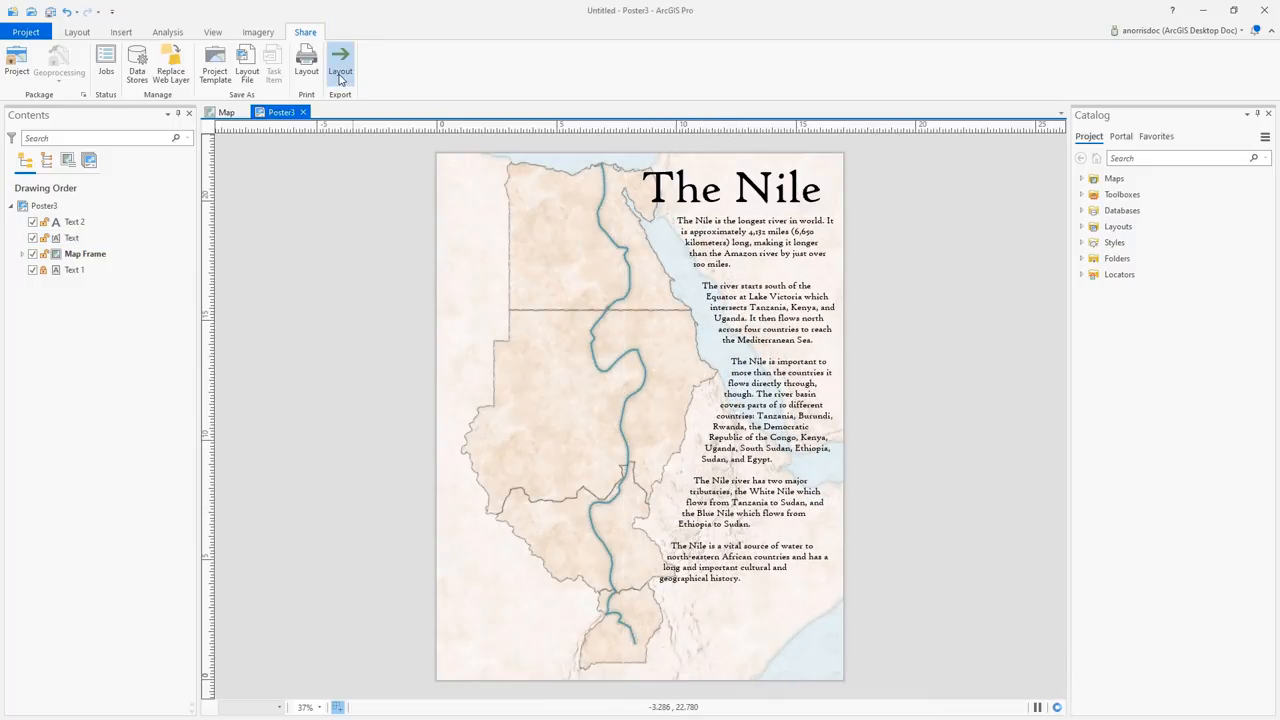
{"action": "left_click", "coordinate": [340, 60]}
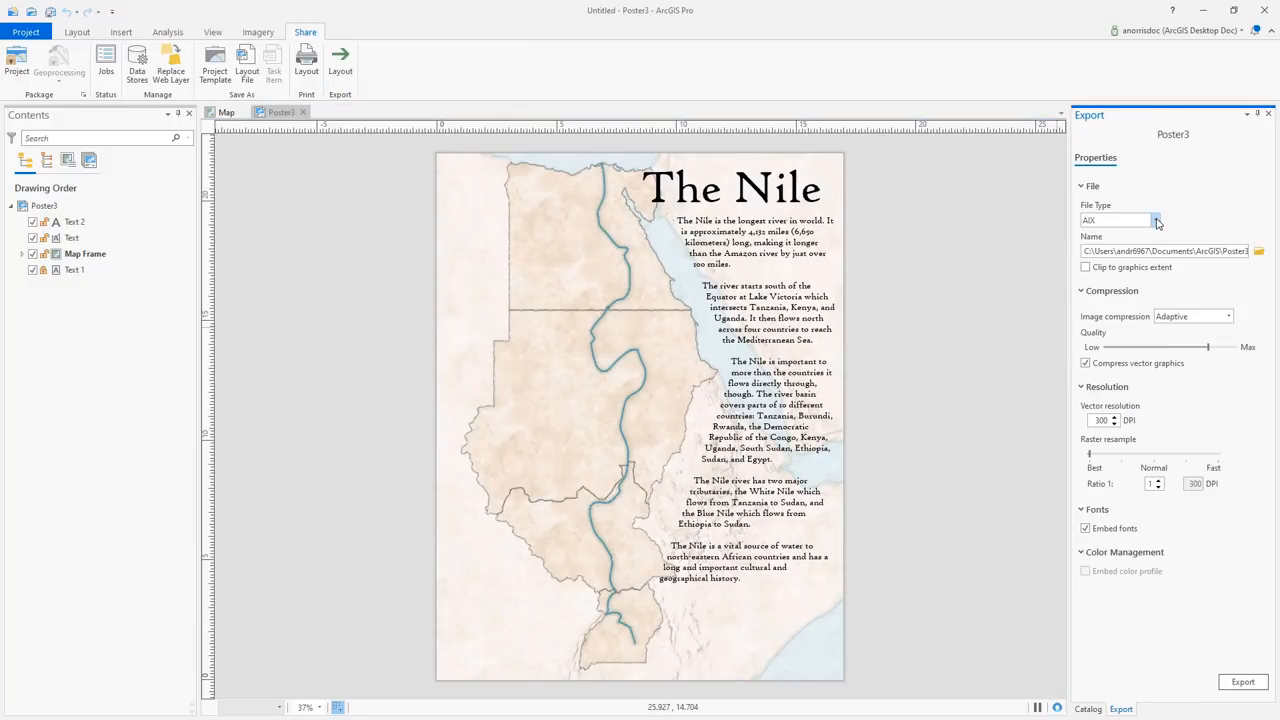
Step: List the available export file types for the Poster3 layout
{"action": "left_click", "coordinate": [1243, 681]}
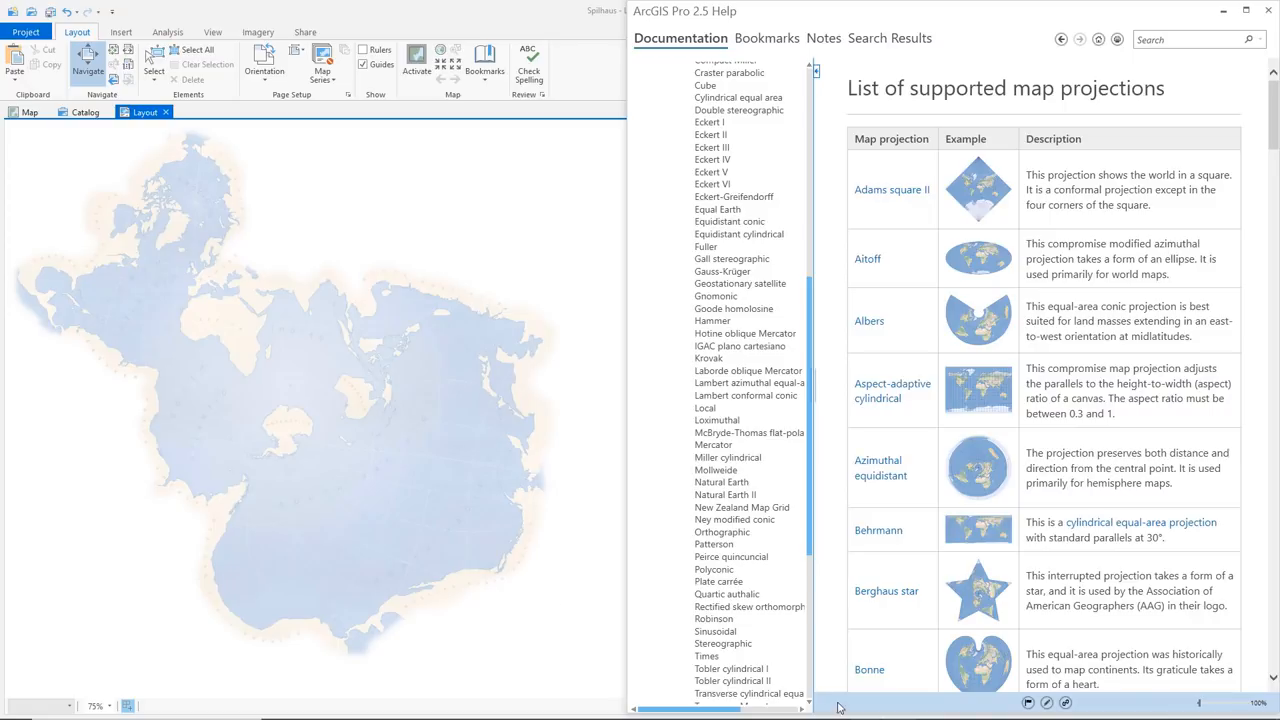
Step: Show the List of supported map projections help page beside the Spilhaus layout
{"action": "left_click", "coordinate": [731, 669]}
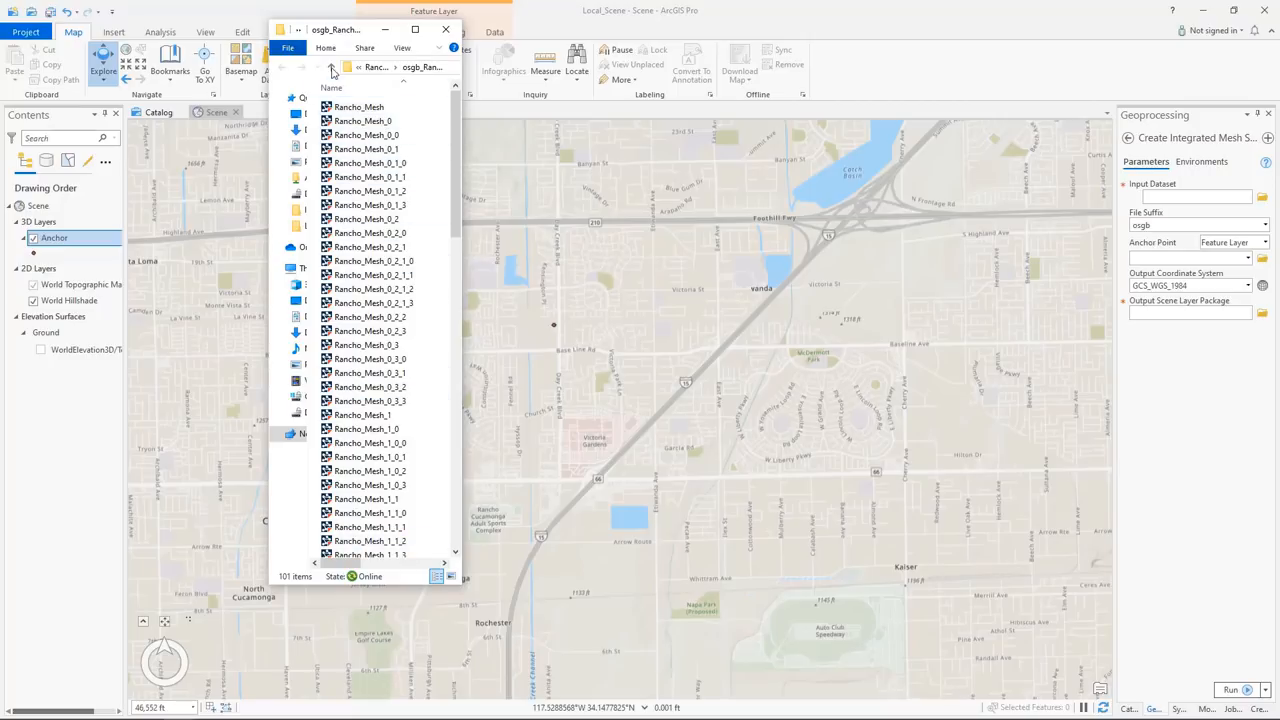
Step: Package osgb_Rancho_Mesh anchored to Anchor as Rancho_Mesh.slpk and add it to the scene
{"action": "left_click", "coordinate": [347, 71]}
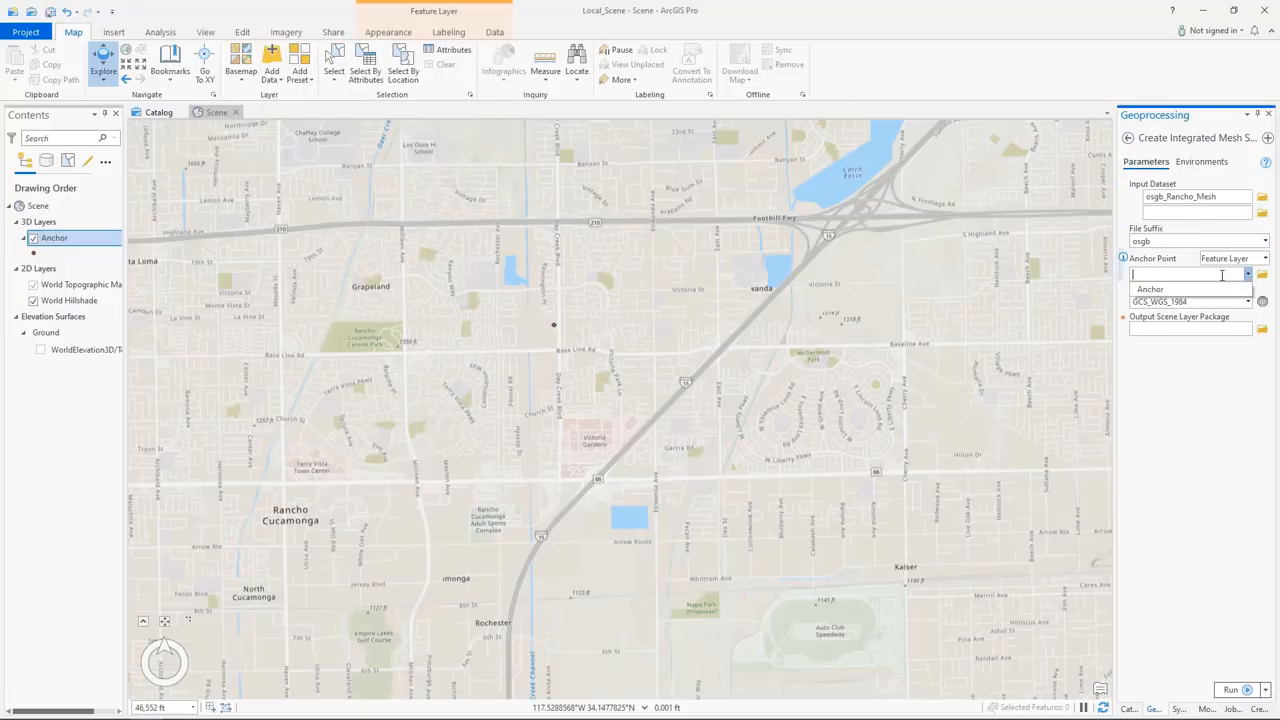
{"action": "left_click", "coordinate": [1152, 289]}
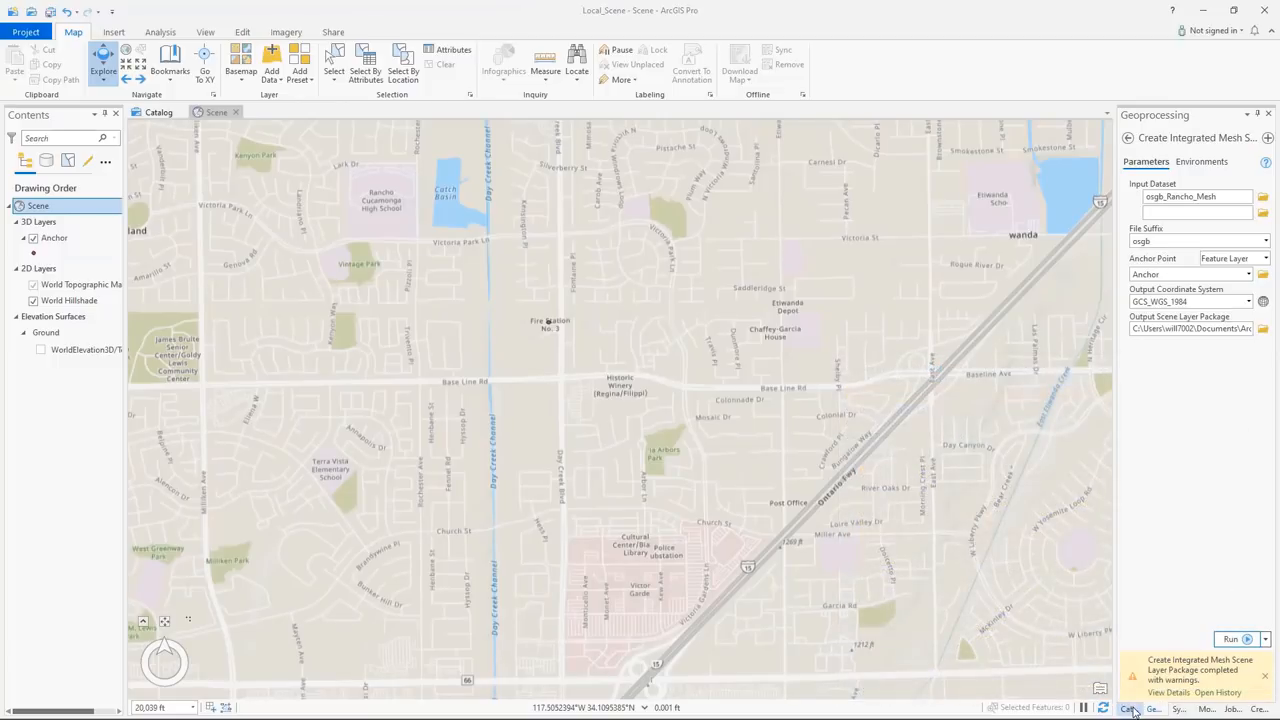
{"action": "left_click", "coordinate": [1129, 708]}
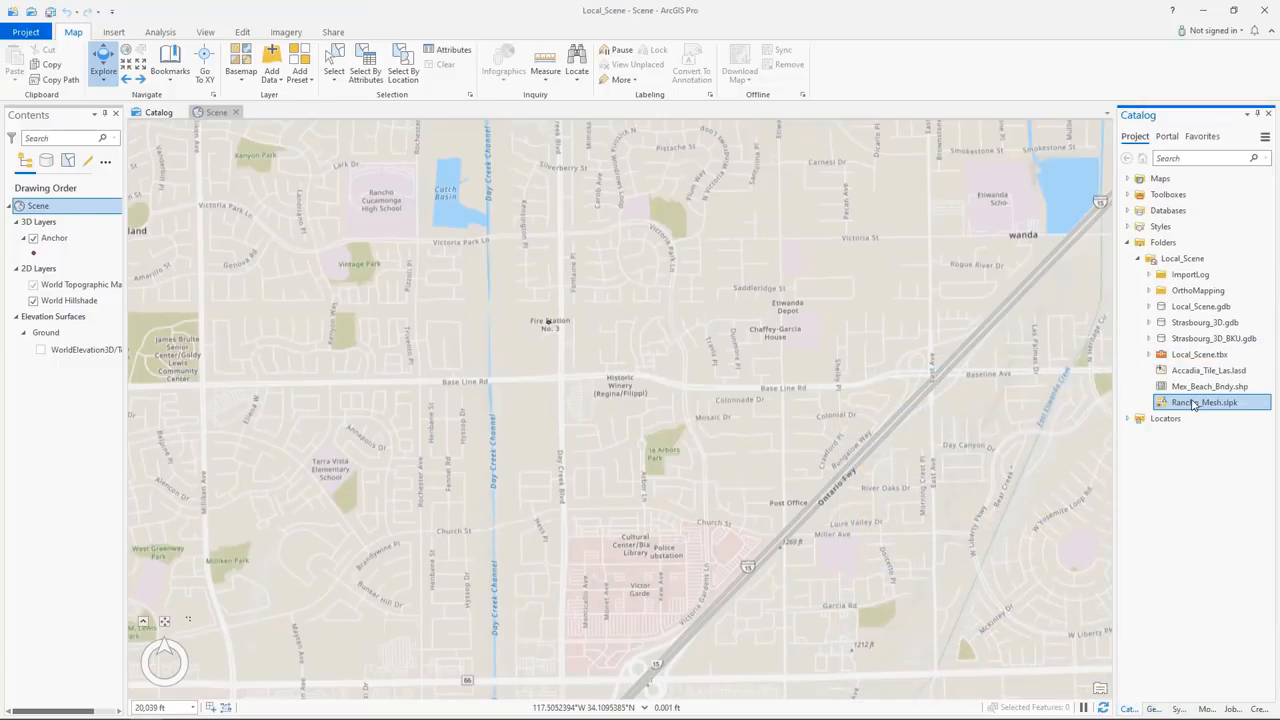
{"action": "double_click", "coordinate": [1200, 402]}
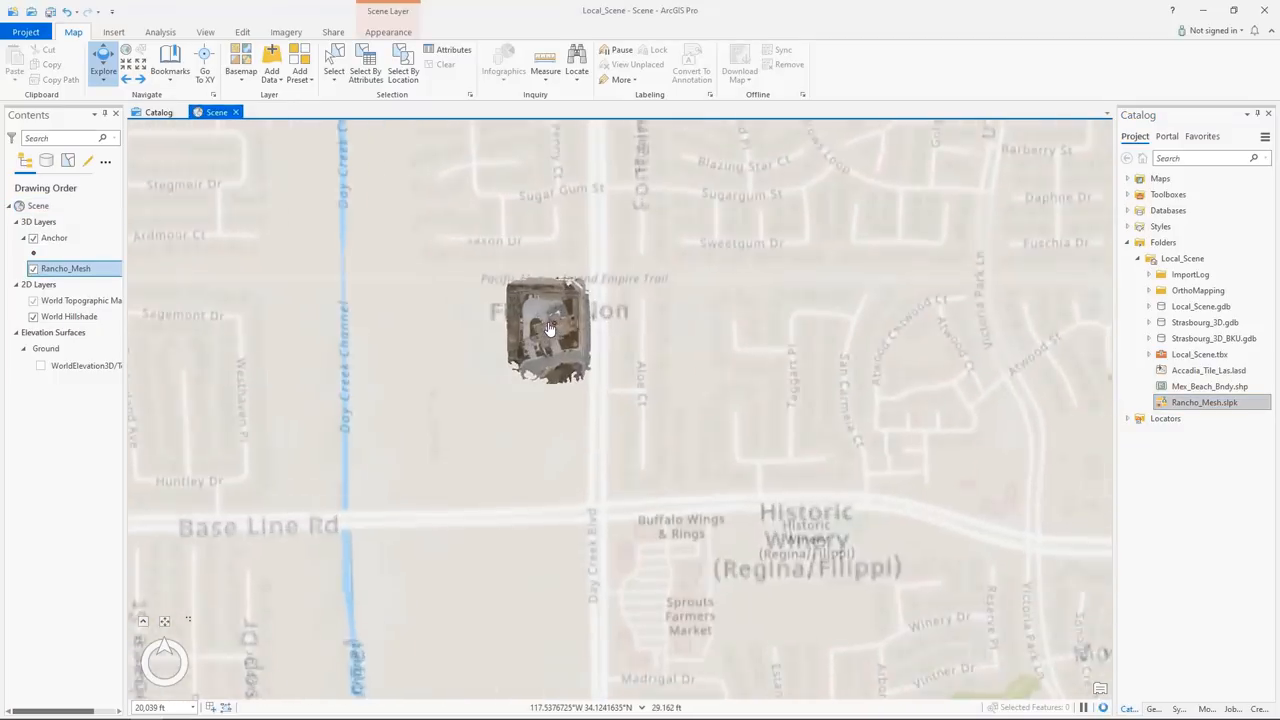
{"action": "scroll", "scroll_direction": "up", "scroll_amount": 3}
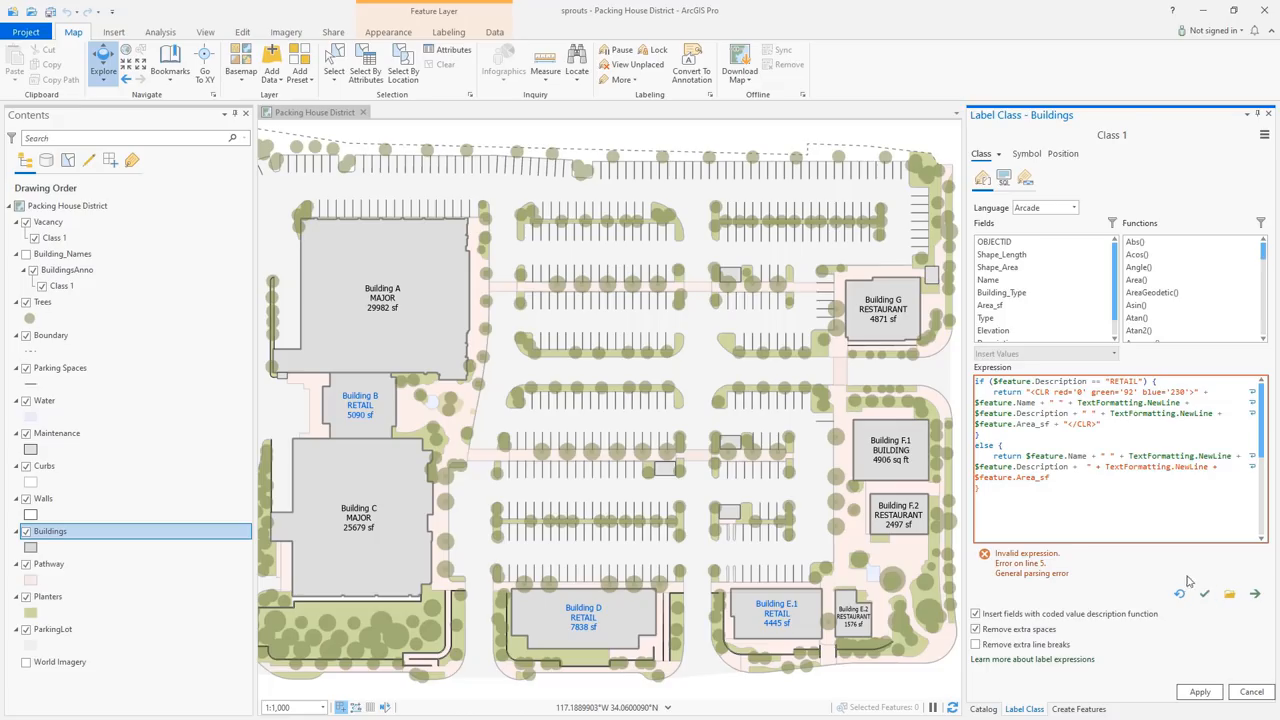
Step: Verify the Arcade label expression that tags RETAIL building labels in blue
{"action": "left_click", "coordinate": [1119, 512]}
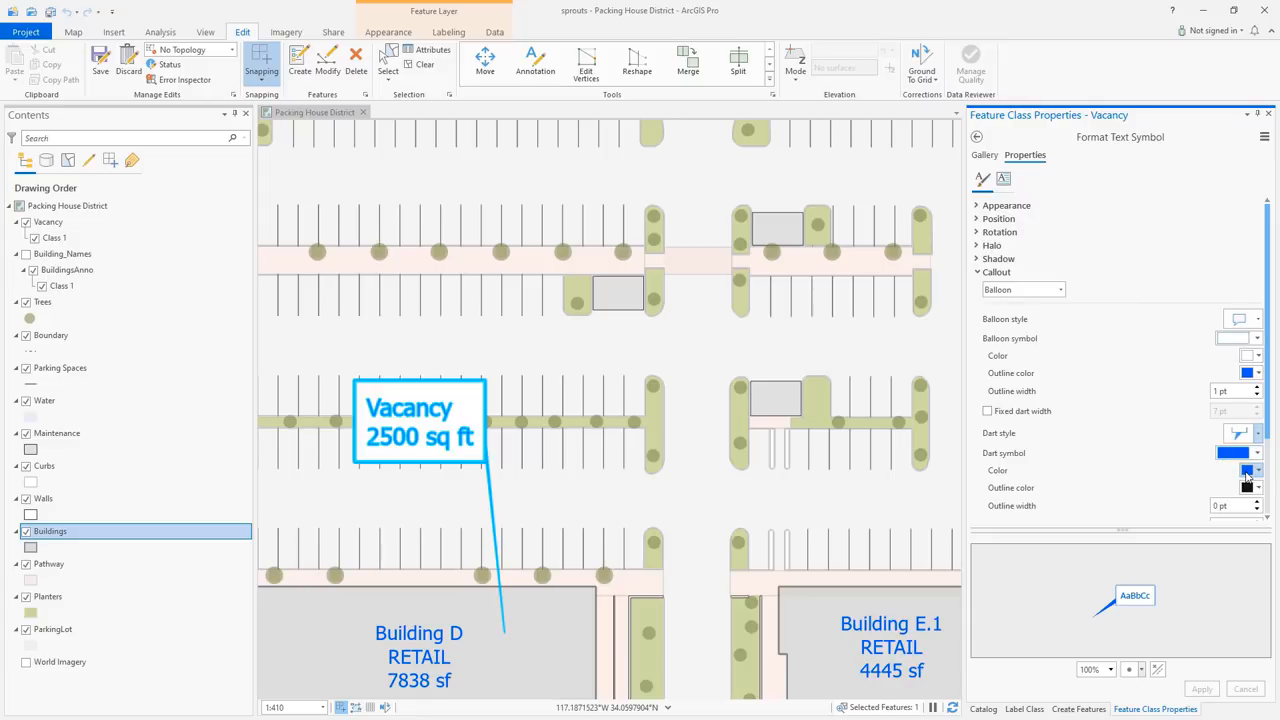
Step: Save the Vacancy callout with a blue, fixed 15 pt dart as annotation symbol 'fixedDart'
{"action": "left_click", "coordinate": [987, 411]}
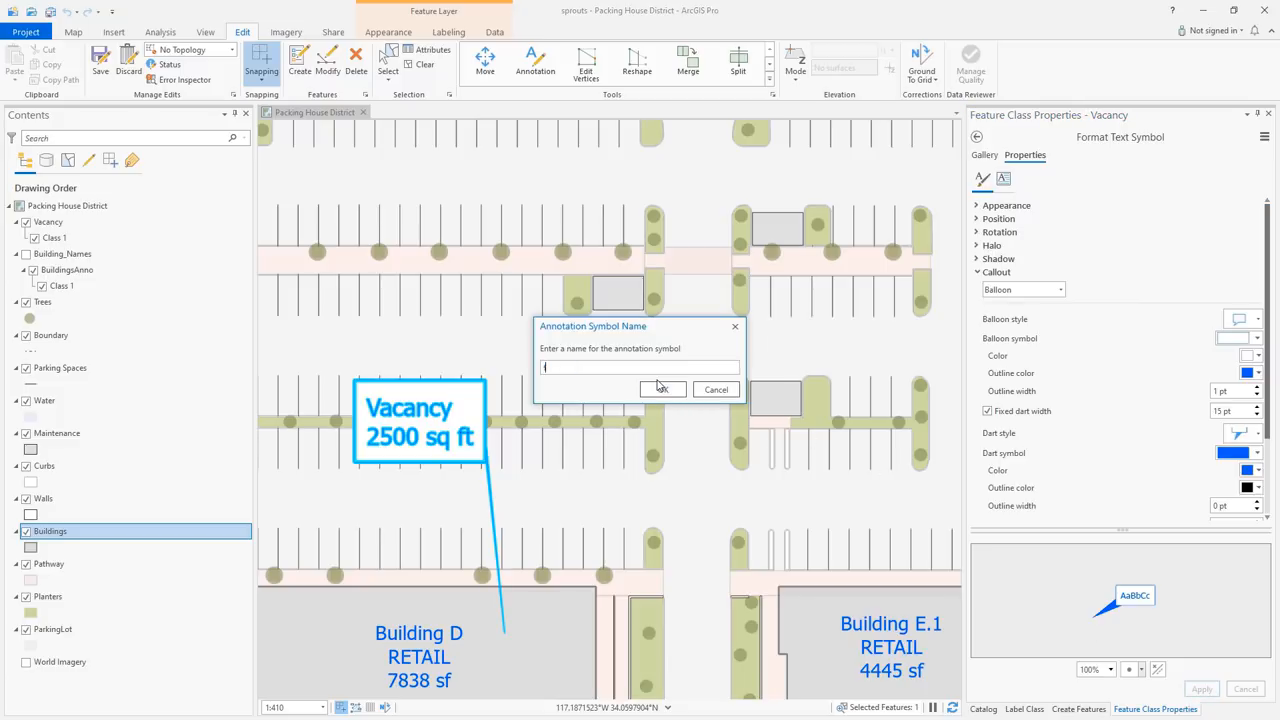
{"action": "type", "text": "fixedDart"}
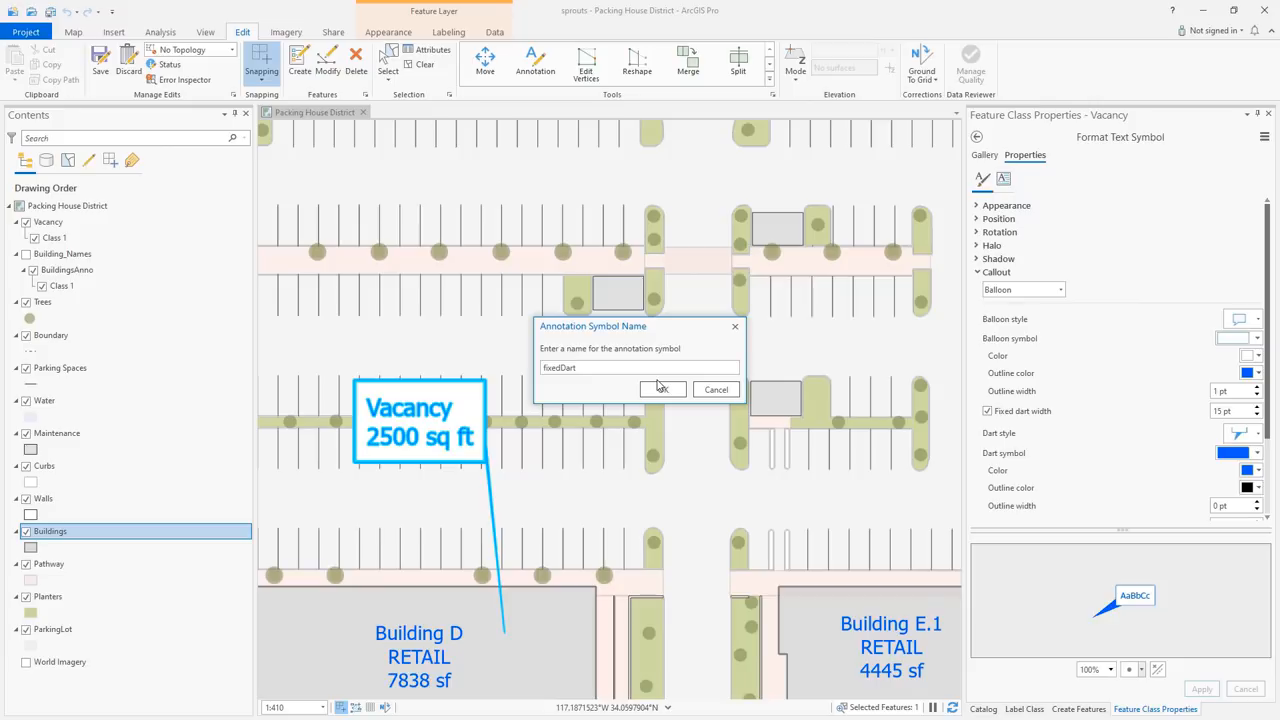
{"action": "left_click", "coordinate": [663, 389]}
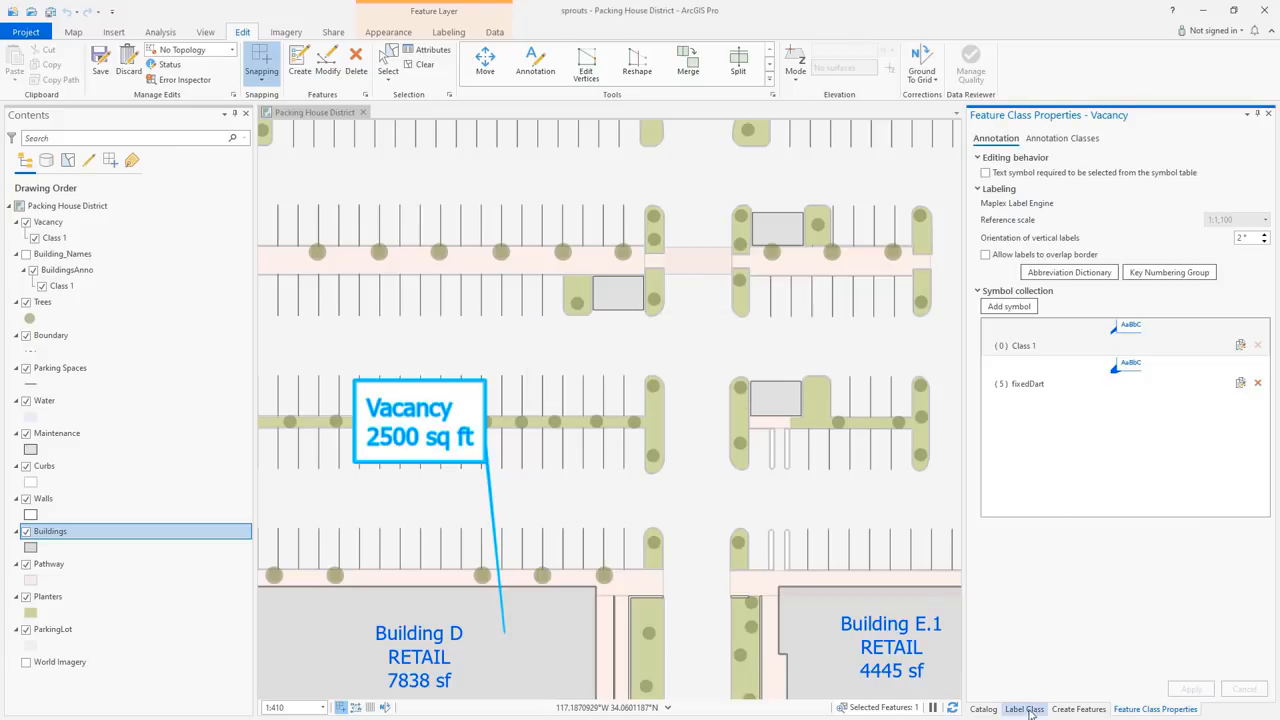
{"action": "left_click", "coordinate": [1080, 709]}
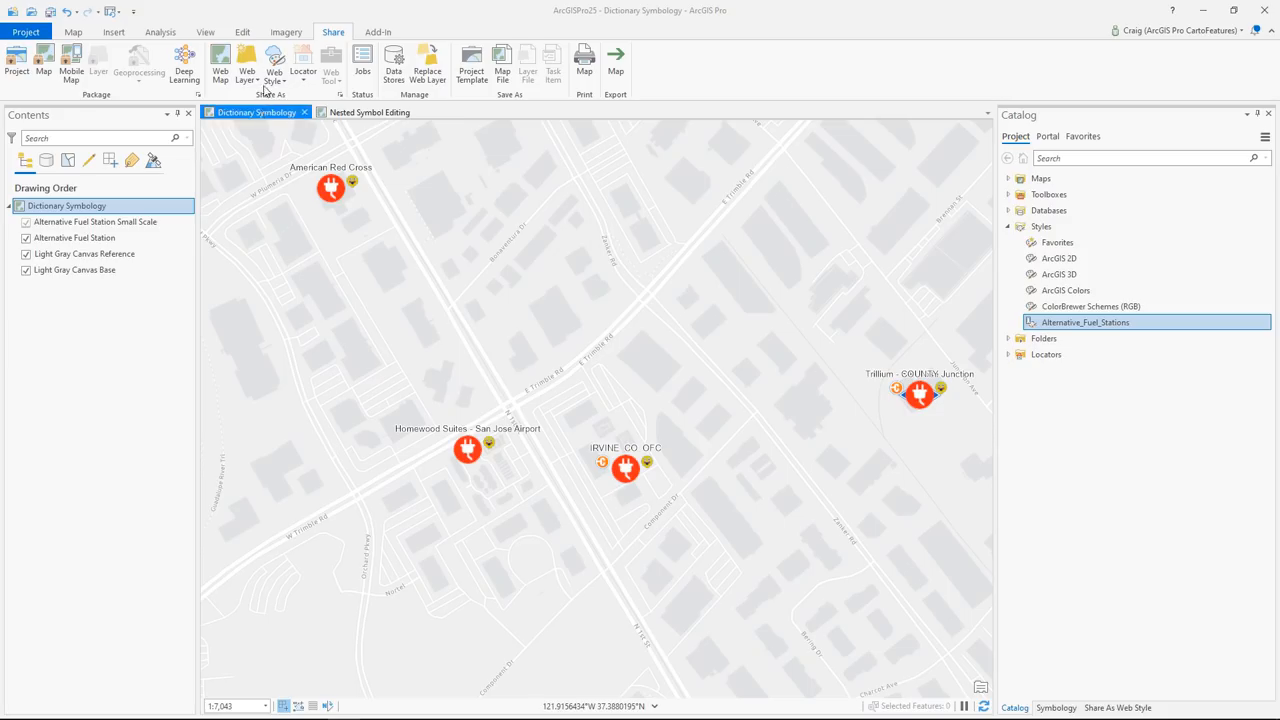
Step: Share Alternative_Fuel_Stations as a web style and pan the resulting fuel stations web map
{"action": "left_click", "coordinate": [277, 62]}
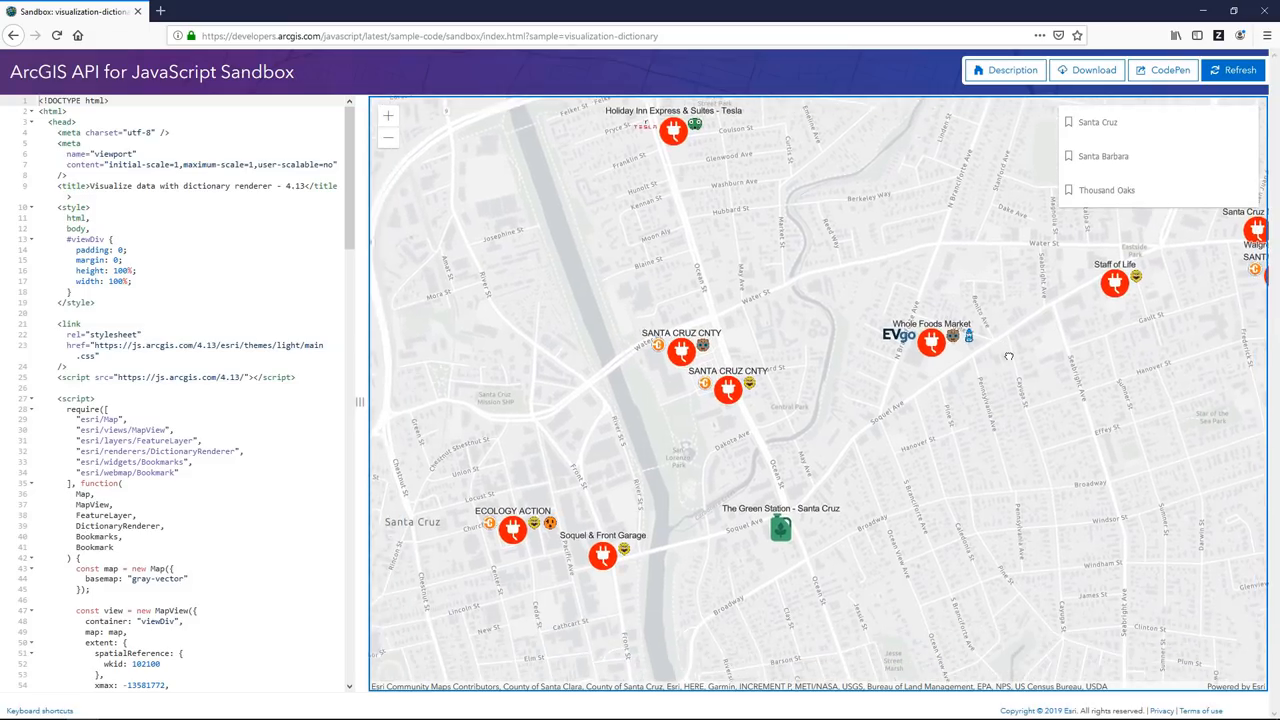
{"action": "left_click_drag", "start_coordinate": [1009, 356], "coordinate": [879, 430]}
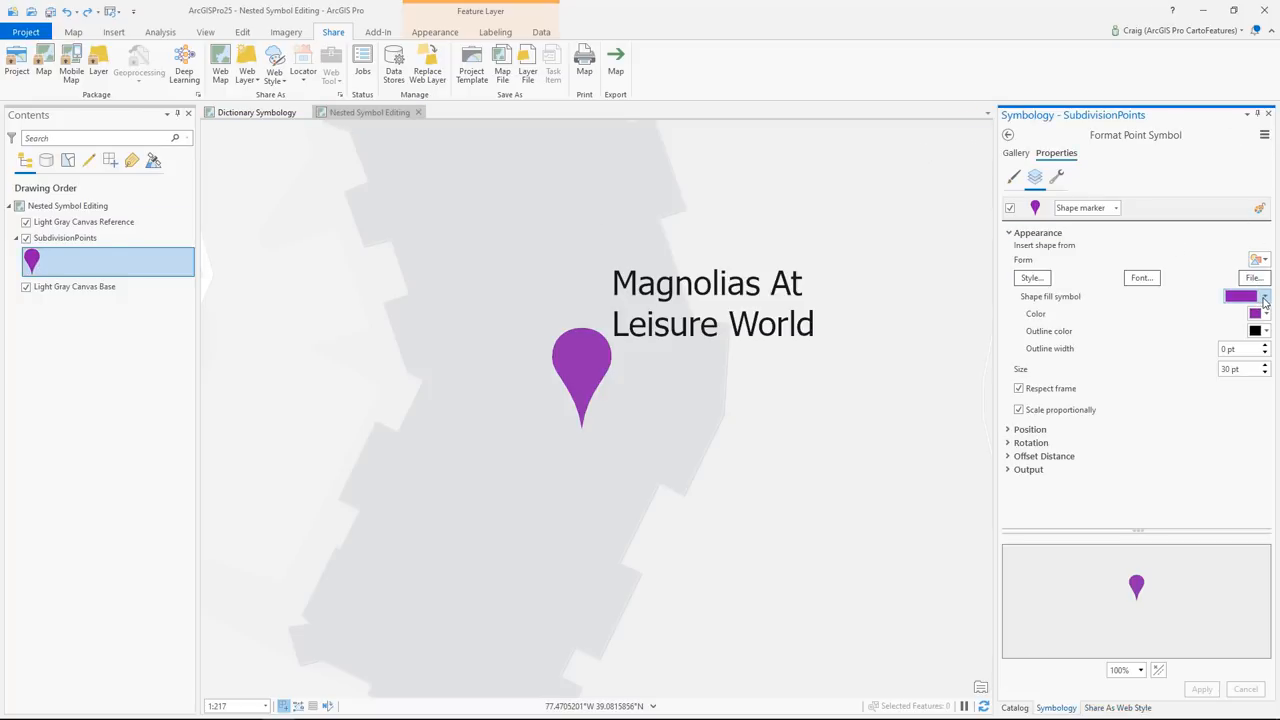
Step: Format the pin's Shape fill symbol and add a Solid stroke layer to it
{"action": "left_click", "coordinate": [1266, 296]}
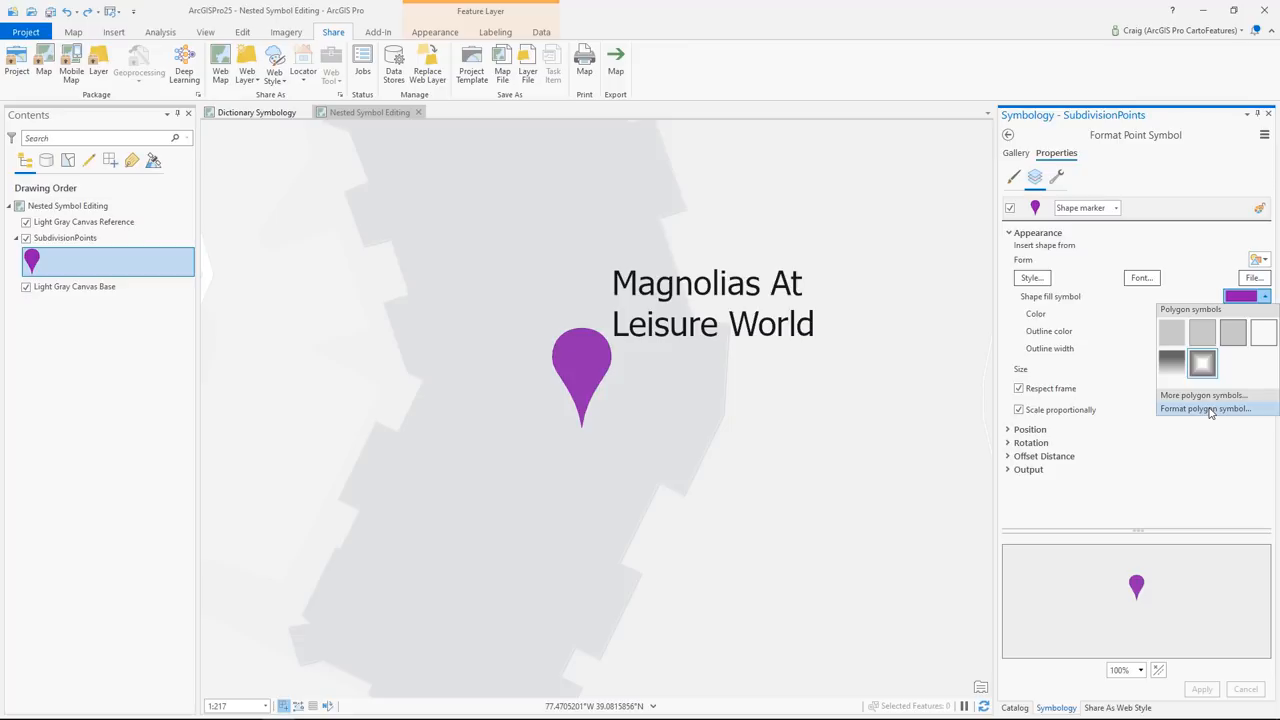
{"action": "left_click", "coordinate": [1215, 409]}
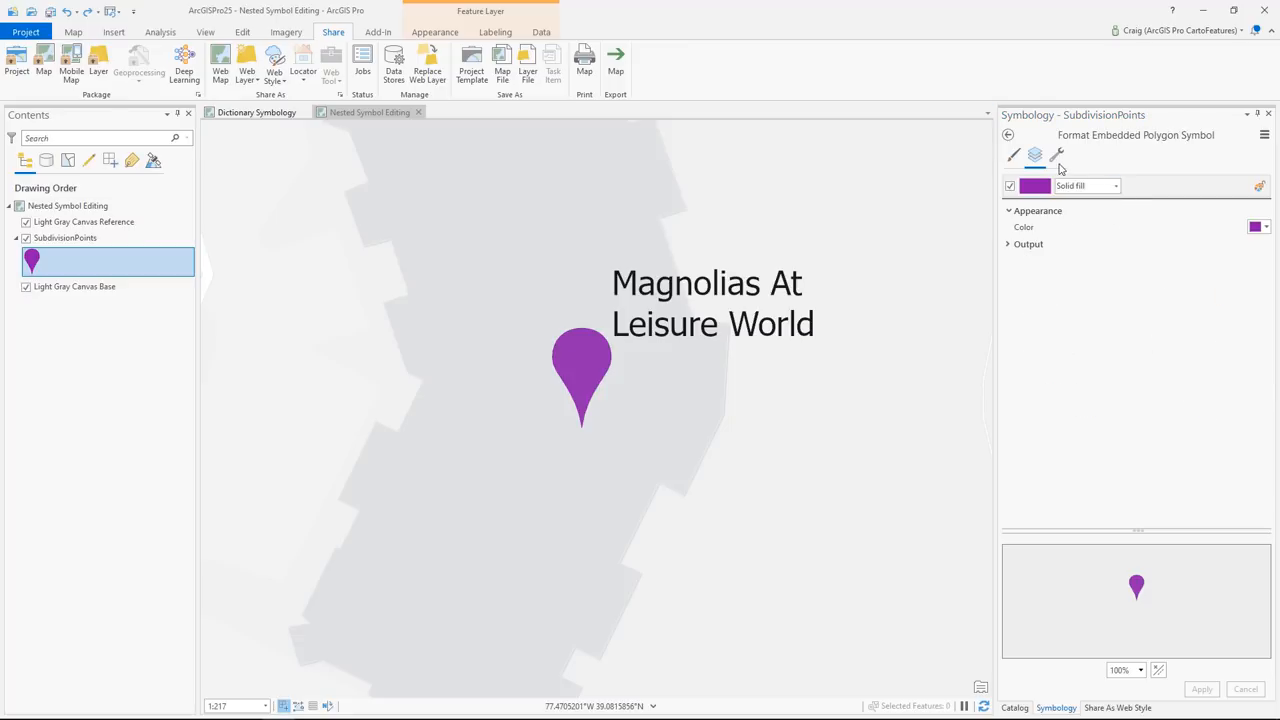
{"action": "left_click", "coordinate": [1055, 155]}
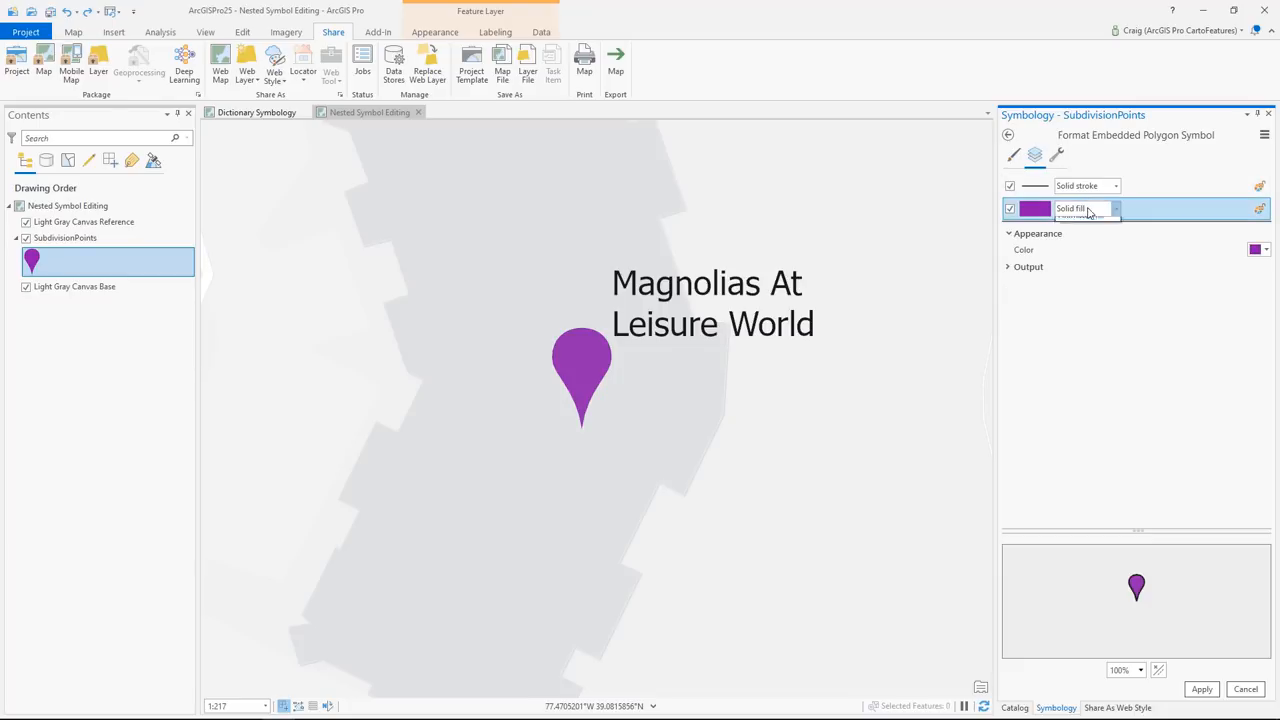
{"action": "left_click", "coordinate": [1114, 208]}
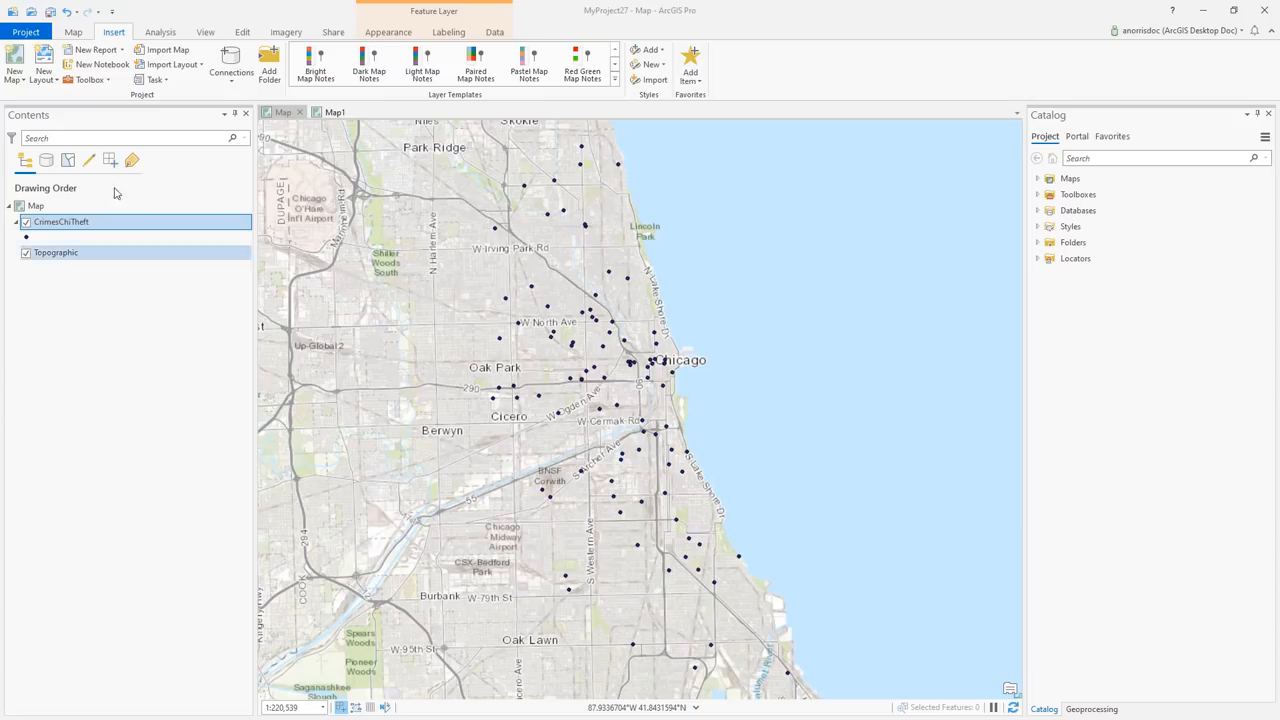
Step: View the Copy Features run details in History, then return to Summary Statistics summing WARD
{"action": "left_click", "coordinate": [155, 33]}
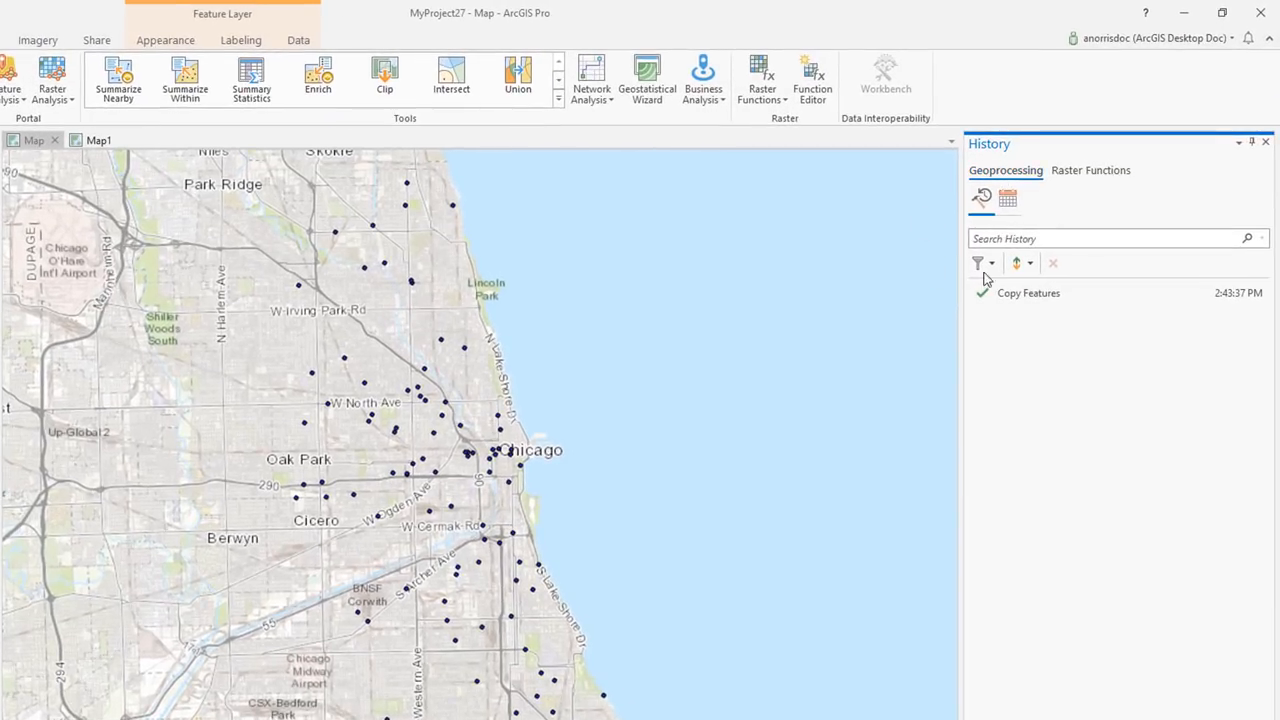
{"action": "left_click", "coordinate": [1028, 293]}
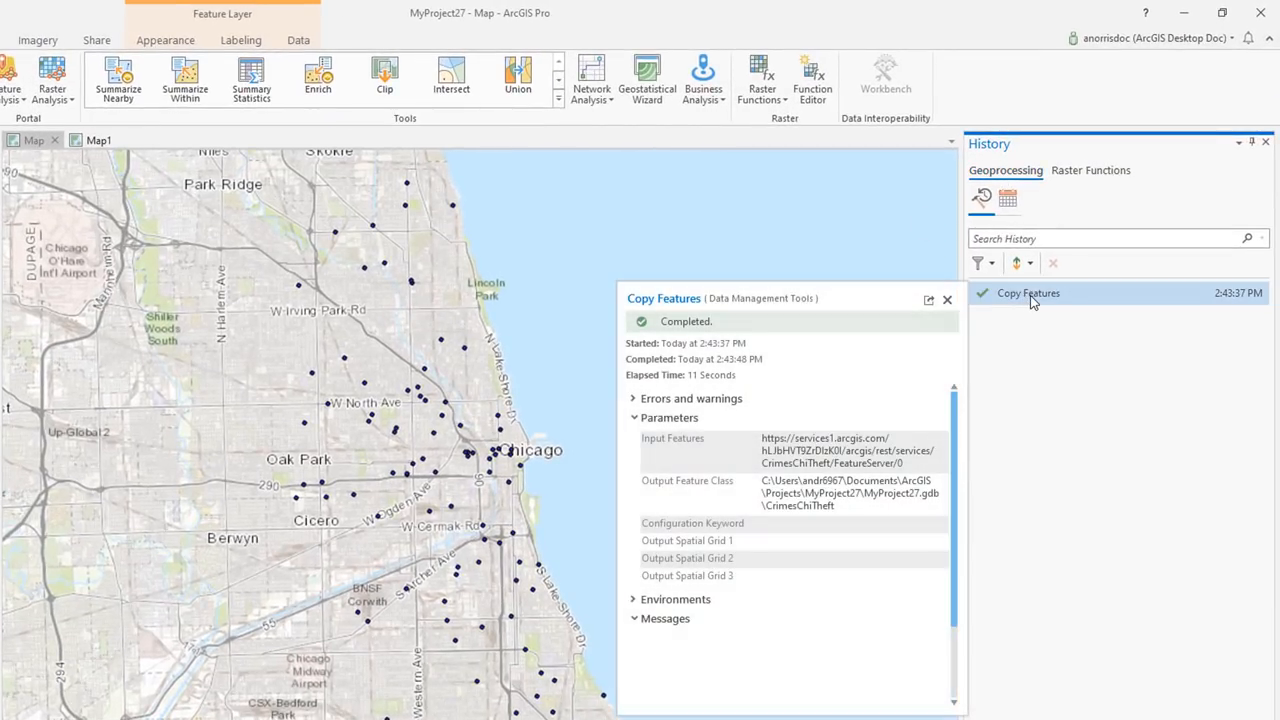
{"action": "left_click", "coordinate": [947, 299]}
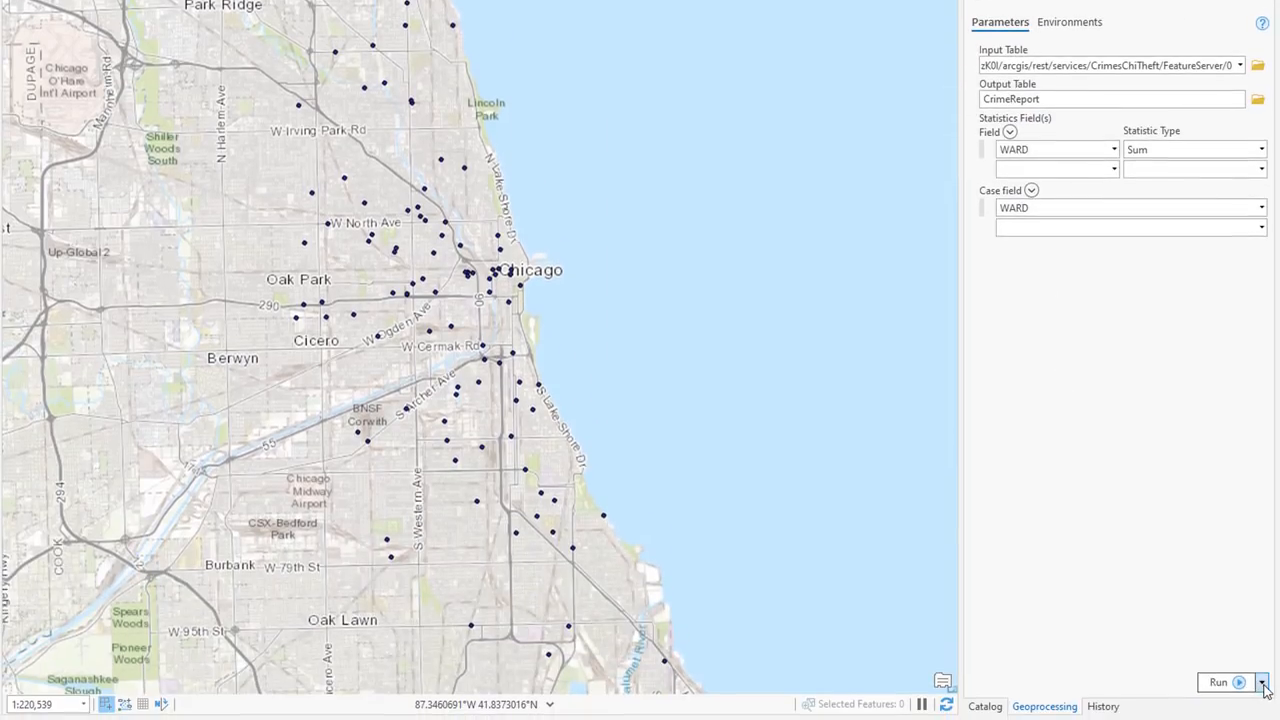
Step: Schedule Summary Statistics as task CrimeReportChi repeating every 1 minute
{"action": "left_click", "coordinate": [1261, 684]}
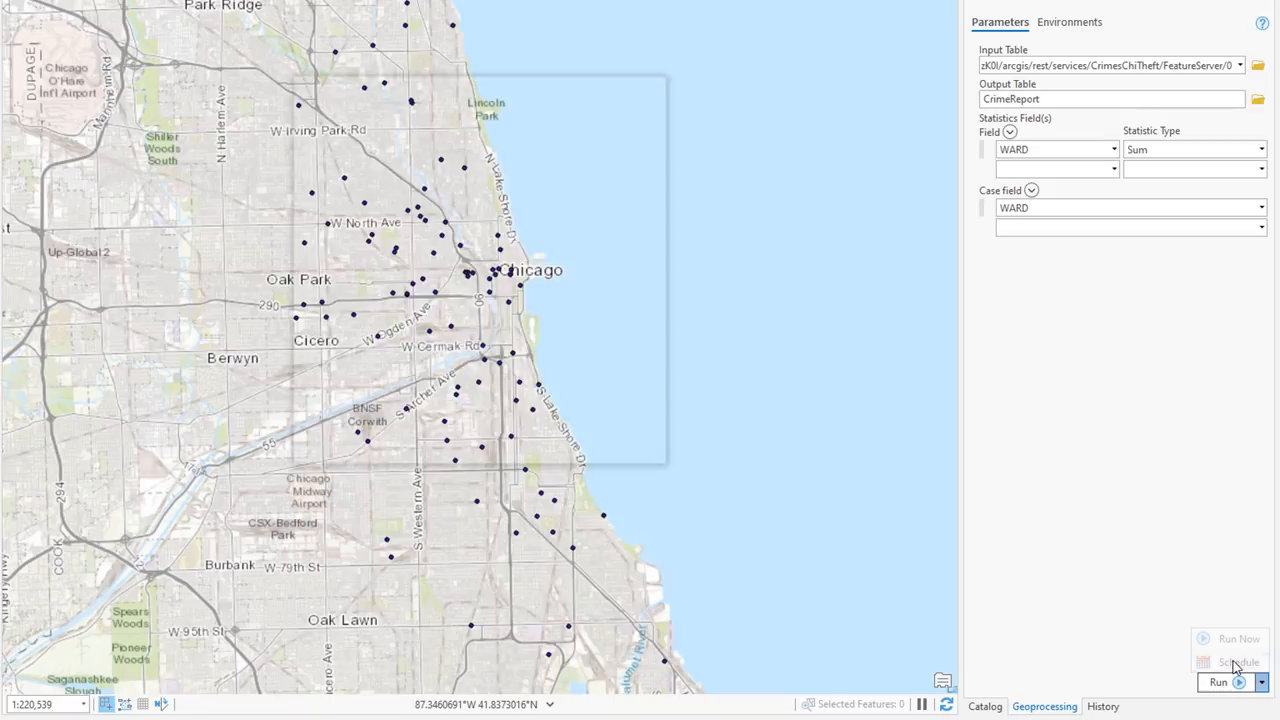
{"action": "left_click", "coordinate": [1230, 662]}
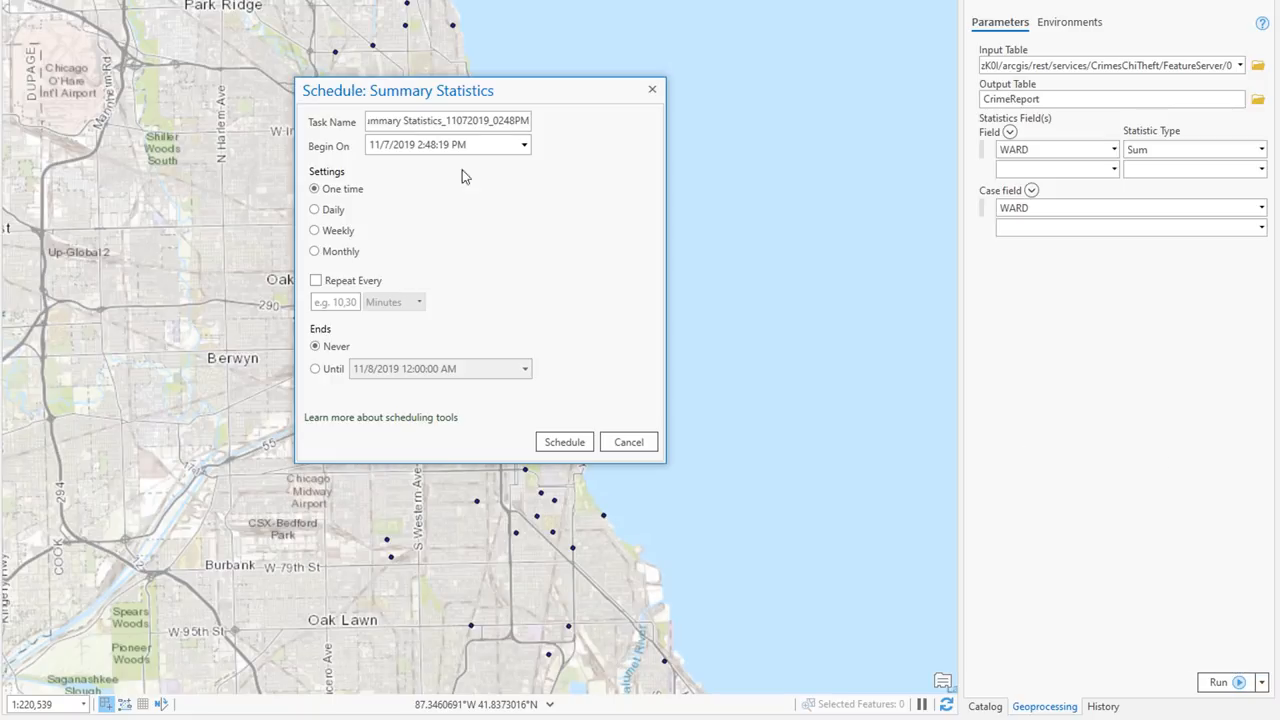
{"action": "triple_click", "coordinate": [447, 120]}
{"action": "type", "text": "CrimeReportChi"}
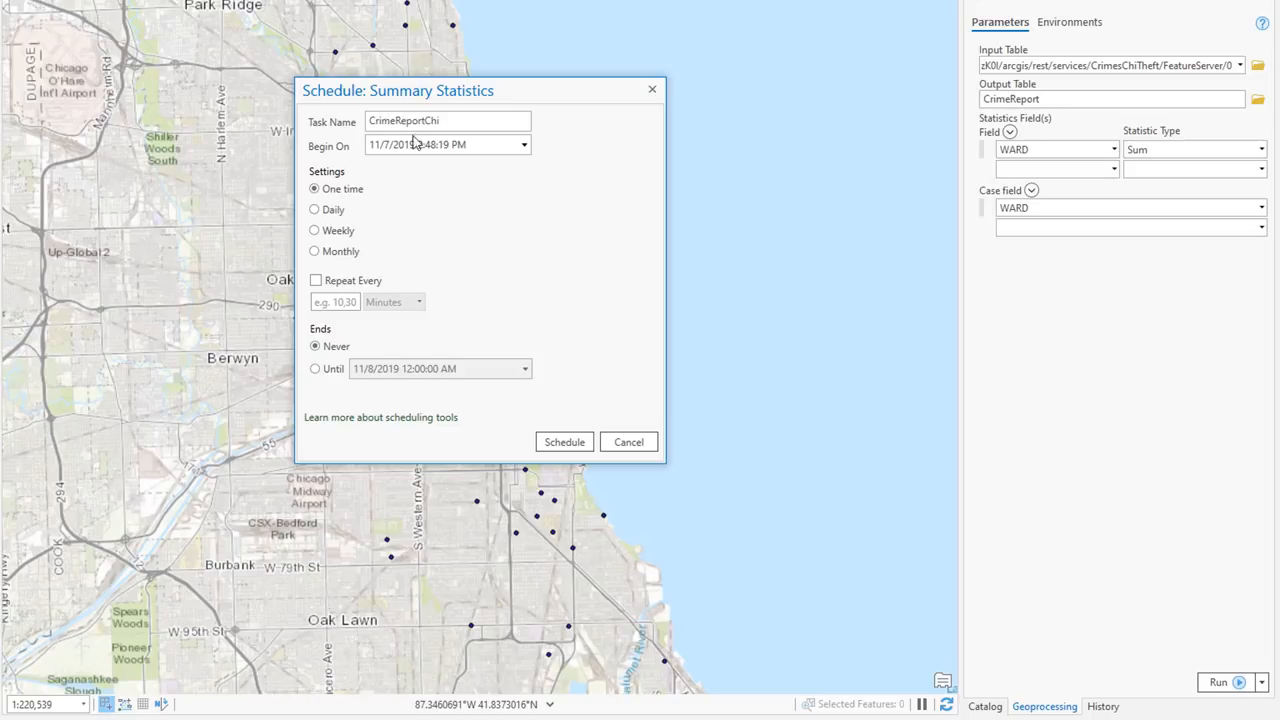
{"action": "left_click", "coordinate": [315, 280]}
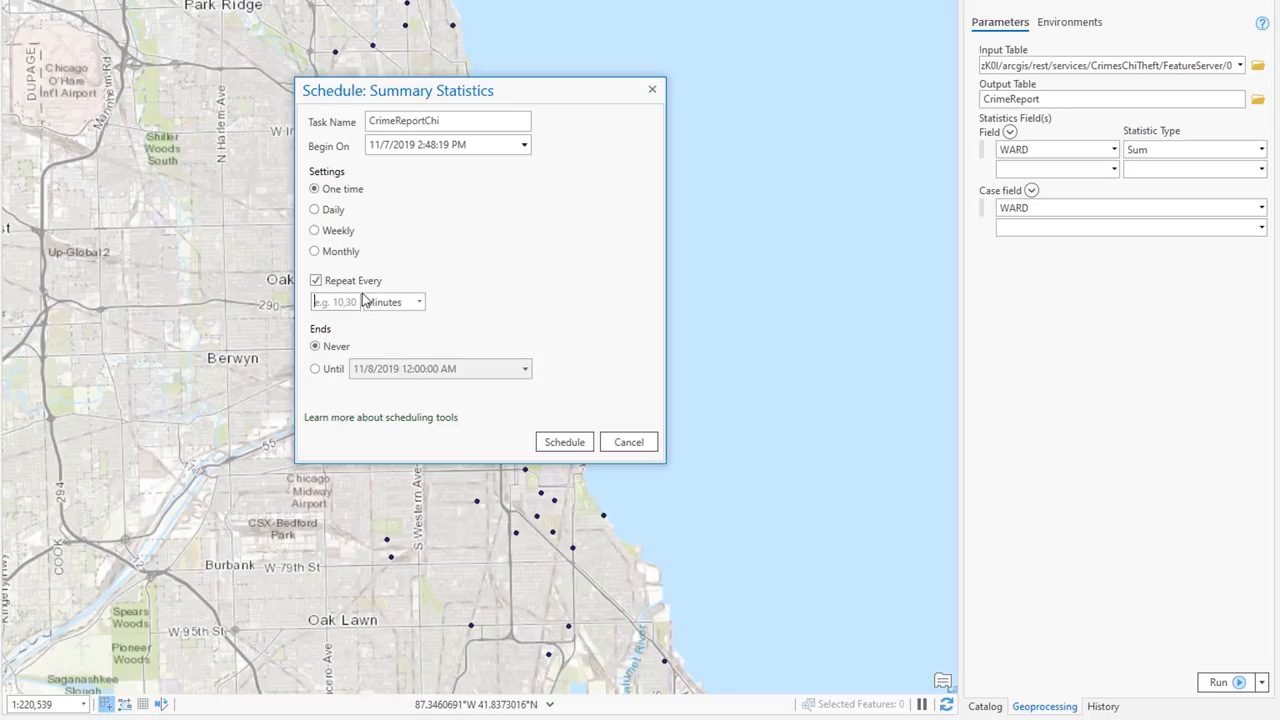
{"action": "type", "text": "1"}
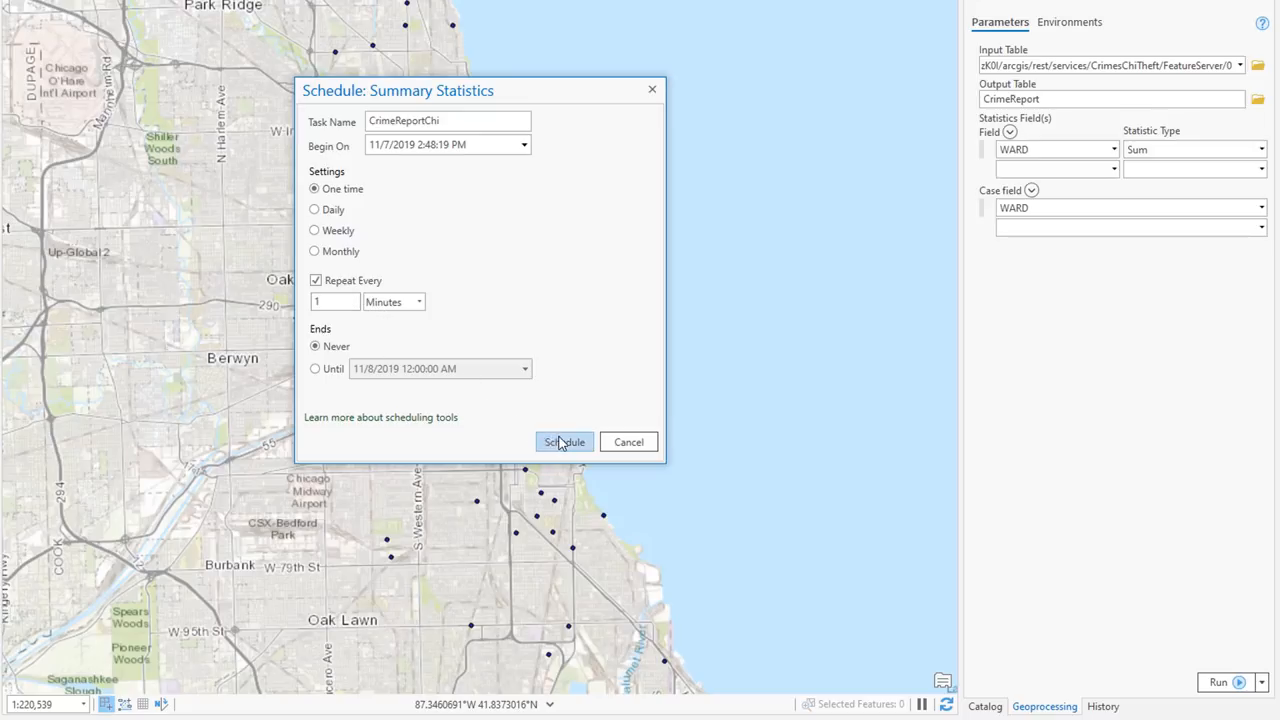
{"action": "left_click", "coordinate": [563, 442]}
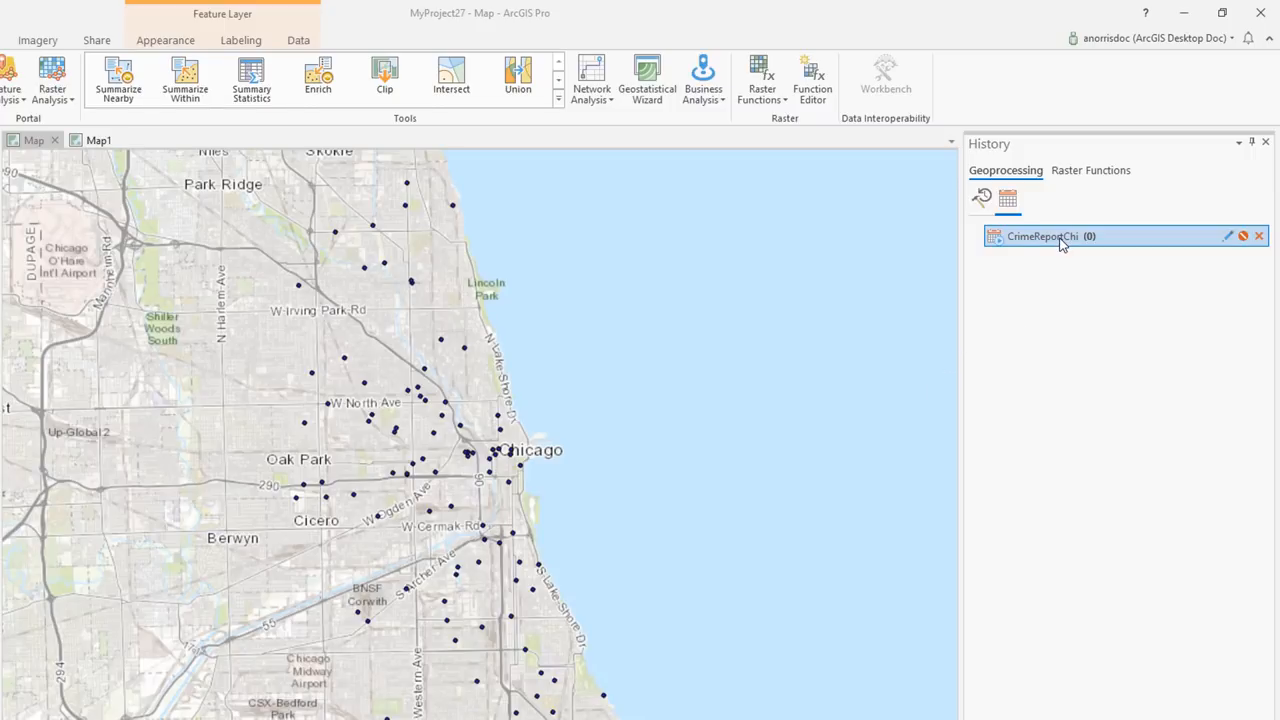
{"action": "right_click", "coordinate": [1060, 240]}
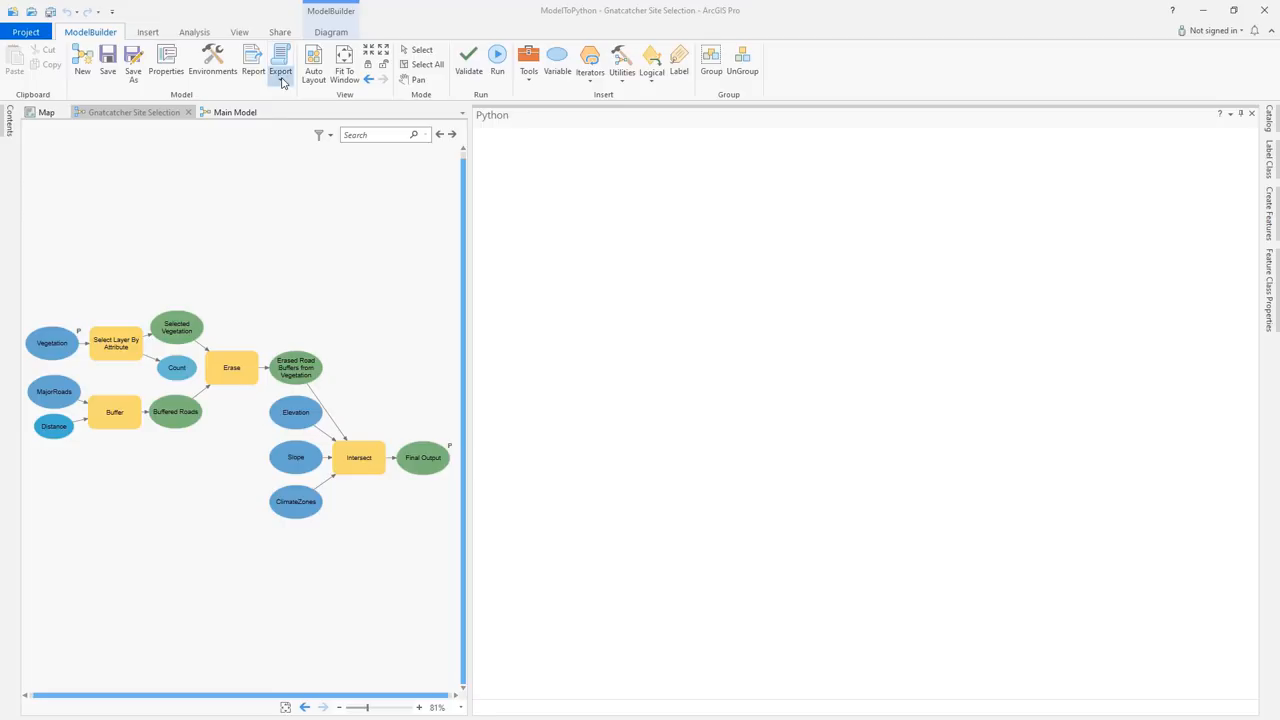
Step: Send the Gnatcatcher Site Selection model to the Python window and select text in the script
{"action": "left_click", "coordinate": [281, 58]}
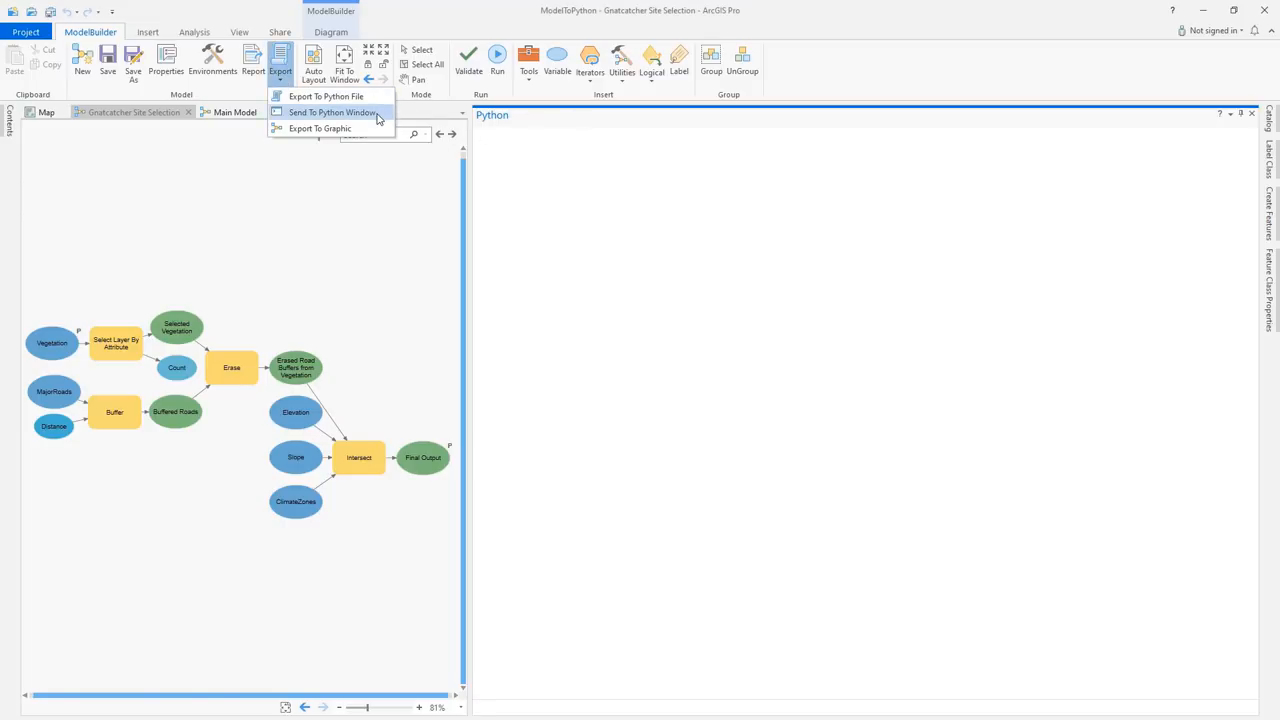
{"action": "left_click", "coordinate": [332, 119]}
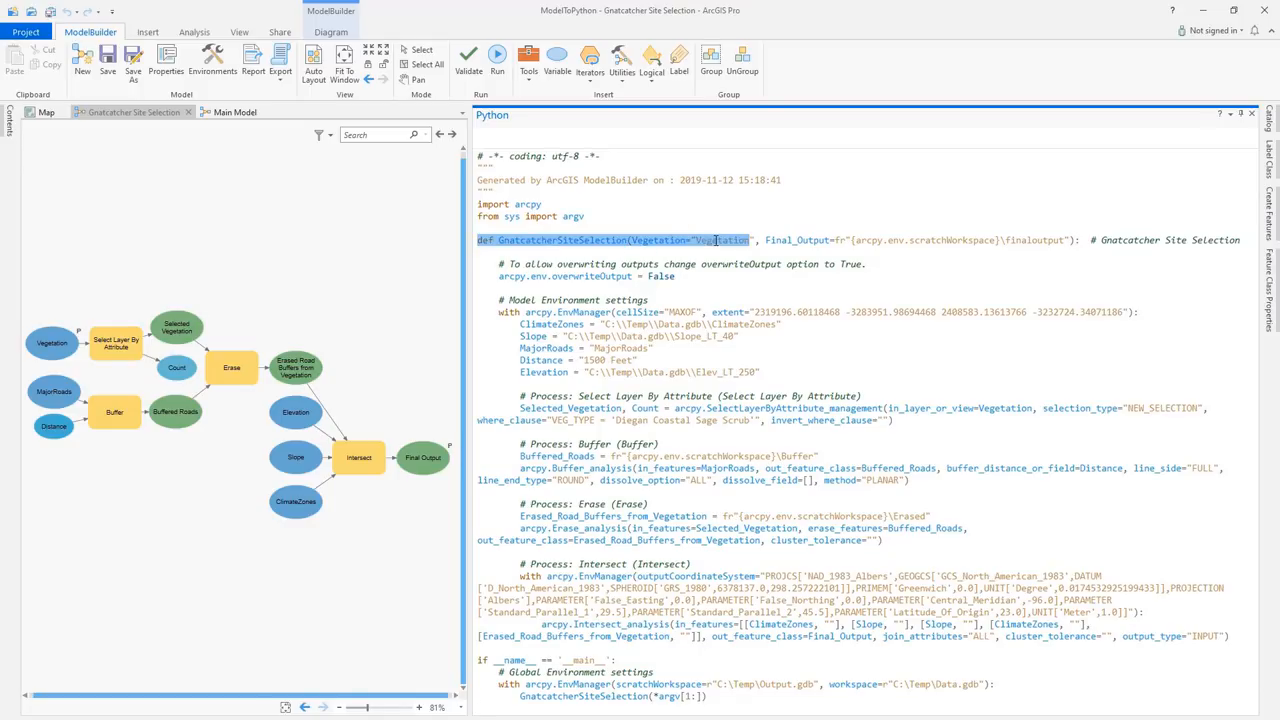
{"action": "left_click", "coordinate": [841, 240]}
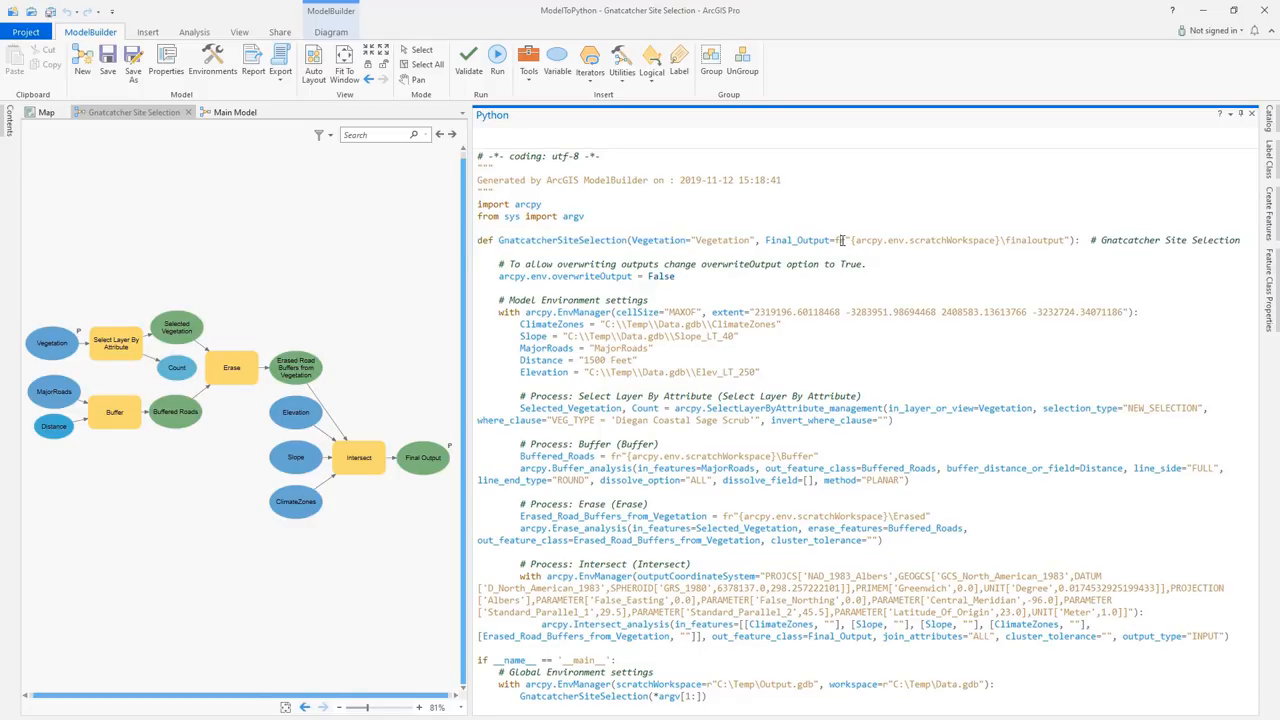
{"action": "double_click", "coordinate": [873, 240]}
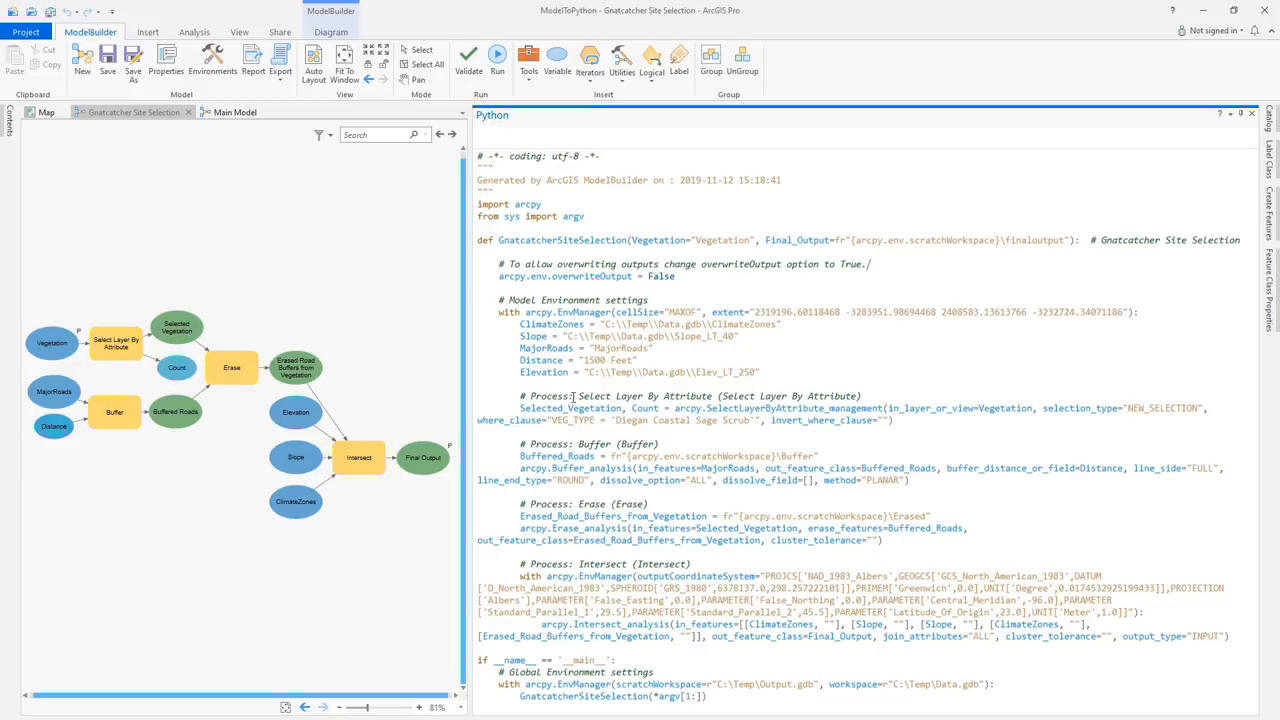
{"action": "left_click_drag", "start_coordinate": [499, 311], "coordinate": [757, 311]}
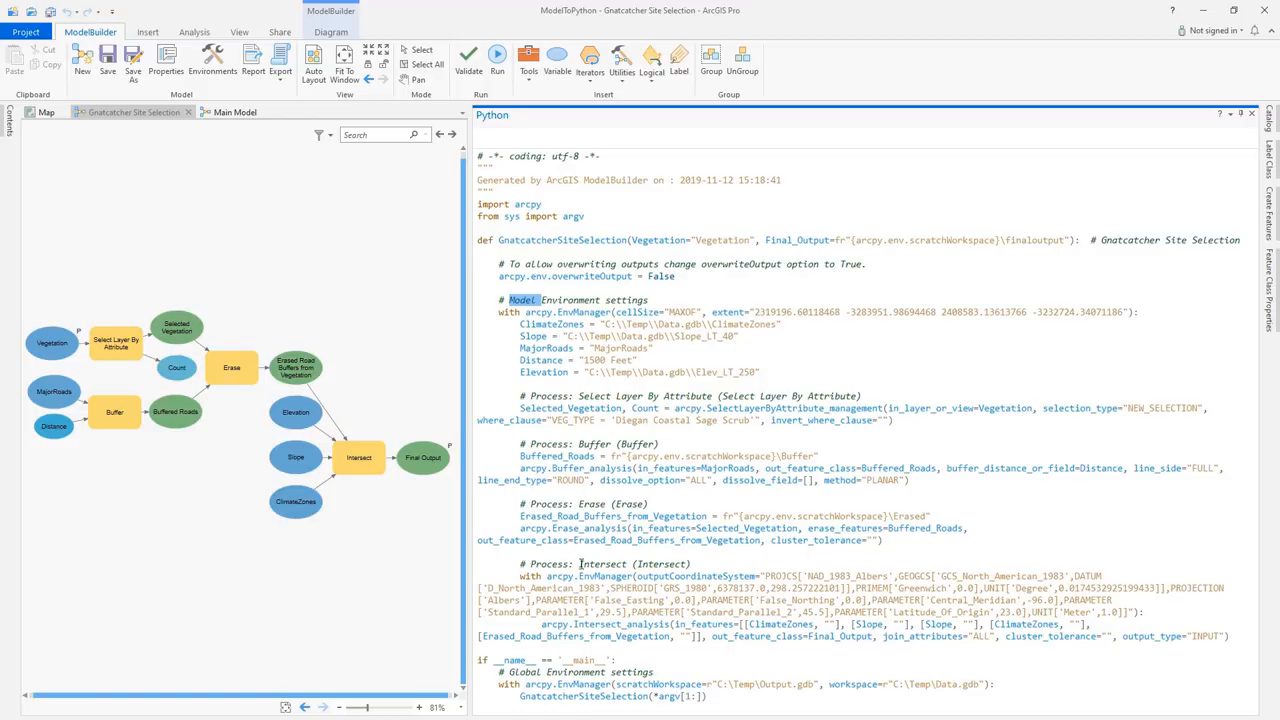
{"action": "double_click", "coordinate": [602, 563]}
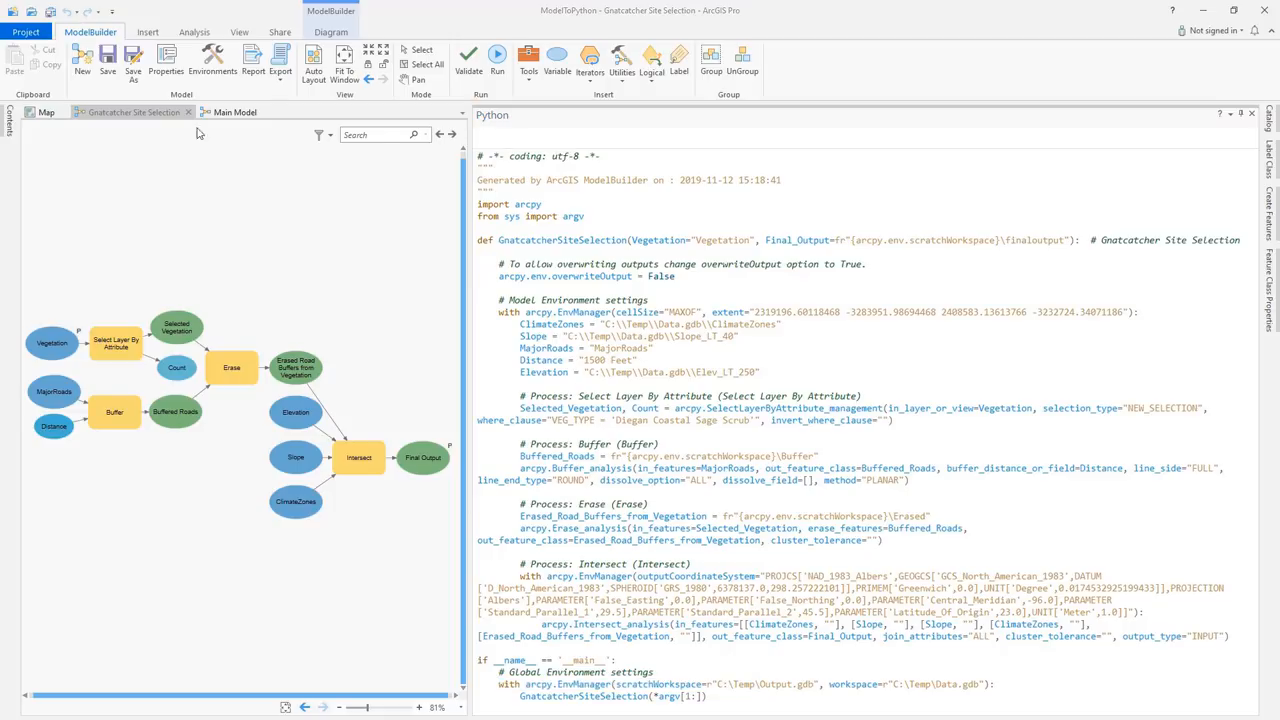
Step: Export Main Model as Python file 'Main Model' into ModelToPythonNested and check the folder
{"action": "left_click", "coordinate": [230, 112]}
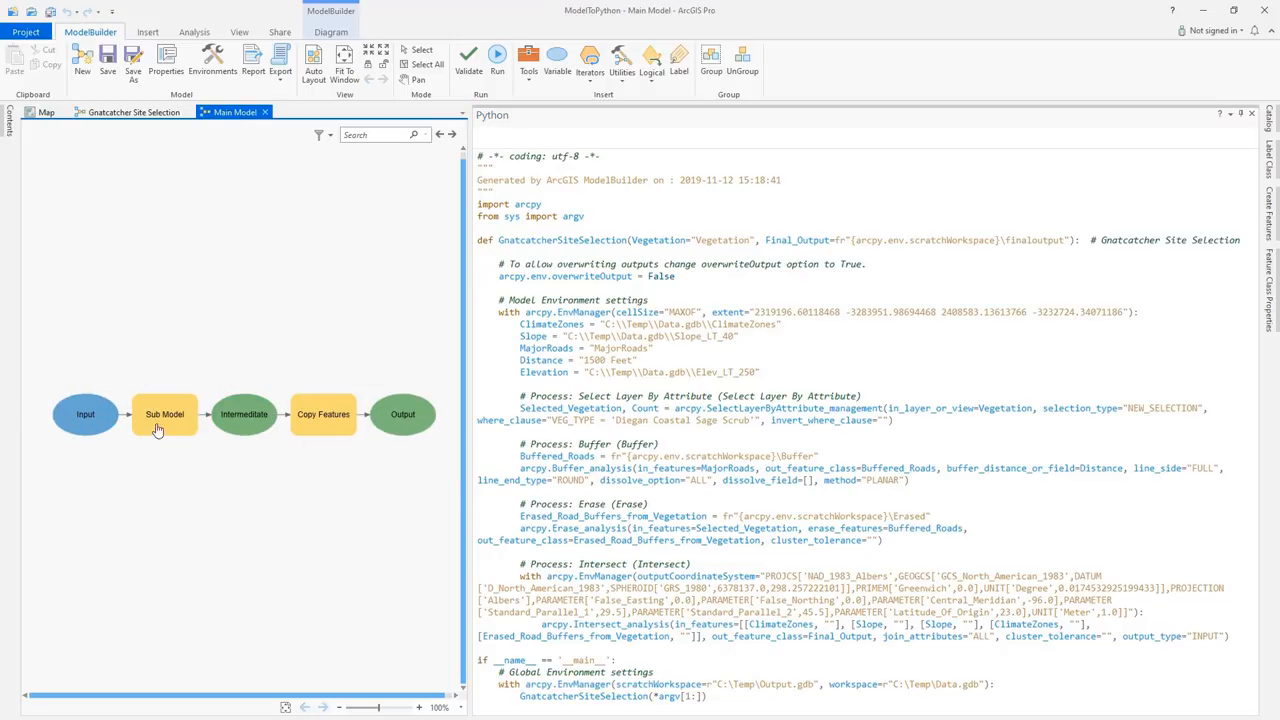
{"action": "left_click", "coordinate": [282, 60]}
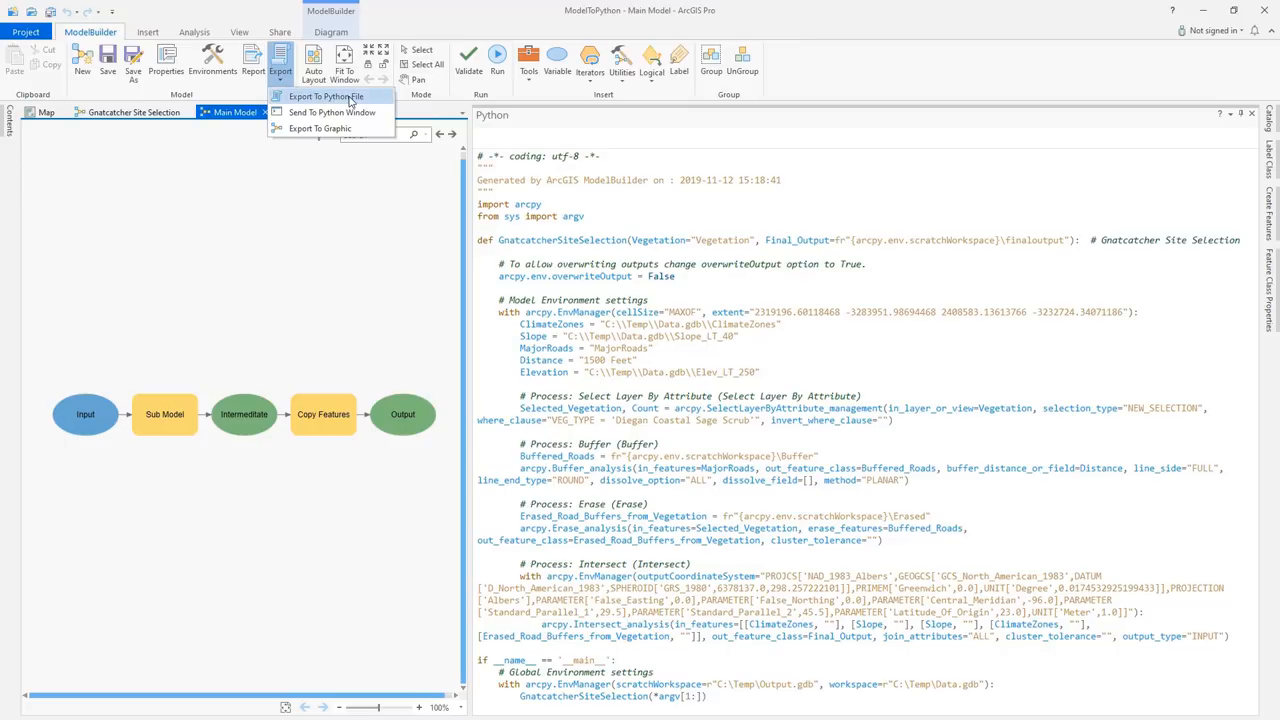
{"action": "left_click", "coordinate": [328, 95]}
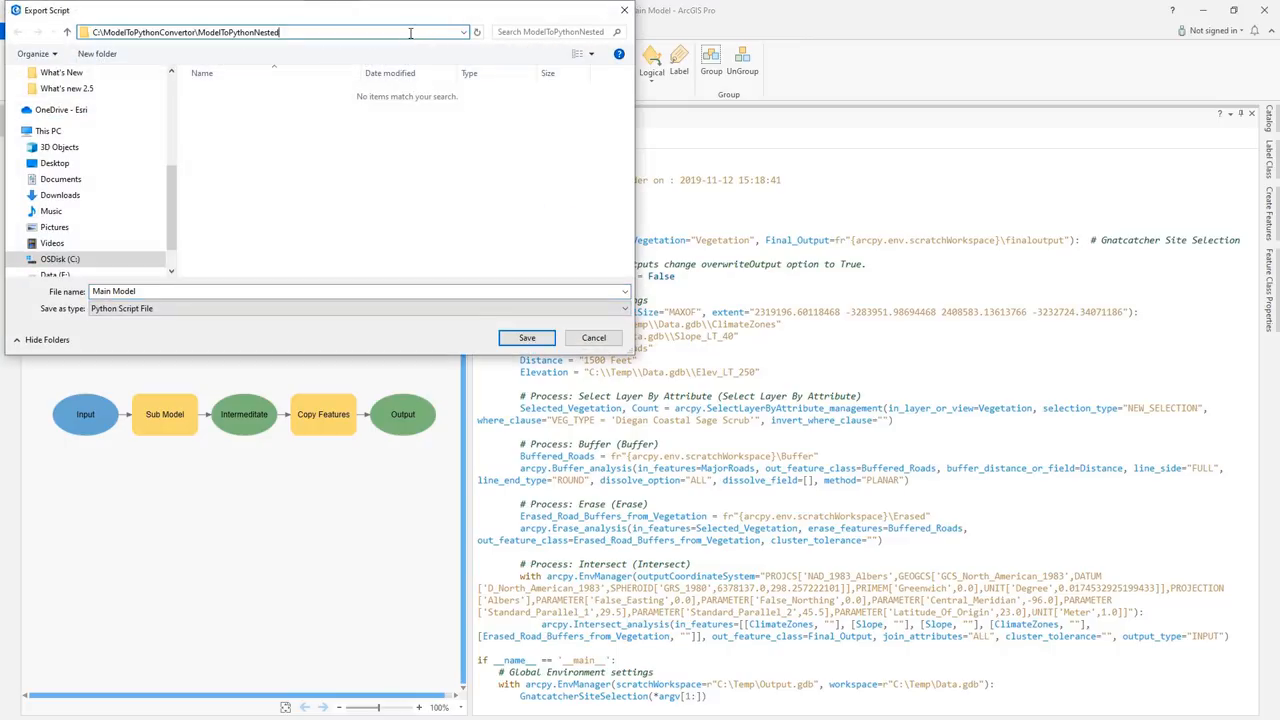
{"action": "left_click", "coordinate": [526, 337]}
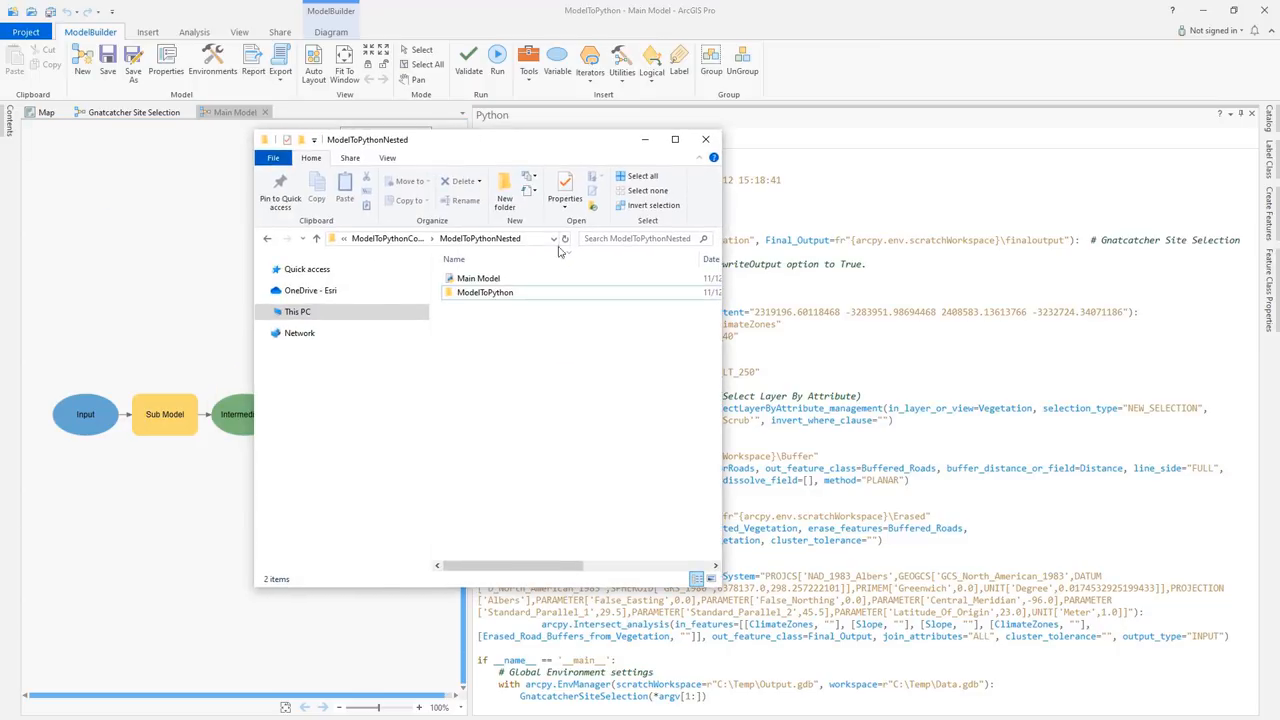
{"action": "double_click", "coordinate": [480, 278]}
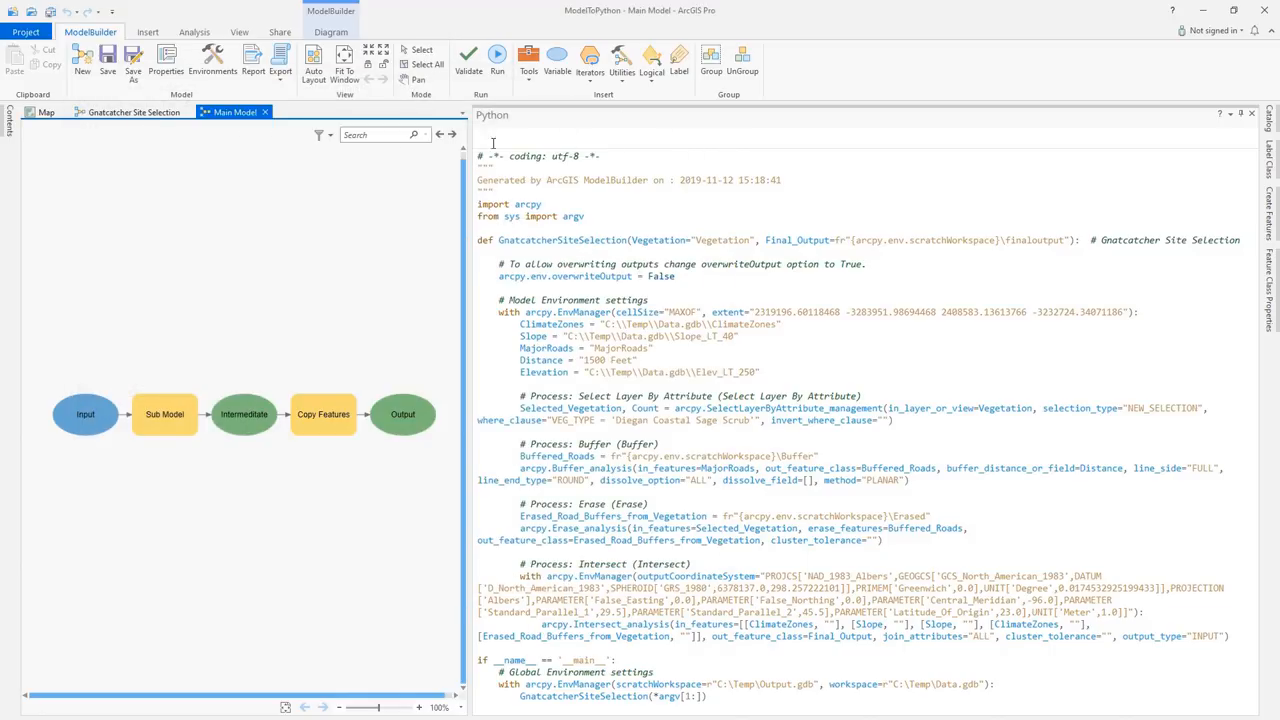
{"action": "left_click", "coordinate": [284, 60]}
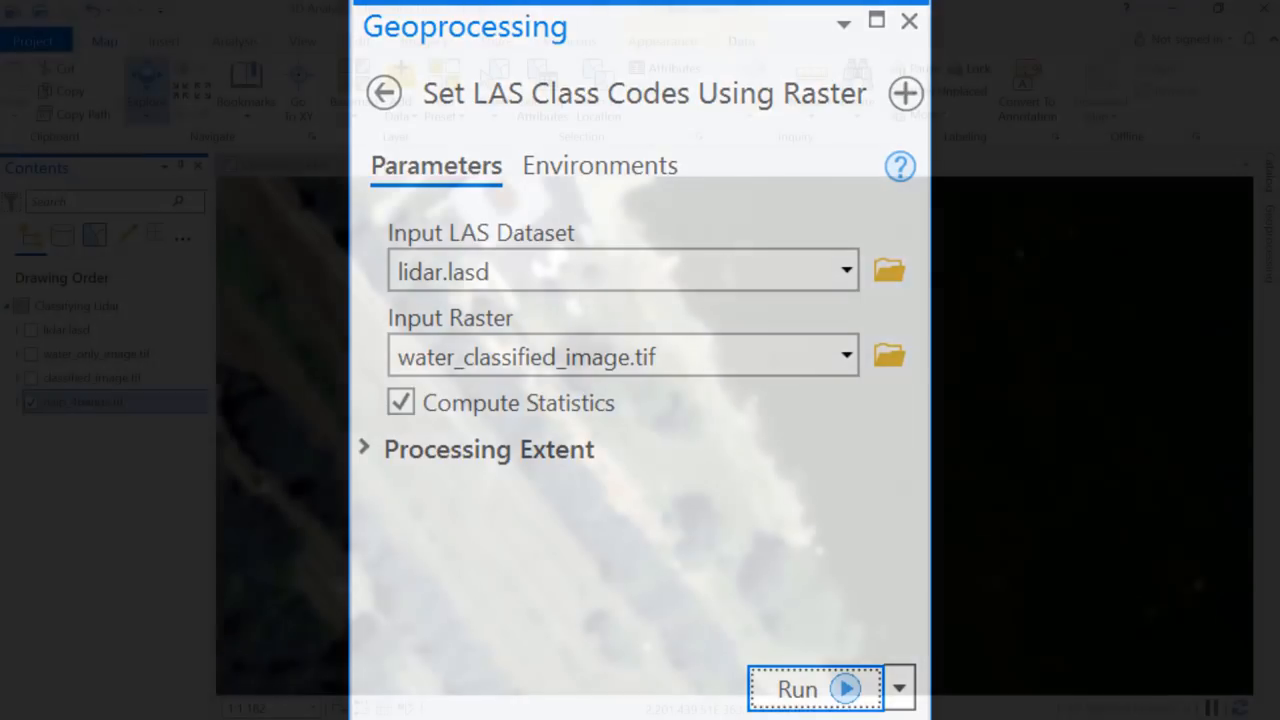
Step: Classify lidar.lasd from water_classified_image.tif, then show classified_image instead of naip_4bands
{"action": "left_click", "coordinate": [818, 684]}
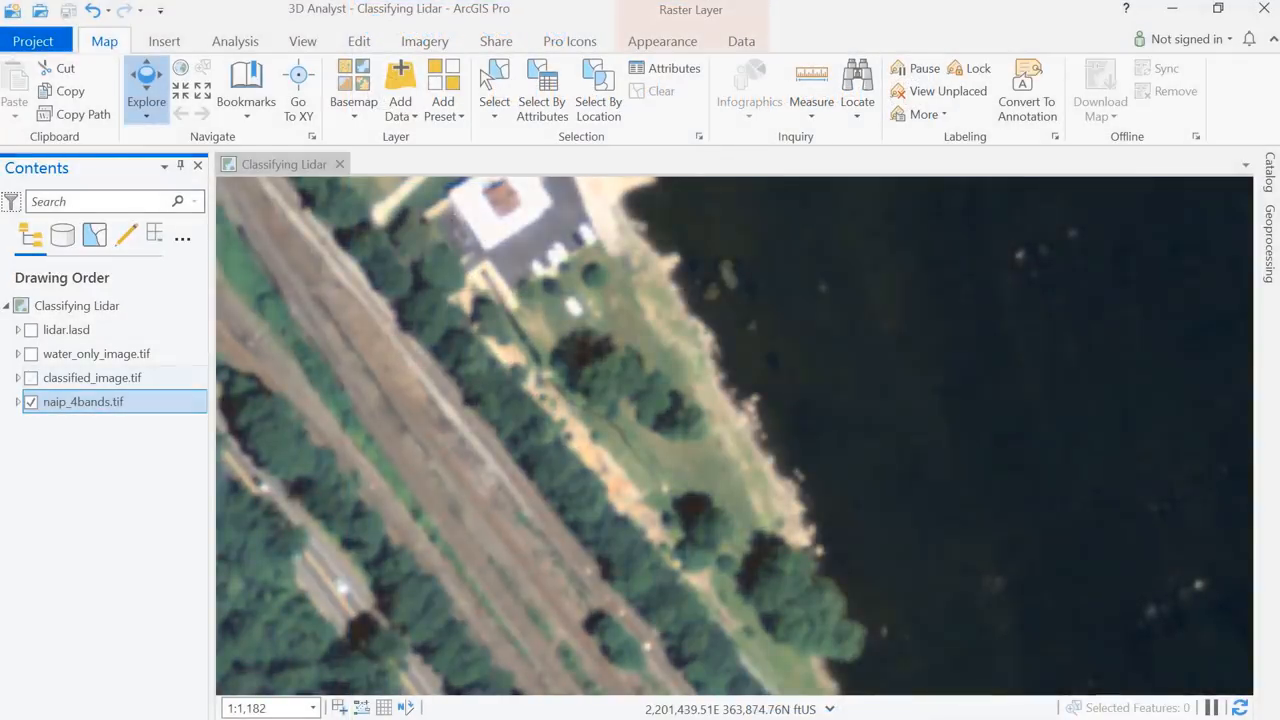
{"action": "left_click", "coordinate": [31, 377]}
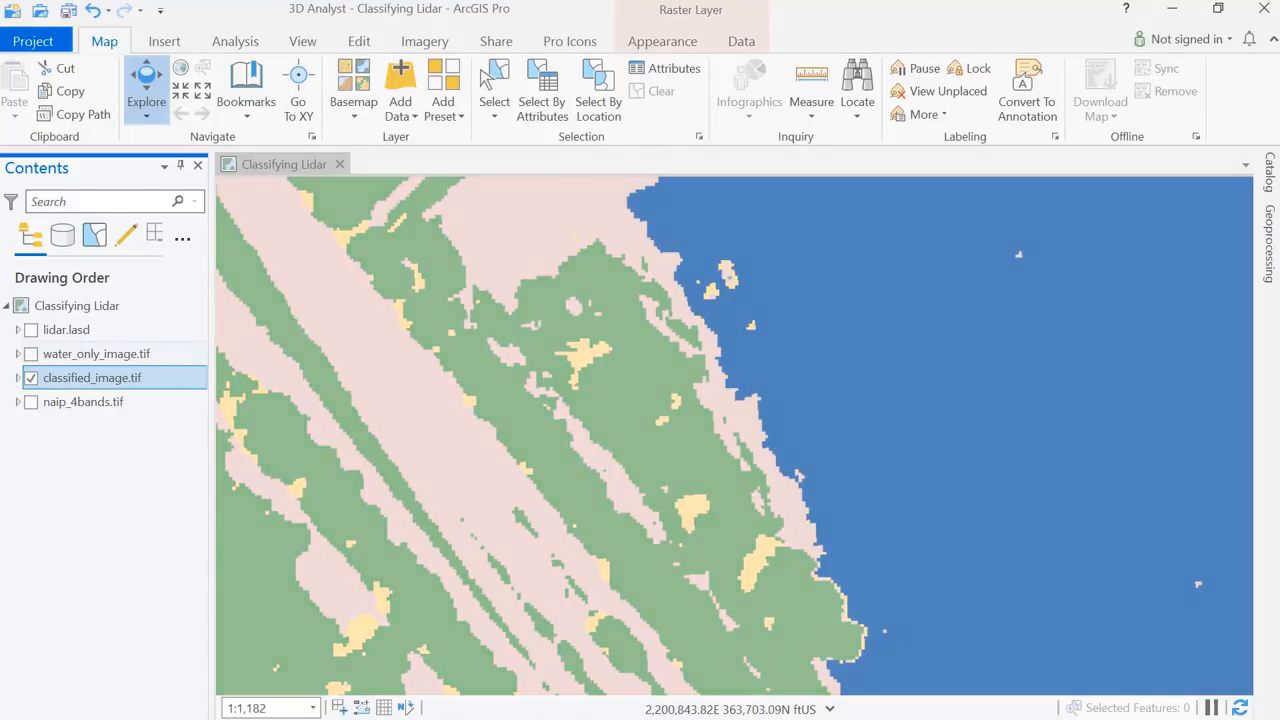
{"action": "left_click", "coordinate": [31, 353]}
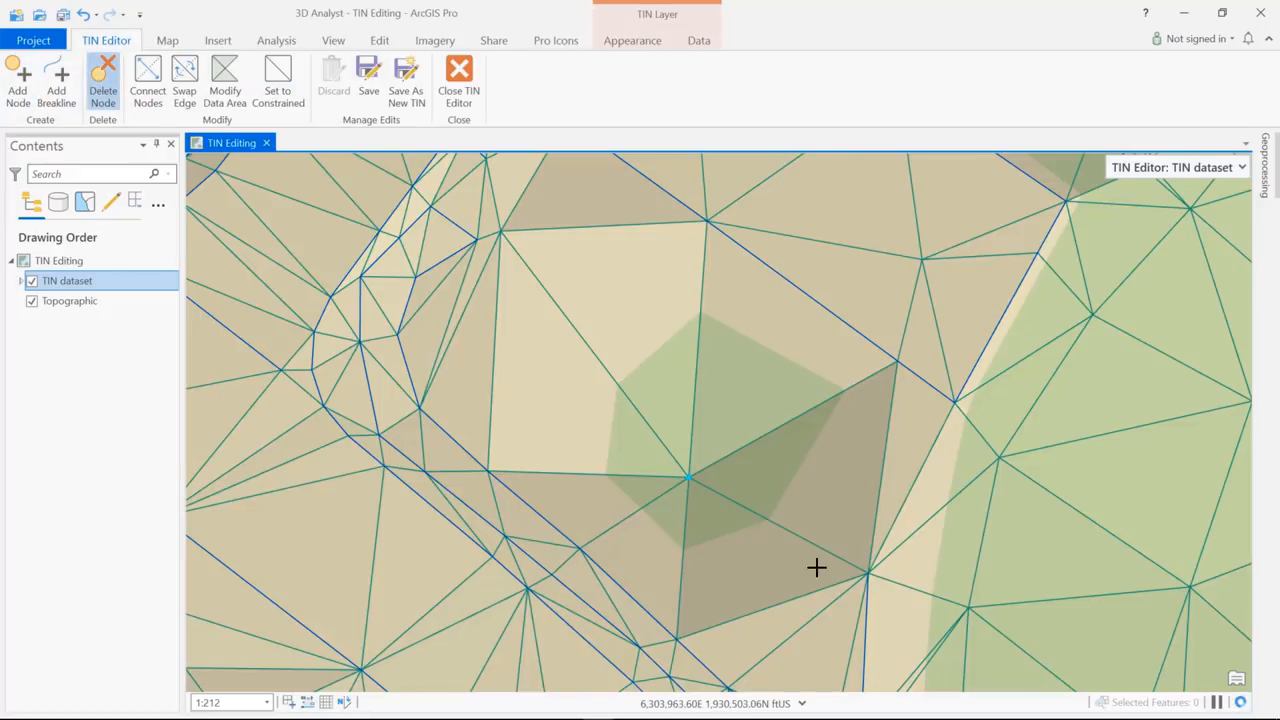
Step: Delete the TIN node near the map centre and begin a hard breakline on the surface
{"action": "left_click", "coordinate": [56, 80]}
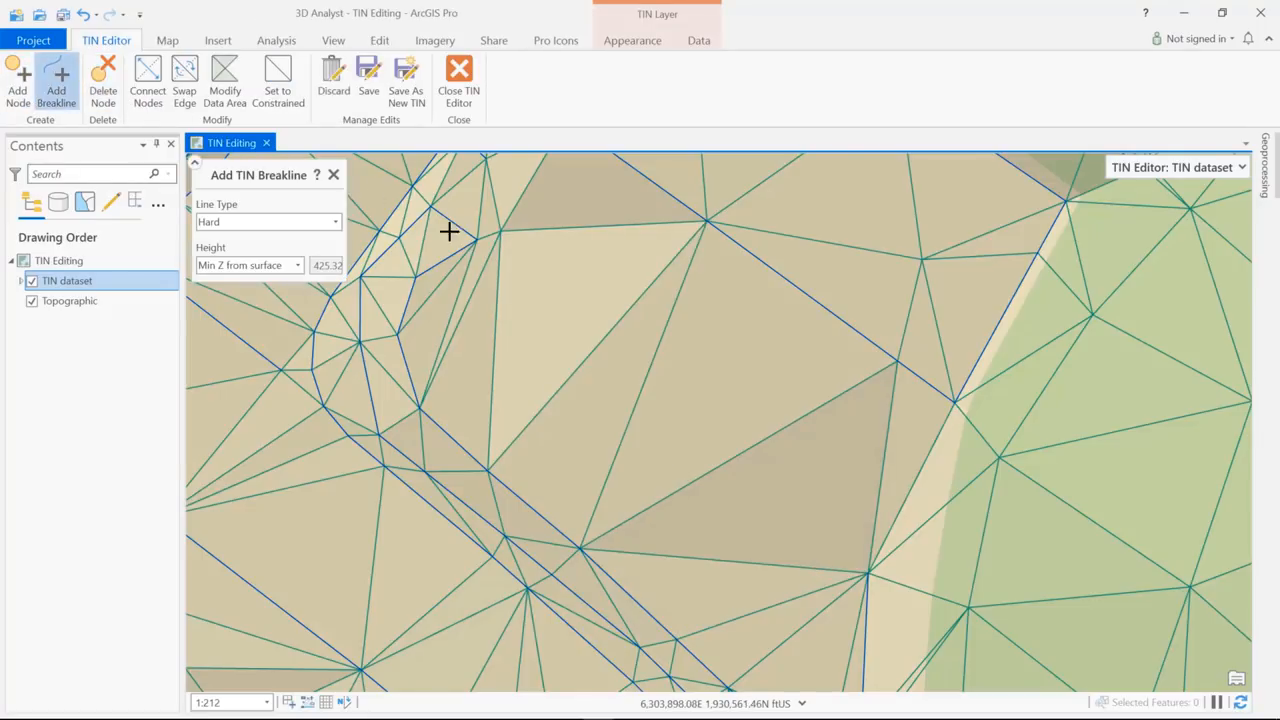
{"action": "left_click", "coordinate": [546, 184]}
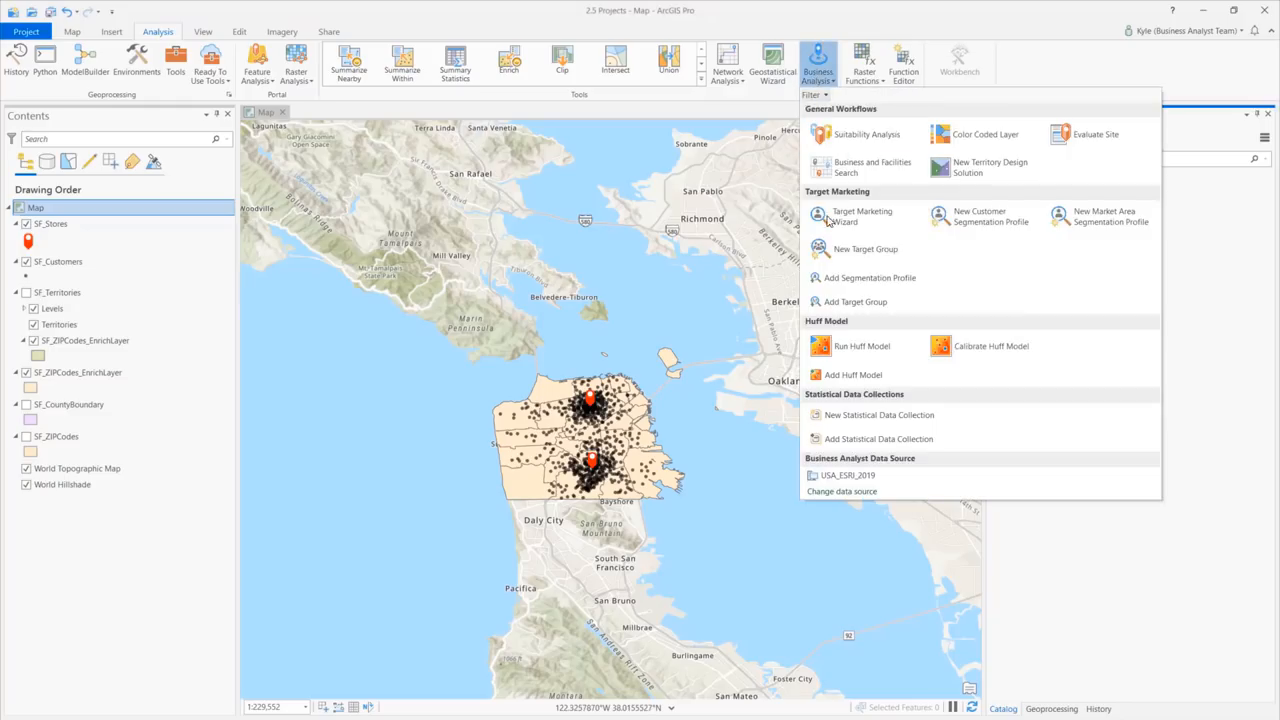
{"action": "mouse_move", "coordinate": [877, 439]}
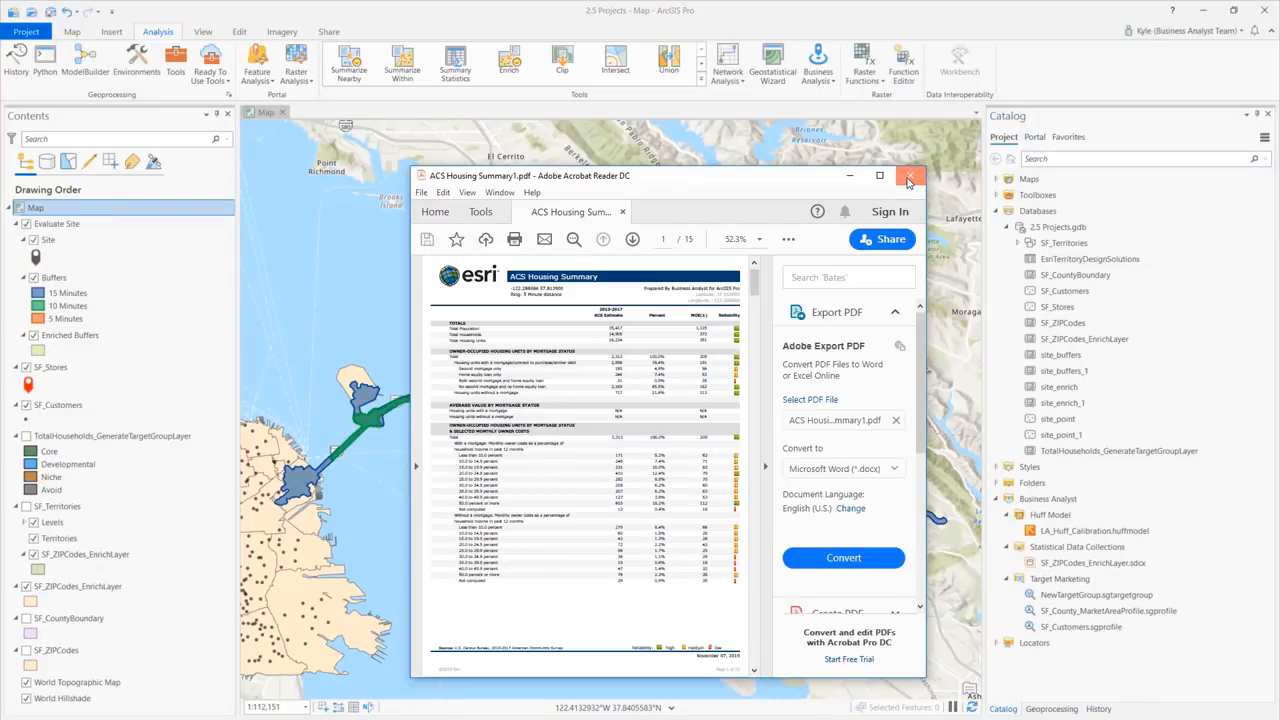
Step: Close the ACS Housing Summary report and share the territory design solution as a web layer
{"action": "left_click", "coordinate": [909, 176]}
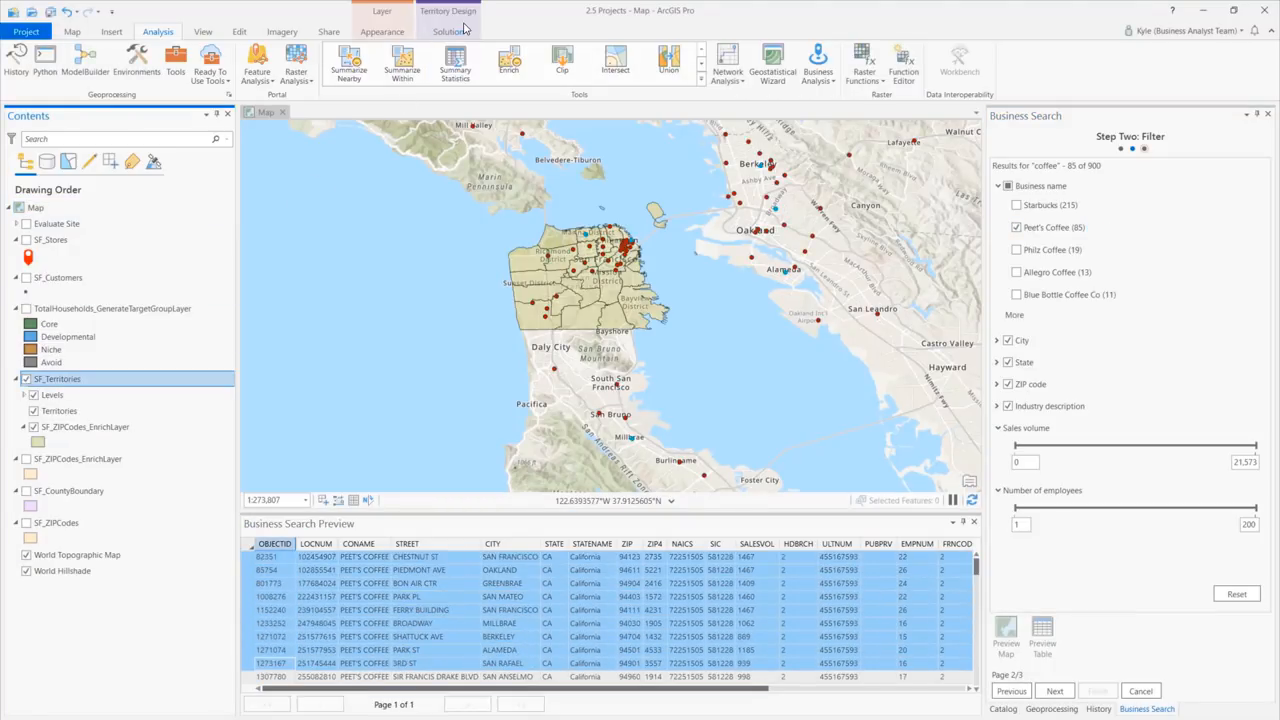
{"action": "left_click", "coordinate": [459, 31]}
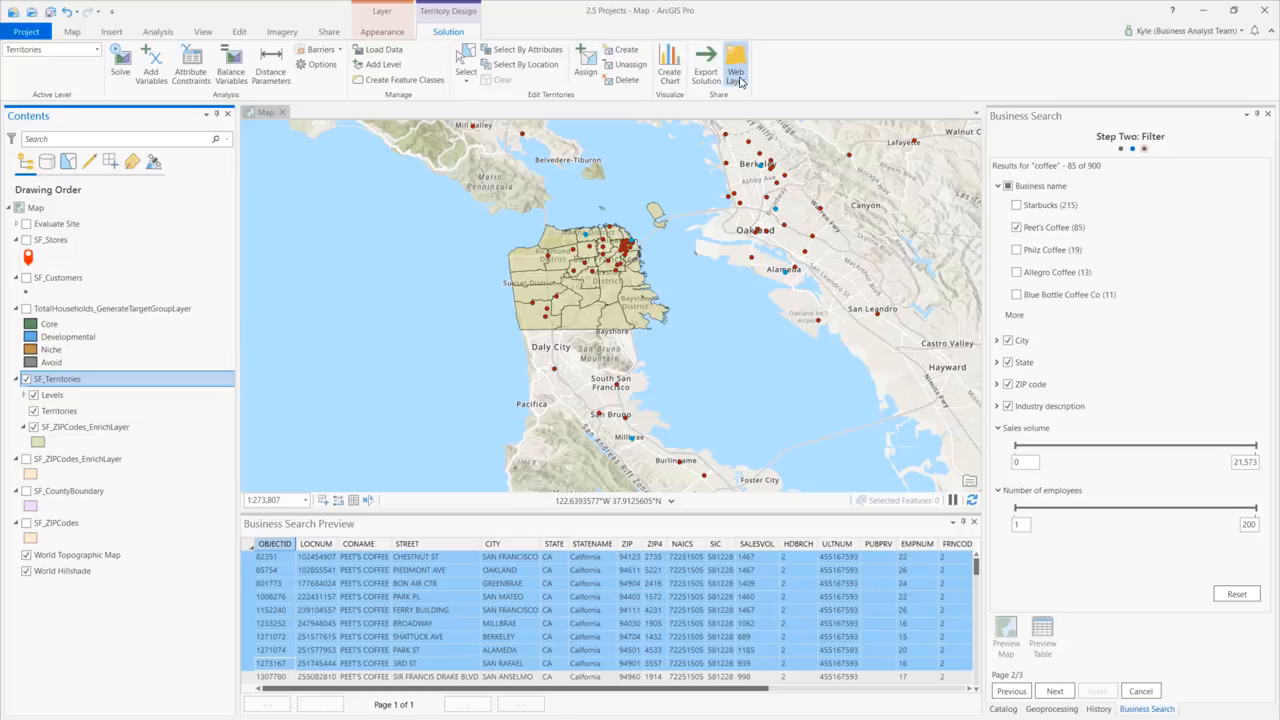
{"action": "left_click", "coordinate": [747, 62]}
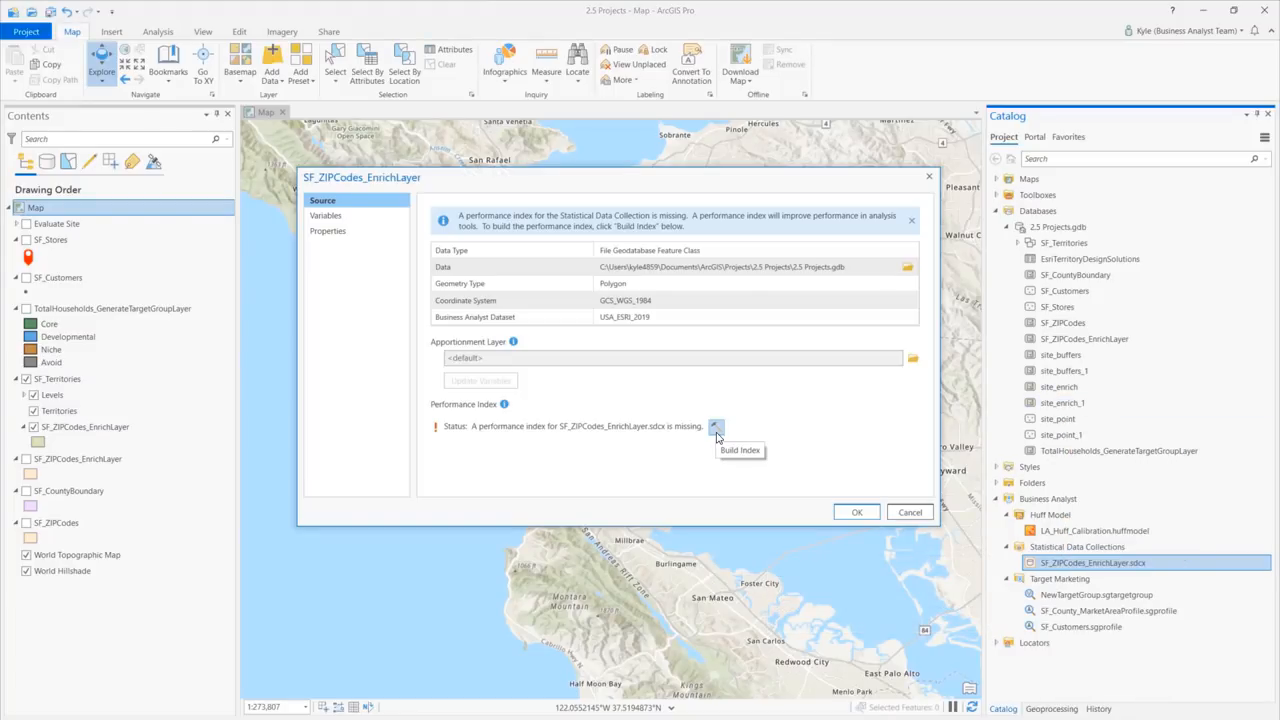
Step: Build the SF_ZIPCodes_EnrichLayer performance index and expand the Trade Areas geoprocessing toolset
{"action": "left_click", "coordinate": [719, 425]}
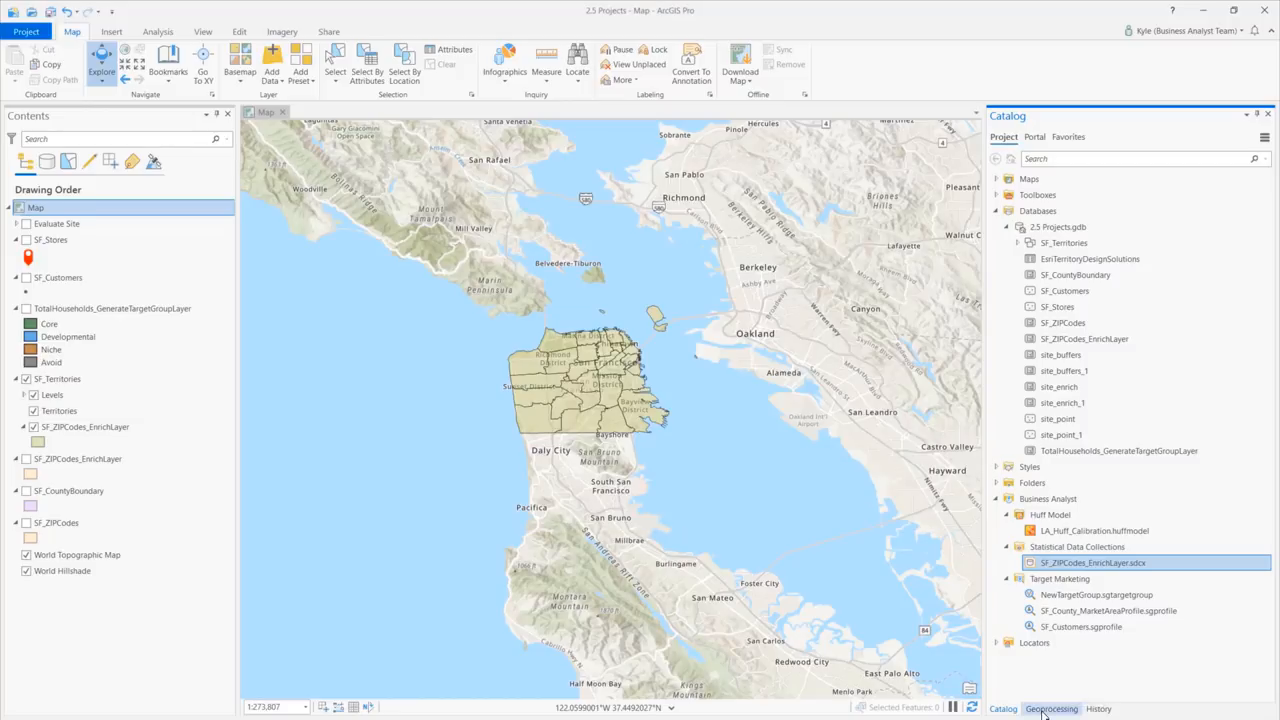
{"action": "left_click", "coordinate": [1051, 708]}
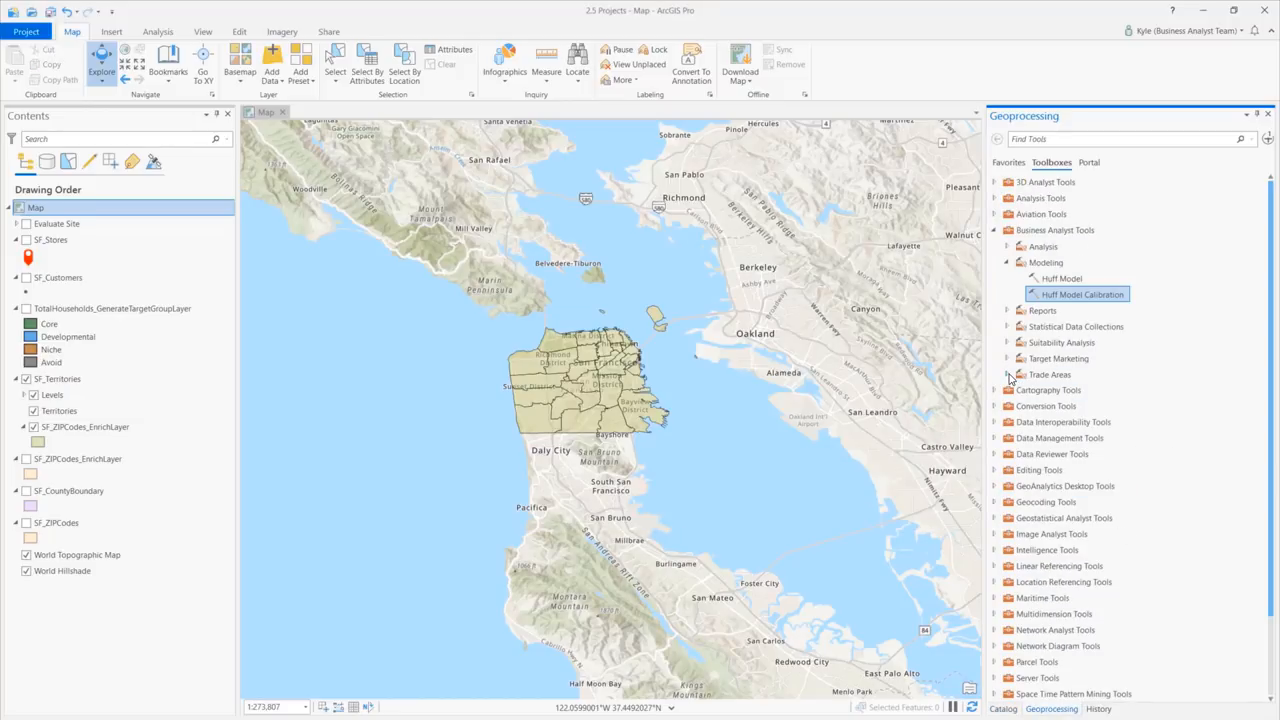
{"action": "left_click", "coordinate": [1009, 374]}
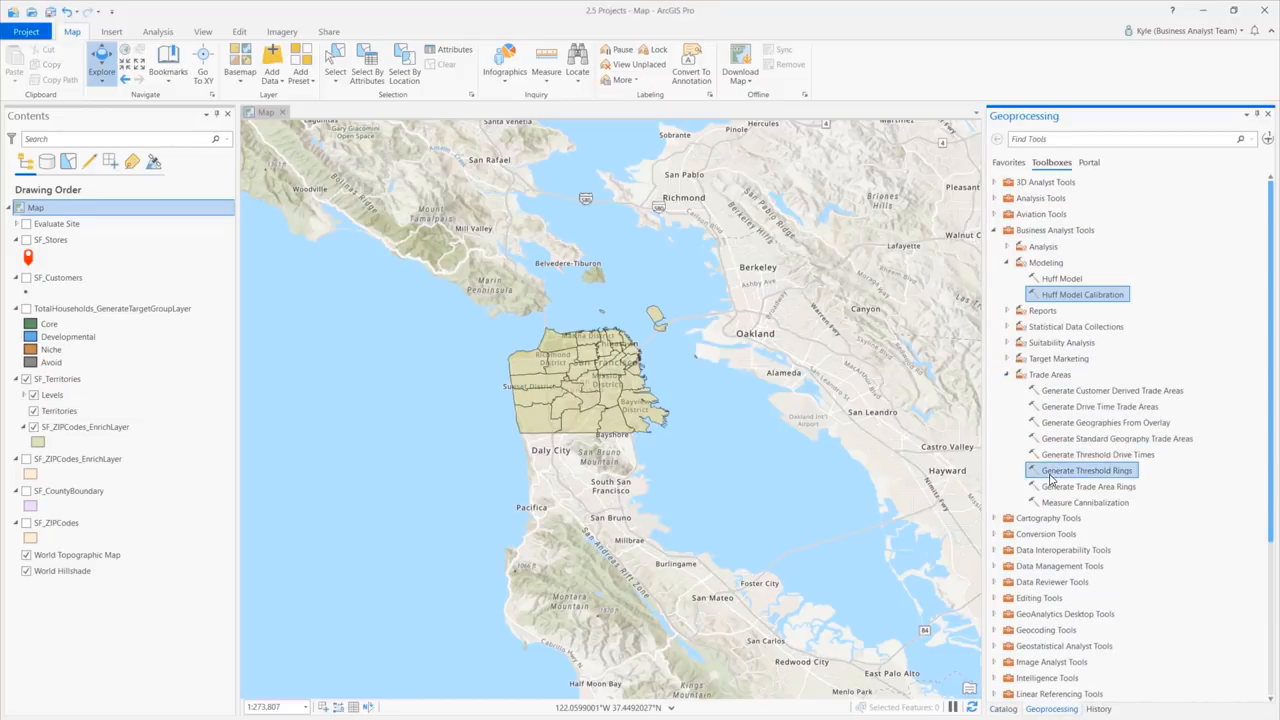
{"action": "mouse_move", "coordinate": [1080, 502]}
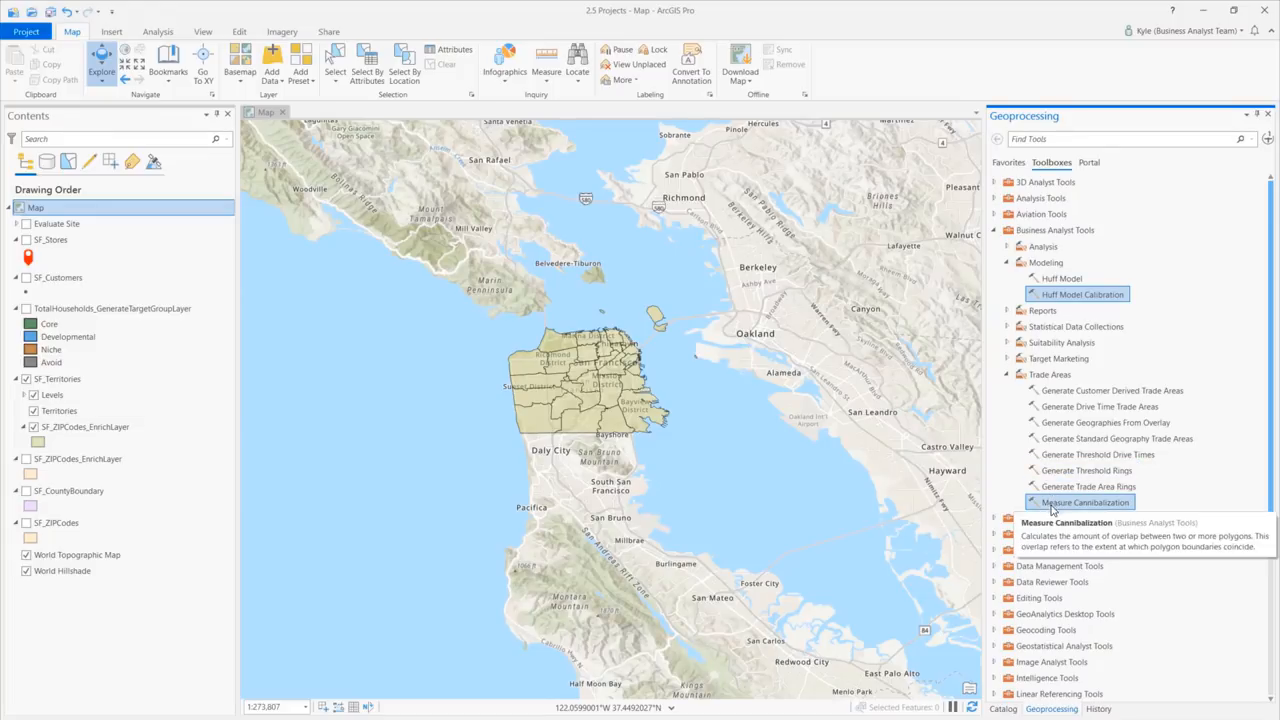
{"action": "mouse_move", "coordinate": [180, 612]}
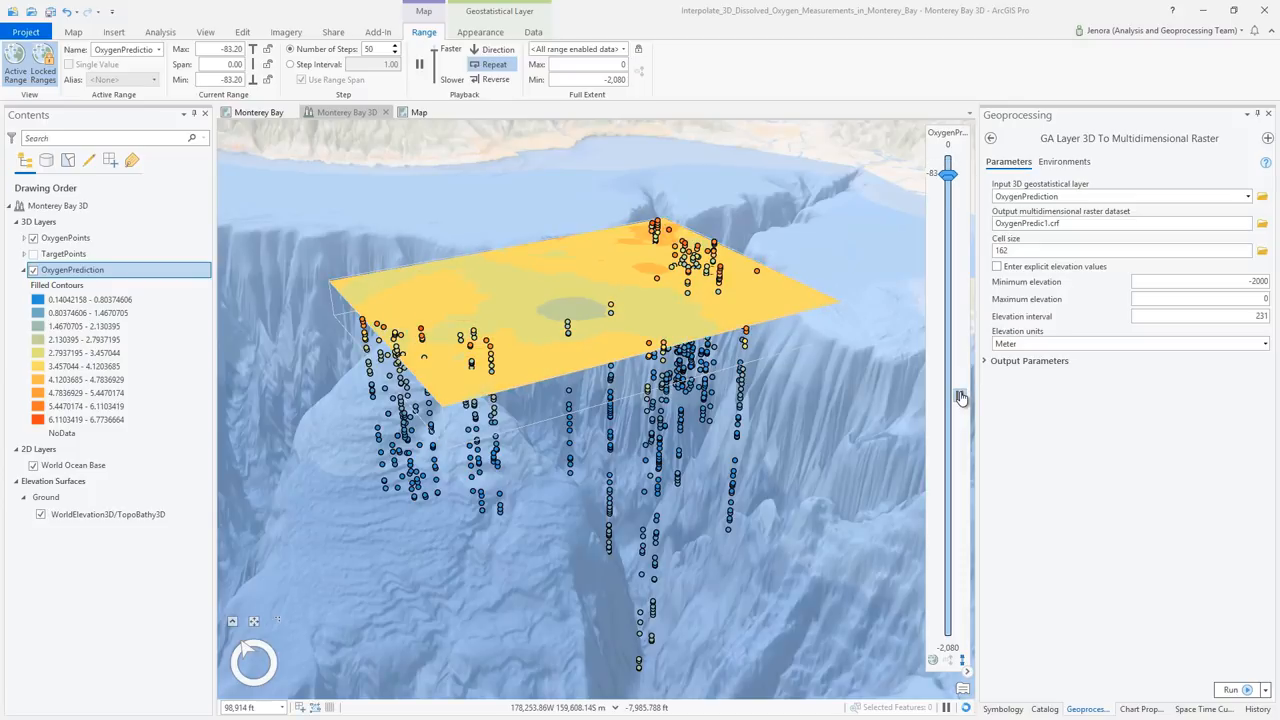
Step: Slice the oxygen prediction at deeper depths, then set Food_Inspections and an inspection result for Colocation Analysis
{"action": "left_click_drag", "start_coordinate": [948, 173], "coordinate": [948, 192]}
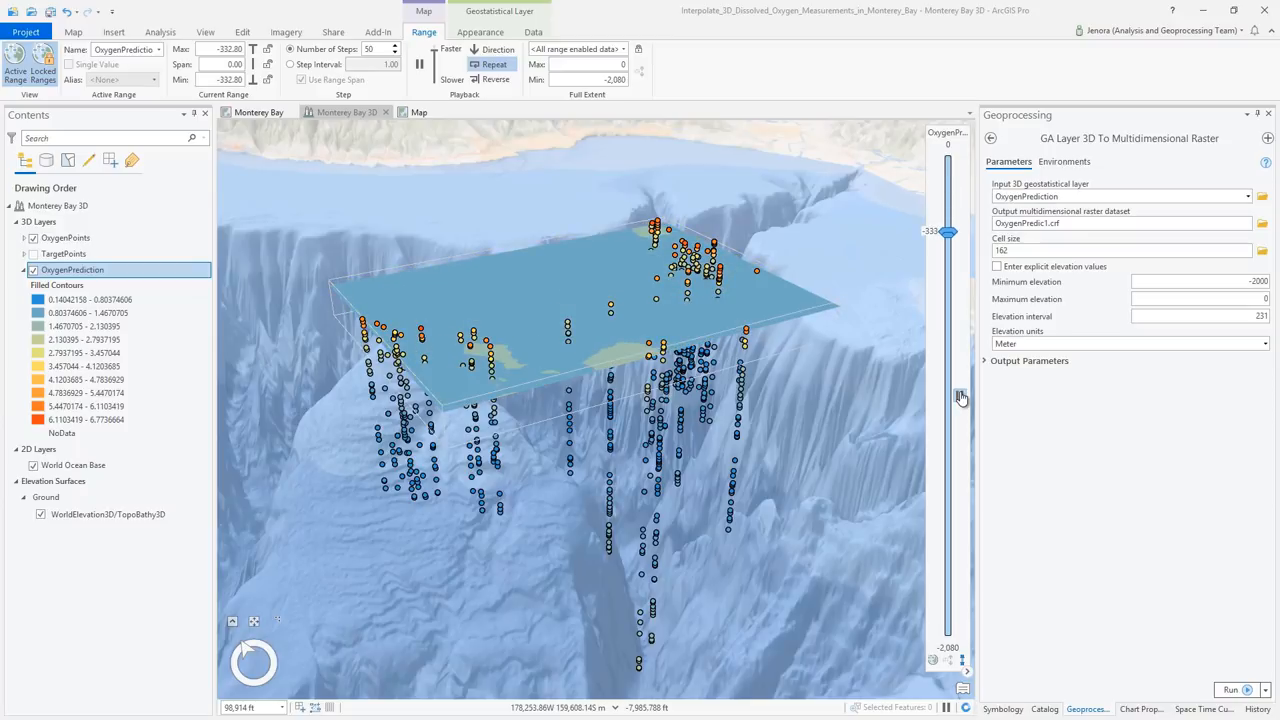
{"action": "left_click_drag", "start_coordinate": [948, 232], "coordinate": [948, 250]}
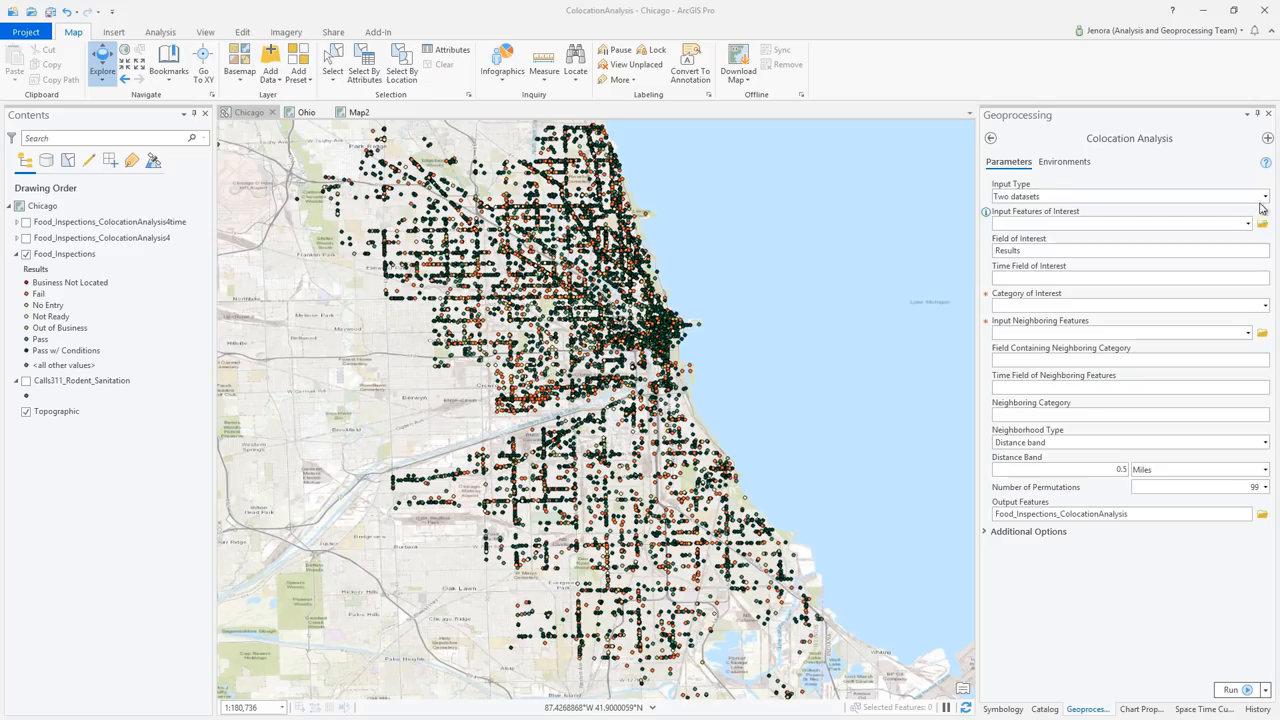
{"action": "left_click", "coordinate": [1120, 223]}
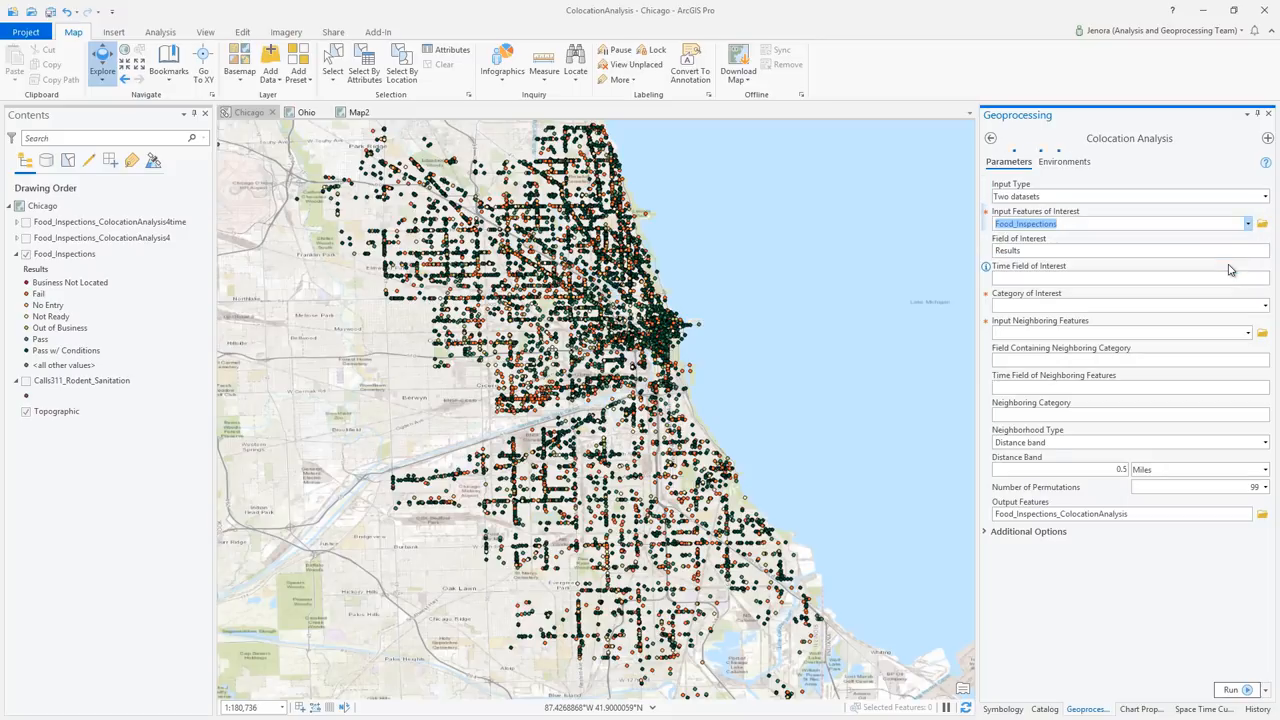
{"action": "left_click", "coordinate": [1261, 306]}
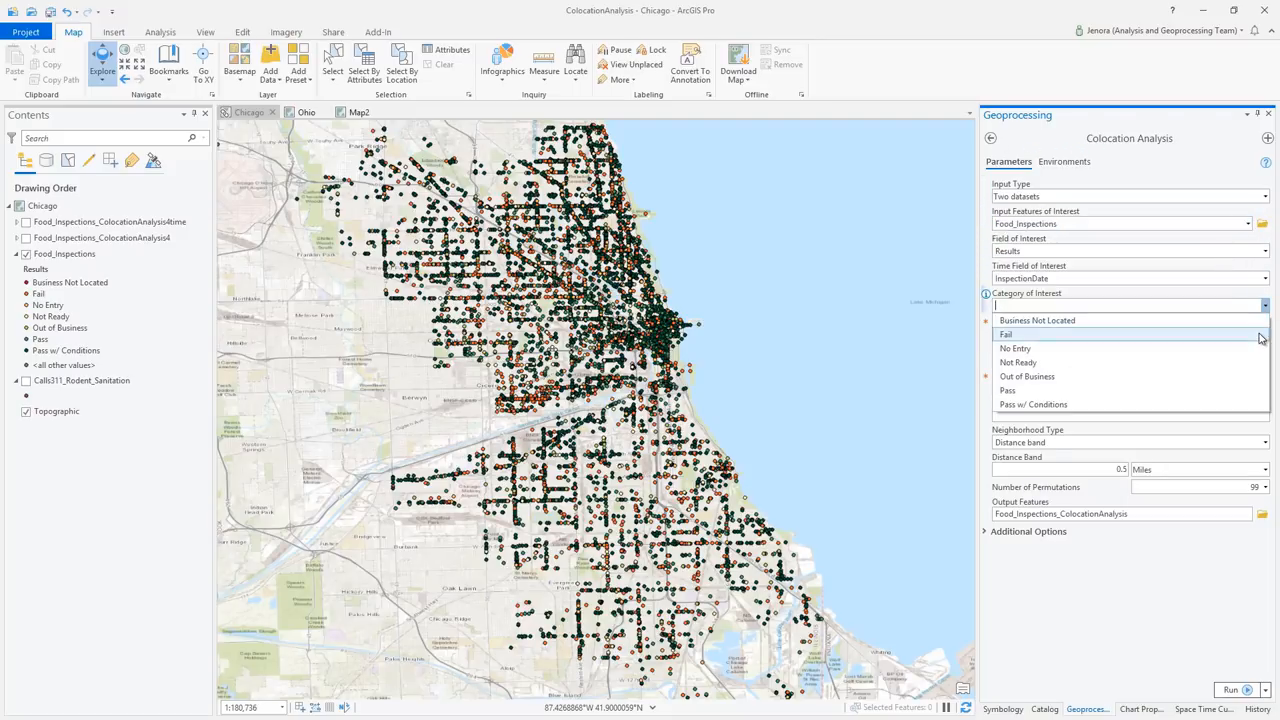
{"action": "left_click", "coordinate": [1007, 334]}
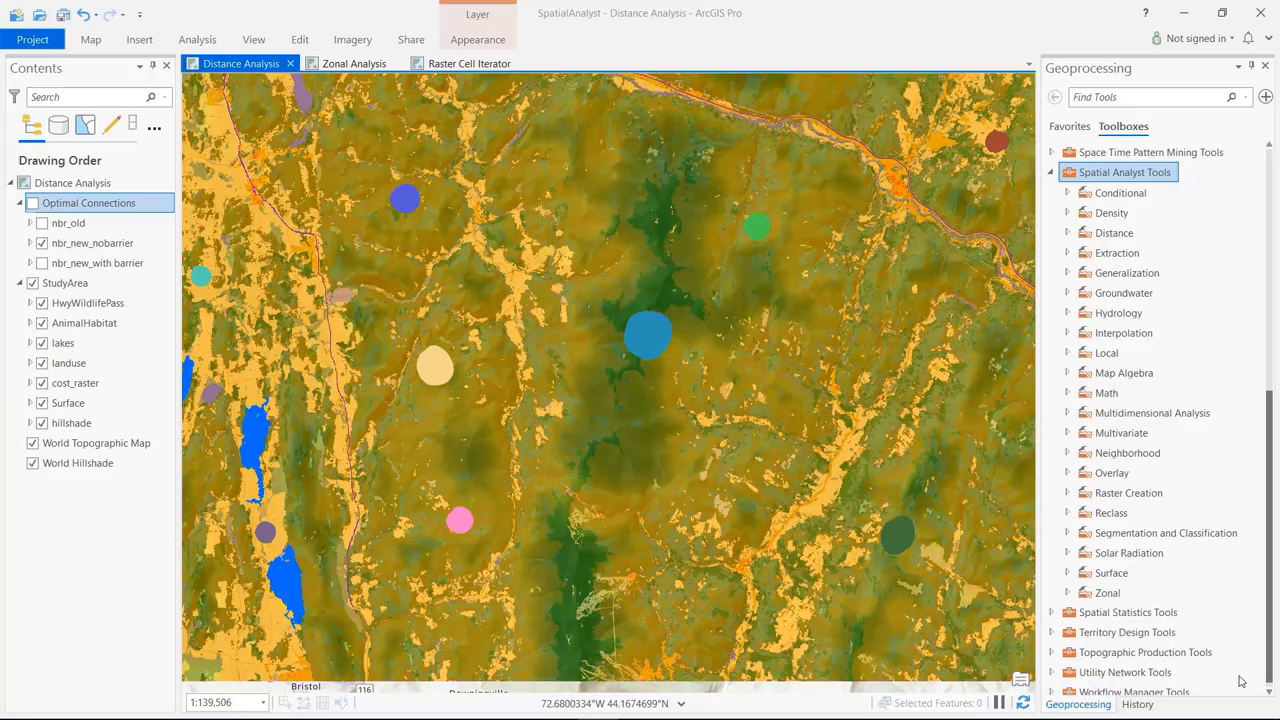
Step: Open Optimal Region Connections, then run Zonal Statistics as Table with buffer3km as zones
{"action": "left_click", "coordinate": [1067, 232]}
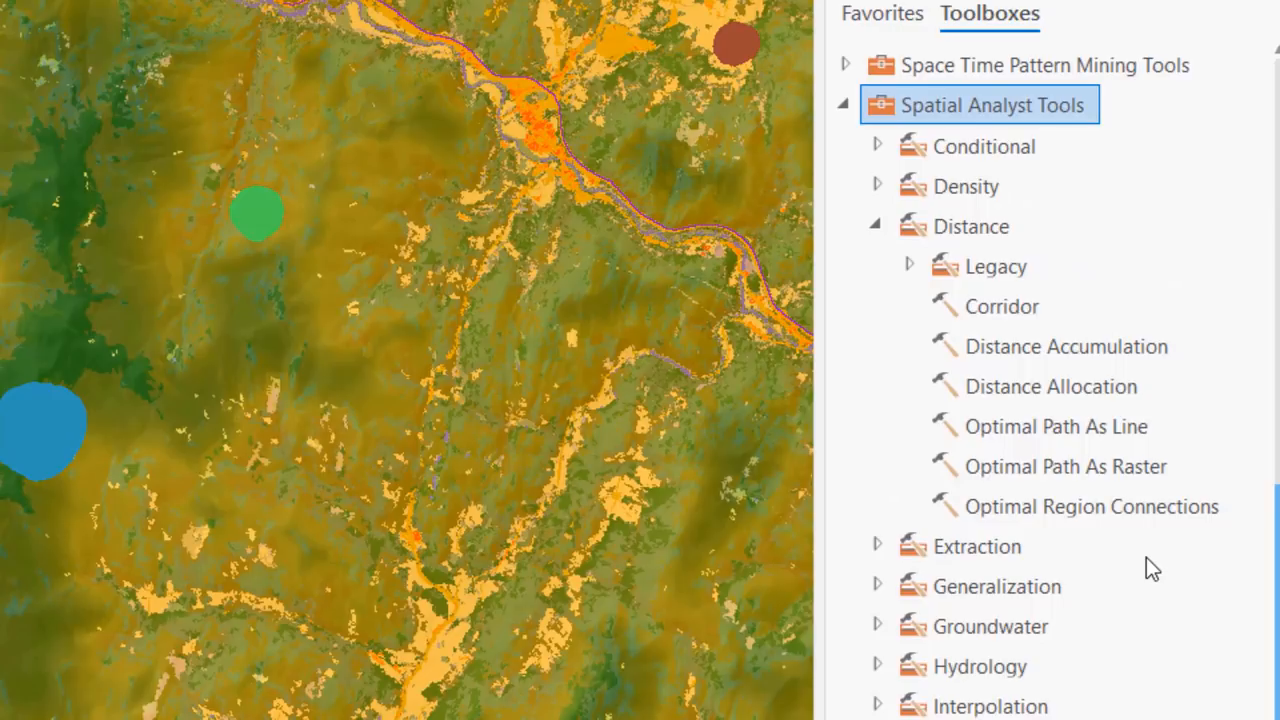
{"action": "left_click", "coordinate": [1091, 507]}
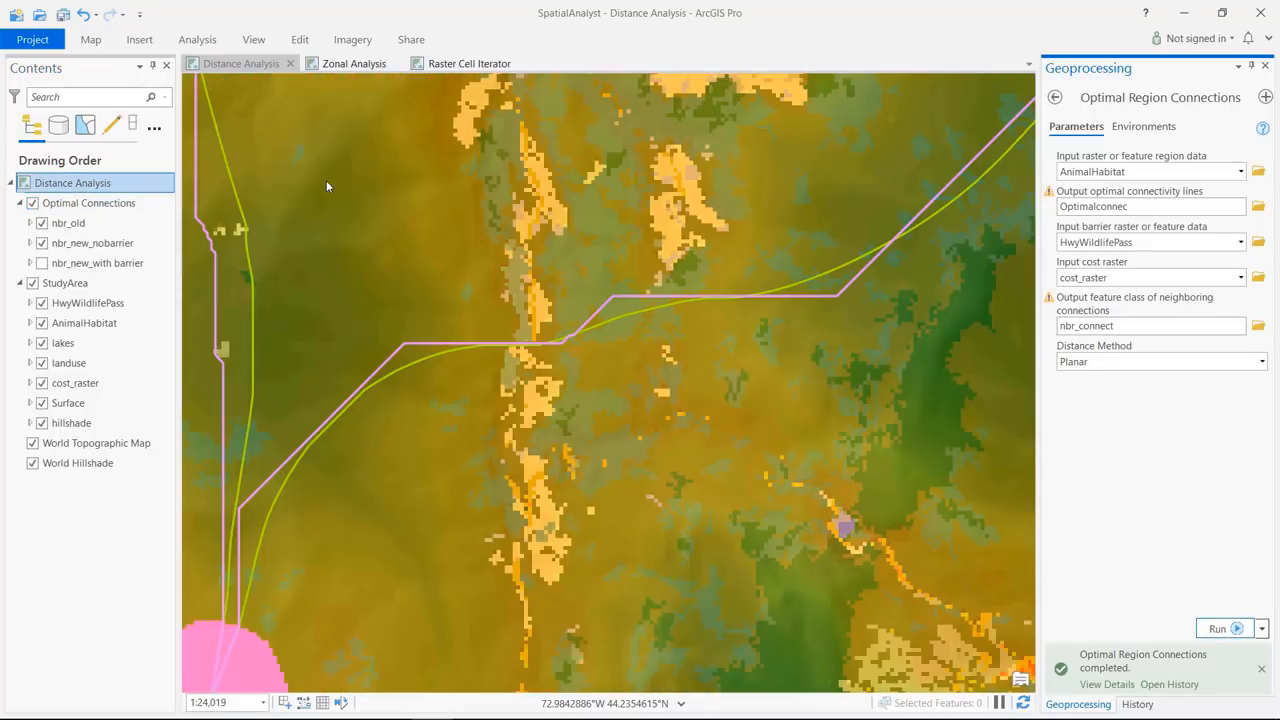
{"action": "left_click", "coordinate": [340, 63]}
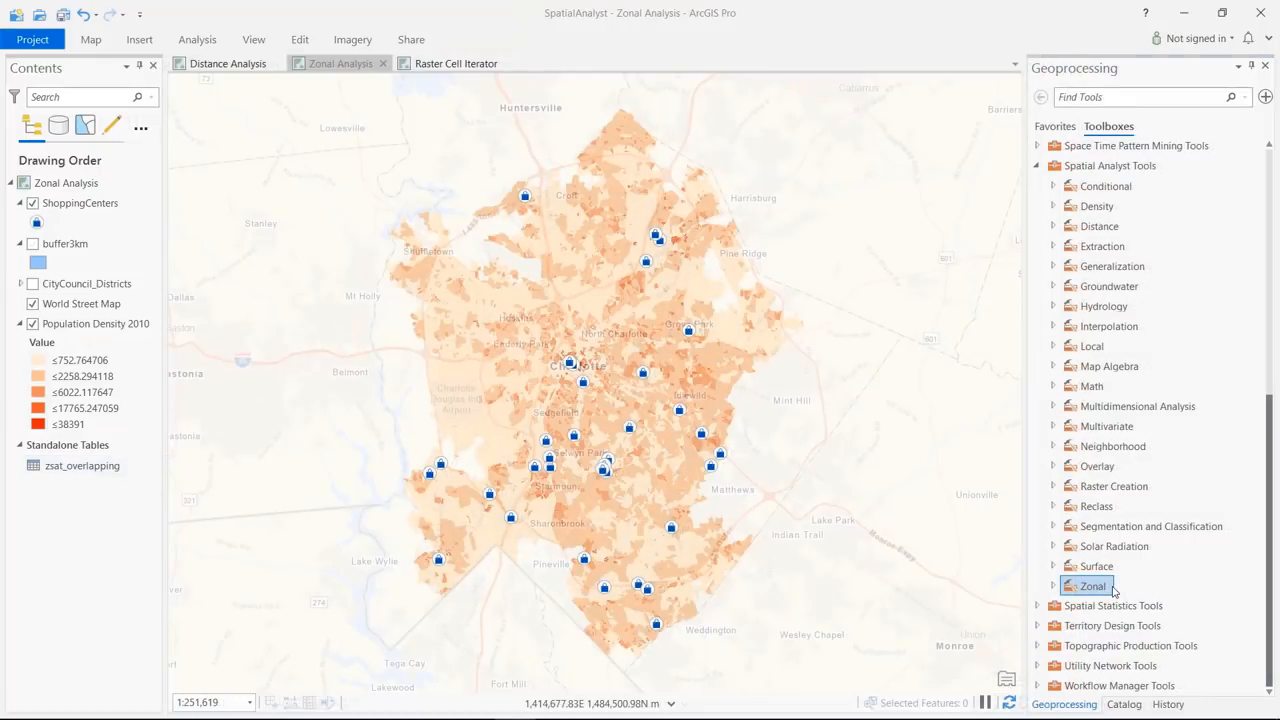
{"action": "left_click", "coordinate": [1095, 586]}
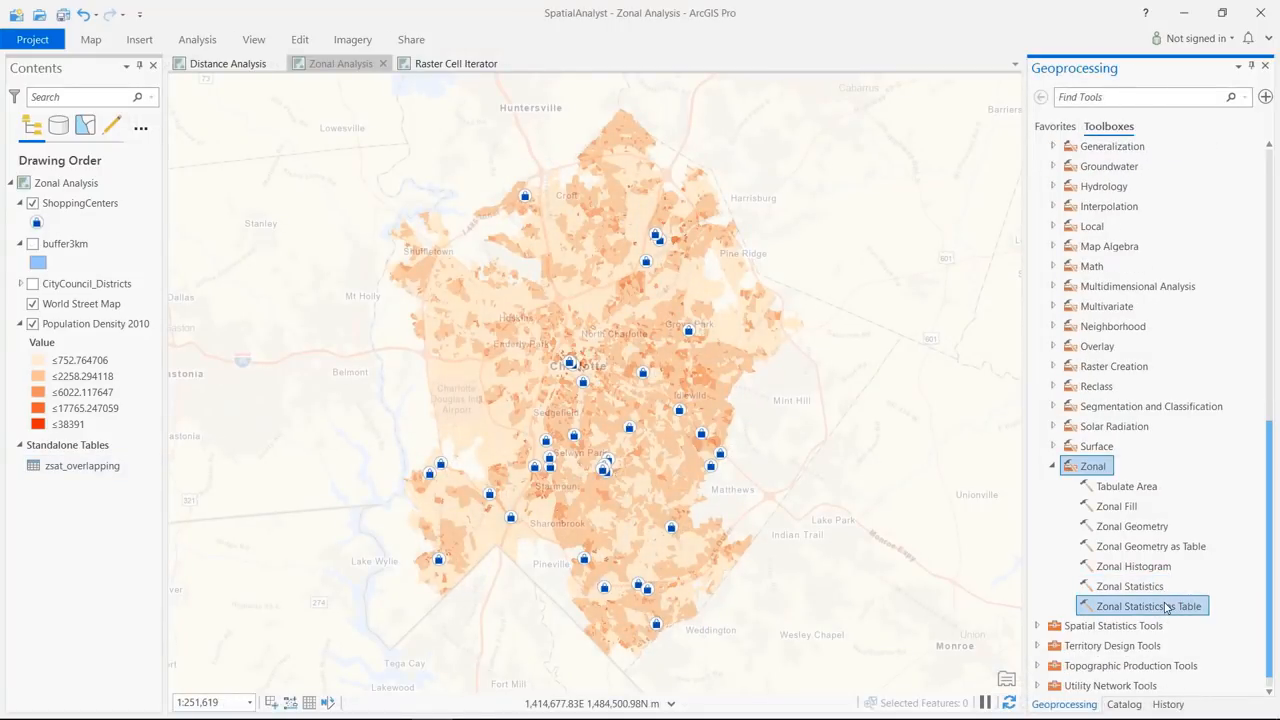
{"action": "left_click", "coordinate": [1147, 606]}
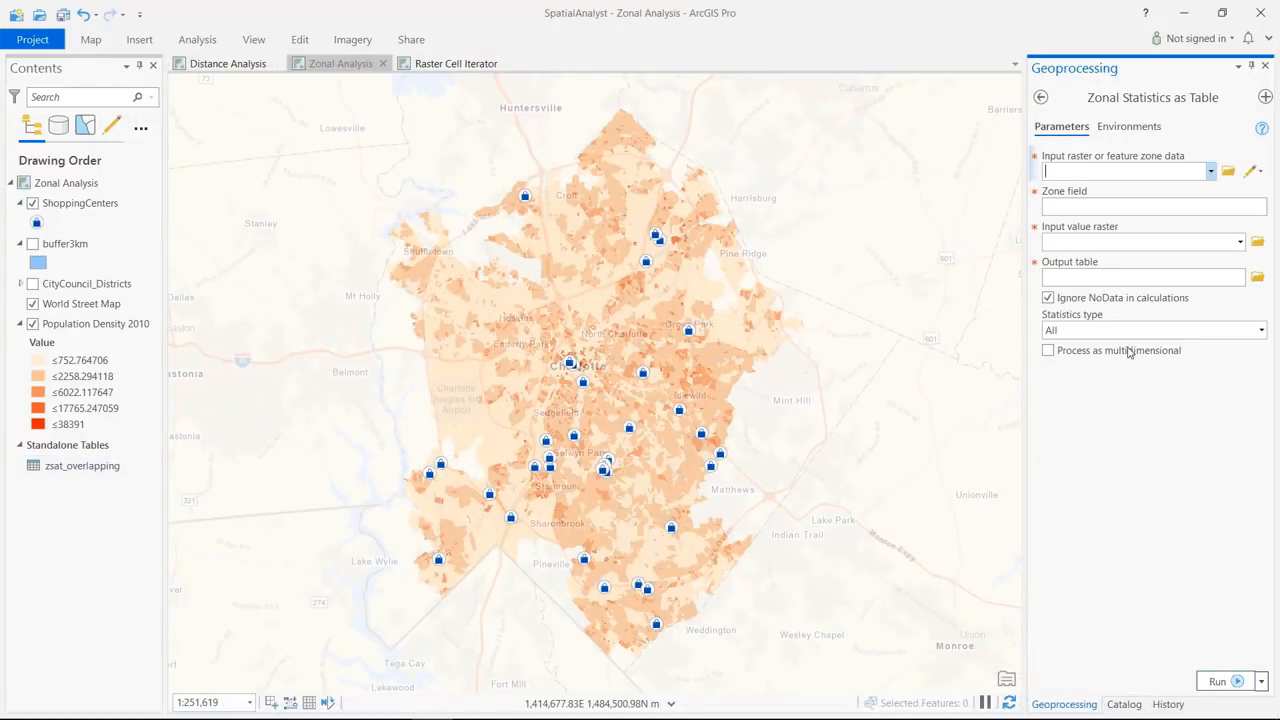
{"action": "left_click", "coordinate": [1218, 680]}
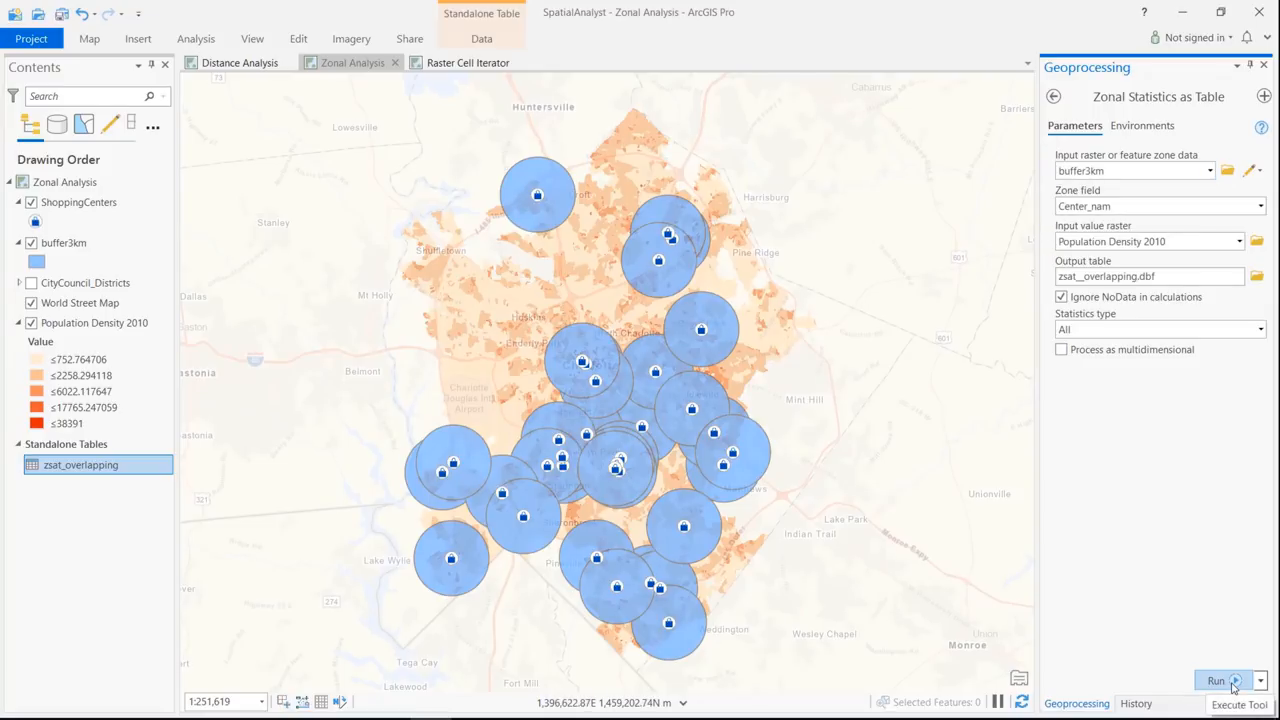
{"action": "left_click", "coordinate": [1215, 681]}
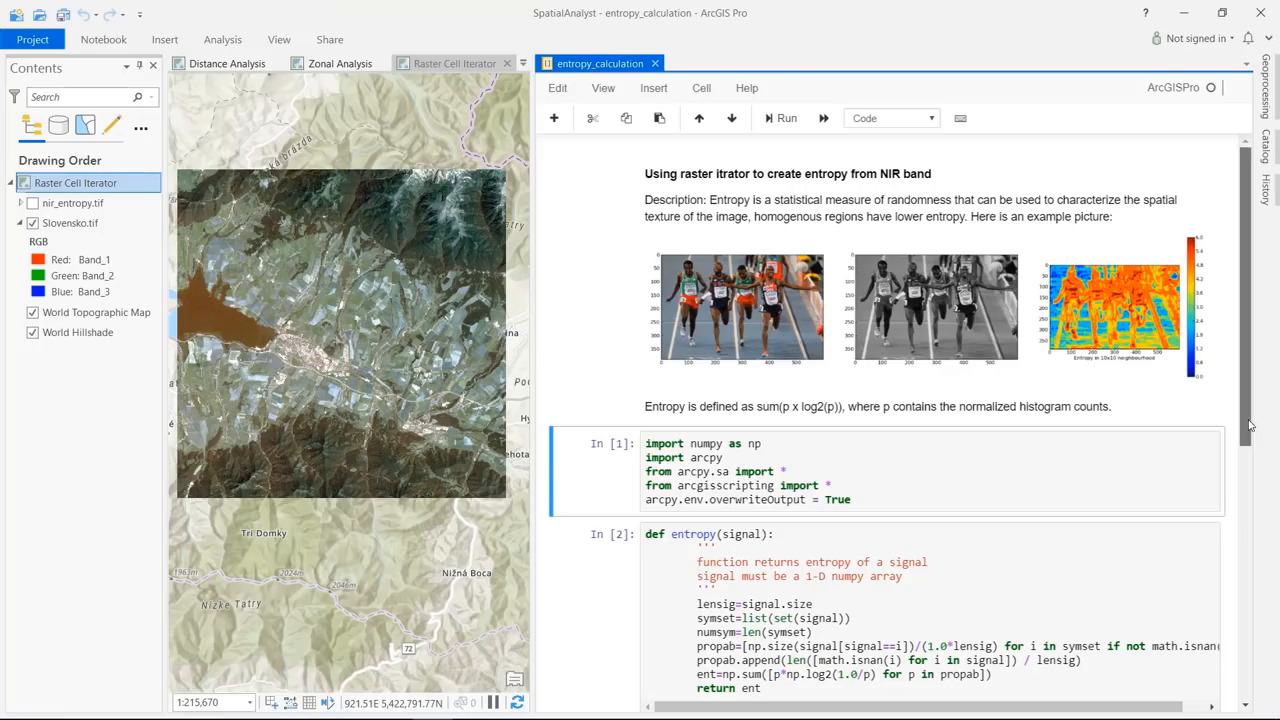
{"action": "scroll", "scroll_direction": "down", "scroll_amount": 3}
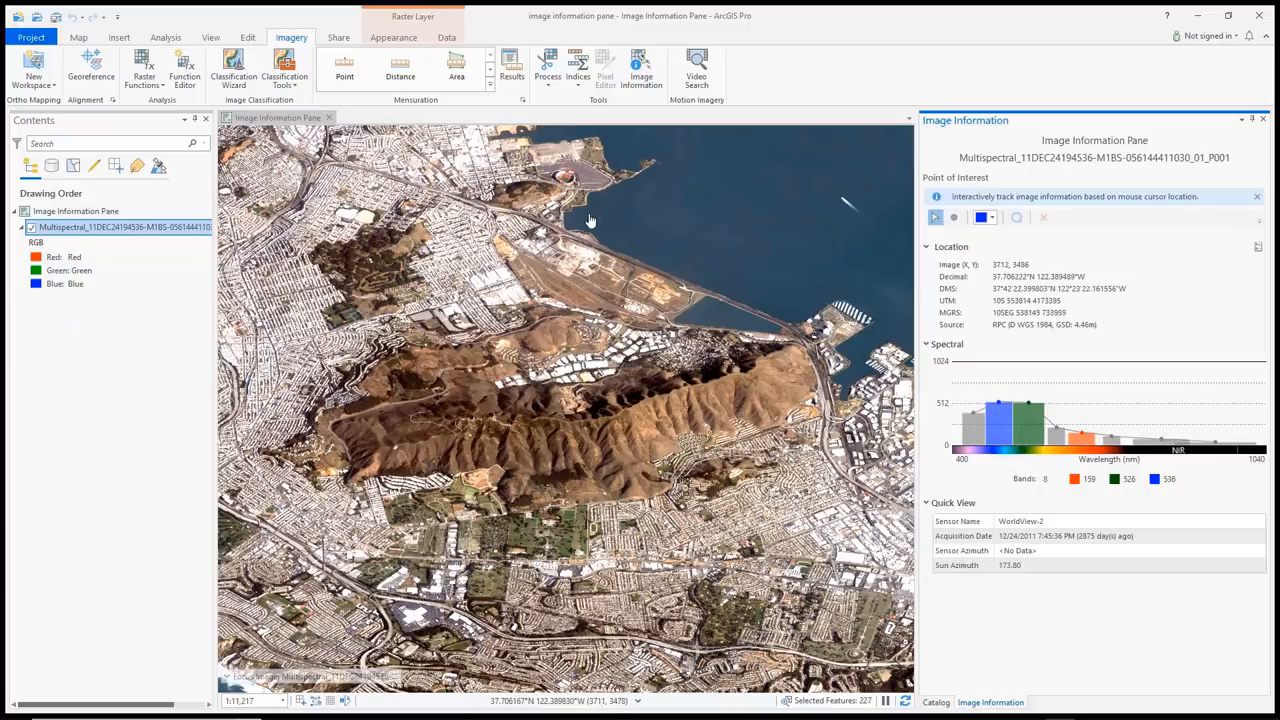
Step: Step through the georeferencing and DEM classification demos, showing the classified elevation histogram
{"action": "left_click", "coordinate": [394, 37]}
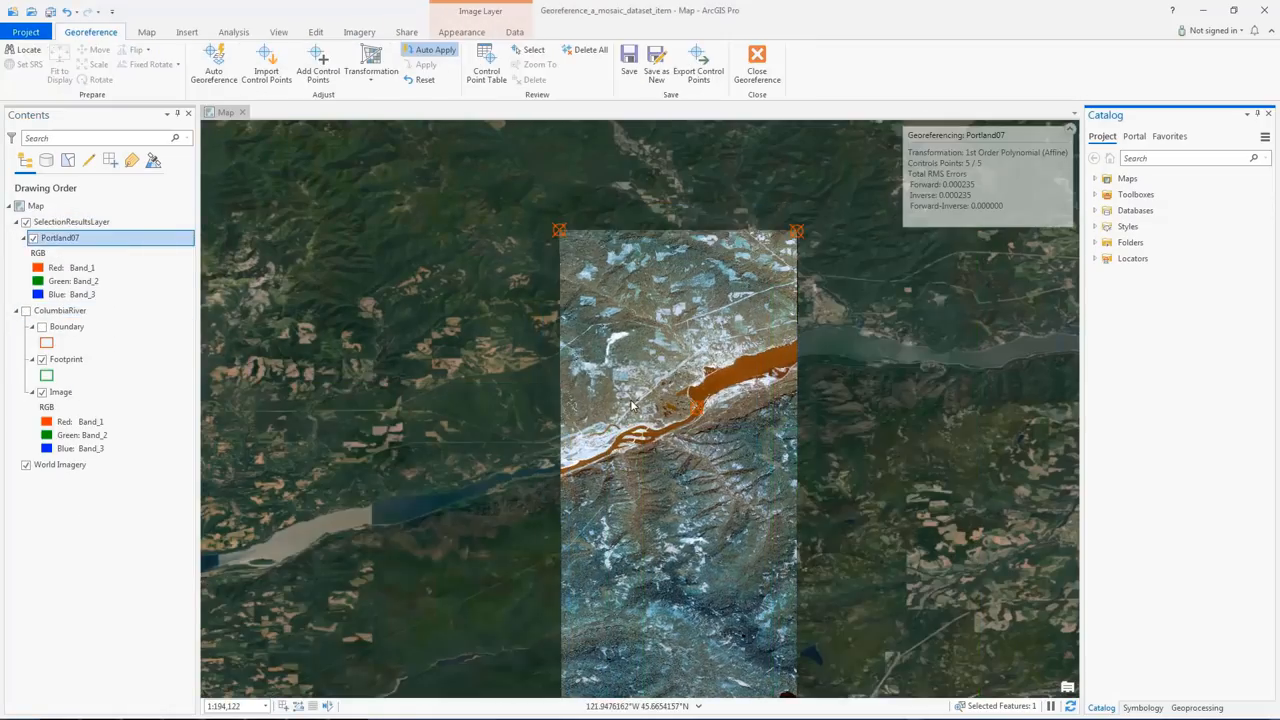
{"action": "left_click", "coordinate": [1197, 708]}
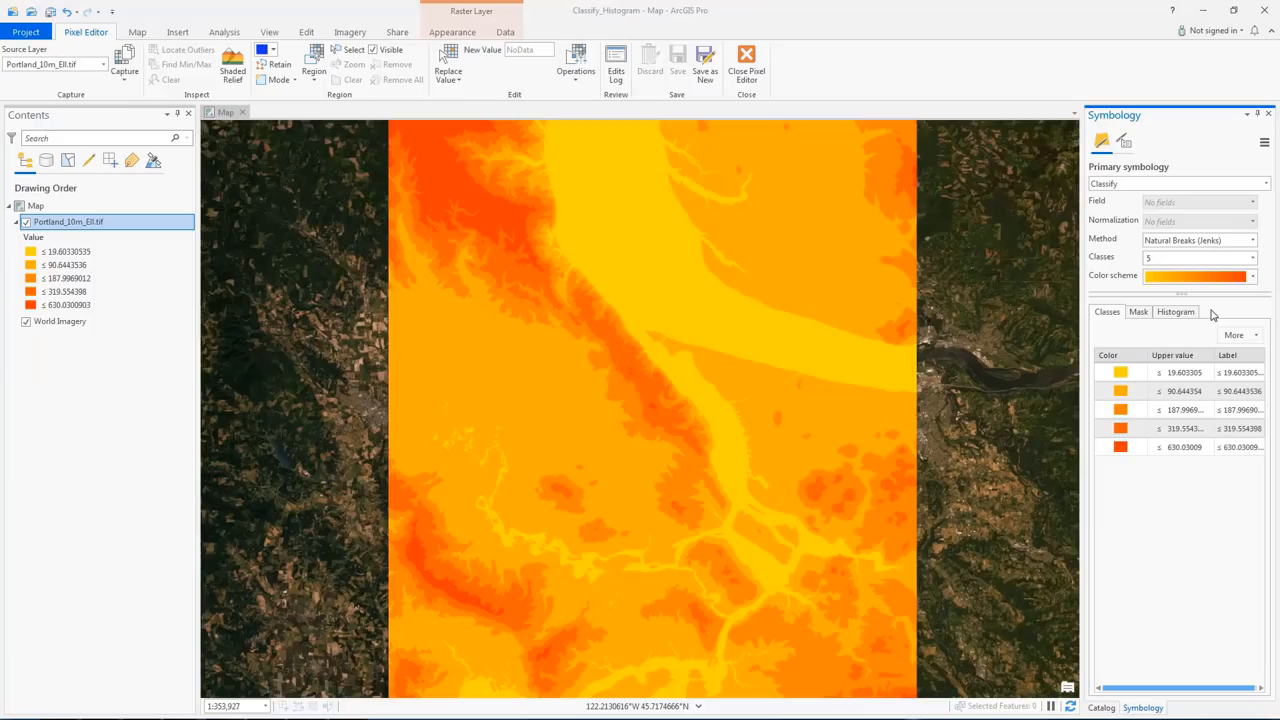
{"action": "left_click", "coordinate": [1175, 311]}
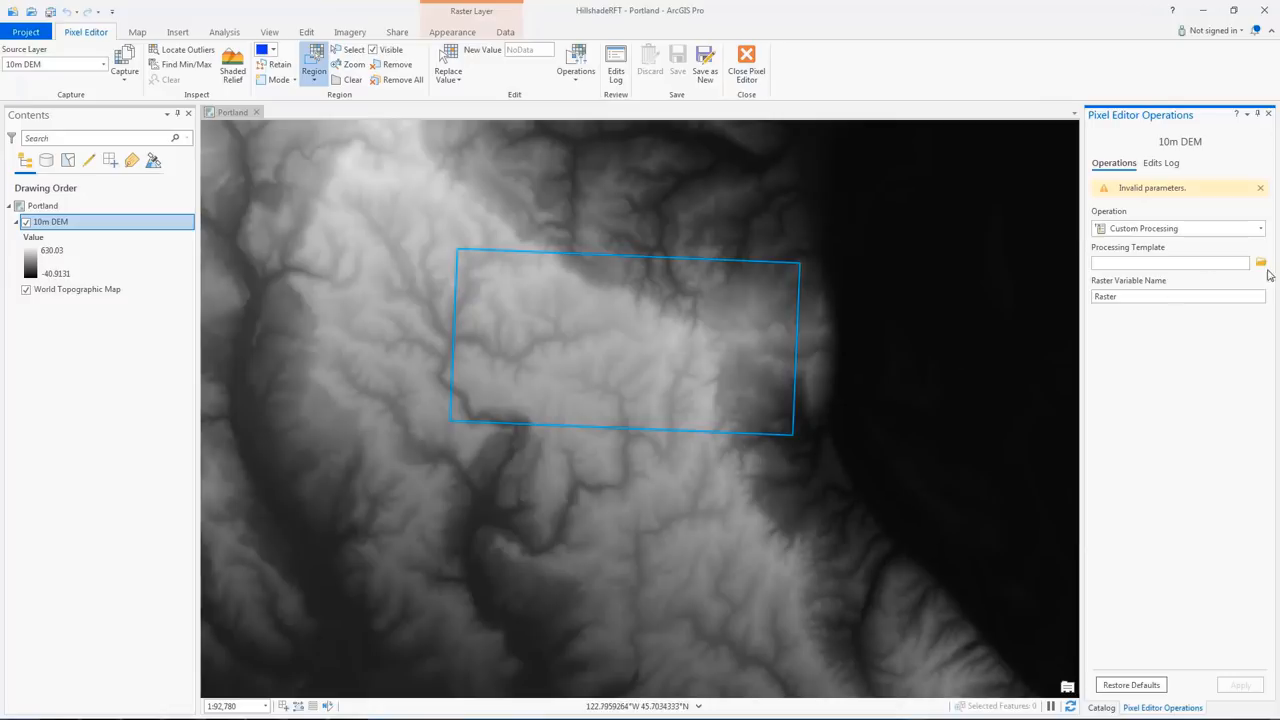
Step: Browse for a processing template, review tie points for image 12, and show water temperature at -300
{"action": "left_click", "coordinate": [1260, 262]}
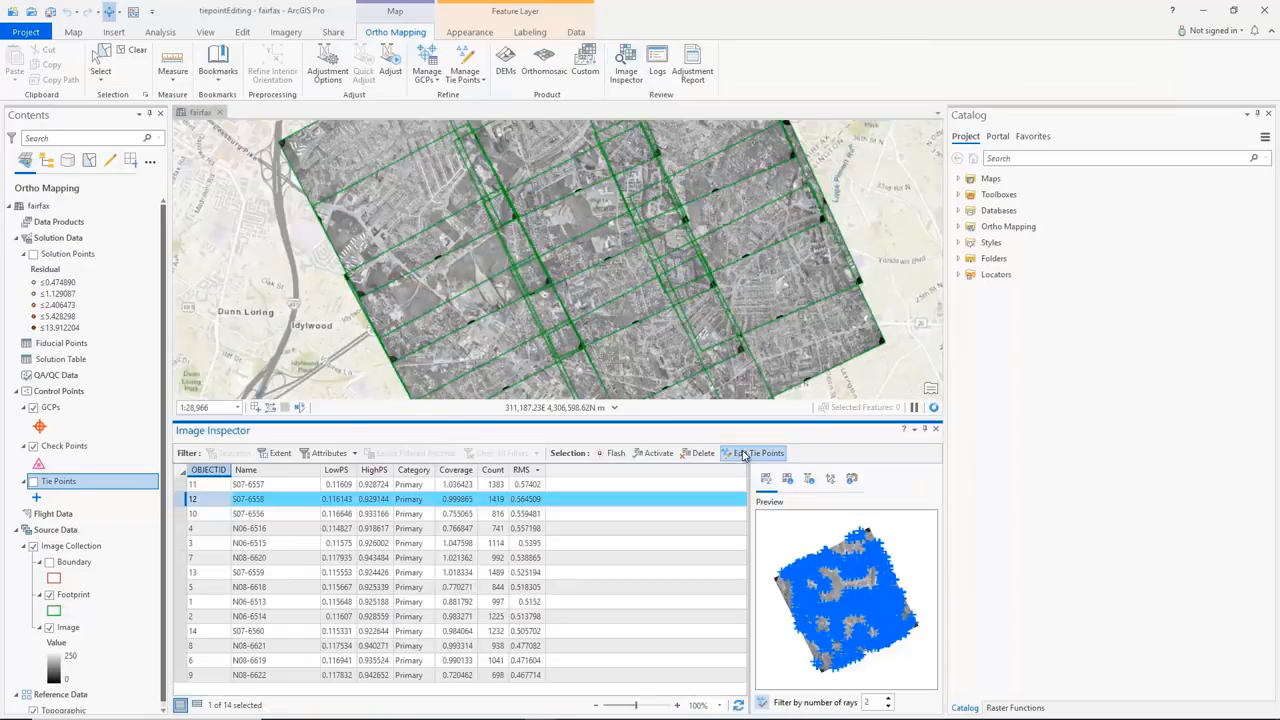
{"action": "left_click", "coordinate": [755, 453]}
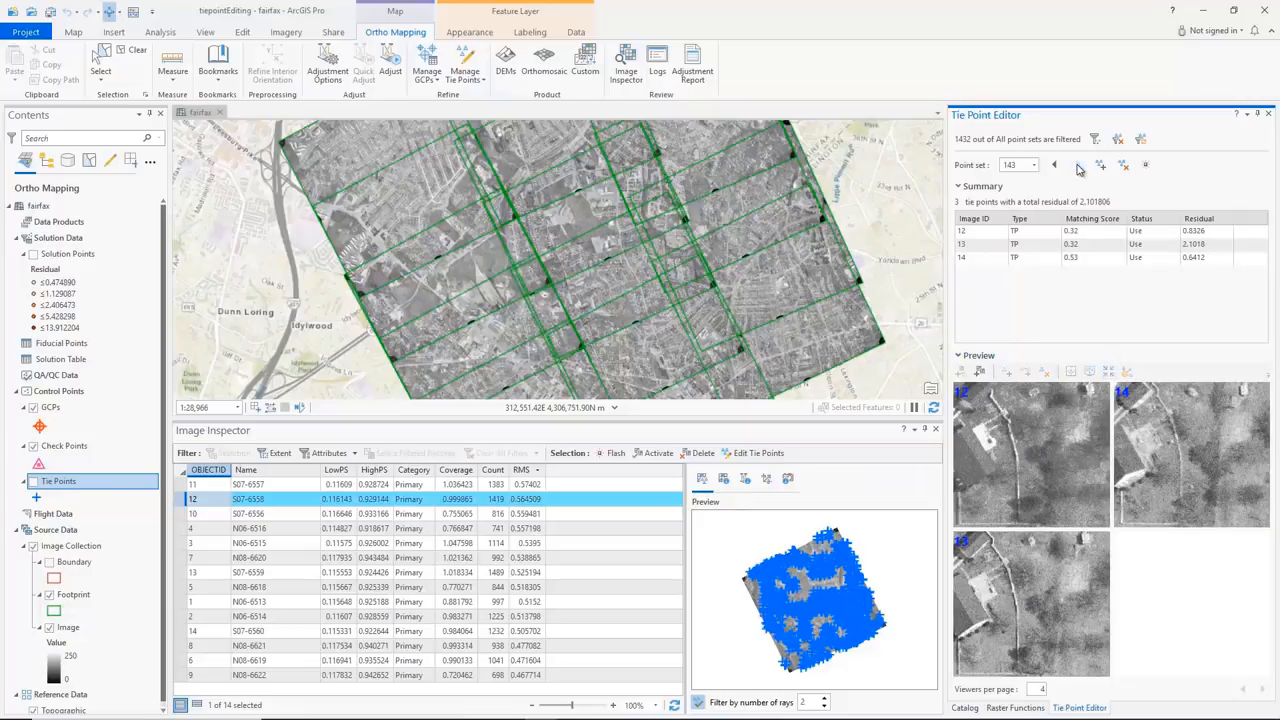
{"action": "left_click", "coordinate": [1058, 165]}
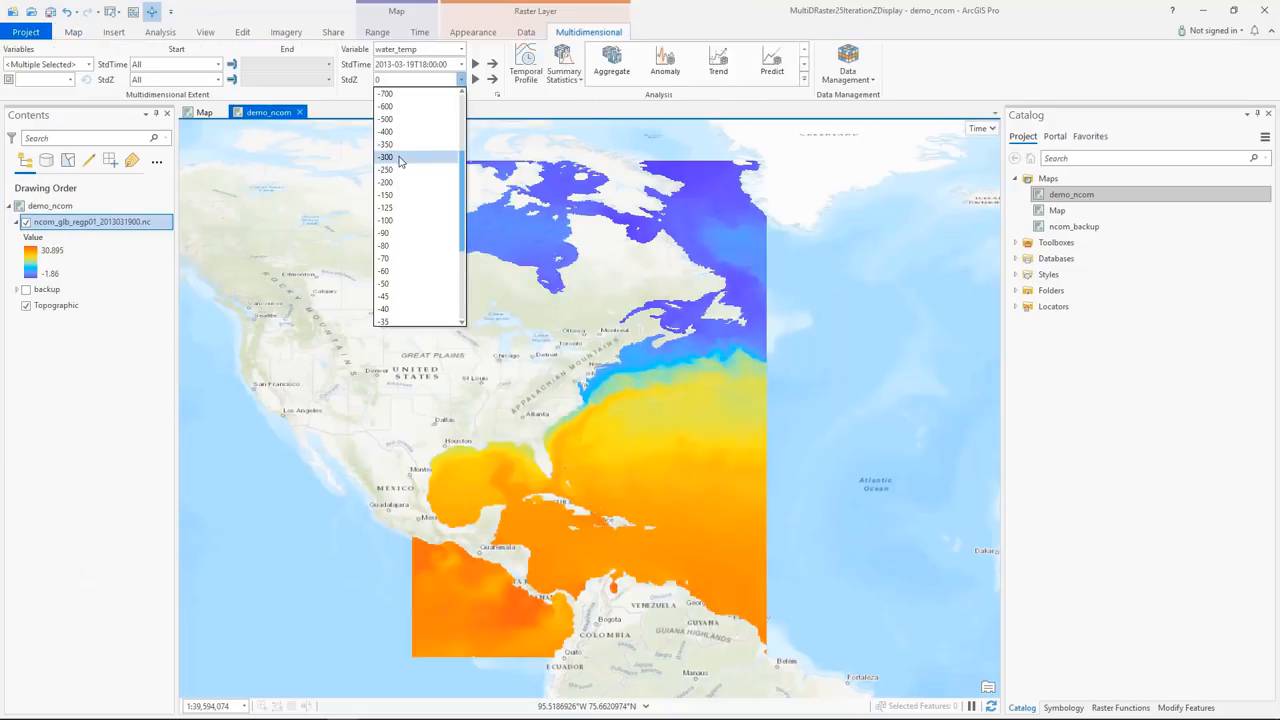
{"action": "left_click", "coordinate": [385, 157]}
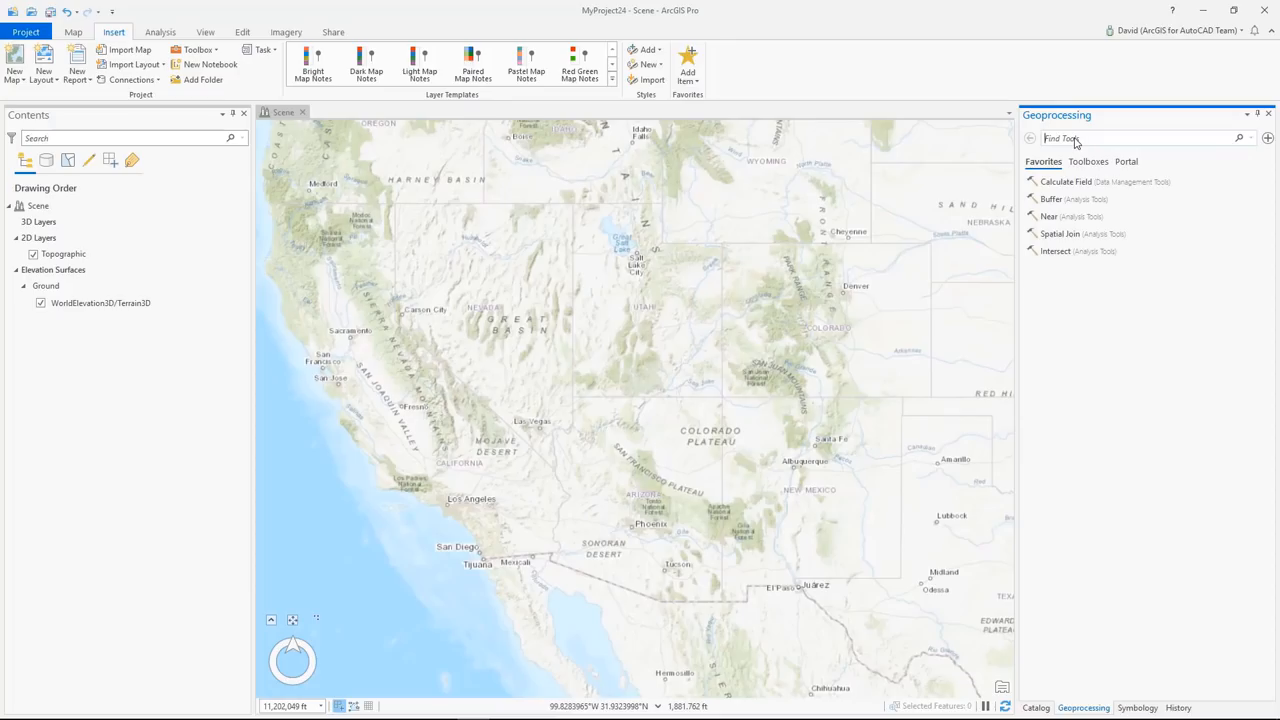
Step: Load airport Revit files into Nashville with BIM File To Geodatabase and select a stray curtain wall panel
{"action": "type", "text": "BIM File"}
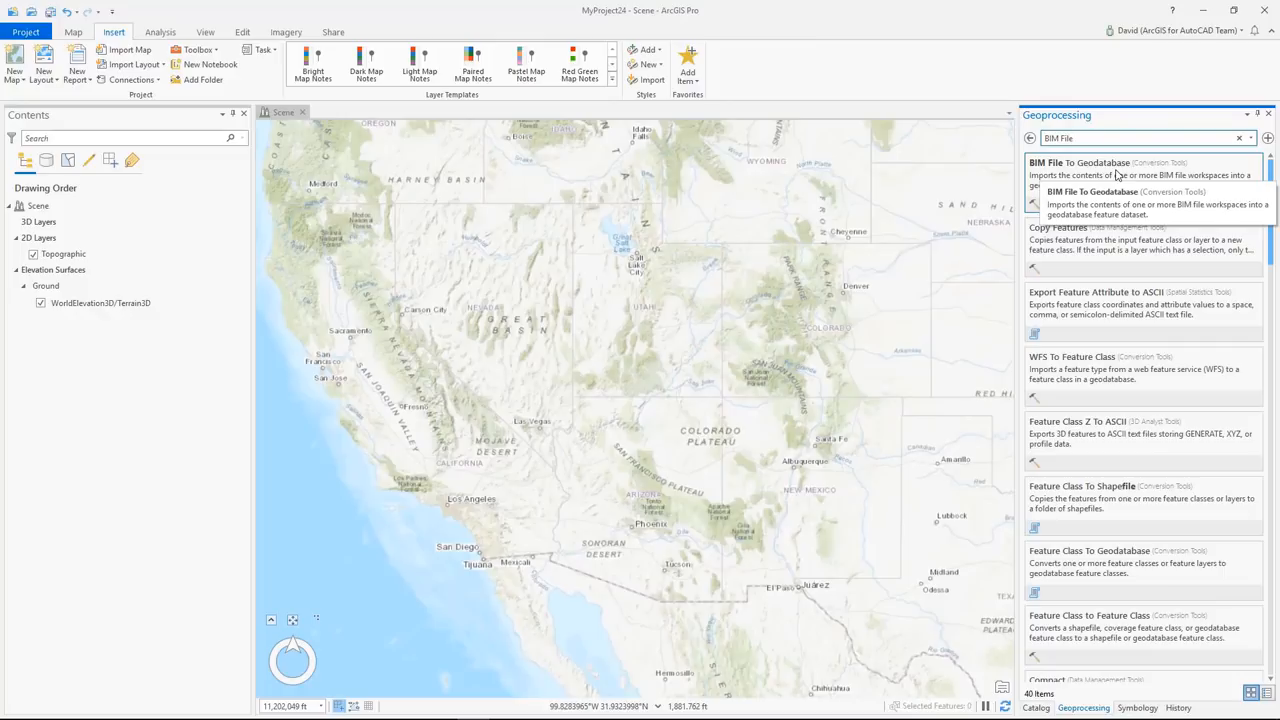
{"action": "left_click", "coordinate": [1065, 164]}
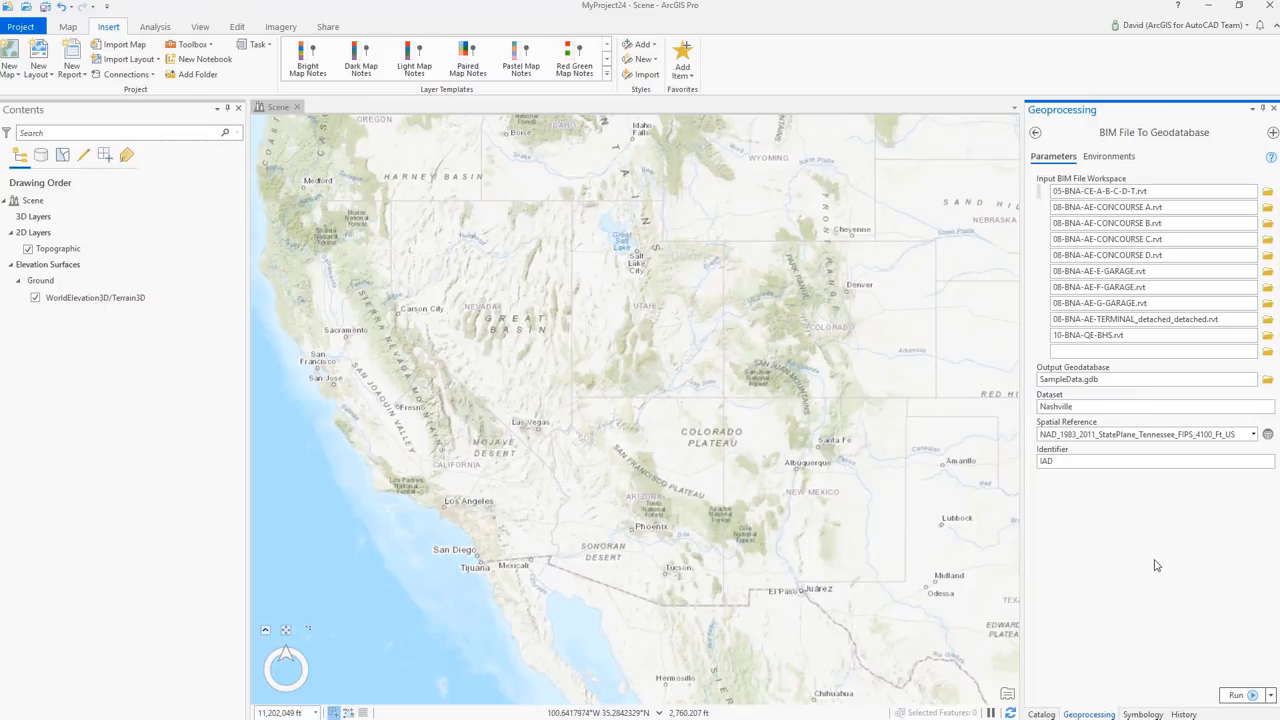
{"action": "mouse_move", "coordinate": [1239, 705]}
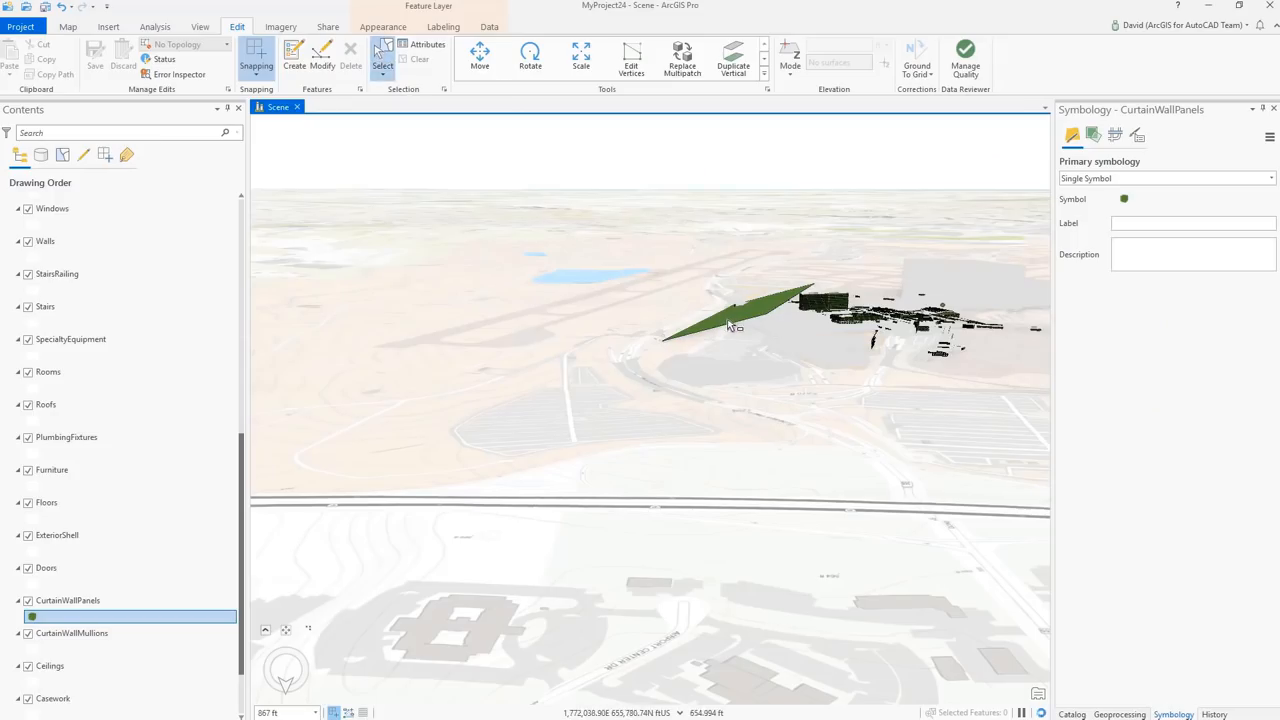
{"action": "left_click", "coordinate": [732, 323]}
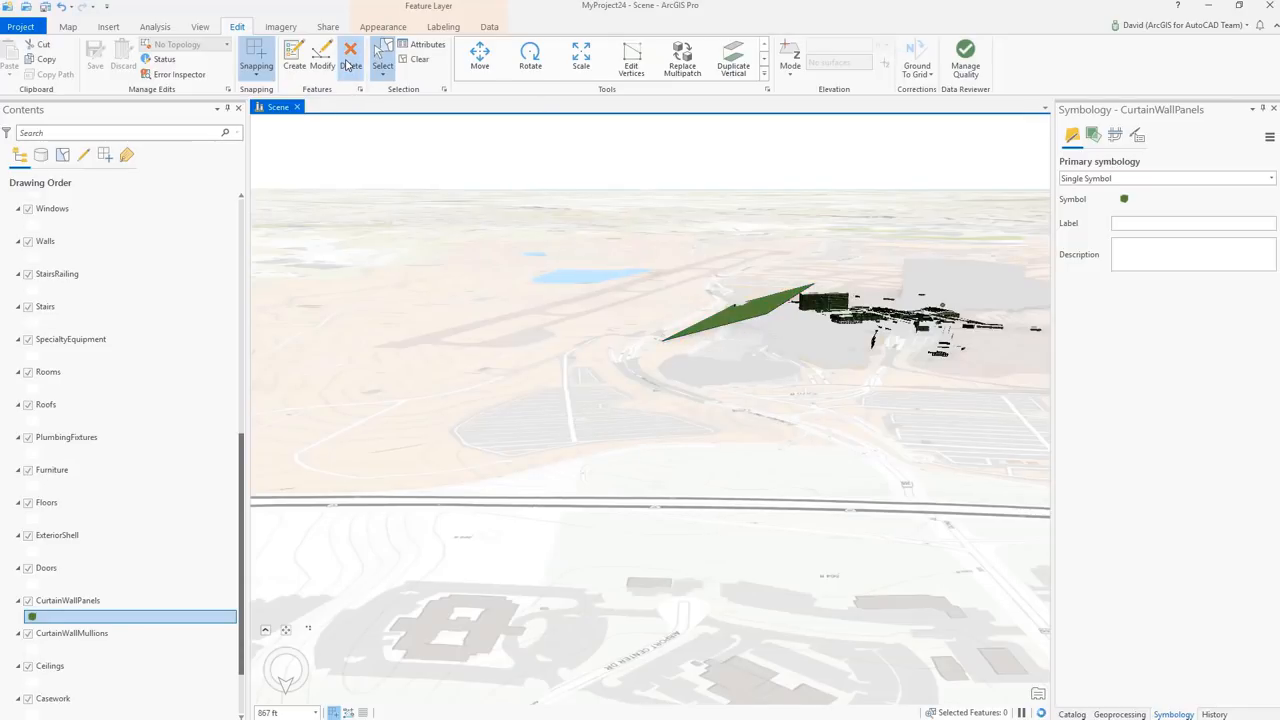
Step: Delete the stray panel, save the edits, and build the Airport building layer from Nashville
{"action": "left_click", "coordinate": [349, 56]}
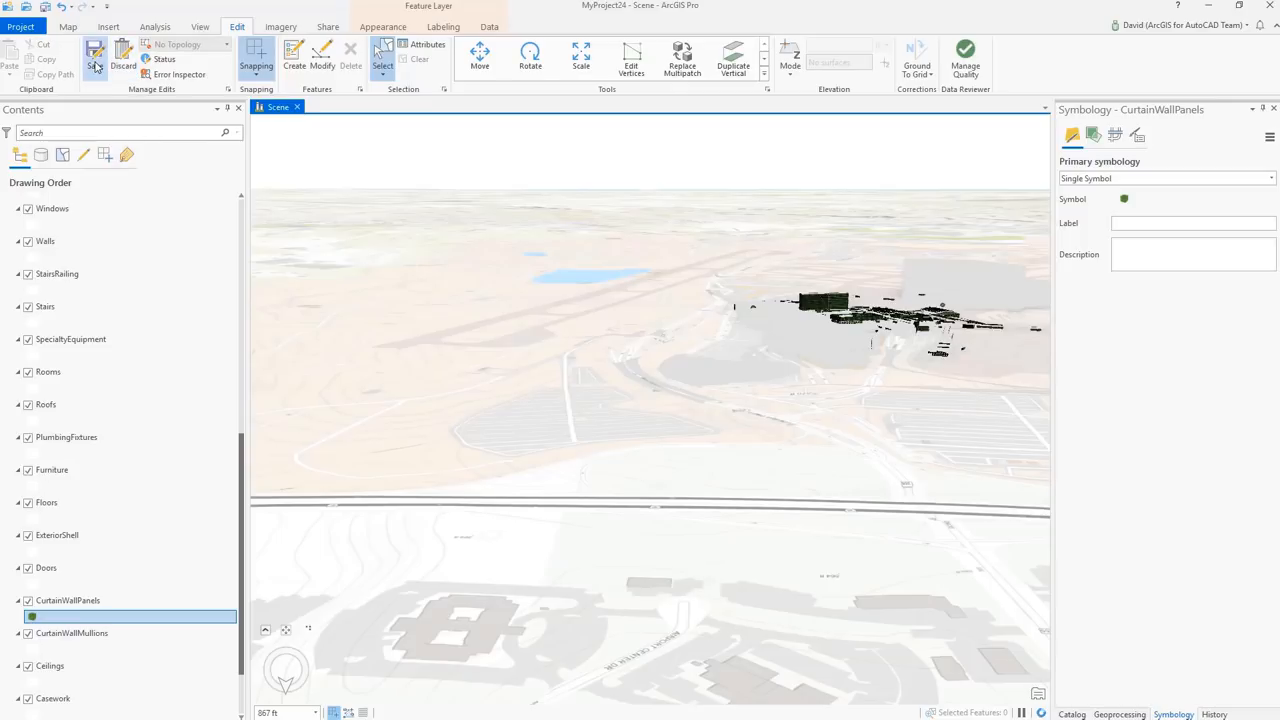
{"action": "left_click", "coordinate": [94, 55]}
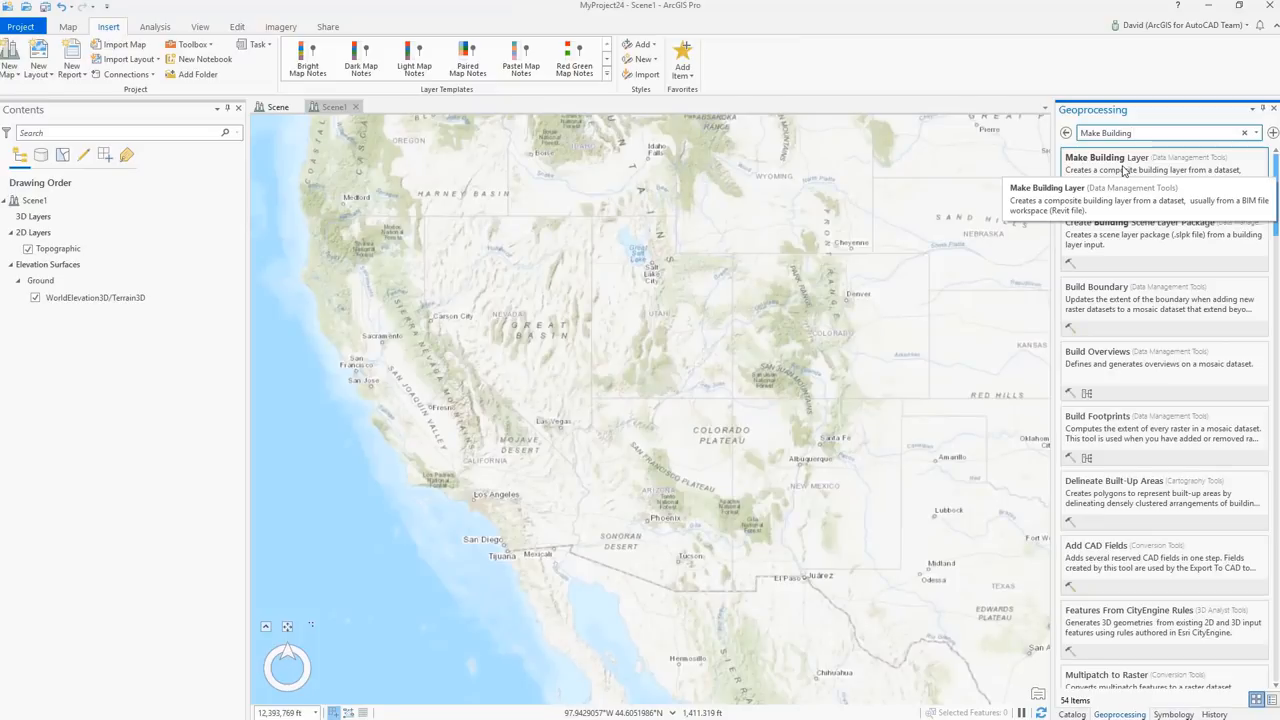
{"action": "left_click", "coordinate": [1106, 157]}
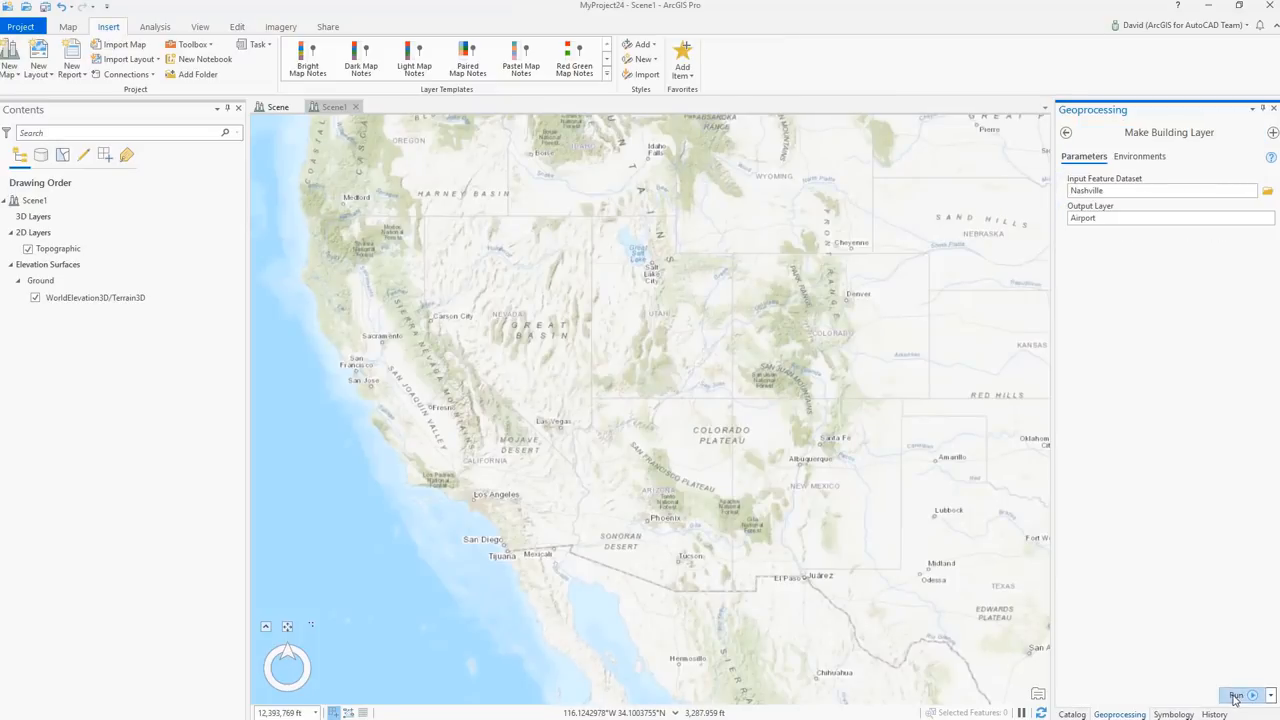
{"action": "left_click", "coordinate": [1233, 690]}
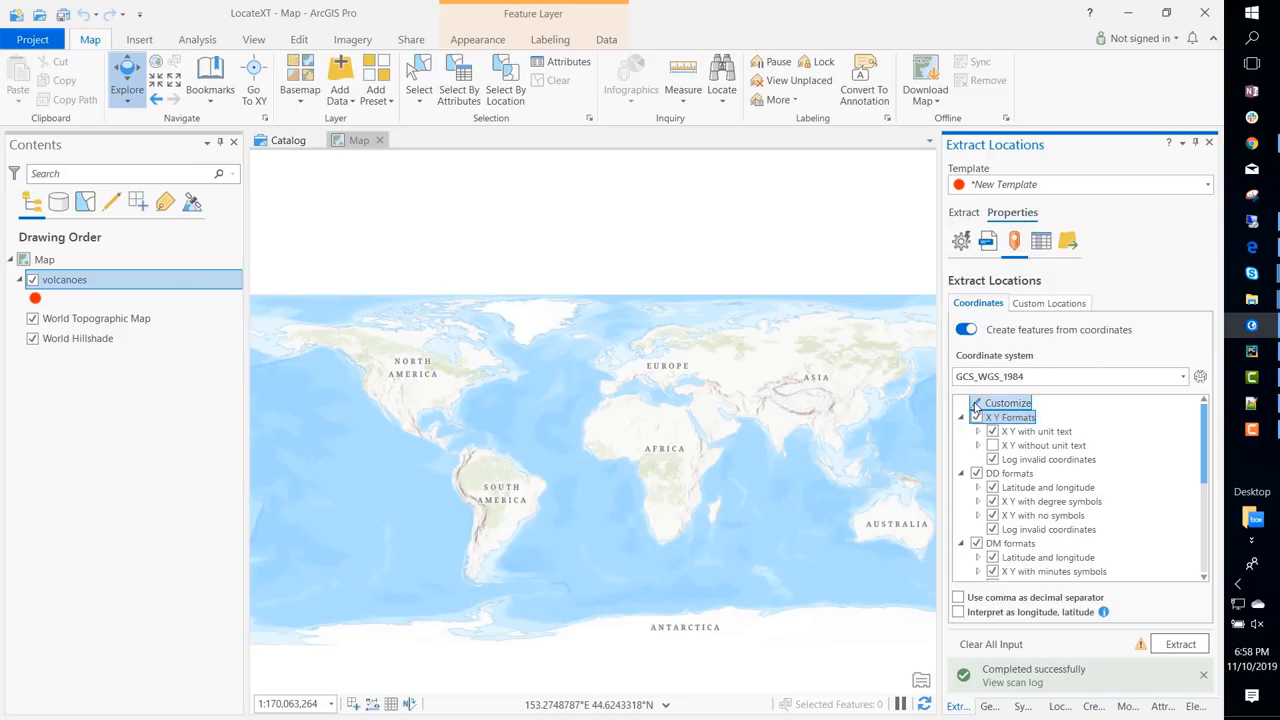
Step: Pick German coordinate language settings, then edit the Radians default unit from the angular units list
{"action": "left_click", "coordinate": [1007, 403]}
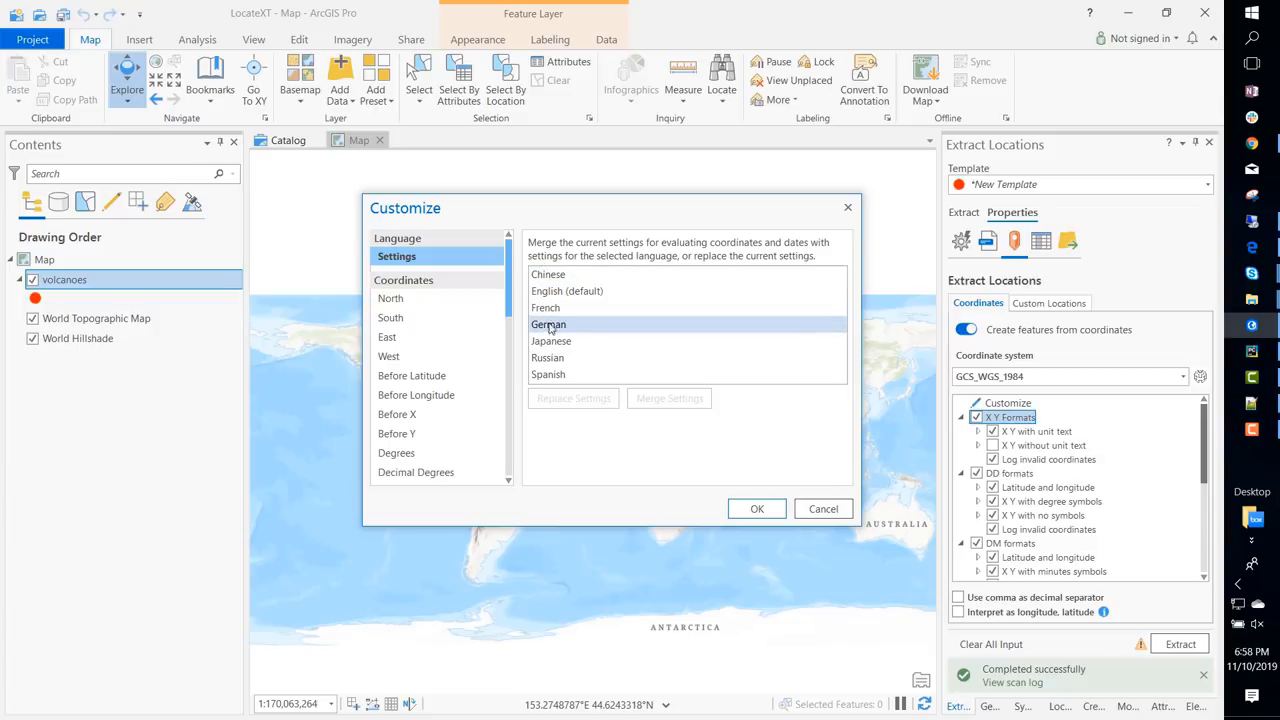
{"action": "left_click", "coordinate": [551, 341]}
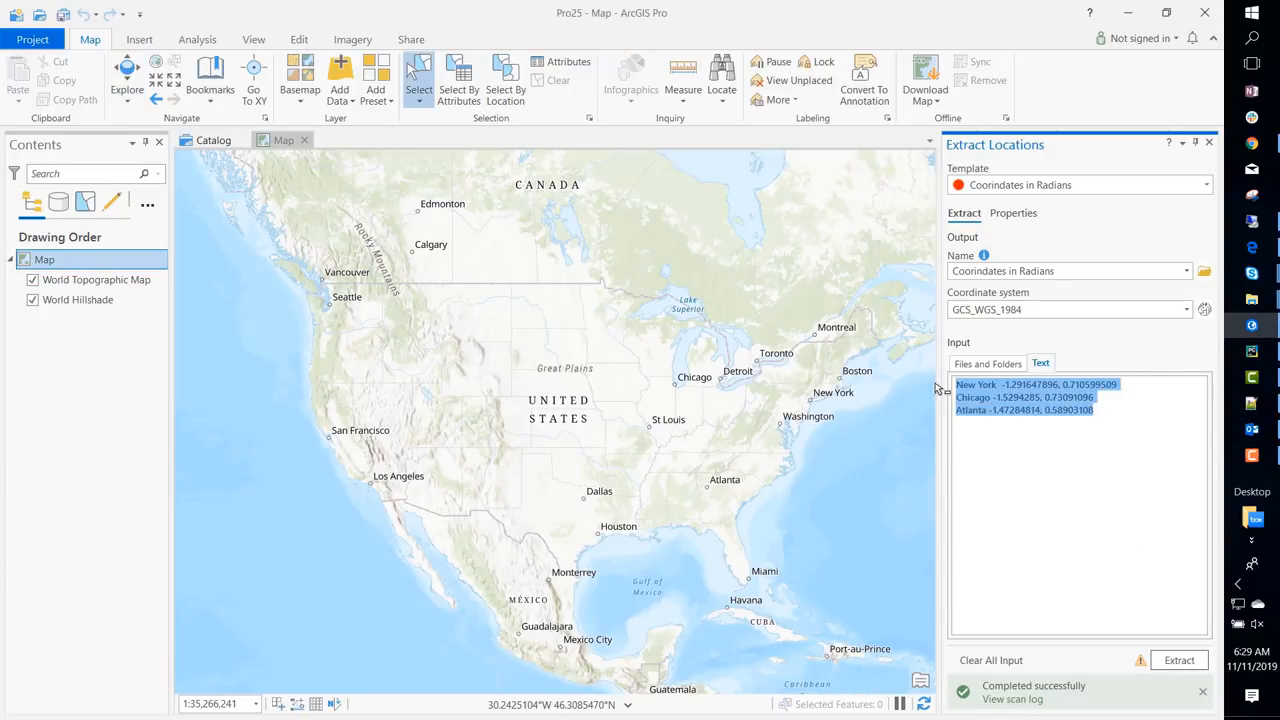
{"action": "left_click", "coordinate": [1013, 213]}
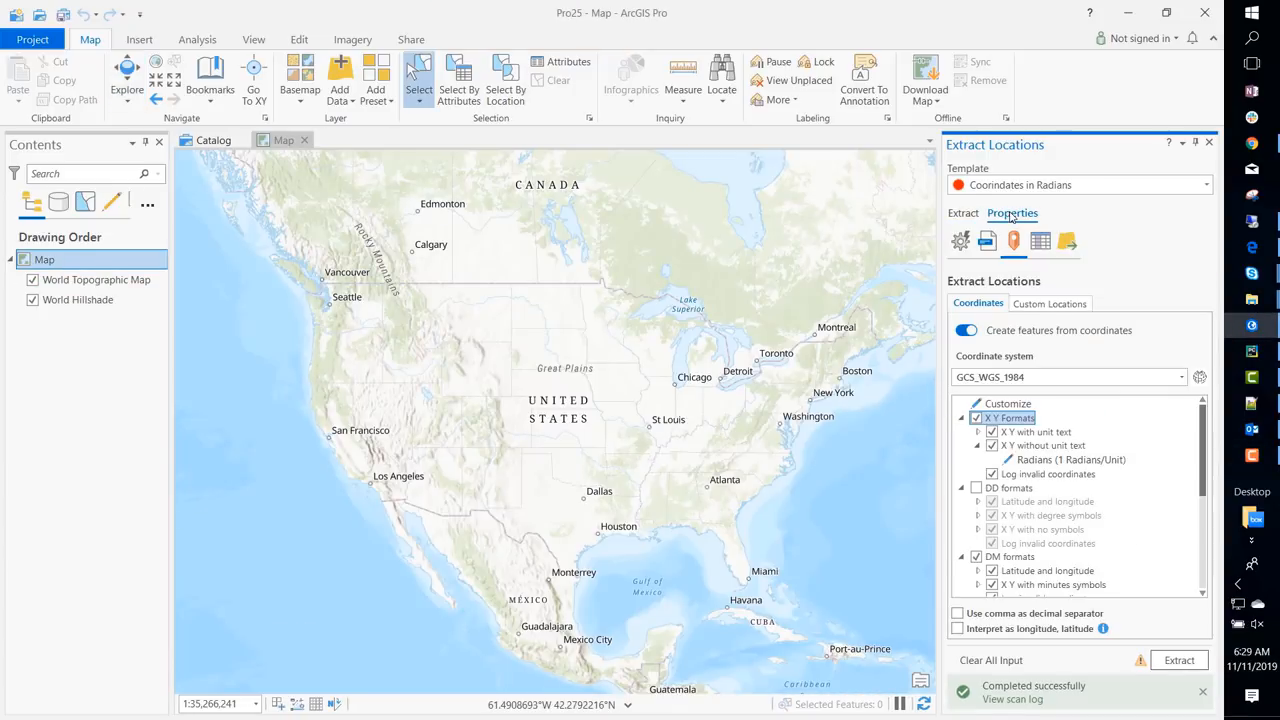
{"action": "left_click", "coordinate": [1060, 459]}
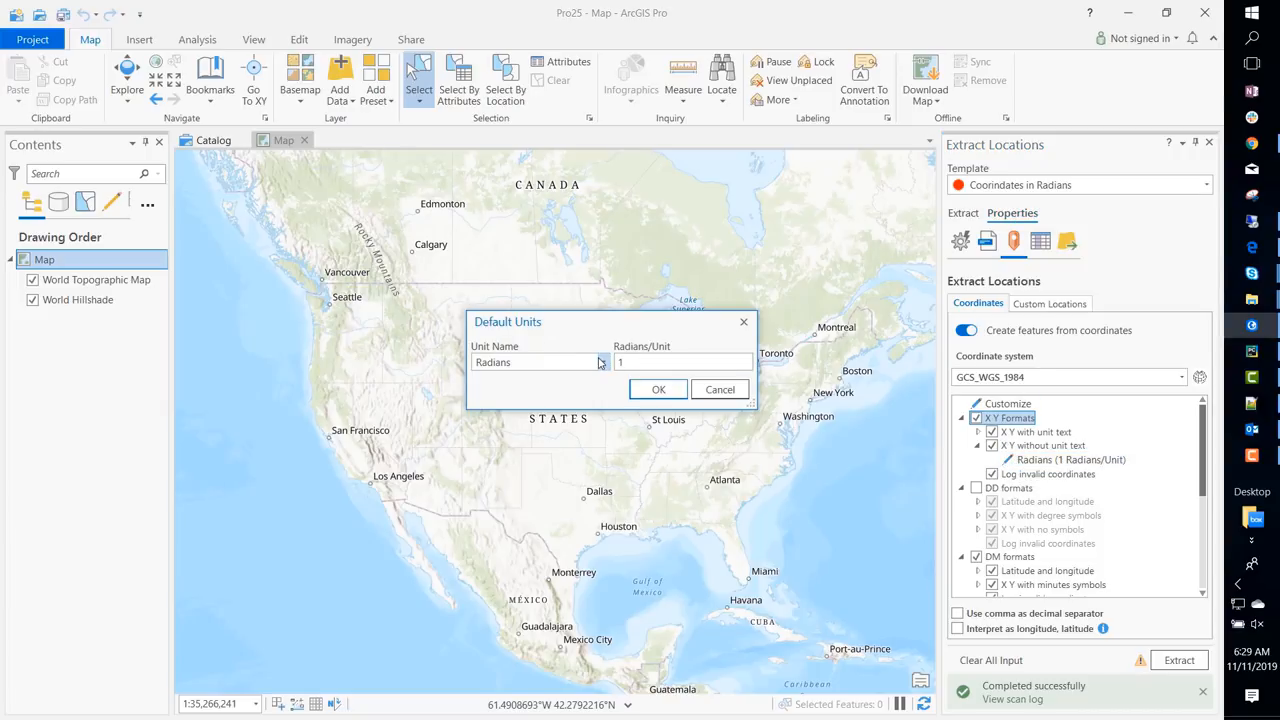
{"action": "left_click", "coordinate": [600, 362]}
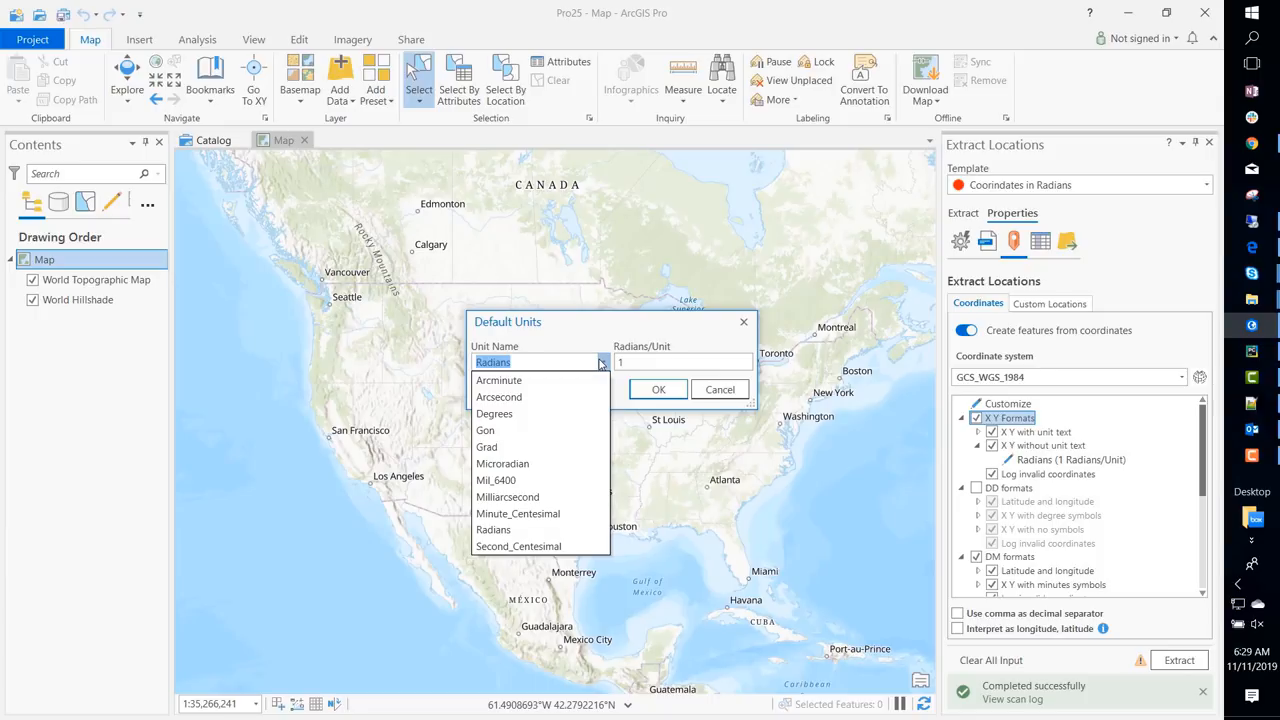
{"action": "mouse_move", "coordinate": [549, 530]}
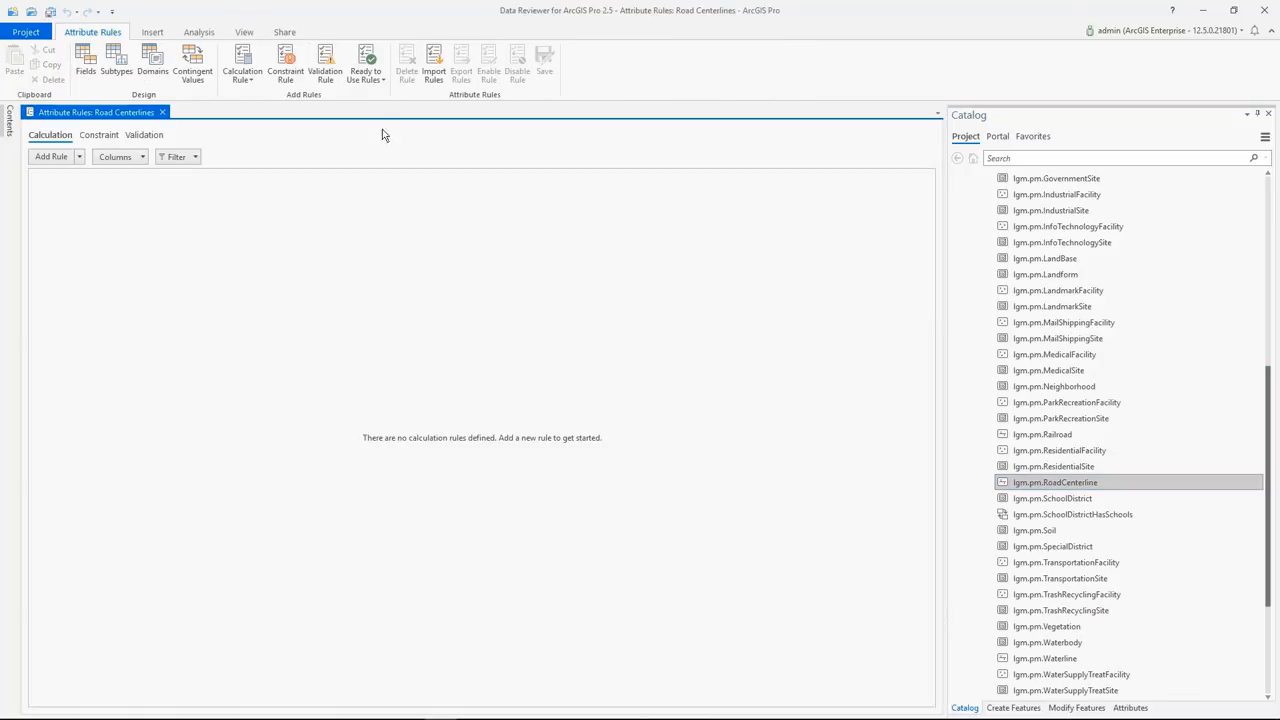
Step: Add Feature On Feature rule 'All Road Centerline Must Be Broken and Snapped At Road Intersections' and inspect errors
{"action": "left_click", "coordinate": [366, 62]}
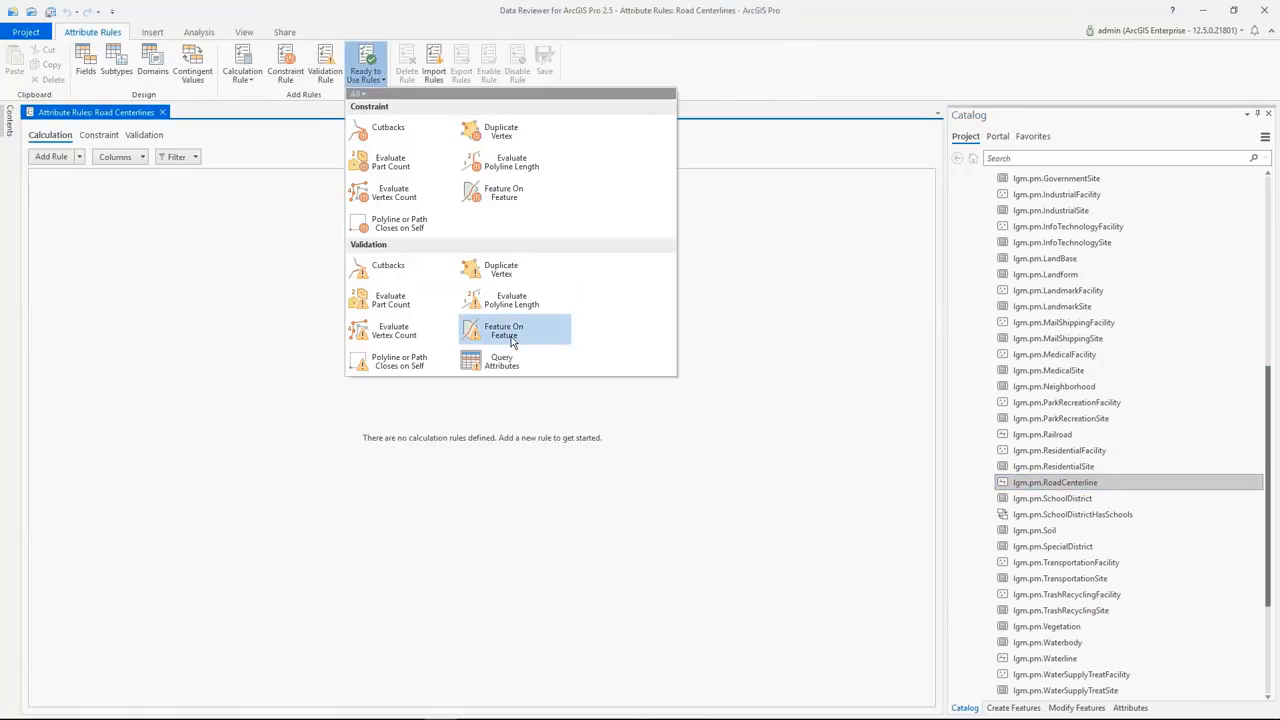
{"action": "left_click", "coordinate": [514, 331]}
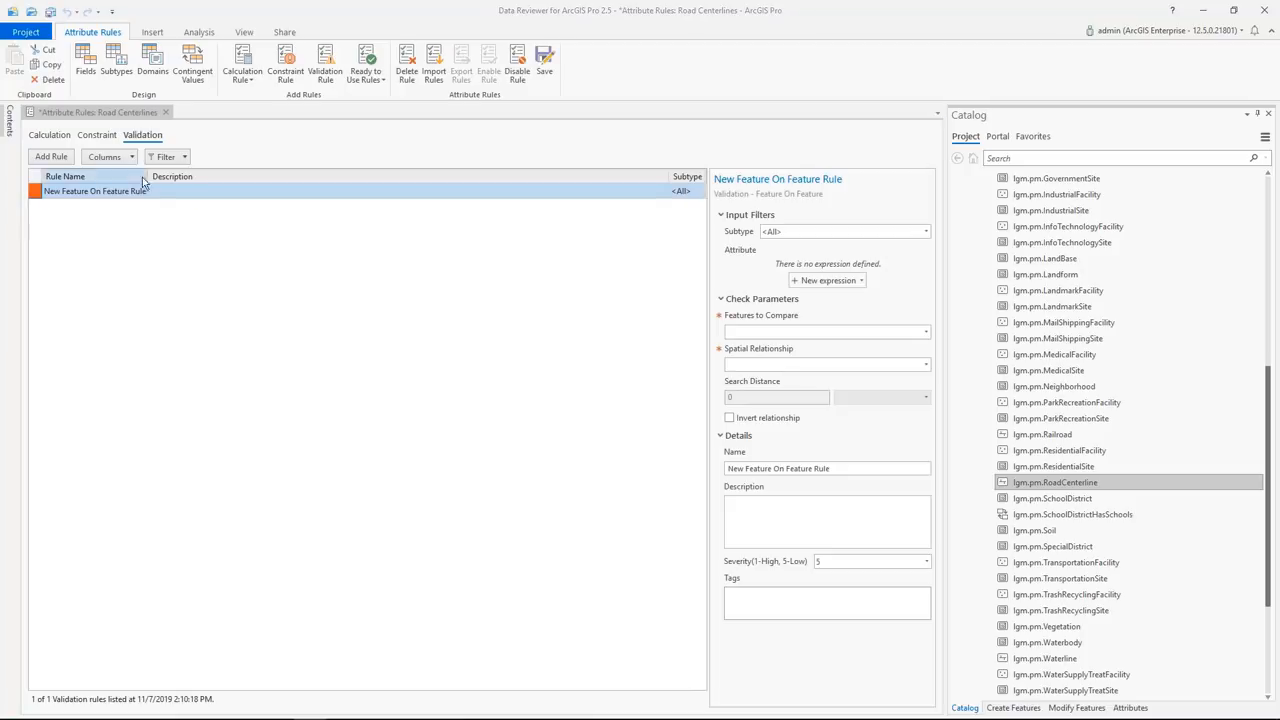
{"action": "type", "text": "All Road Centerline Must Be Broken and Snapped At Road Intersections"}
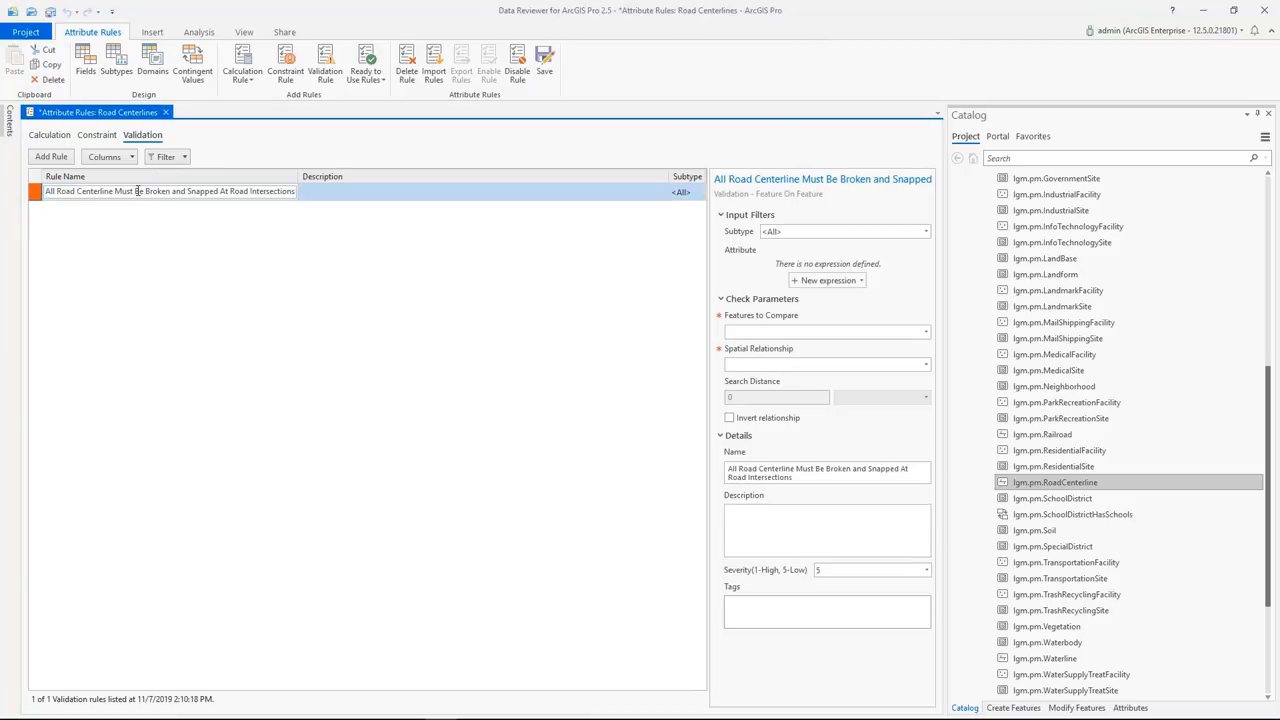
{"action": "type", "text": "Split and snap road centerline at intersection"}
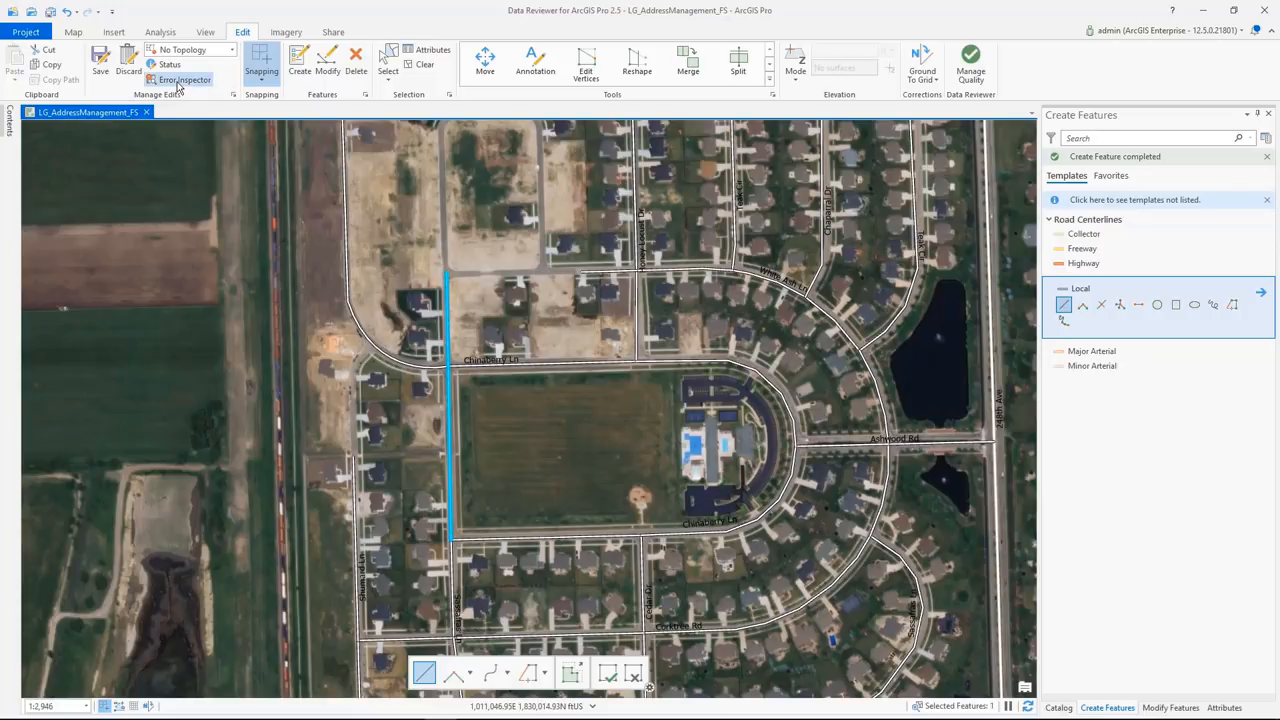
{"action": "left_click", "coordinate": [185, 79]}
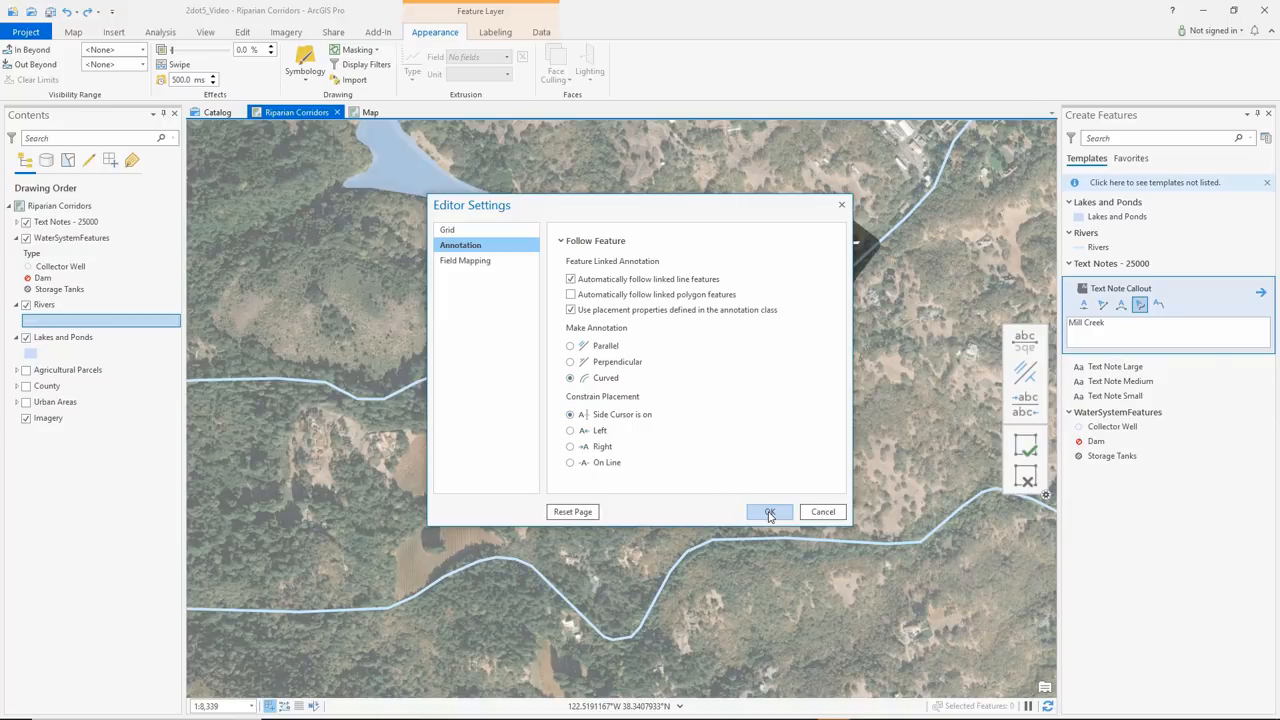
Step: Apply the curved, automatically follow-linked-line-features annotation settings
{"action": "left_click", "coordinate": [769, 512]}
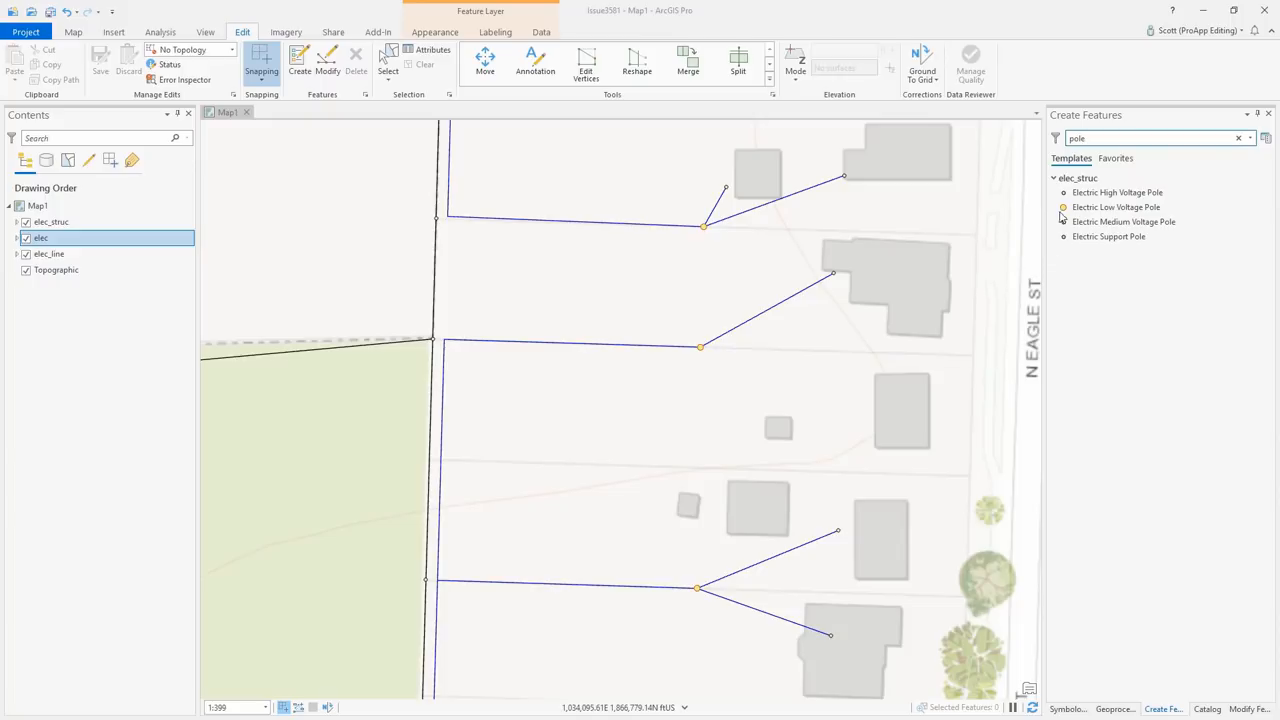
Step: Pick the Electric Low Voltage Pole template and view its point construction methods
{"action": "left_click", "coordinate": [1117, 207]}
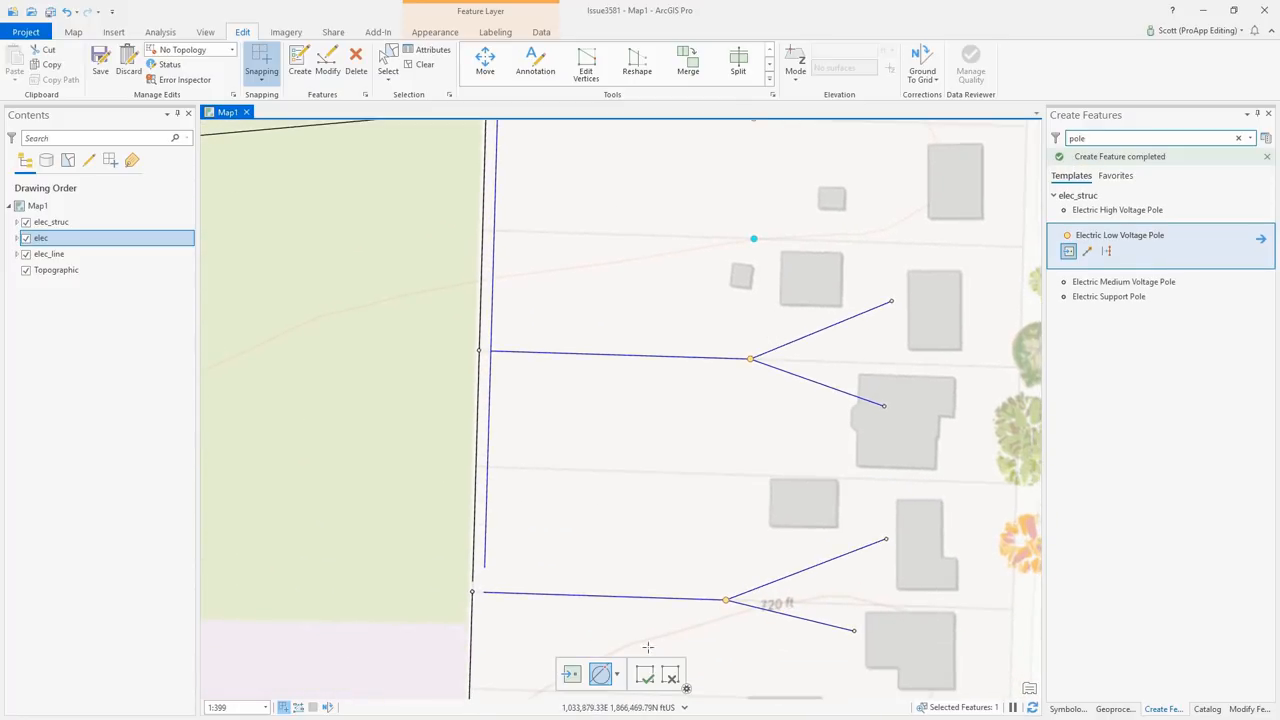
{"action": "left_click", "coordinate": [598, 675]}
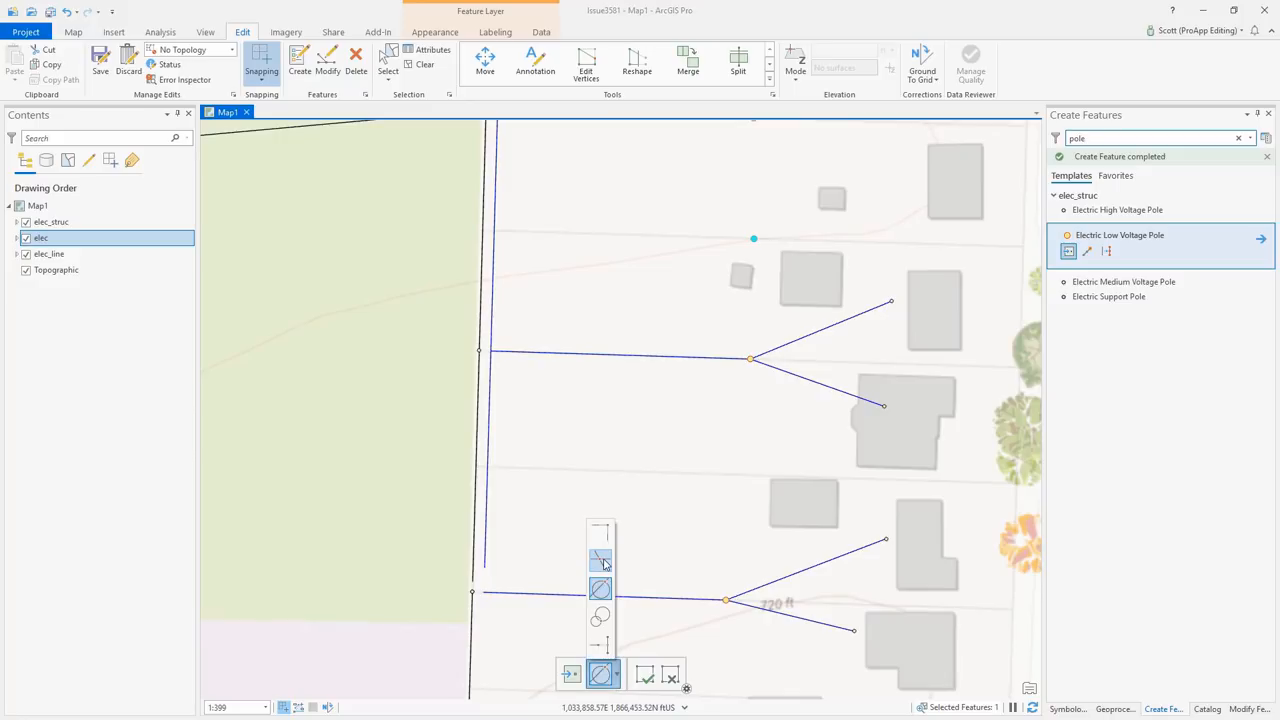
{"action": "mouse_move", "coordinate": [600, 560]}
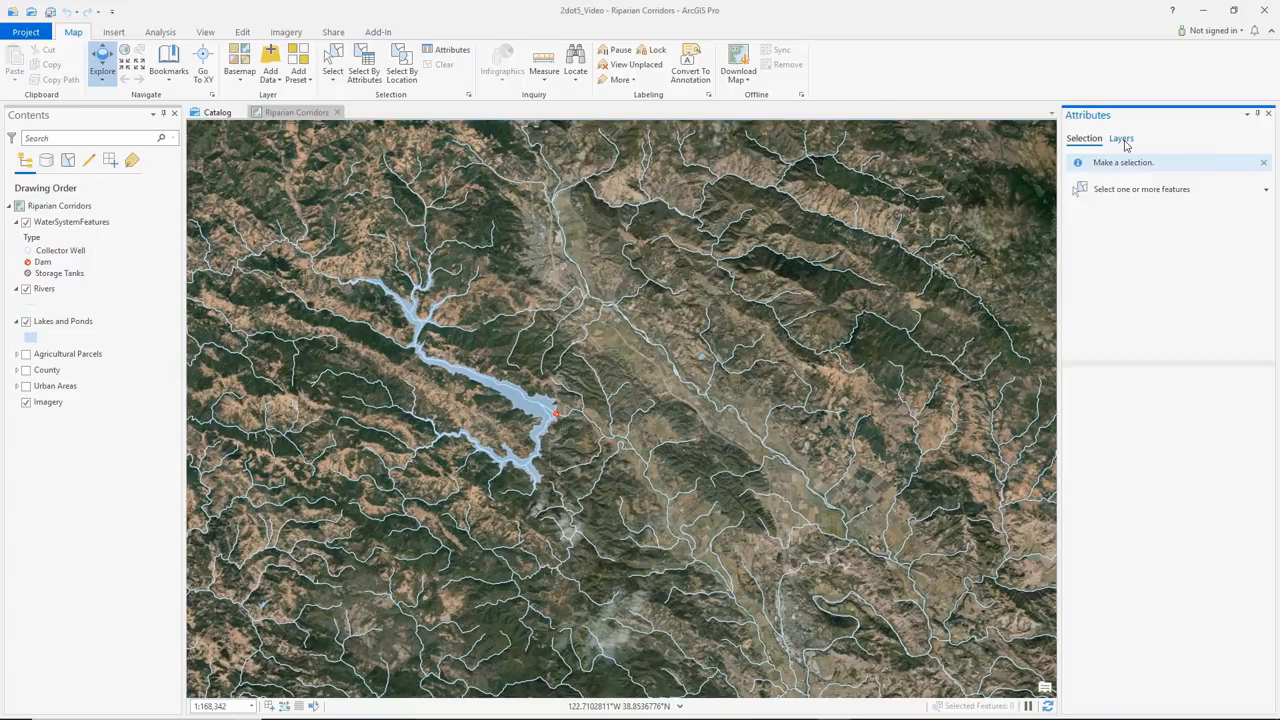
Step: Browse Lakes and Ponds attributes by layer and show Lake Josephine's attributes
{"action": "left_click", "coordinate": [1120, 138]}
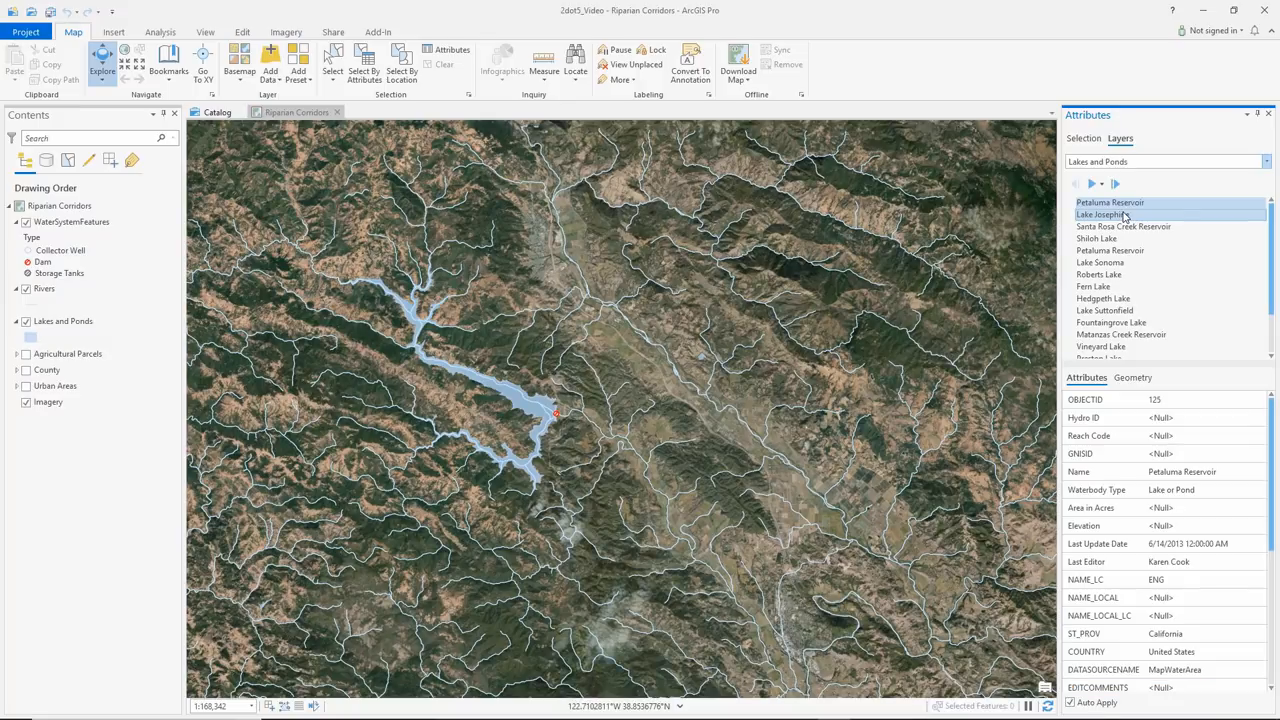
{"action": "left_click", "coordinate": [1107, 214]}
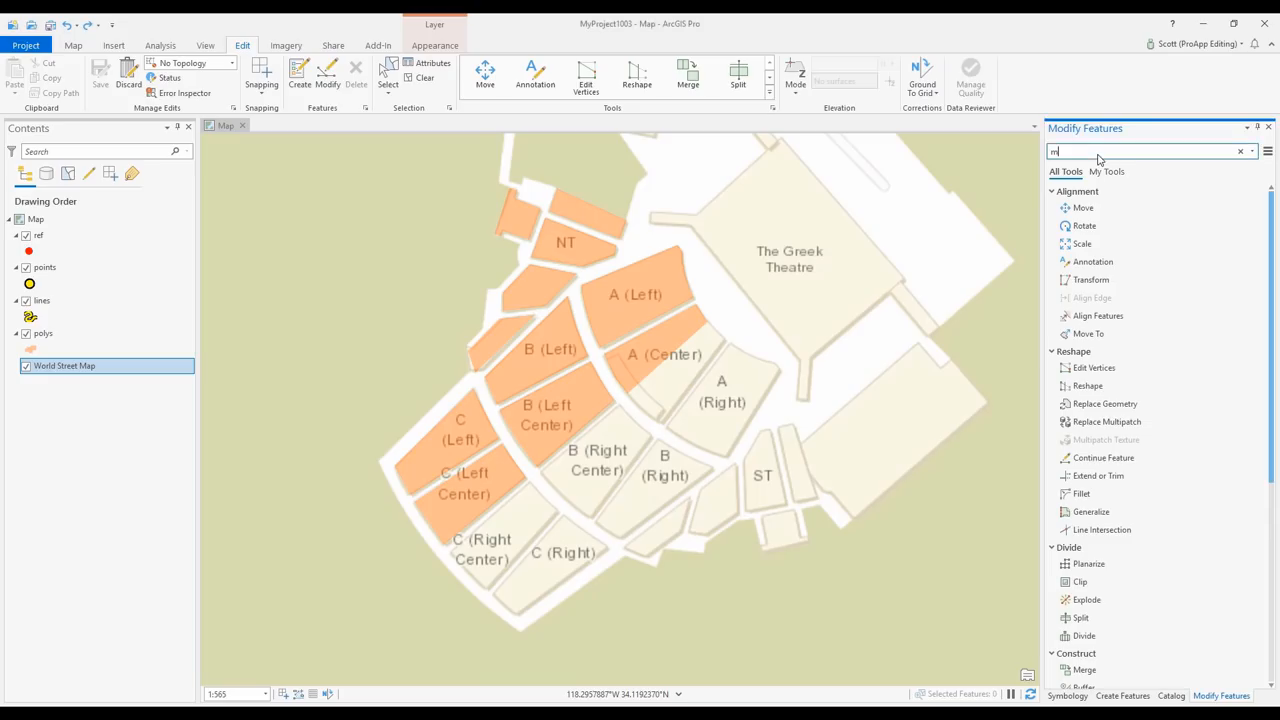
Step: Find and open the Mirror tool for the four selected tennis court lines
{"action": "type", "text": "irror"}
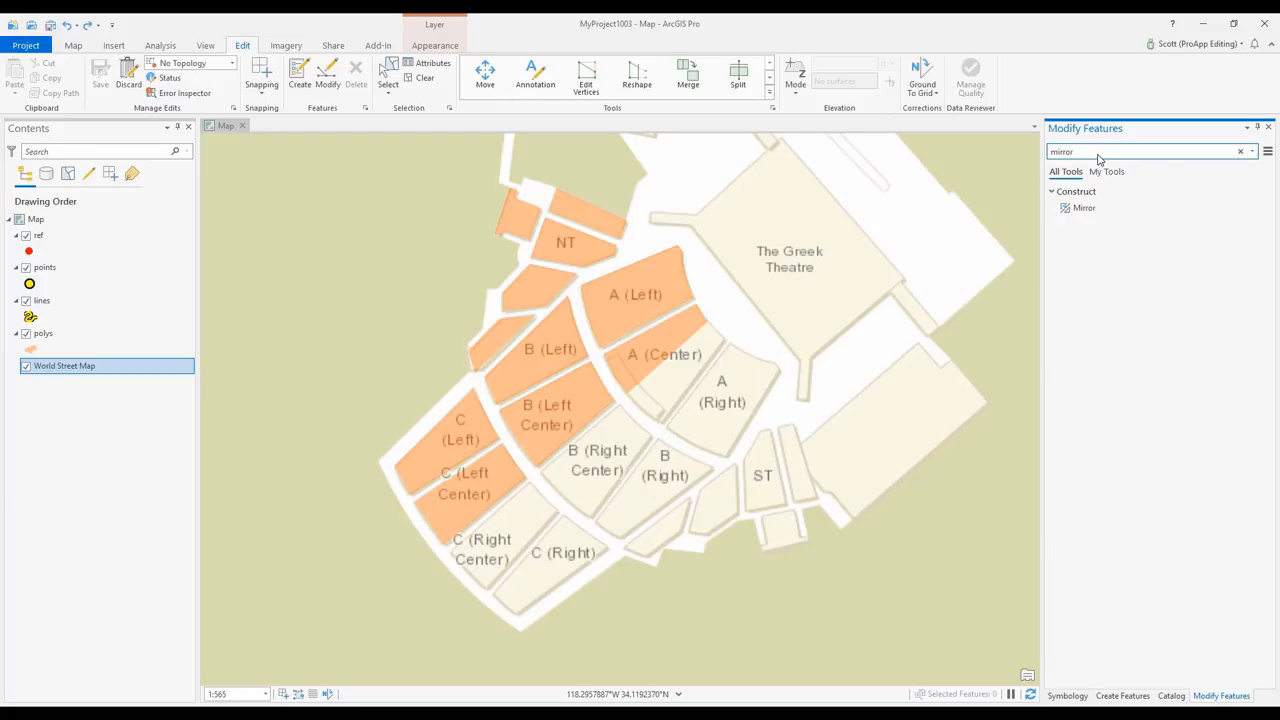
{"action": "left_click", "coordinate": [1084, 207]}
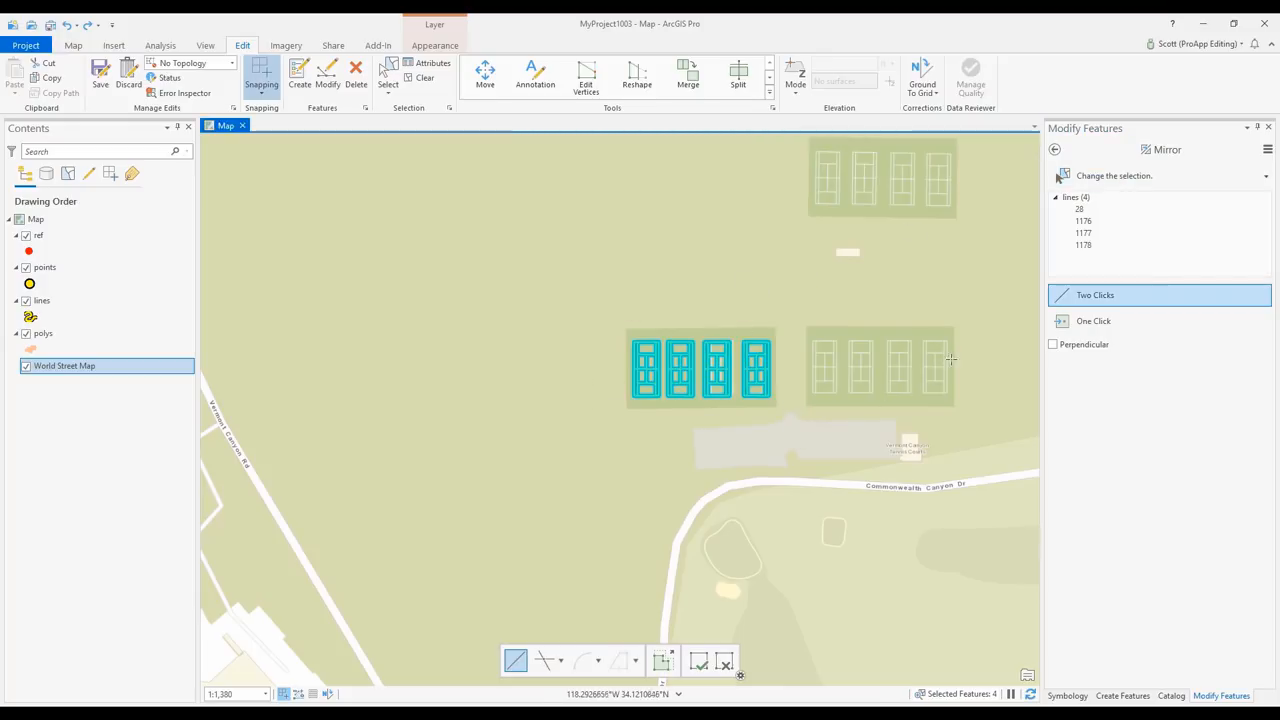
{"action": "left_click", "coordinate": [1093, 321]}
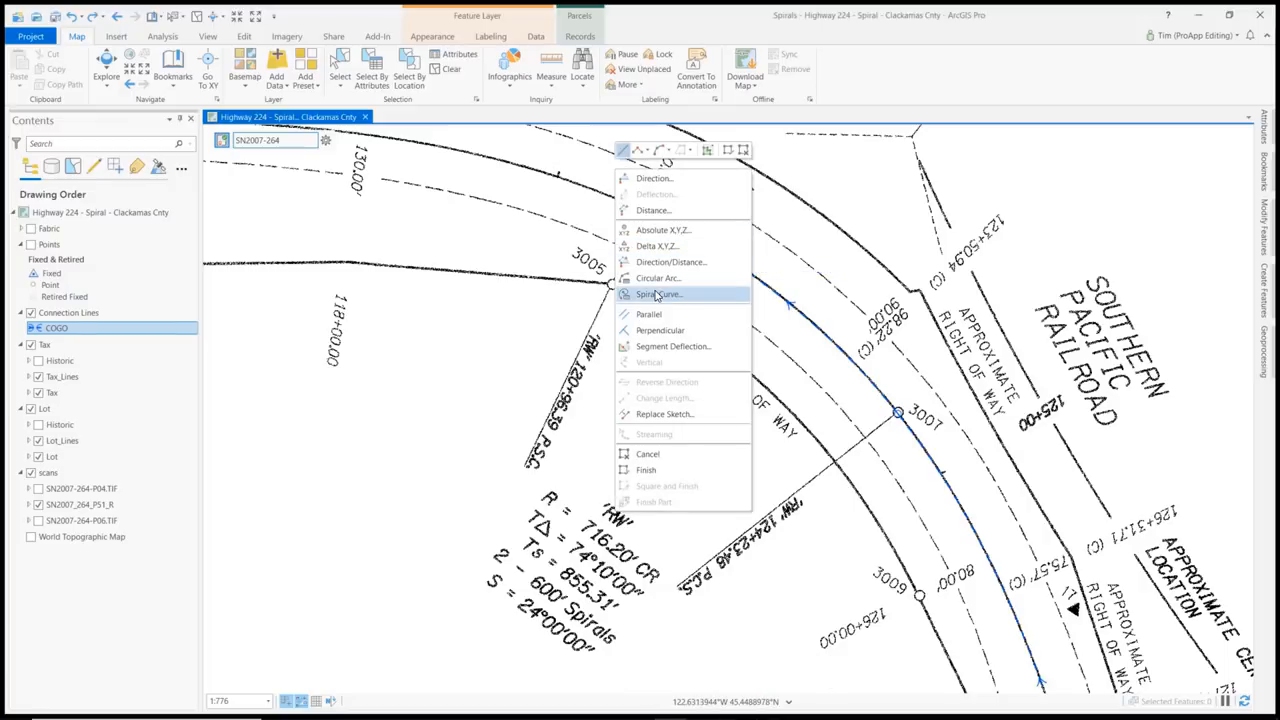
Step: Add a spiral curve segment to the Highway 224 COGO line from the sketch context menu
{"action": "left_click", "coordinate": [654, 293]}
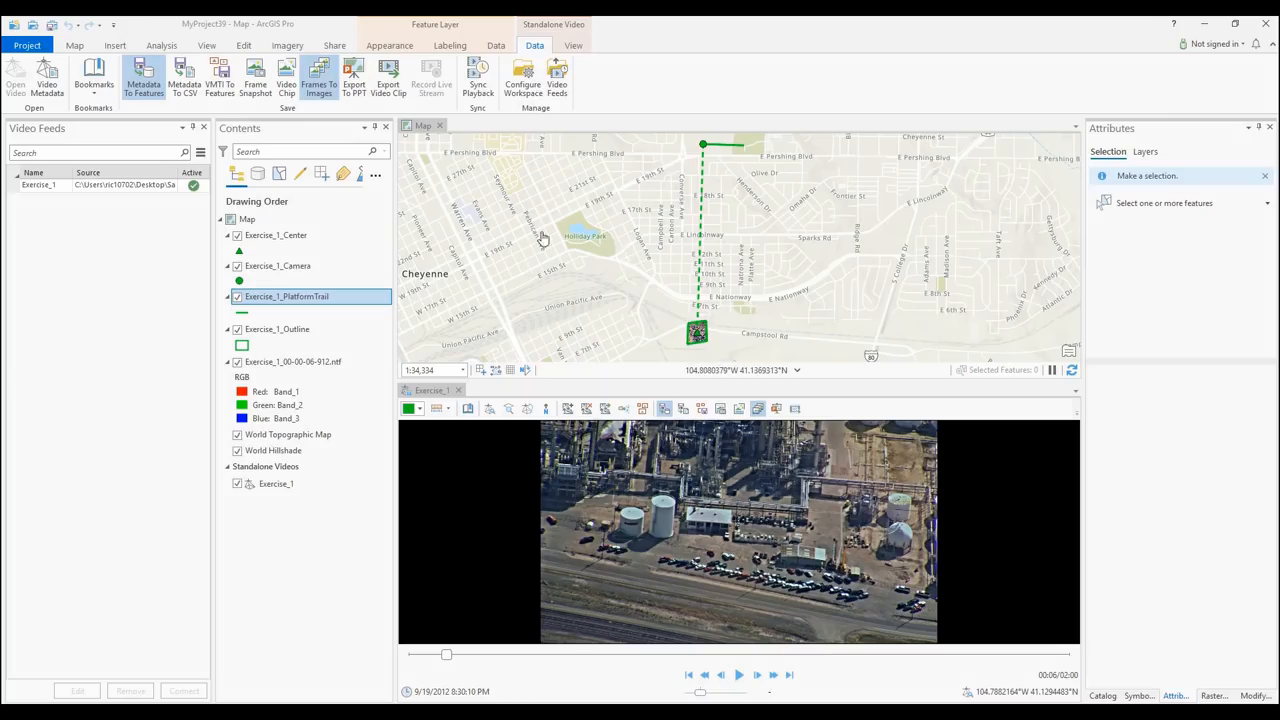
Step: Synchronize video playback and set VMTI To Features to every 15 VMTI packets
{"action": "left_click", "coordinate": [572, 45]}
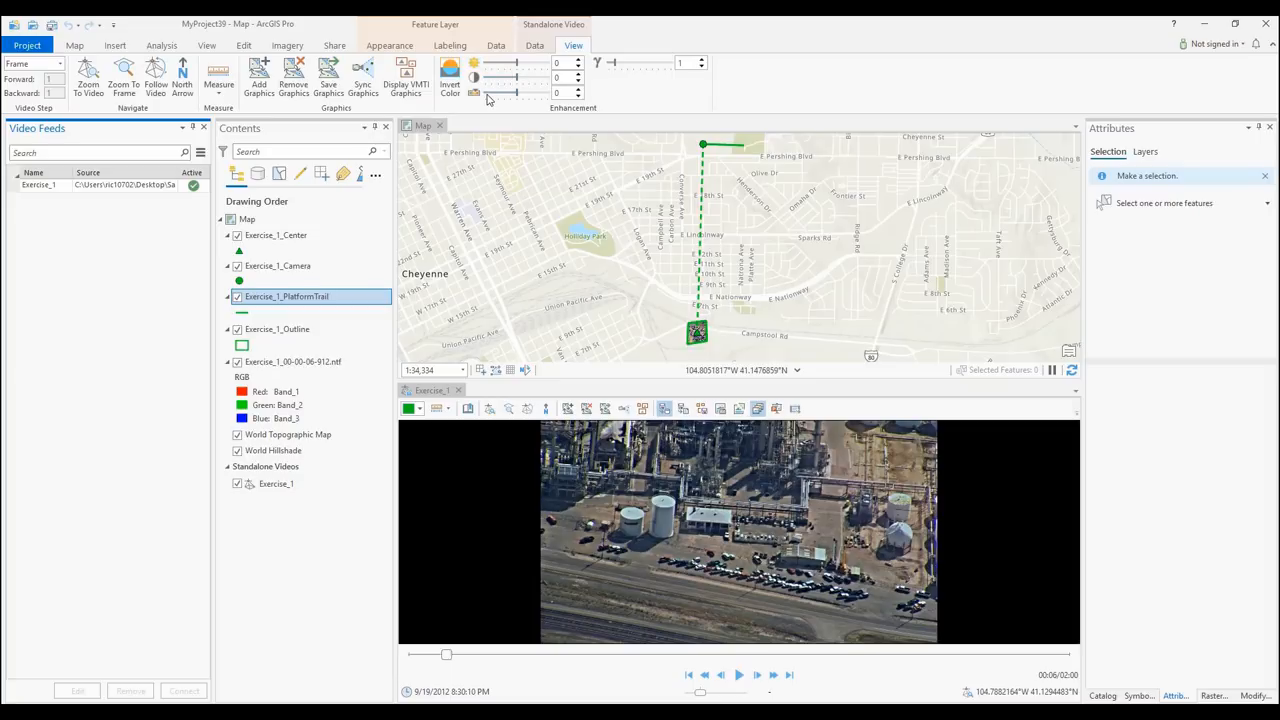
{"action": "left_click", "coordinate": [533, 45]}
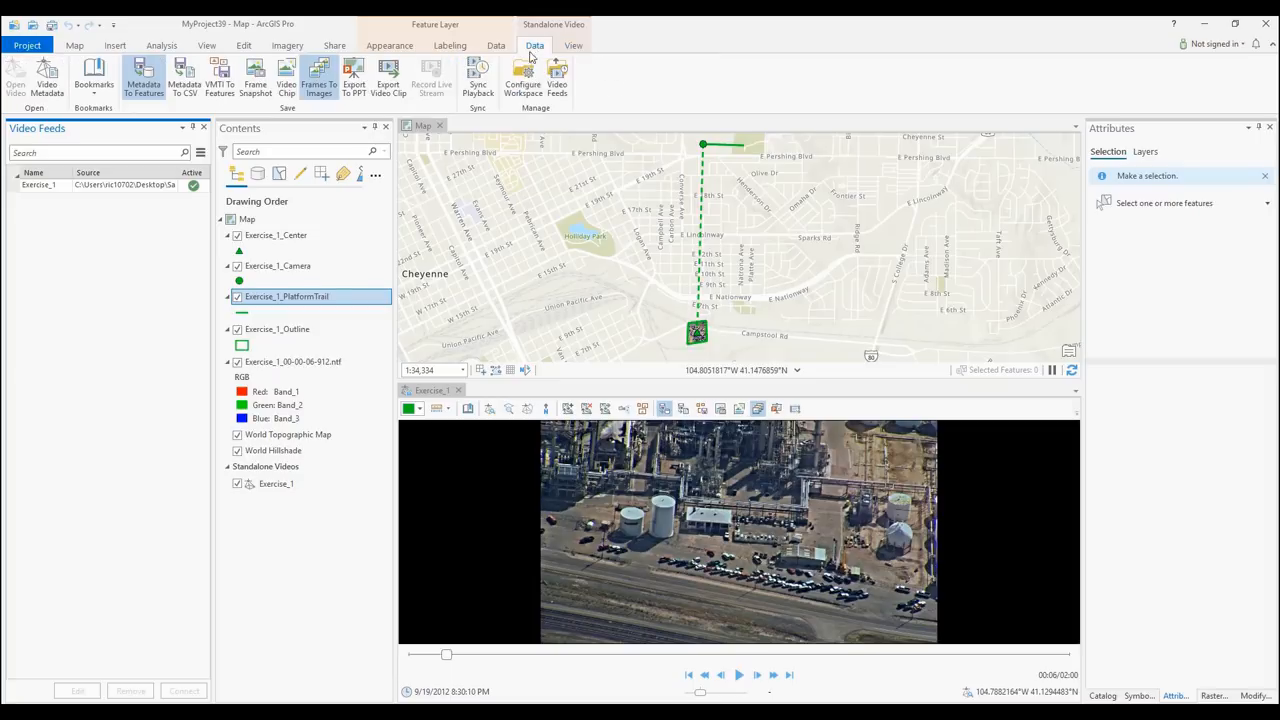
{"action": "left_click", "coordinate": [468, 75]}
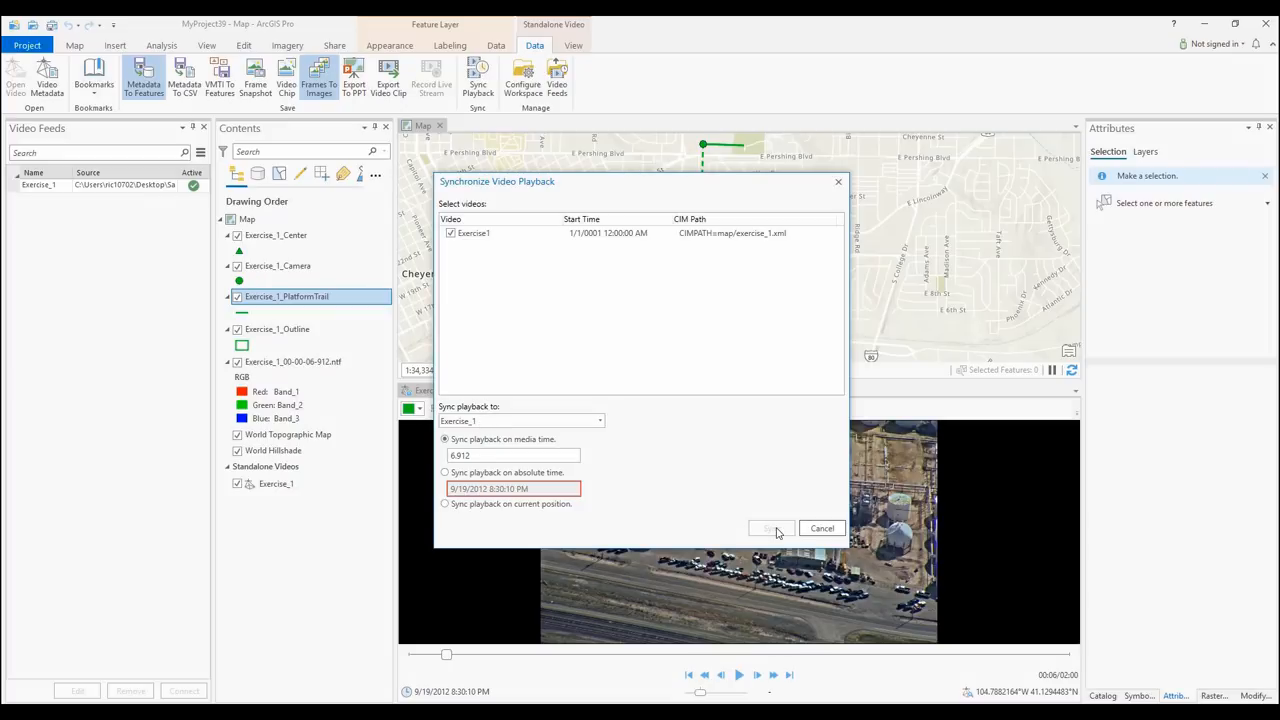
{"action": "left_click", "coordinate": [770, 528]}
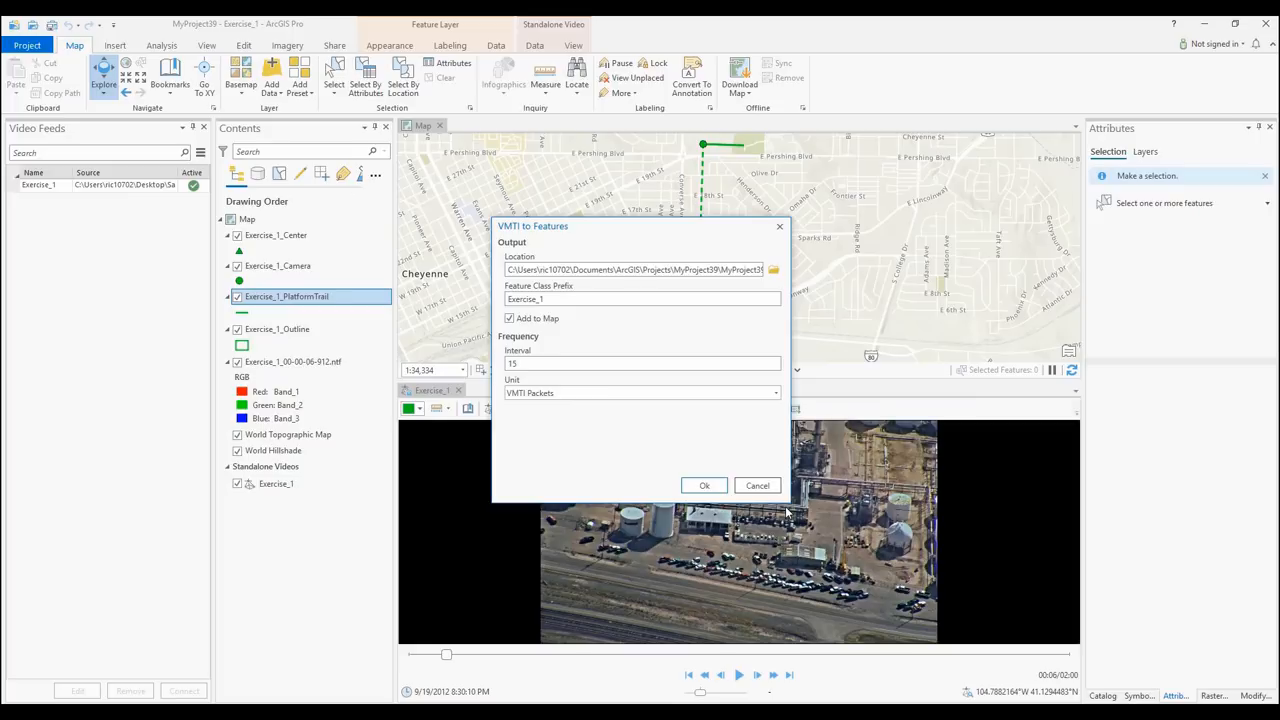
{"action": "mouse_move", "coordinate": [754, 507]}
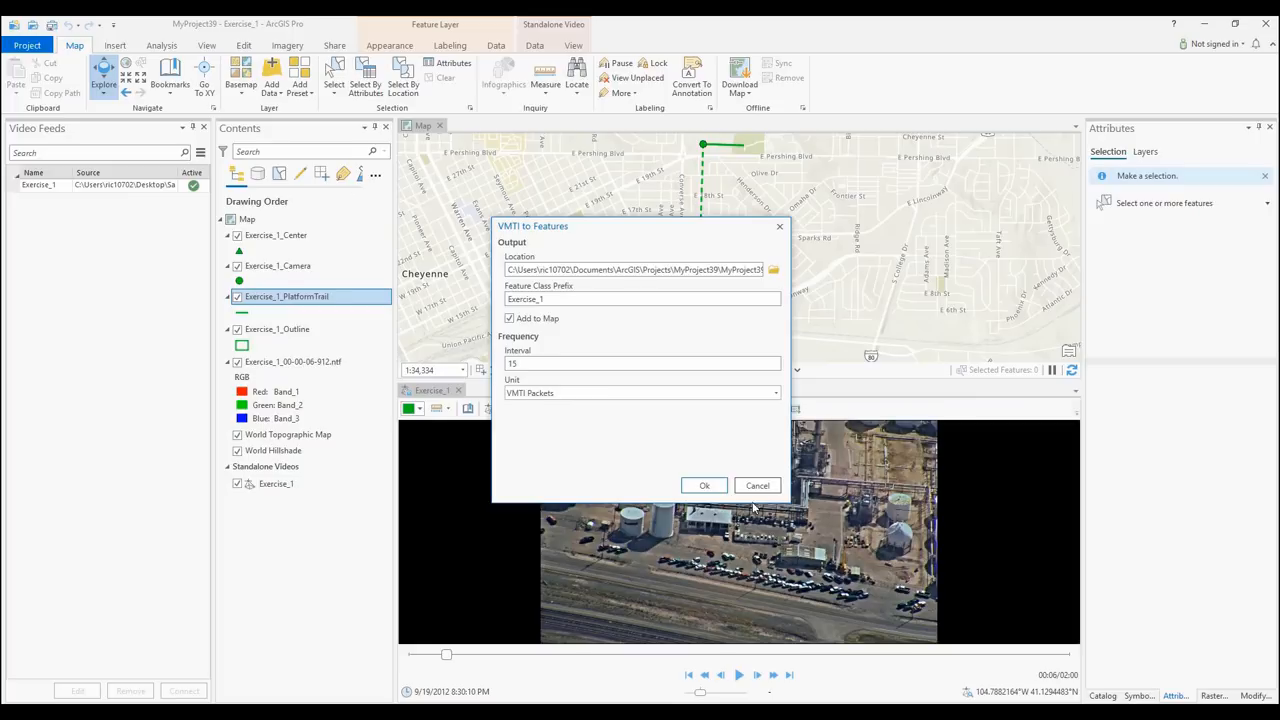
{"action": "left_click", "coordinate": [704, 485]}
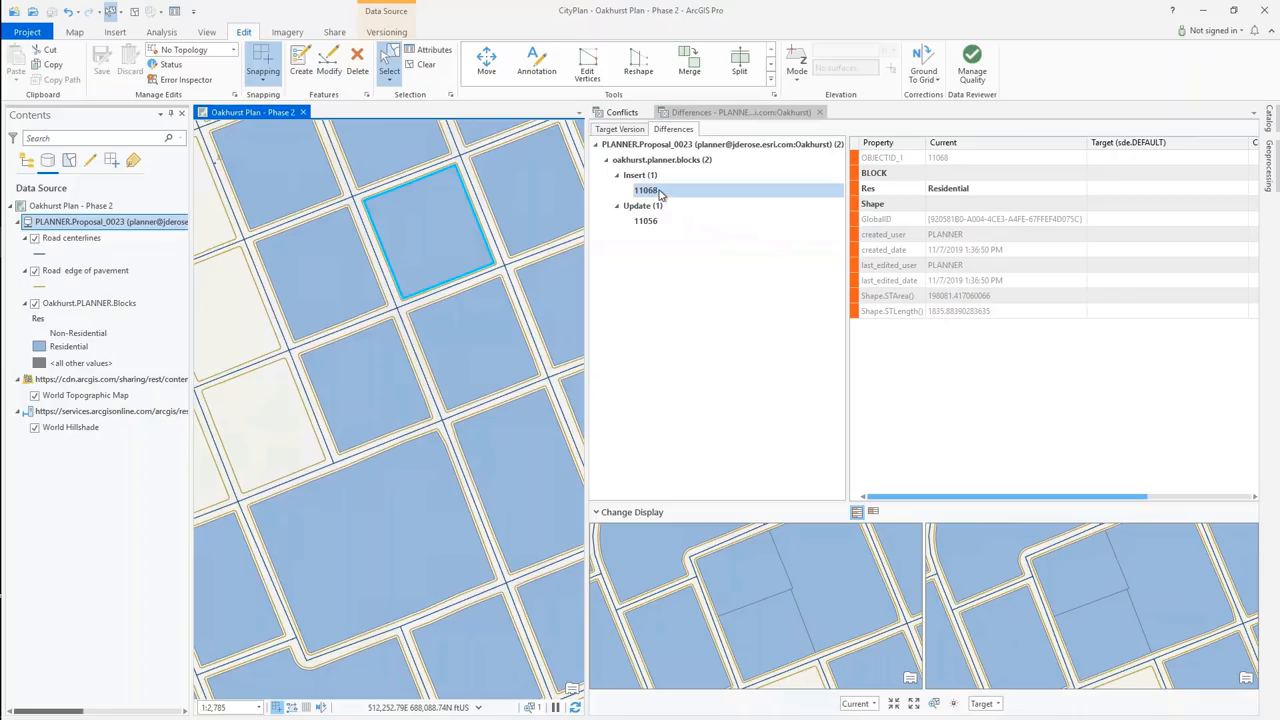
Step: Zoom the map to inserted block 11068 from the Differences view
{"action": "right_click", "coordinate": [645, 190]}
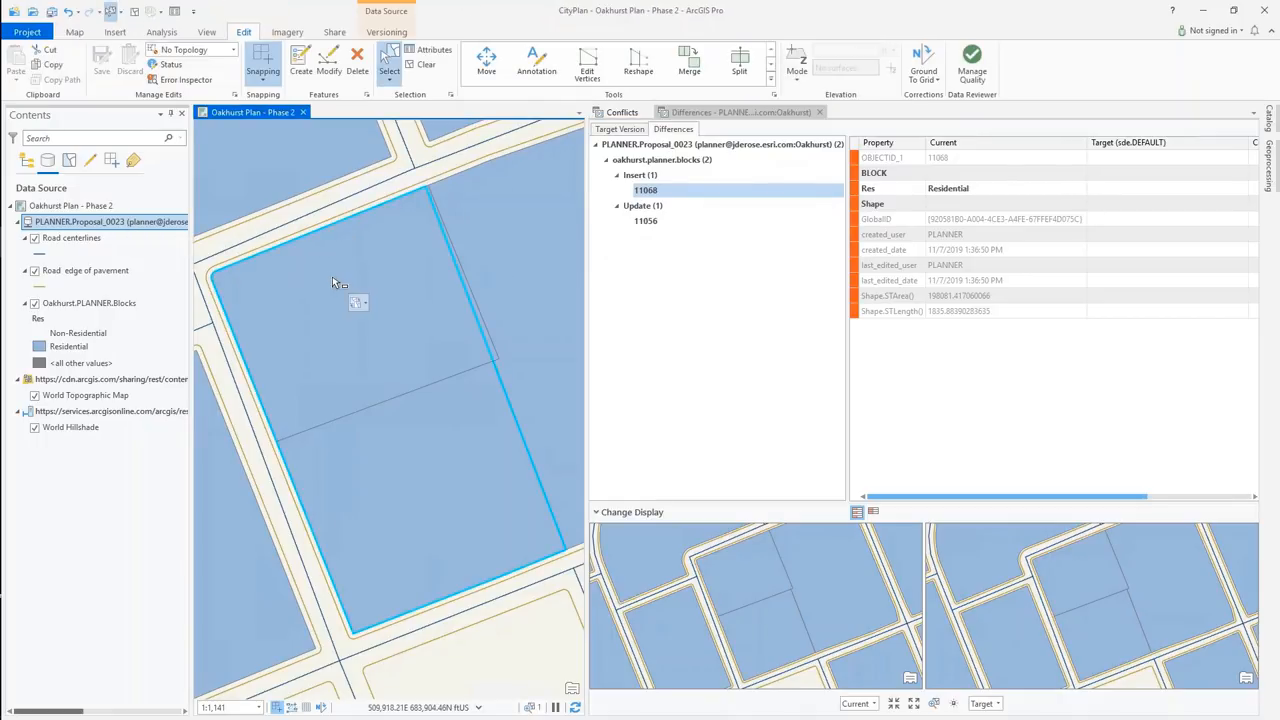
{"action": "left_click", "coordinate": [430, 50]}
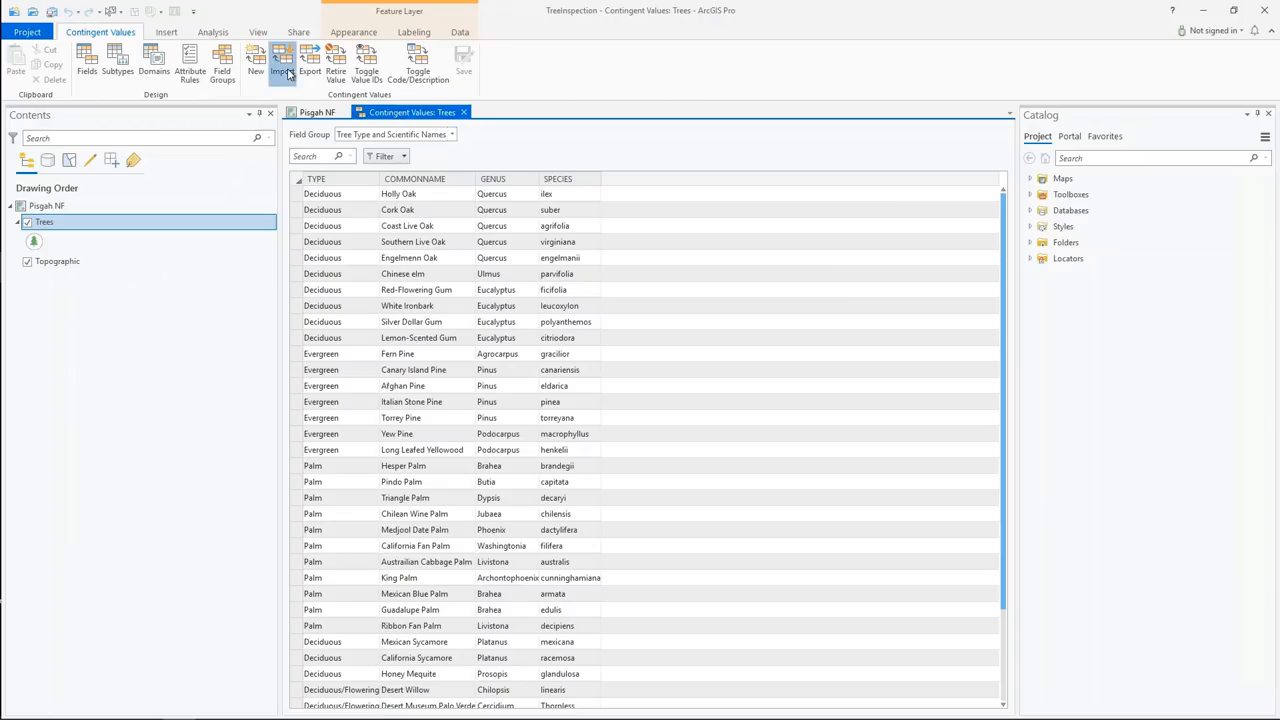
Step: Cancel the Import Contingent Values dialog, then open Export Contingent Values for Trees
{"action": "left_click", "coordinate": [283, 63]}
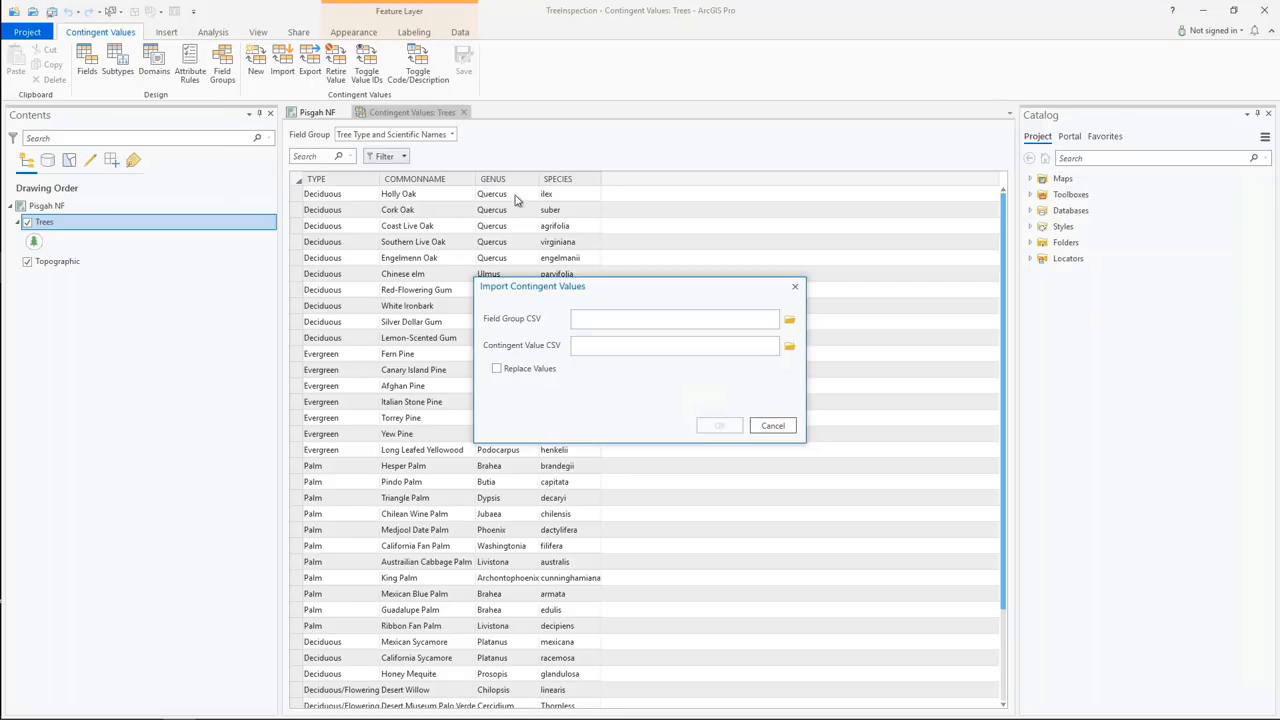
{"action": "mouse_move", "coordinate": [790, 319]}
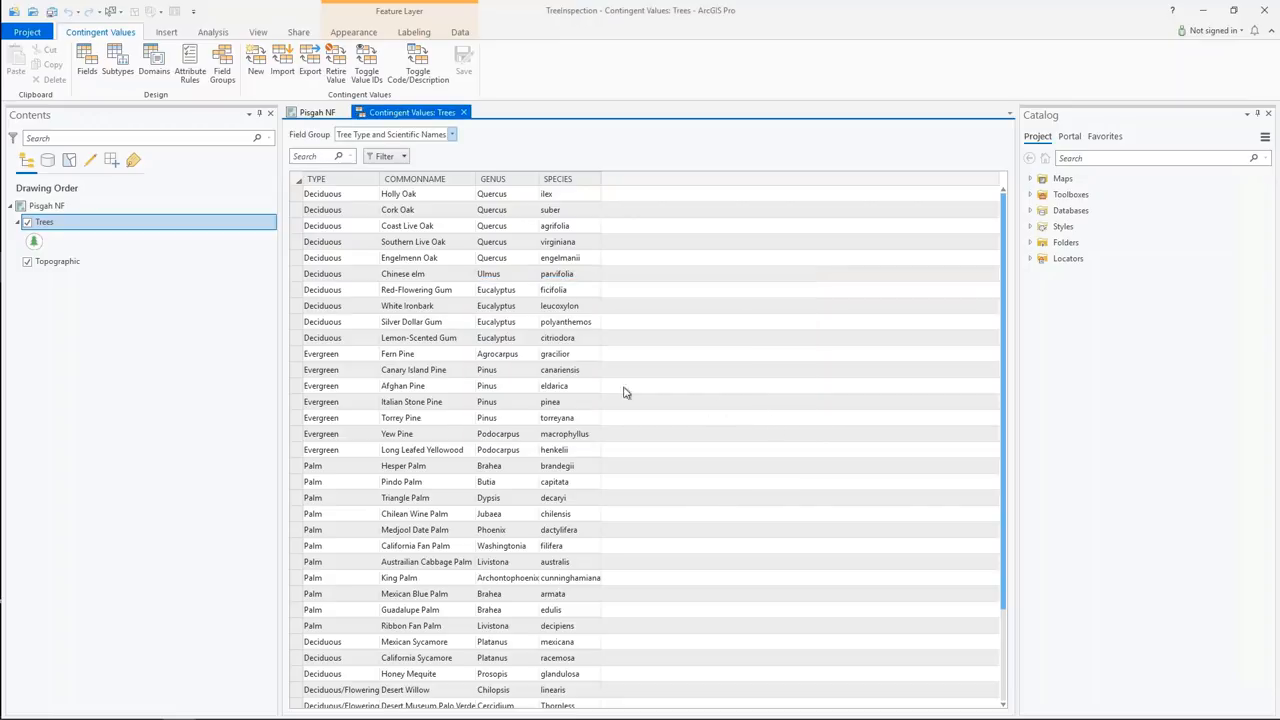
{"action": "mouse_move", "coordinate": [183, 302]}
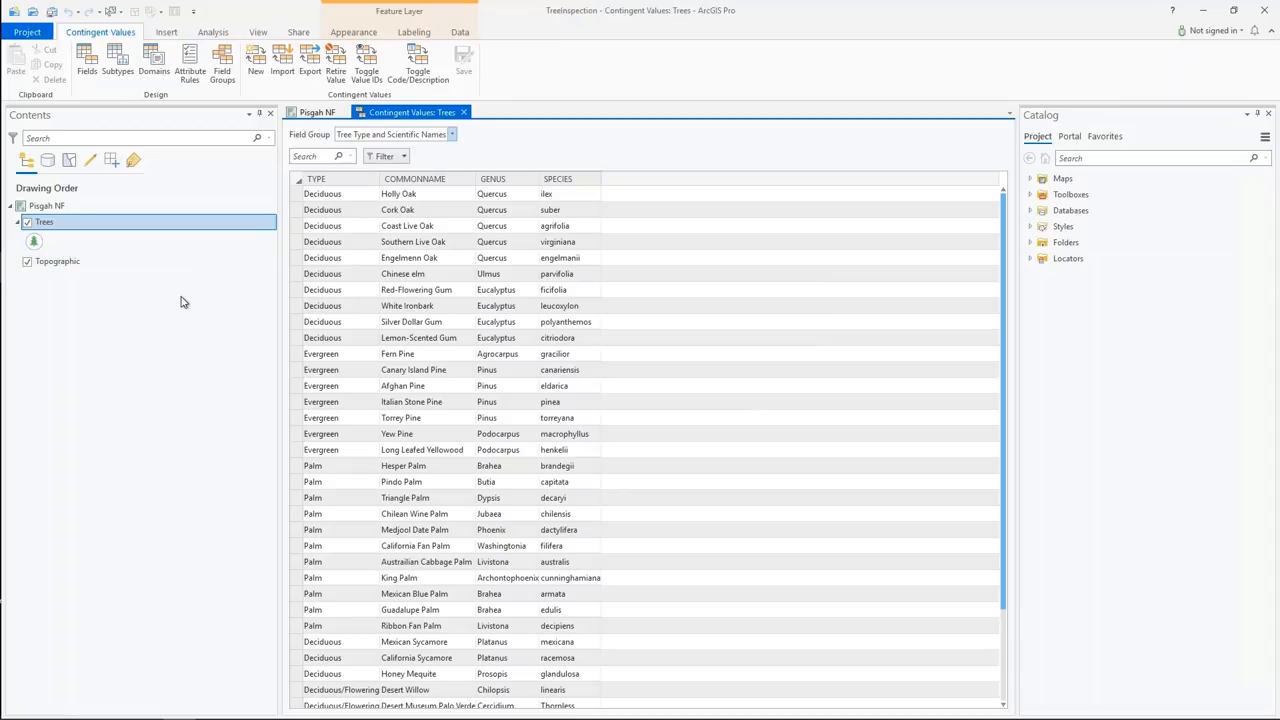
{"action": "left_click", "coordinate": [316, 62]}
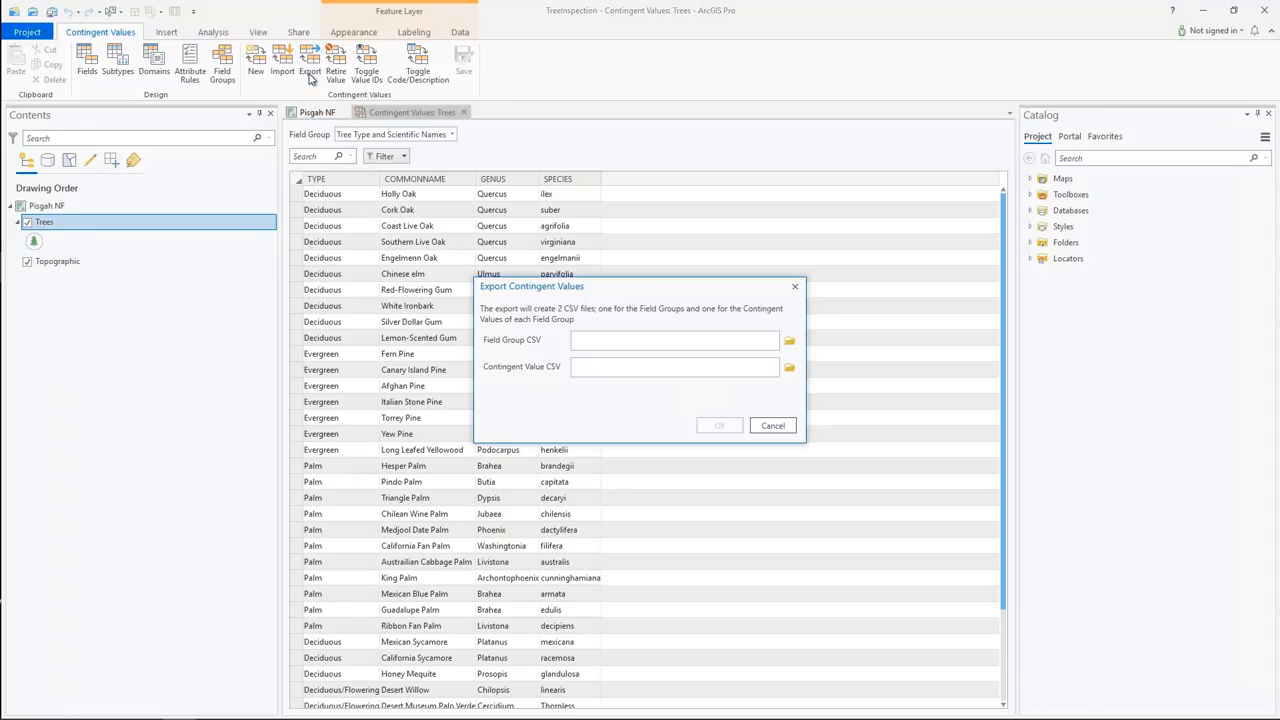
{"action": "mouse_move", "coordinate": [790, 289]}
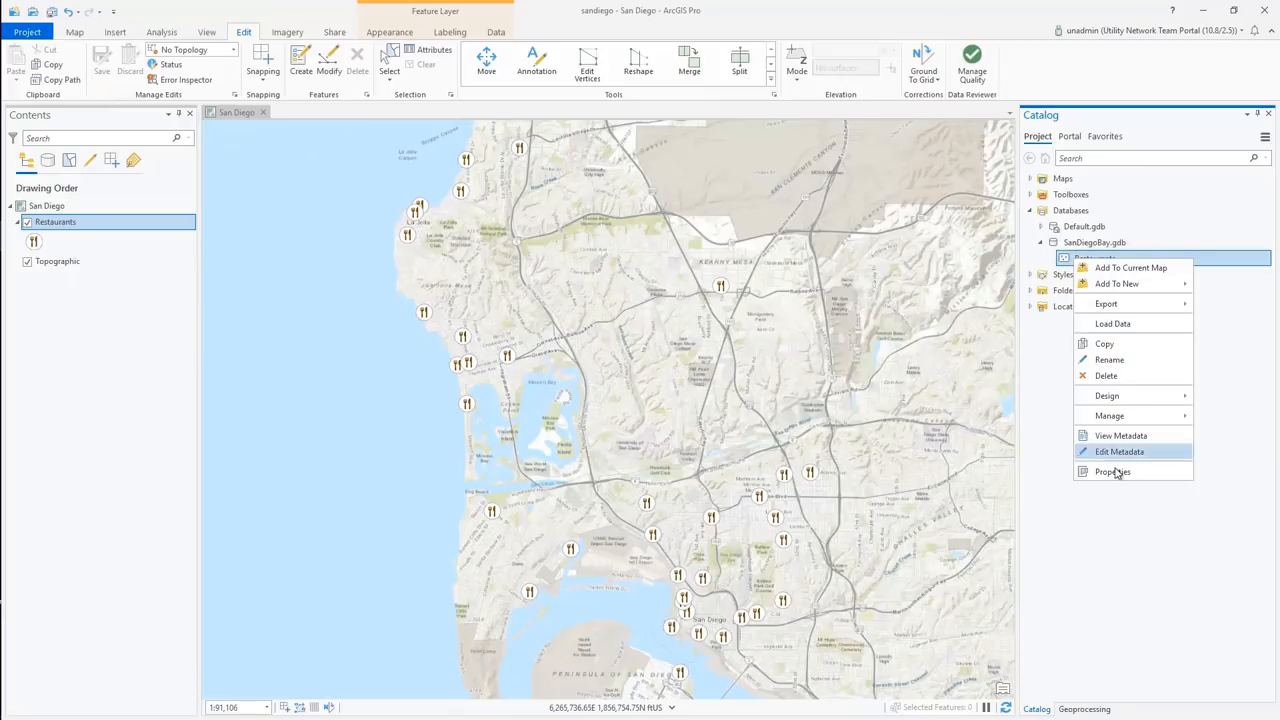
Step: Enable editor tracking on Restaurants with last_editor as the editor field
{"action": "left_click", "coordinate": [1112, 472]}
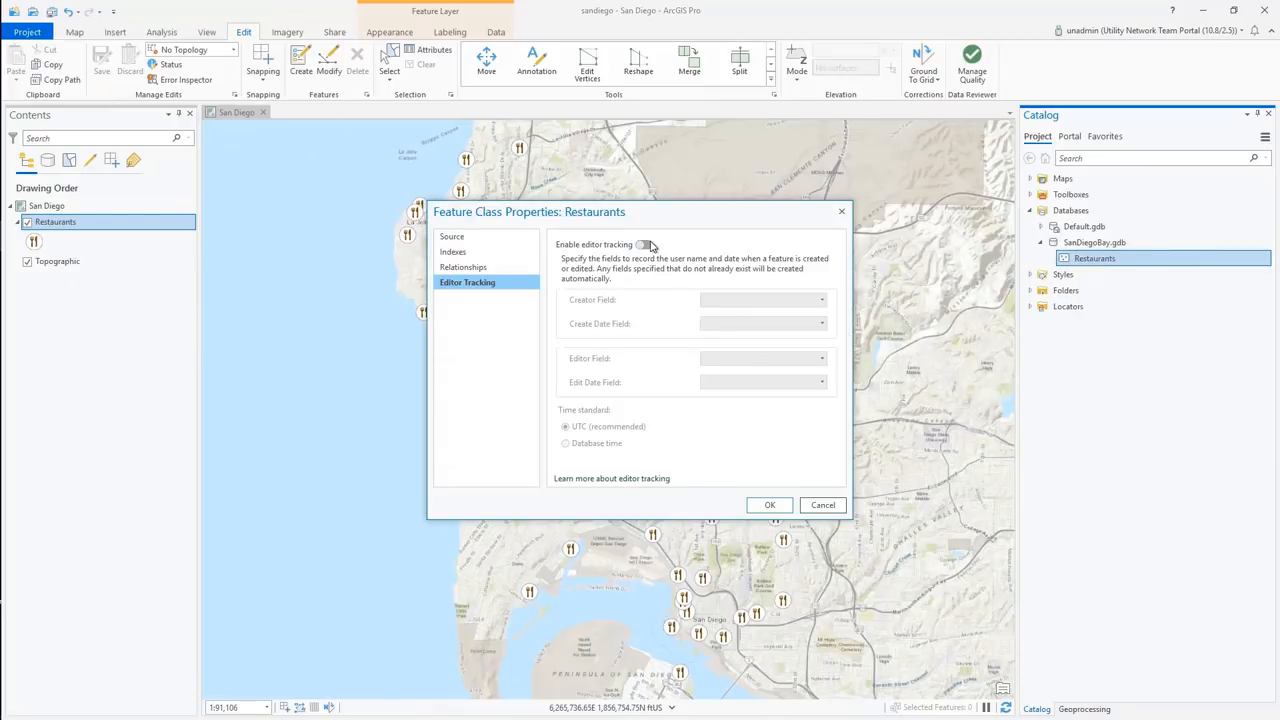
{"action": "left_click", "coordinate": [645, 244]}
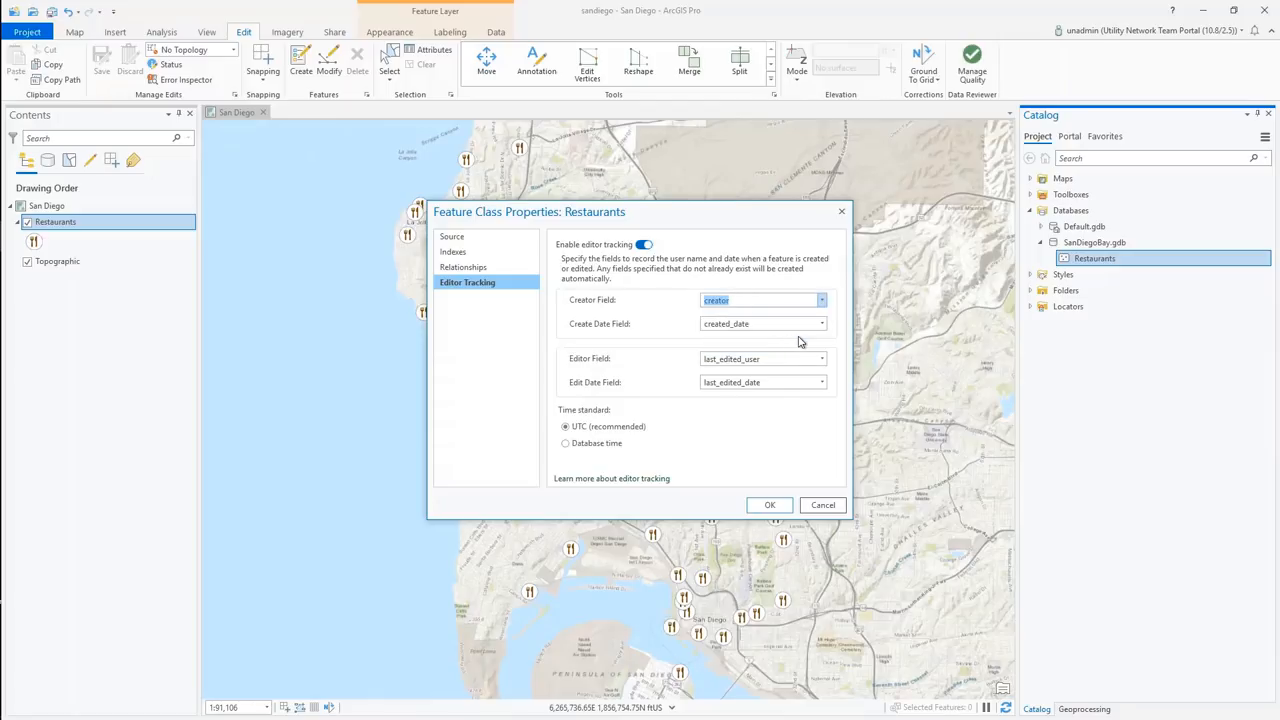
{"action": "left_click", "coordinate": [821, 358]}
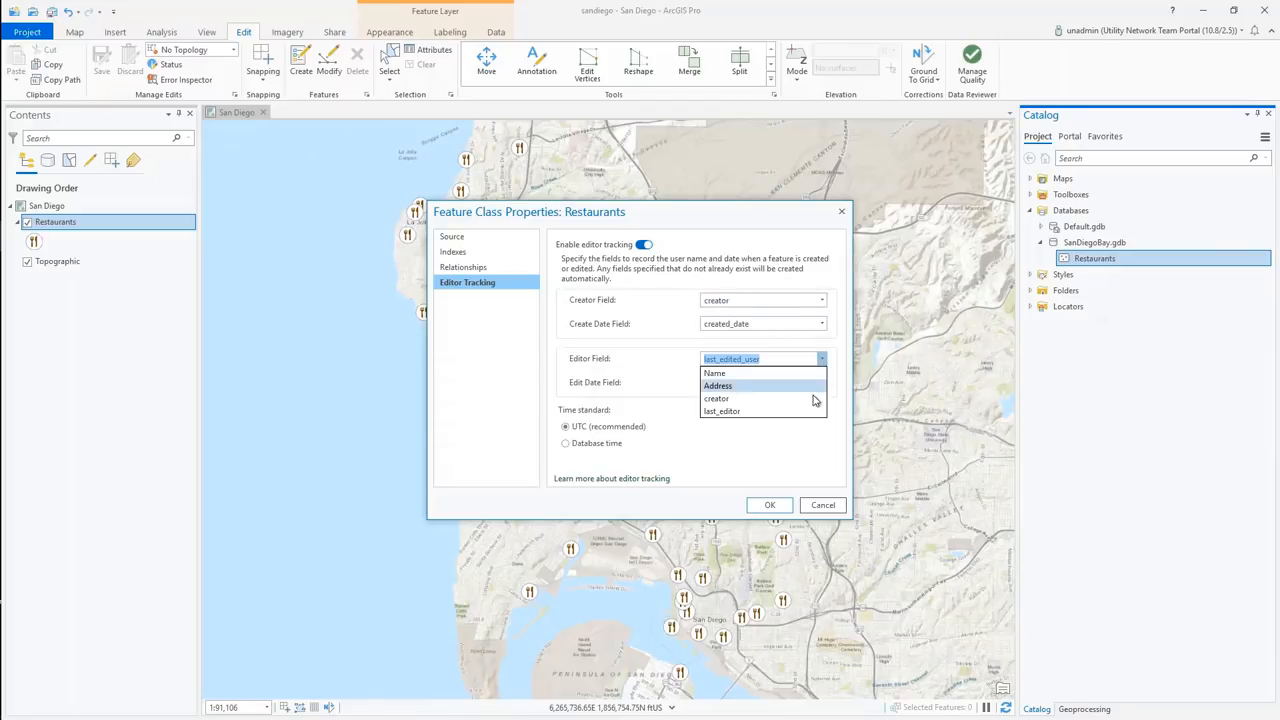
{"action": "left_click", "coordinate": [722, 411]}
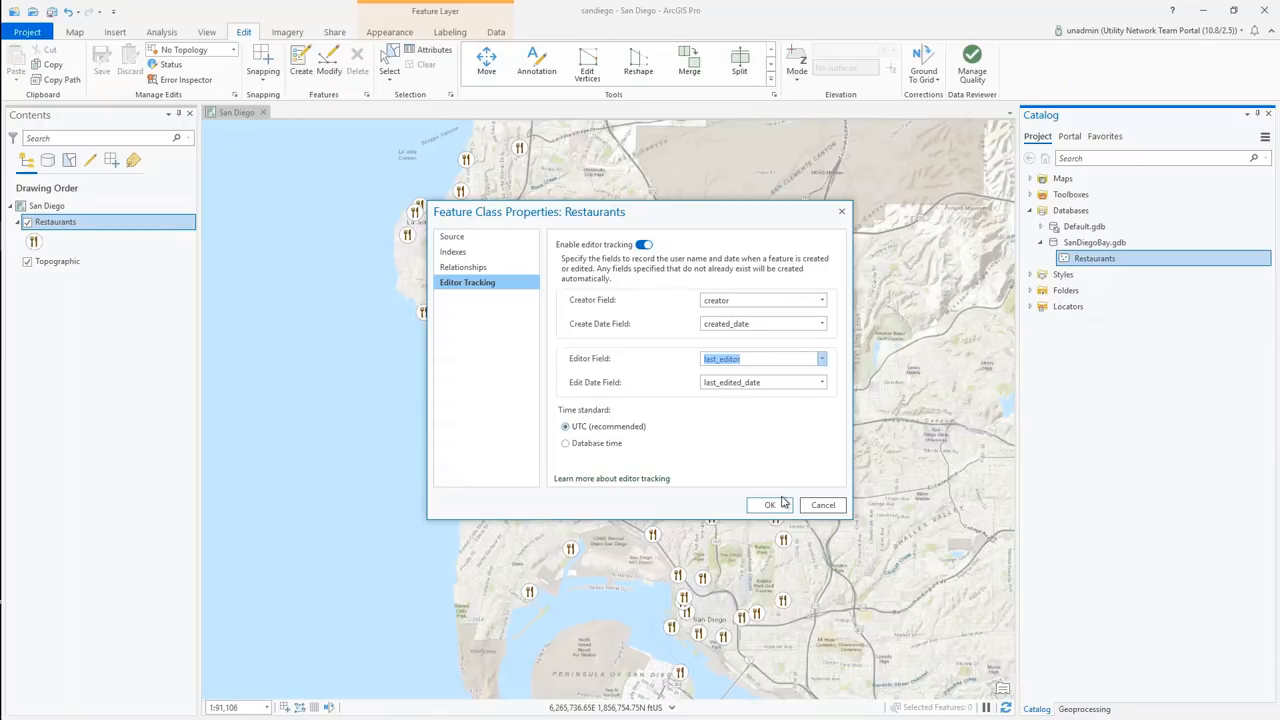
{"action": "left_click", "coordinate": [770, 504]}
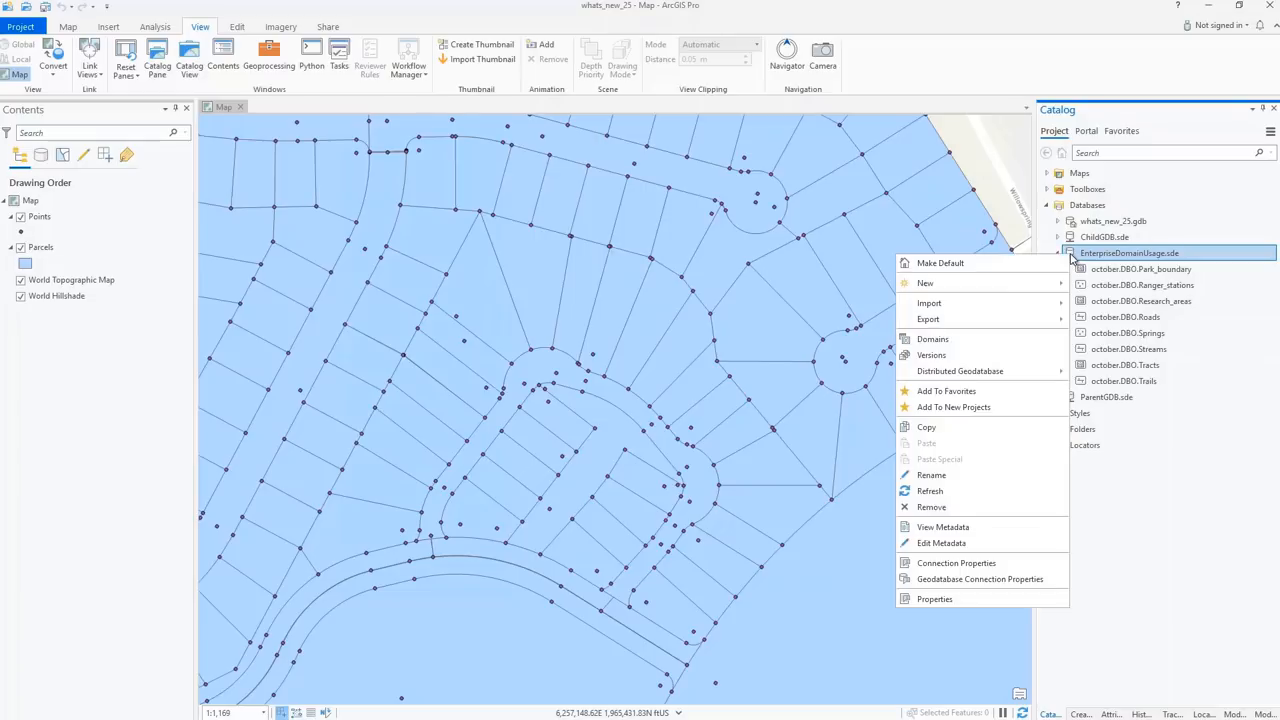
{"action": "mouse_move", "coordinate": [933, 339]}
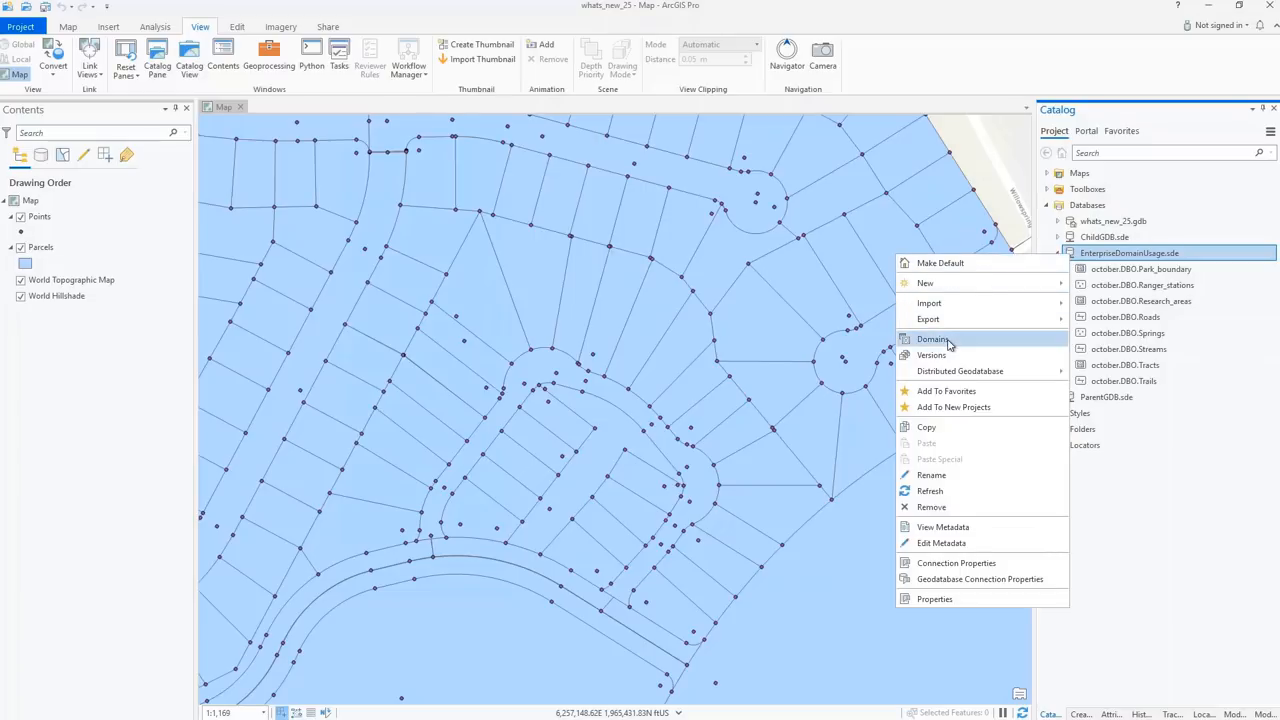
Step: Open the EnterpriseDomainUsage.sde Domains view and list domains in the Domain Usage pane
{"action": "left_click", "coordinate": [932, 339]}
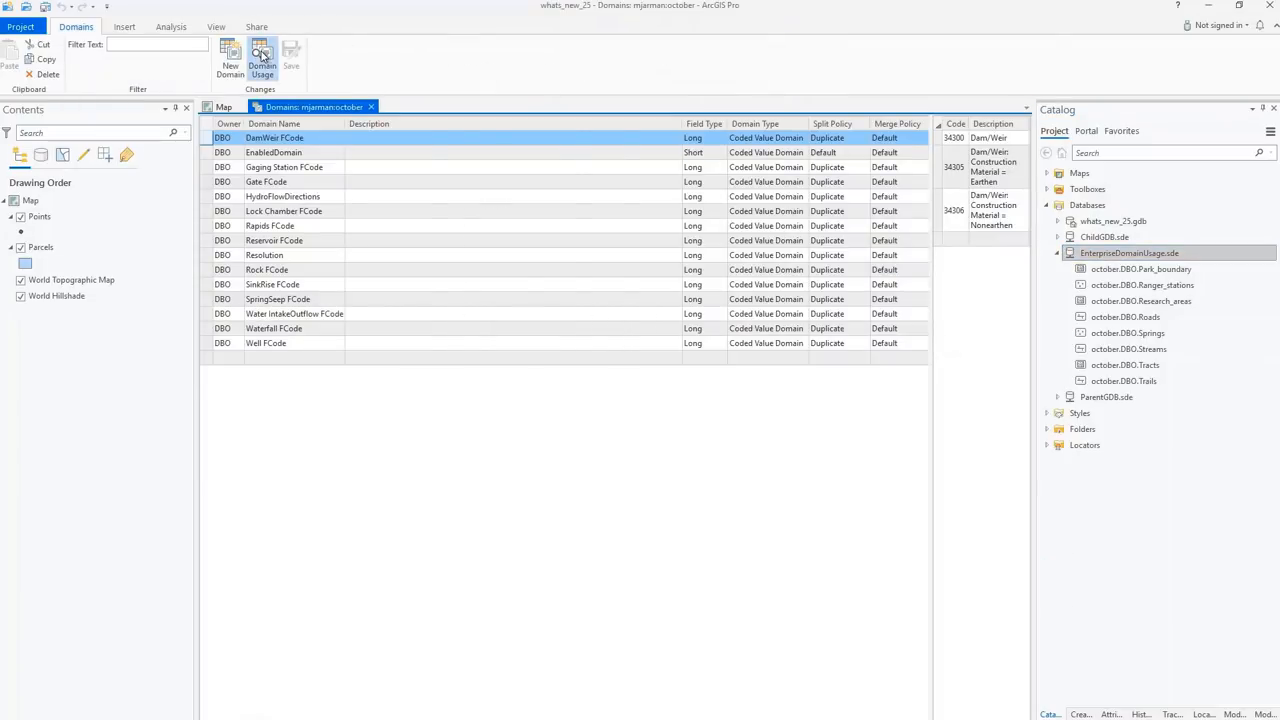
{"action": "left_click", "coordinate": [262, 57]}
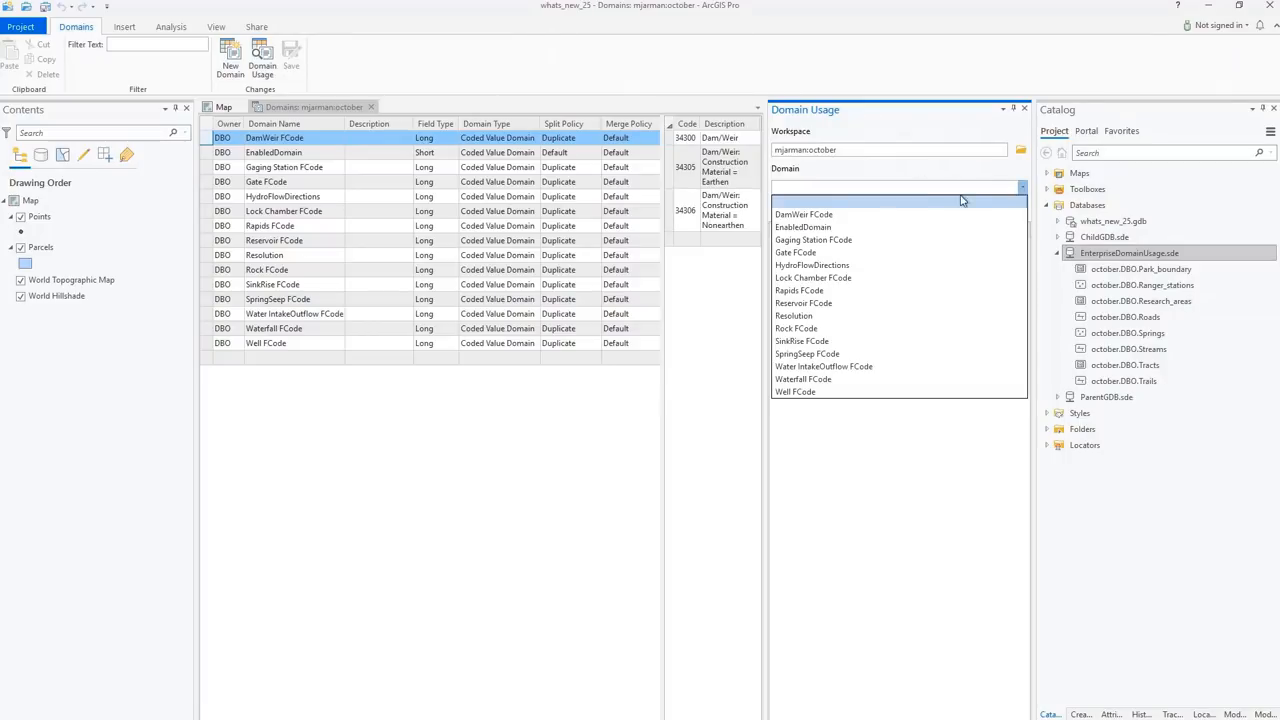
{"action": "left_click", "coordinate": [793, 315]}
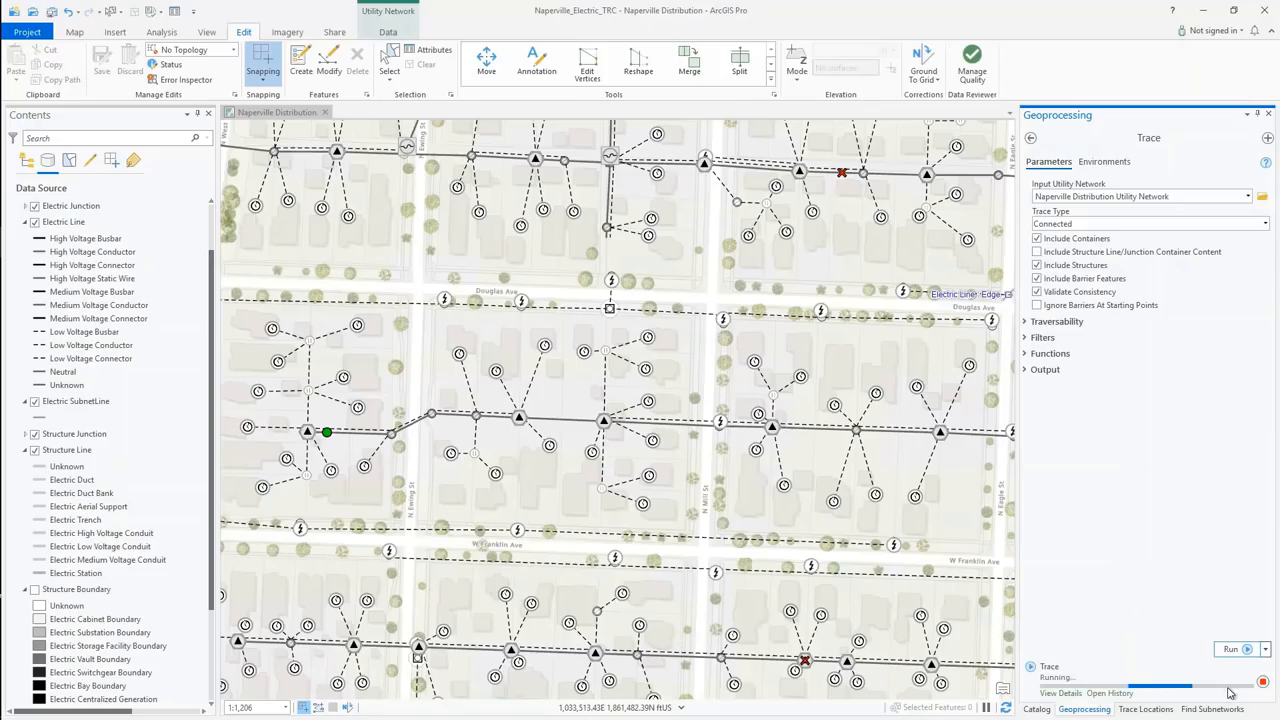
Step: Run the Connected trace, then expand Naperville.gdb in the Catalog pane
{"action": "left_click", "coordinate": [1230, 649]}
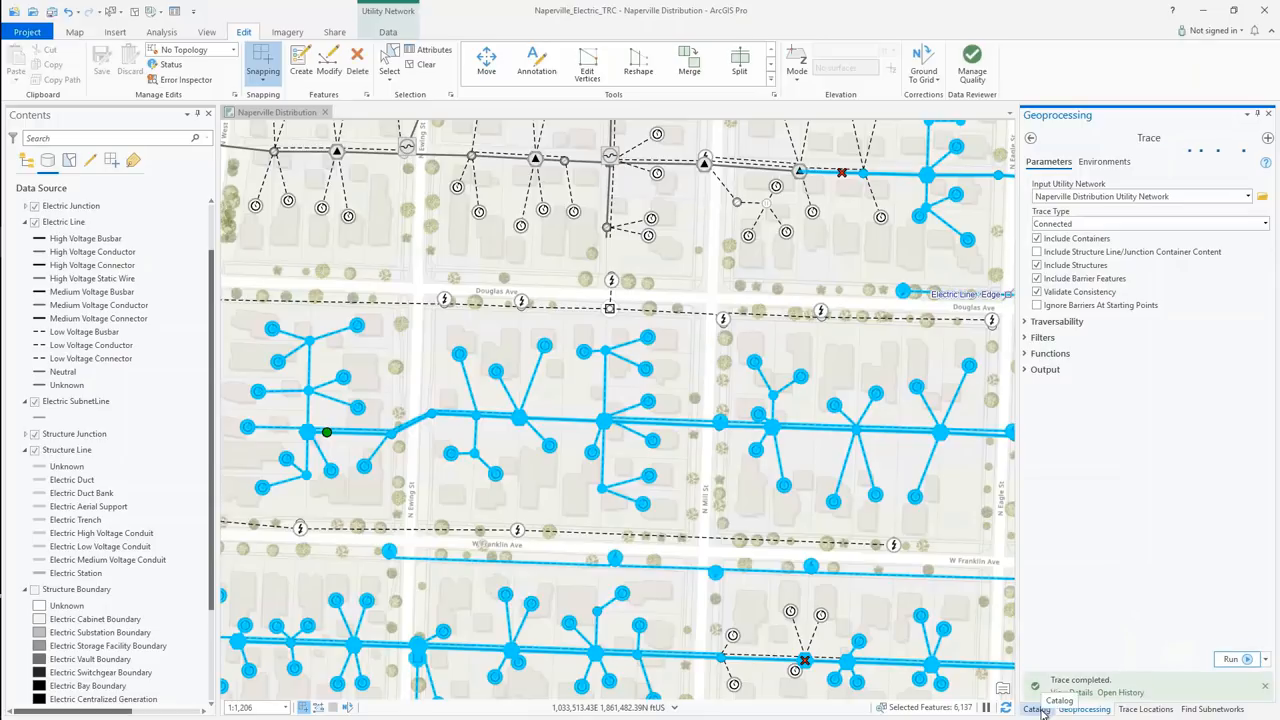
{"action": "left_click", "coordinate": [1036, 710]}
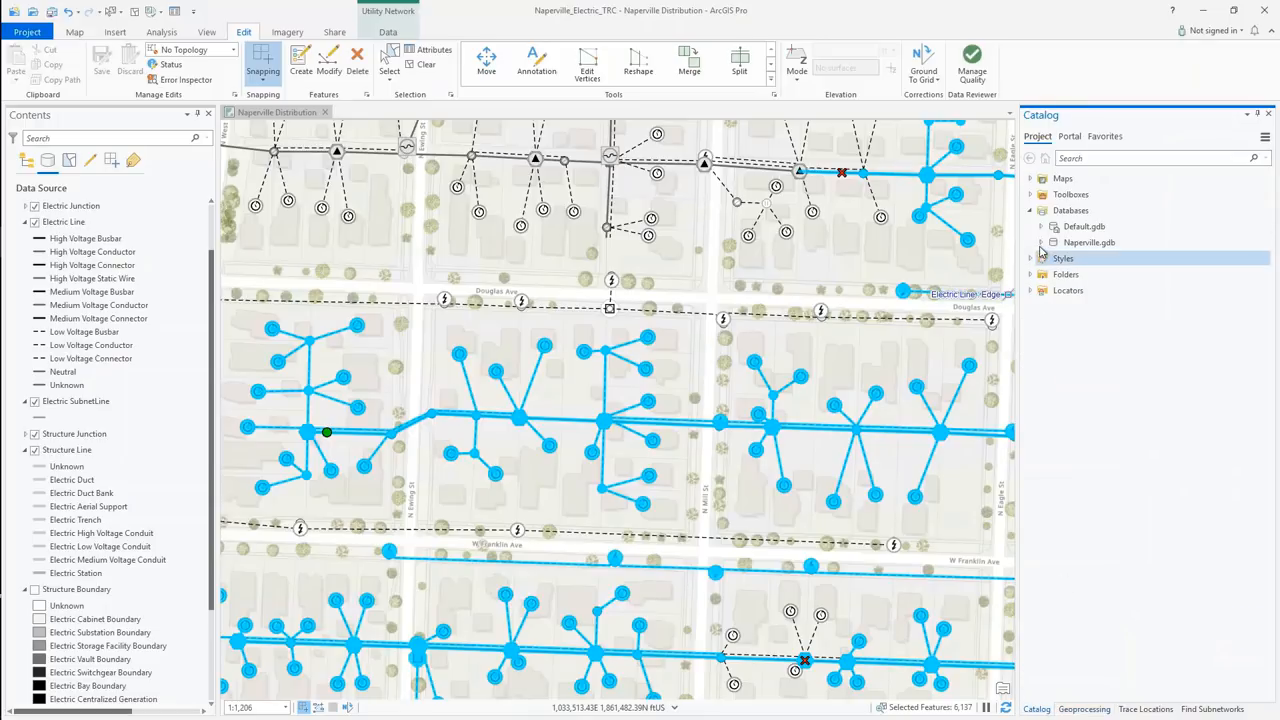
{"action": "left_click", "coordinate": [1040, 242]}
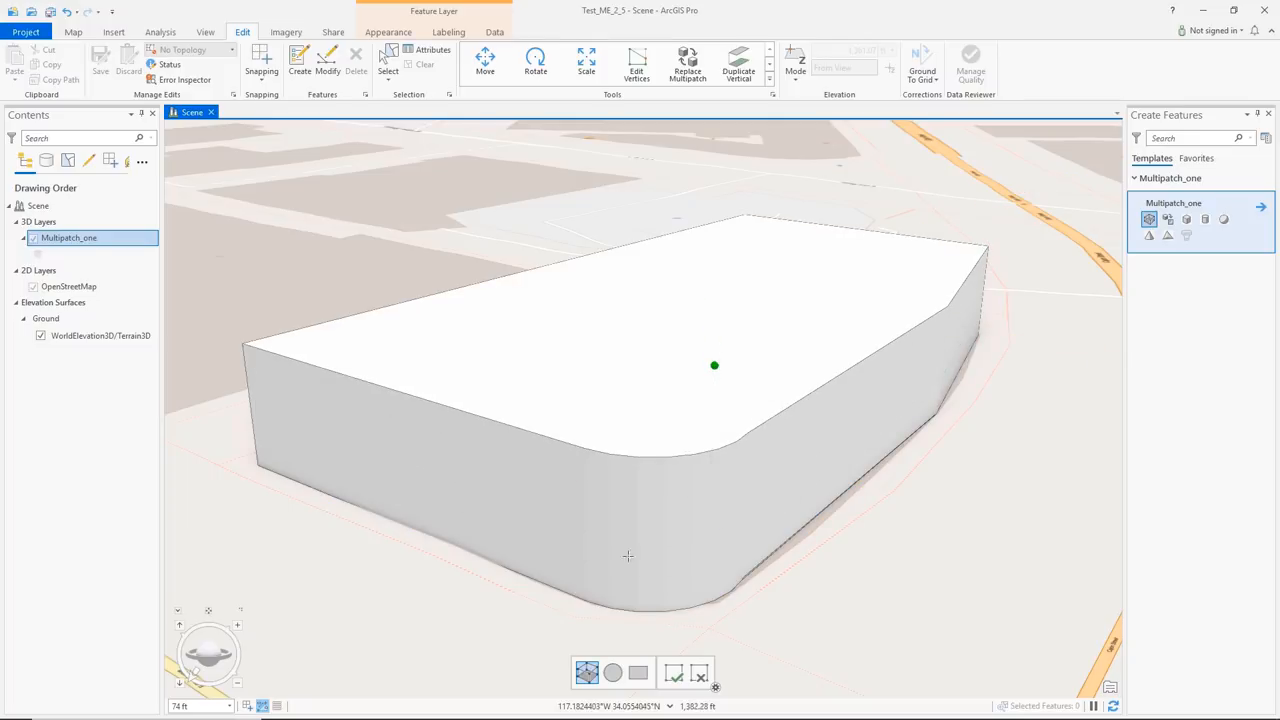
Step: Sketch rectangles on Multipatch_one and offset a wall face inward about 3 ft
{"action": "left_click", "coordinate": [633, 674]}
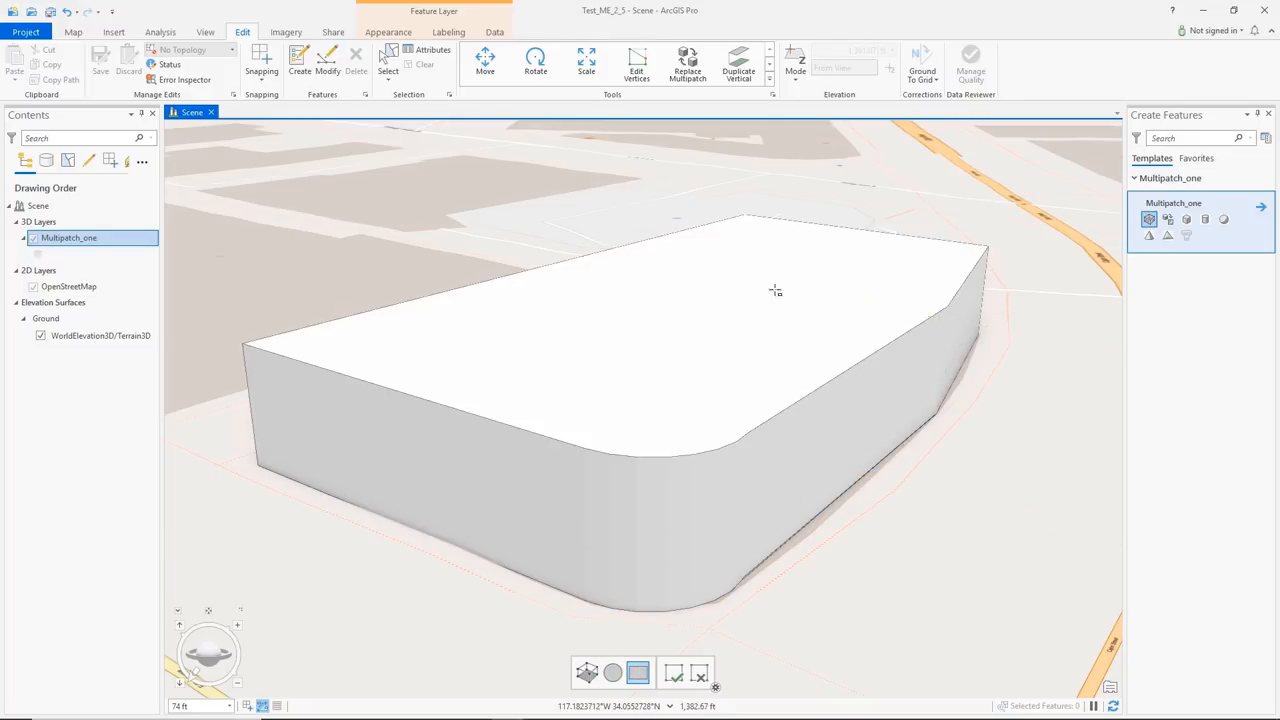
{"action": "left_click", "coordinate": [612, 674]}
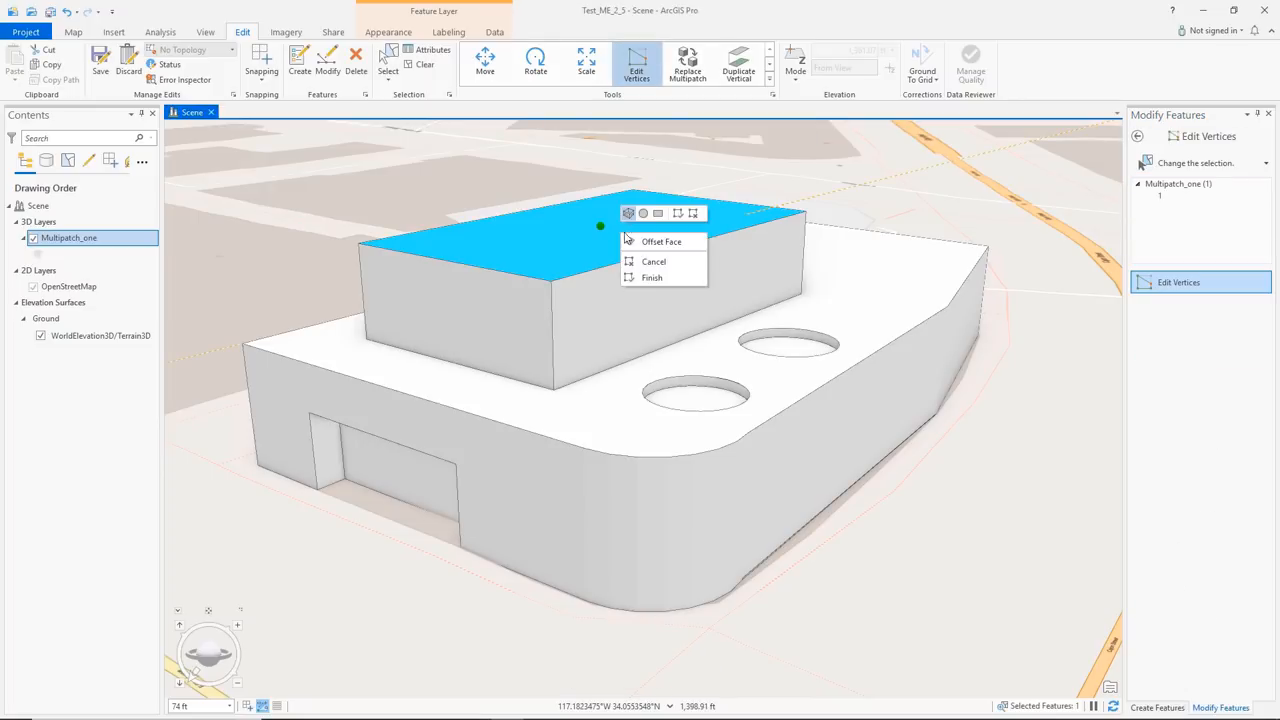
{"action": "left_click", "coordinate": [652, 277]}
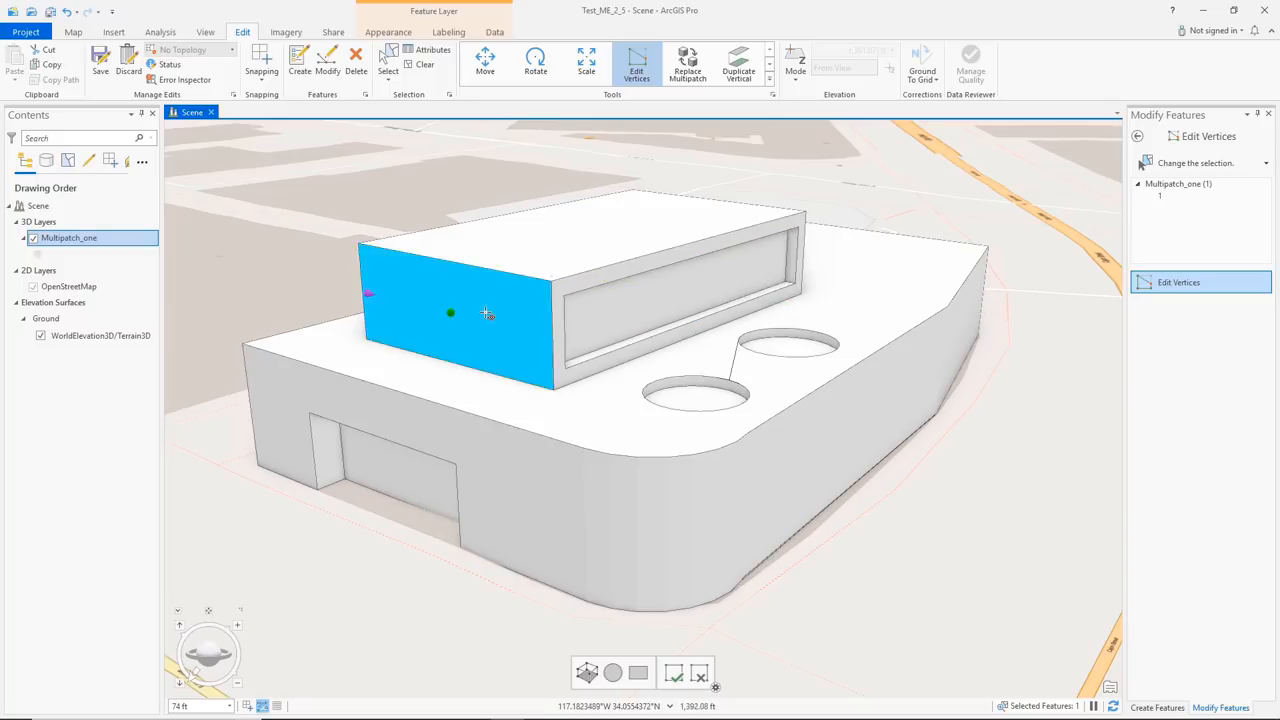
{"action": "left_click_drag", "start_coordinate": [450, 313], "coordinate": [382, 293]}
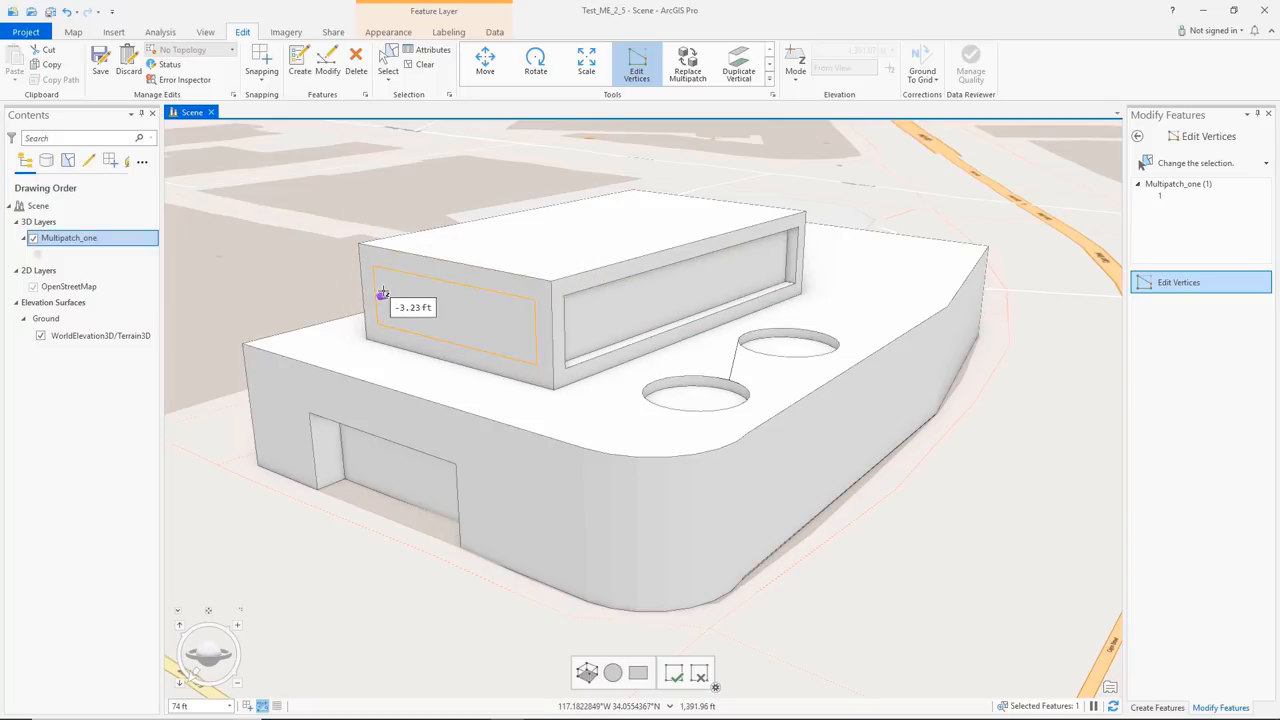
{"action": "left_click", "coordinate": [450, 314]}
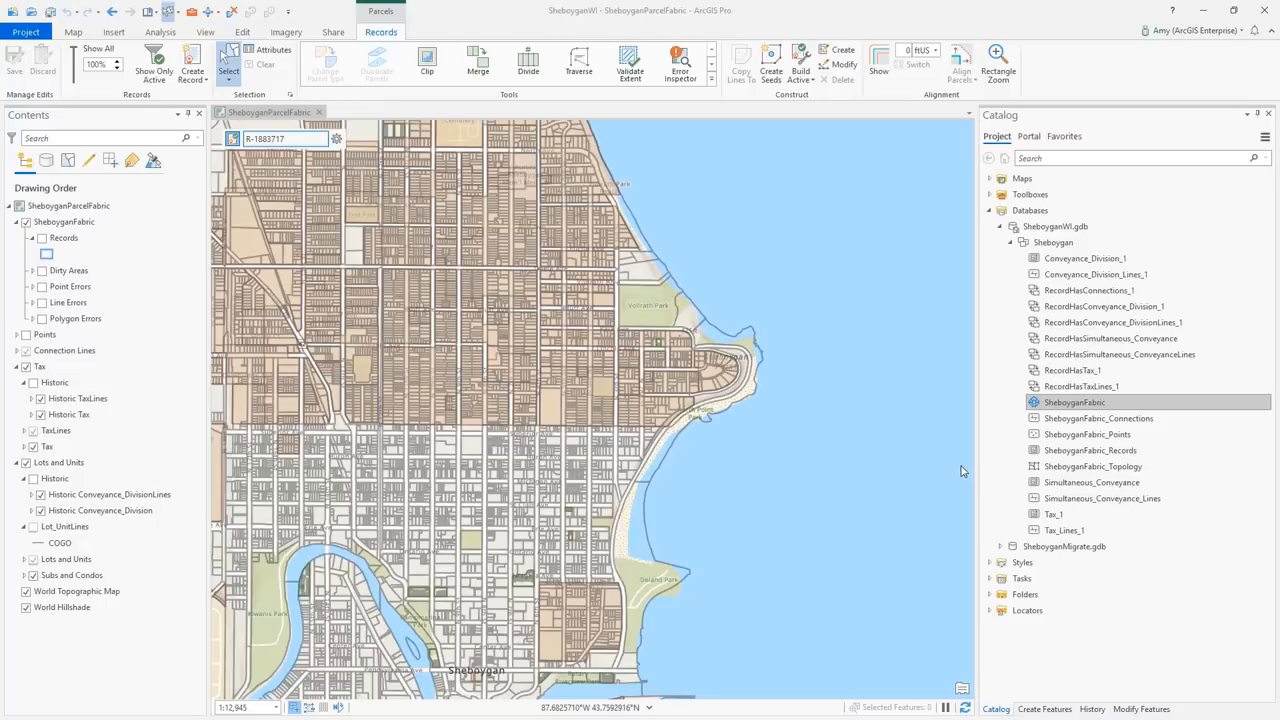
Step: From SheboyganFabric's context menu in Catalog, launch Manage > Add Parcel Type
{"action": "right_click", "coordinate": [1074, 402]}
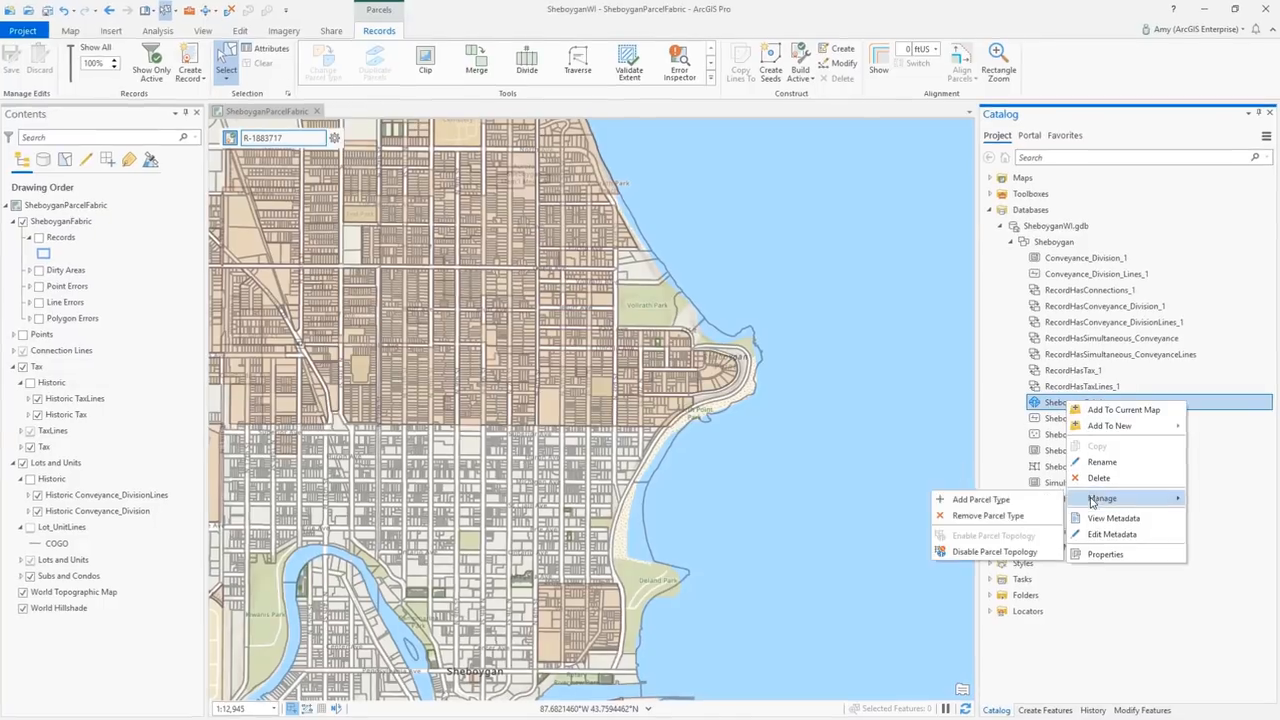
{"action": "left_click", "coordinate": [976, 499]}
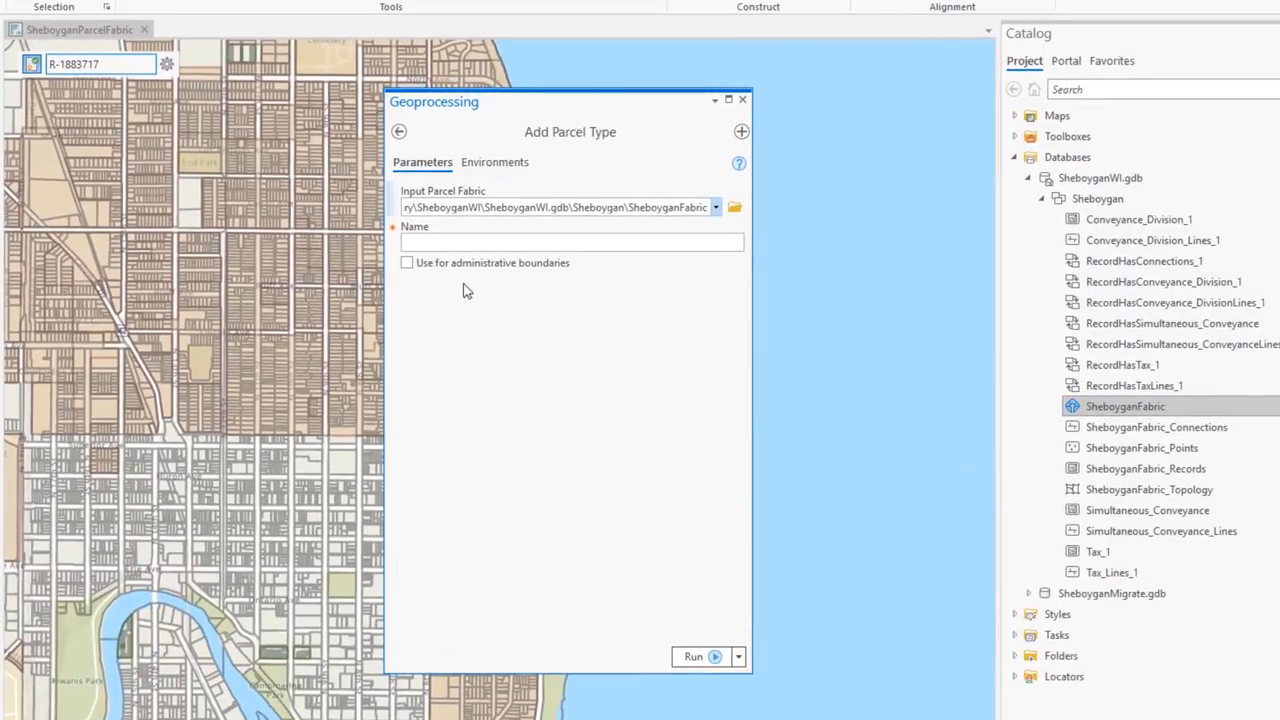
{"action": "mouse_move", "coordinate": [406, 262]}
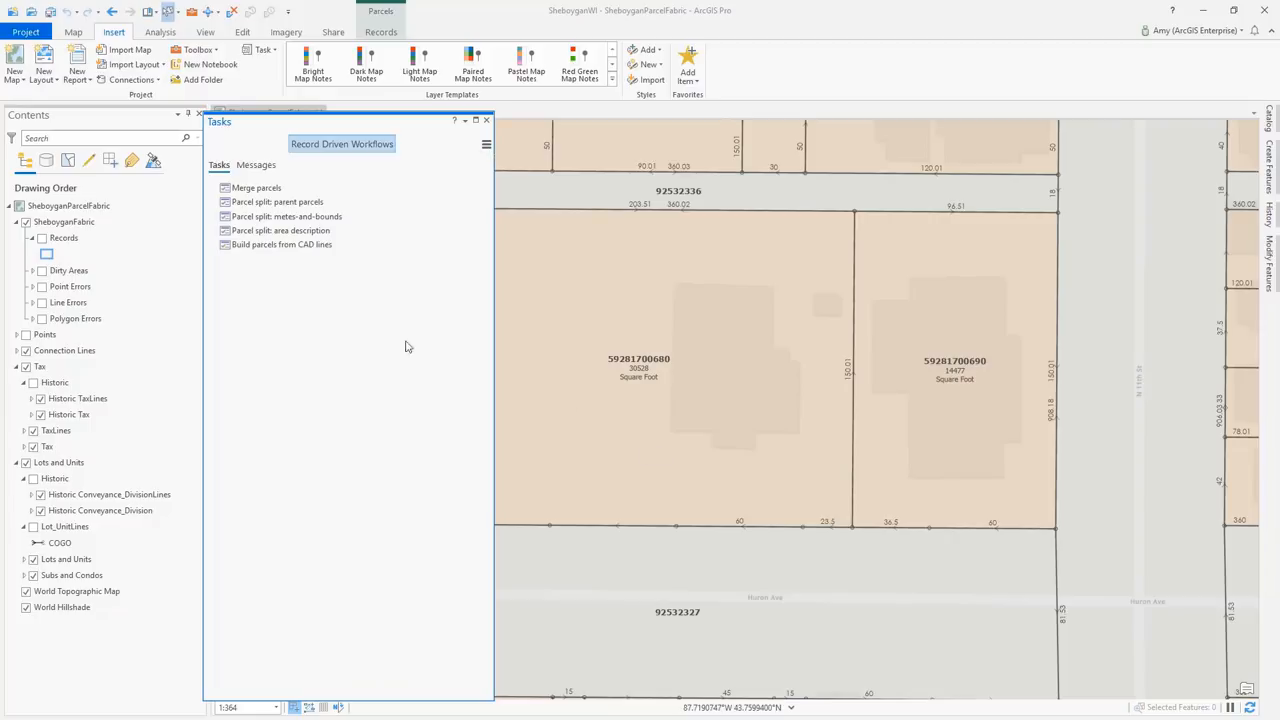
{"action": "left_click", "coordinate": [280, 230]}
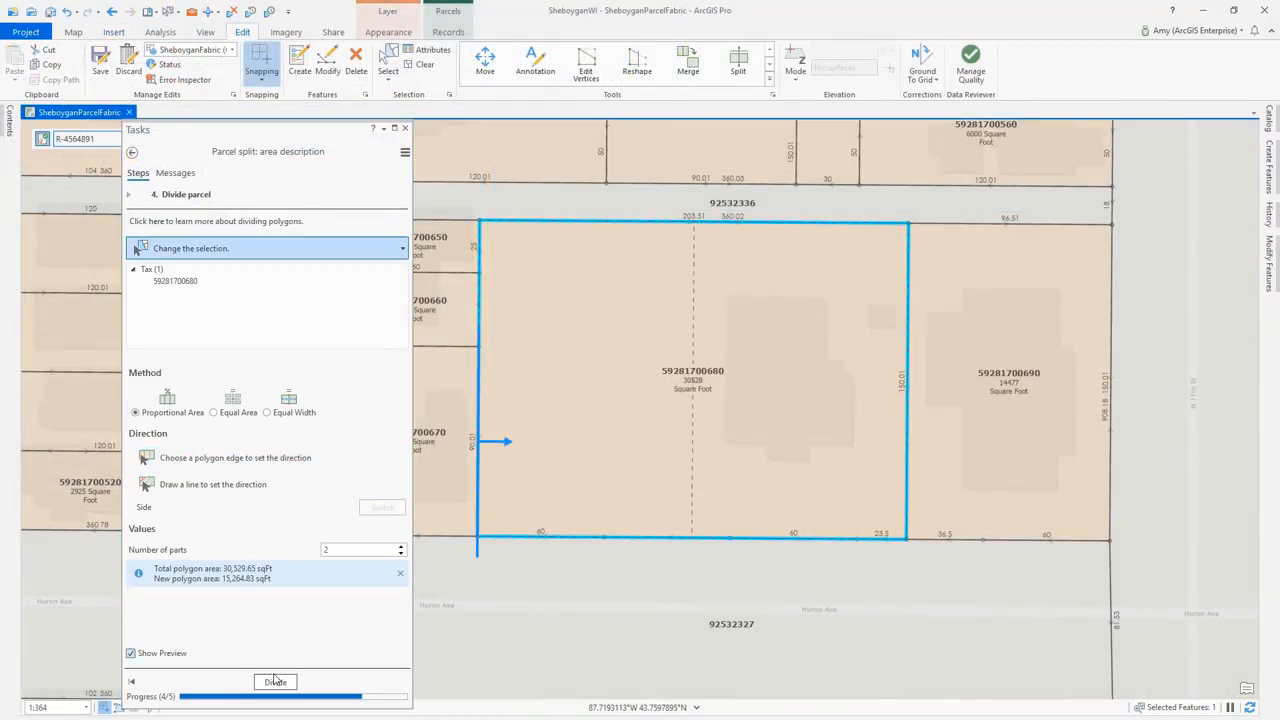
{"action": "left_click", "coordinate": [275, 681]}
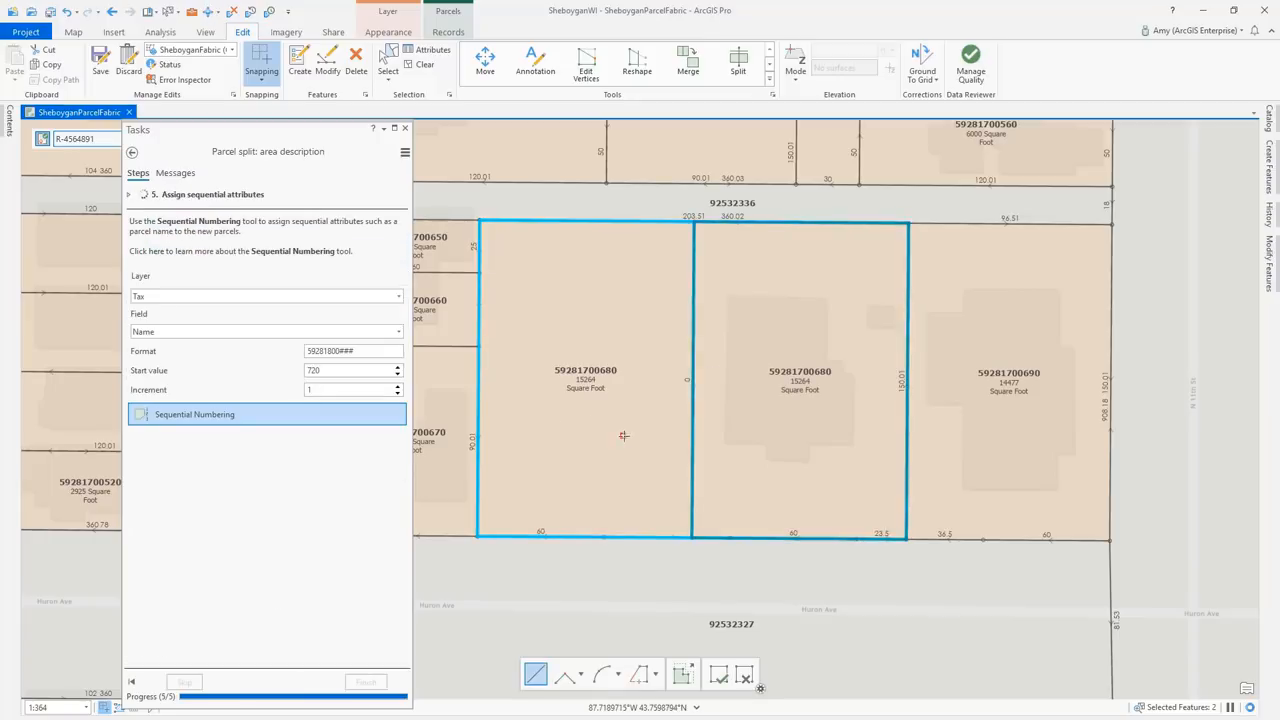
{"action": "left_click", "coordinate": [194, 414]}
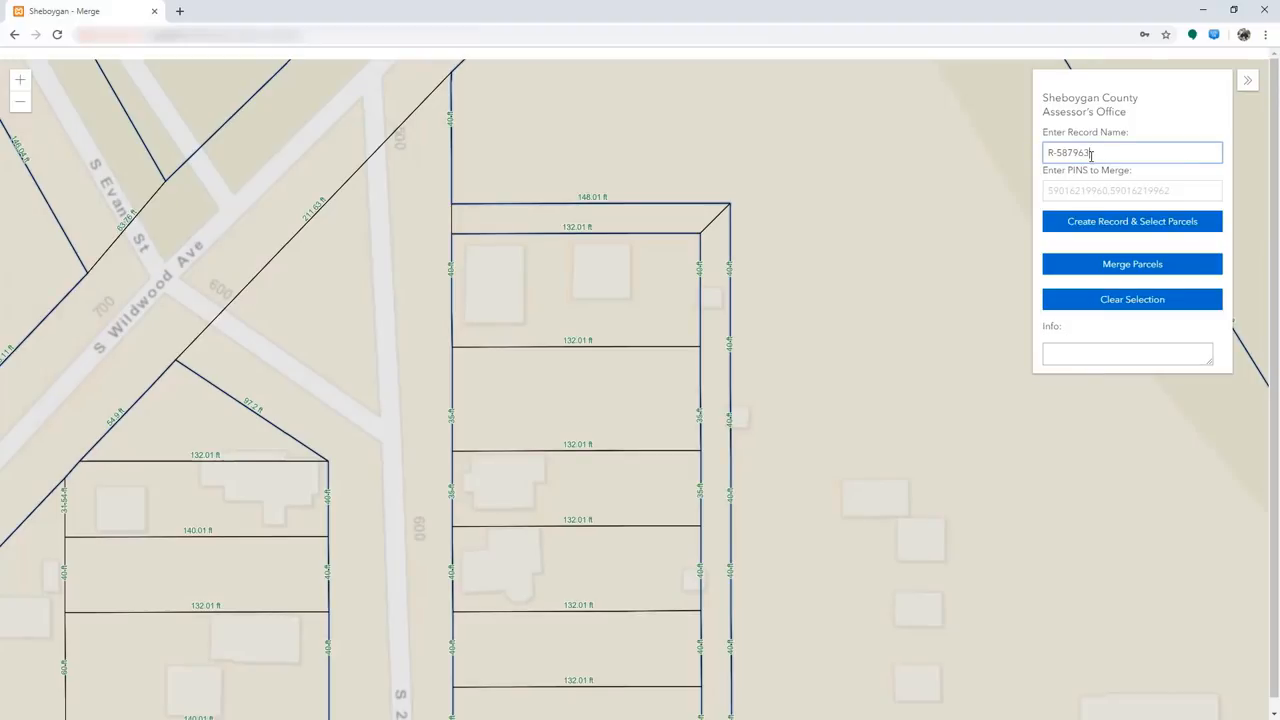
Step: Create record R-587963, select its parcels, enter stated area 14265, and merge them
{"action": "left_click", "coordinate": [1131, 221]}
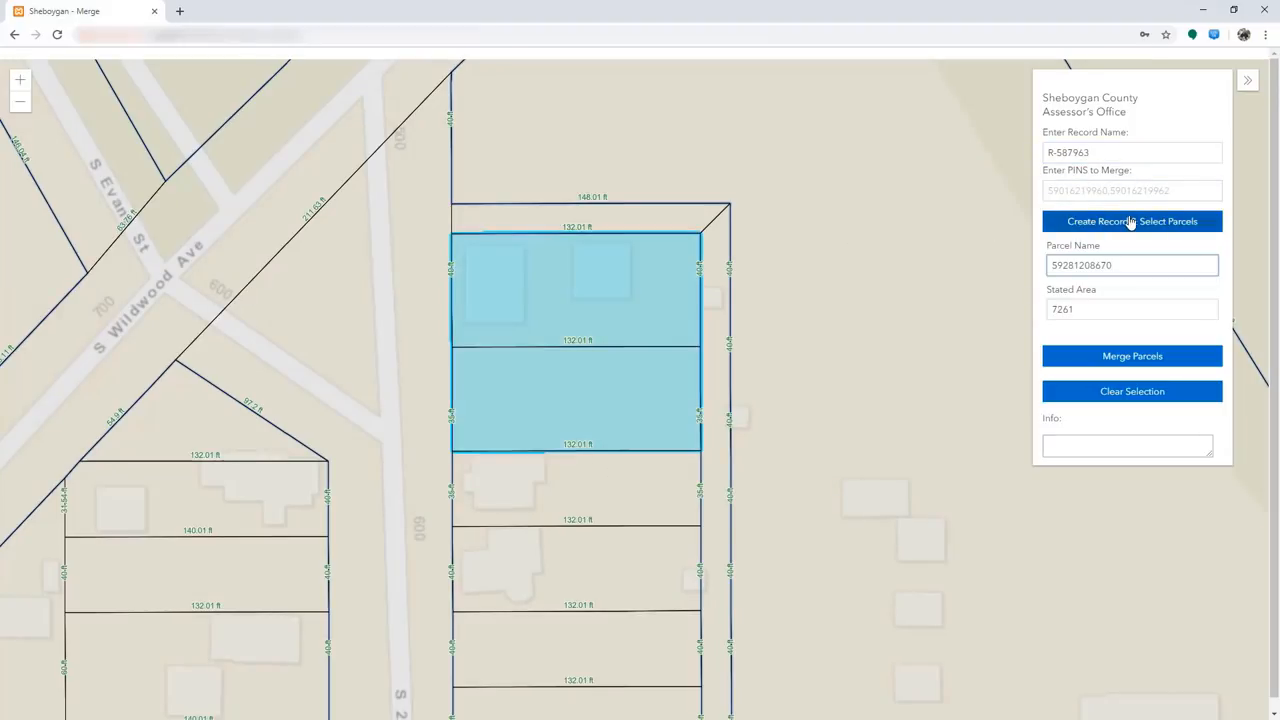
{"action": "left_click", "coordinate": [1131, 221]}
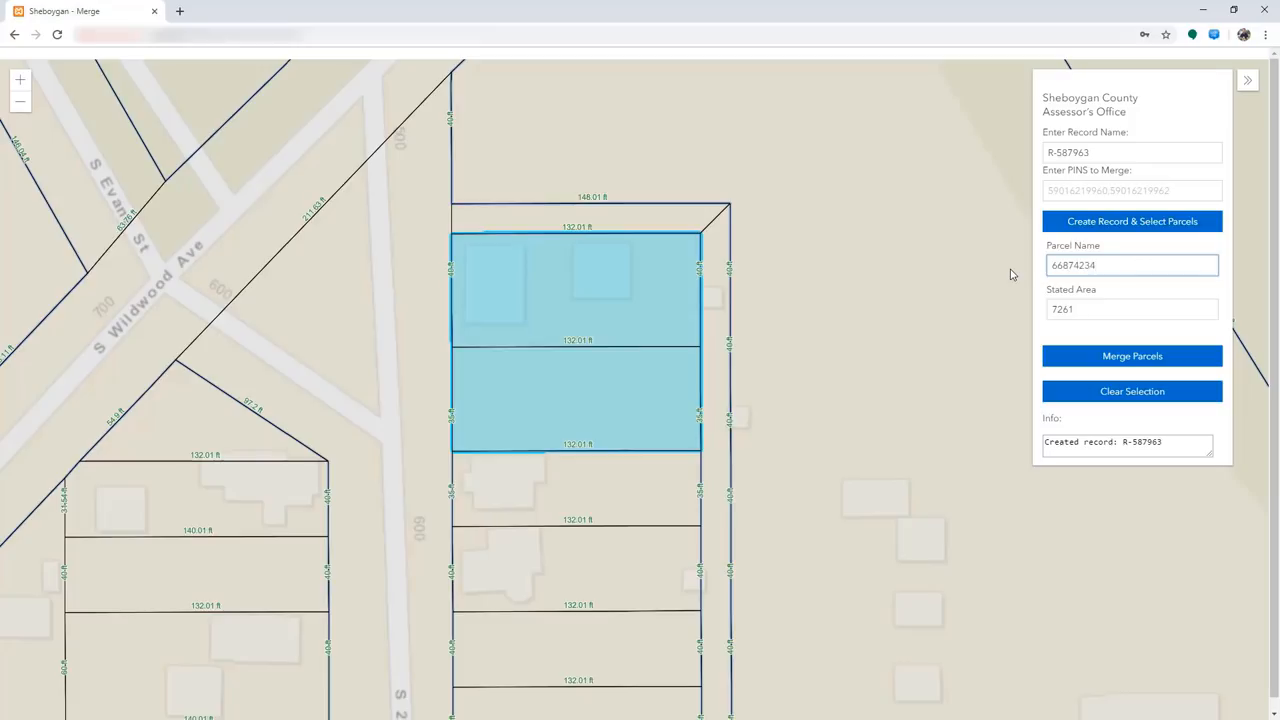
{"action": "type", "text": "14265"}
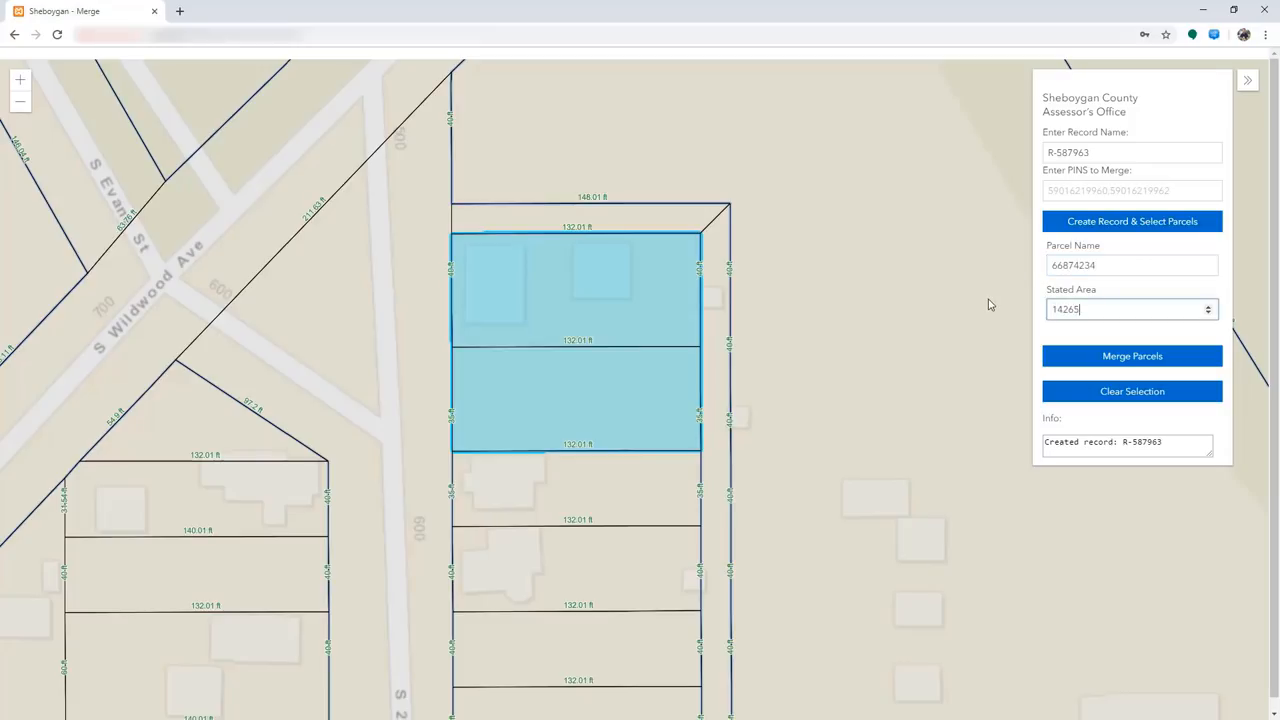
{"action": "left_click", "coordinate": [1131, 356]}
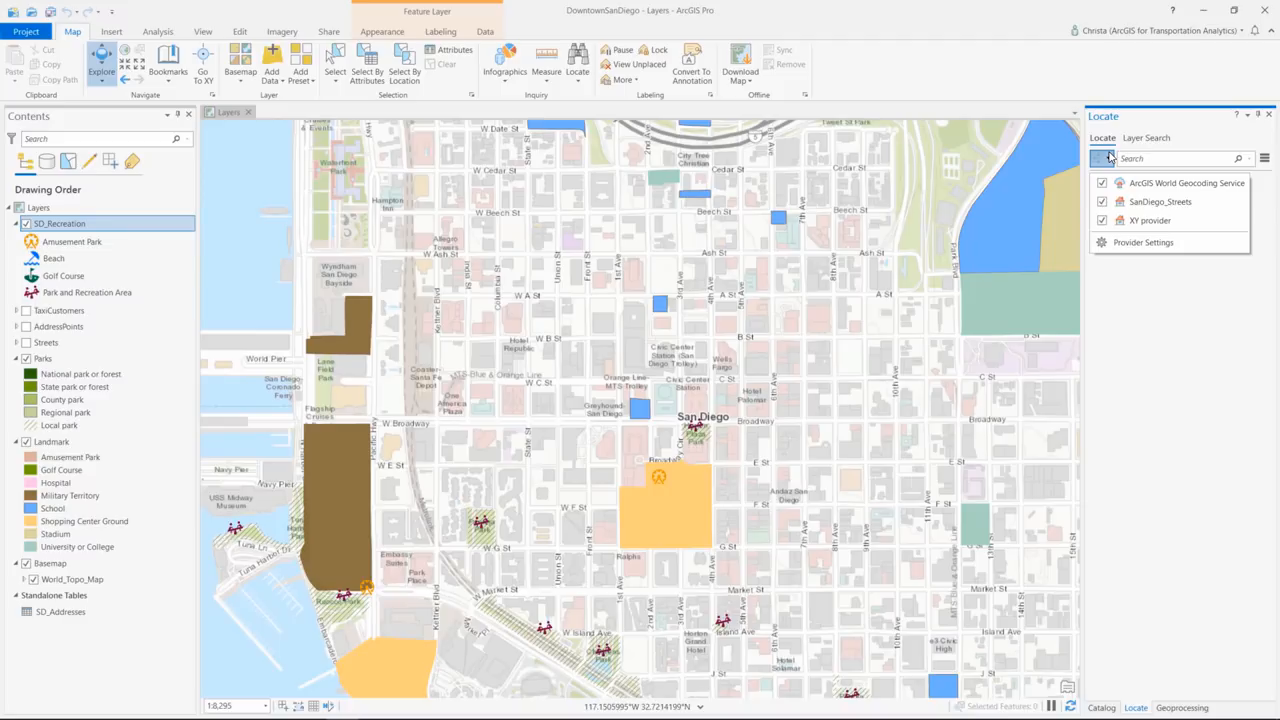
{"action": "mouse_move", "coordinate": [1115, 240]}
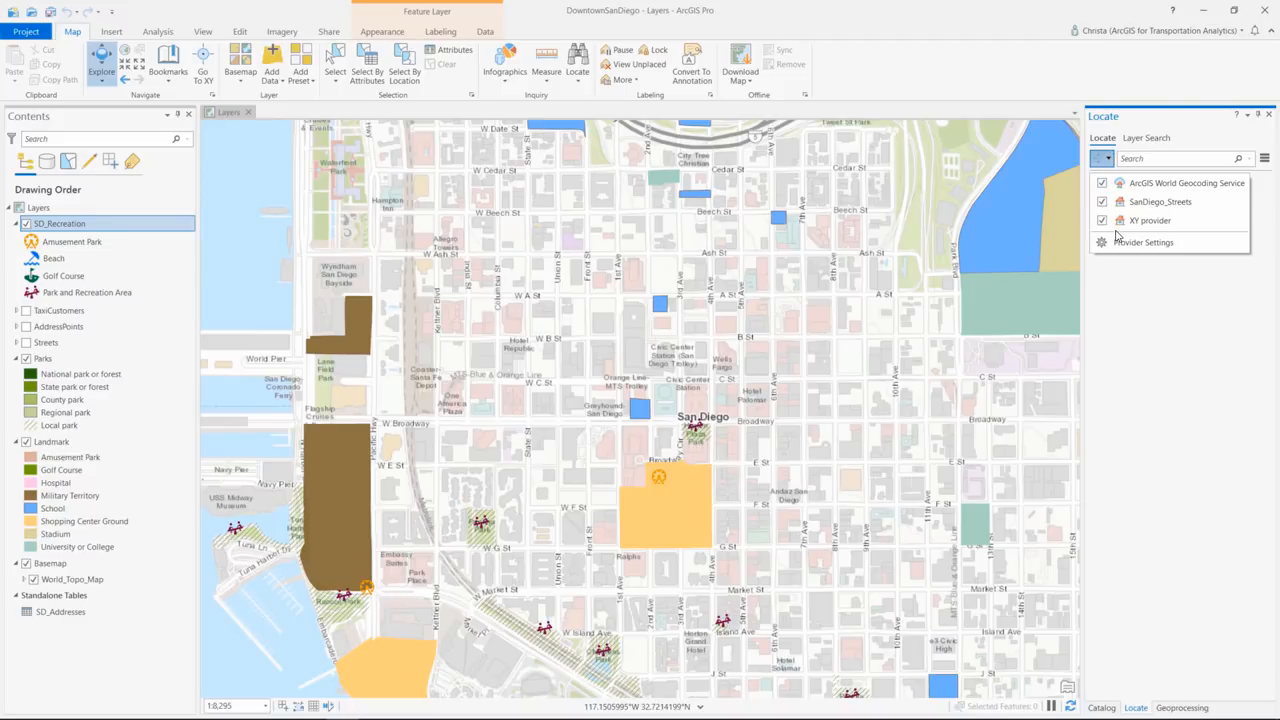
{"action": "mouse_move", "coordinate": [1153, 150]}
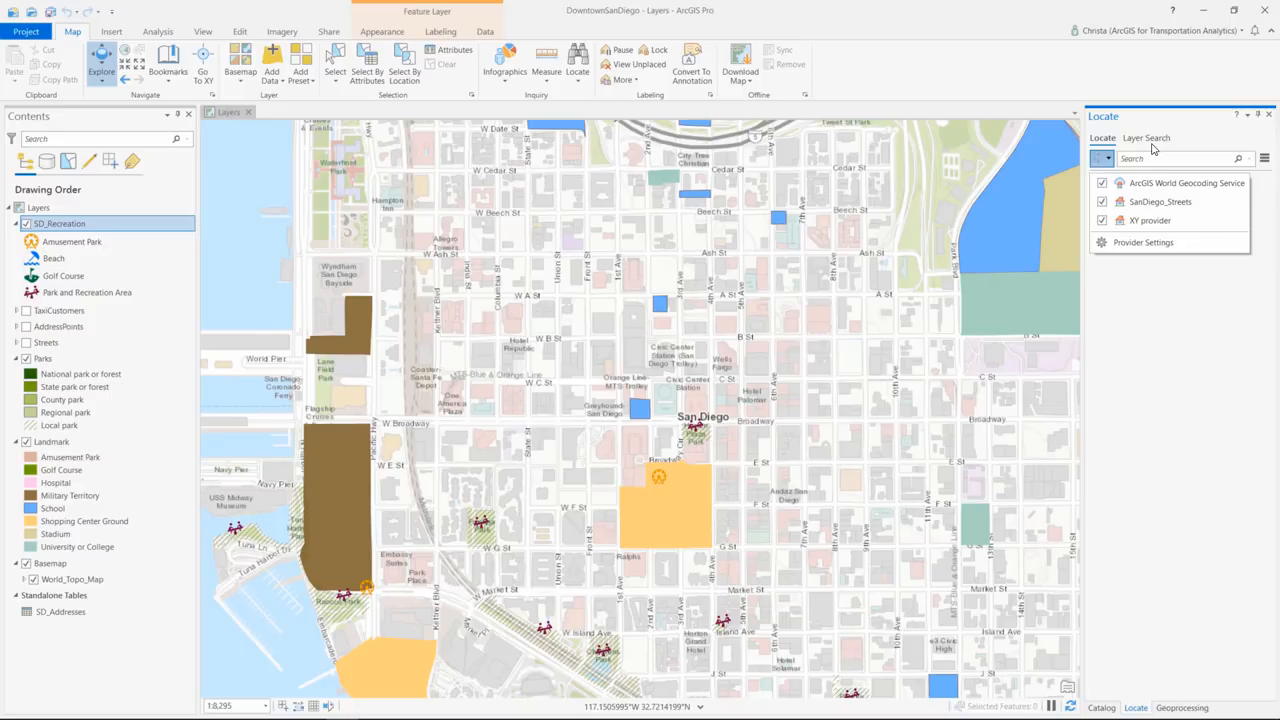
Step: Open Layer Search in the Locate pane and view its extent and matching options
{"action": "left_click", "coordinate": [1146, 138]}
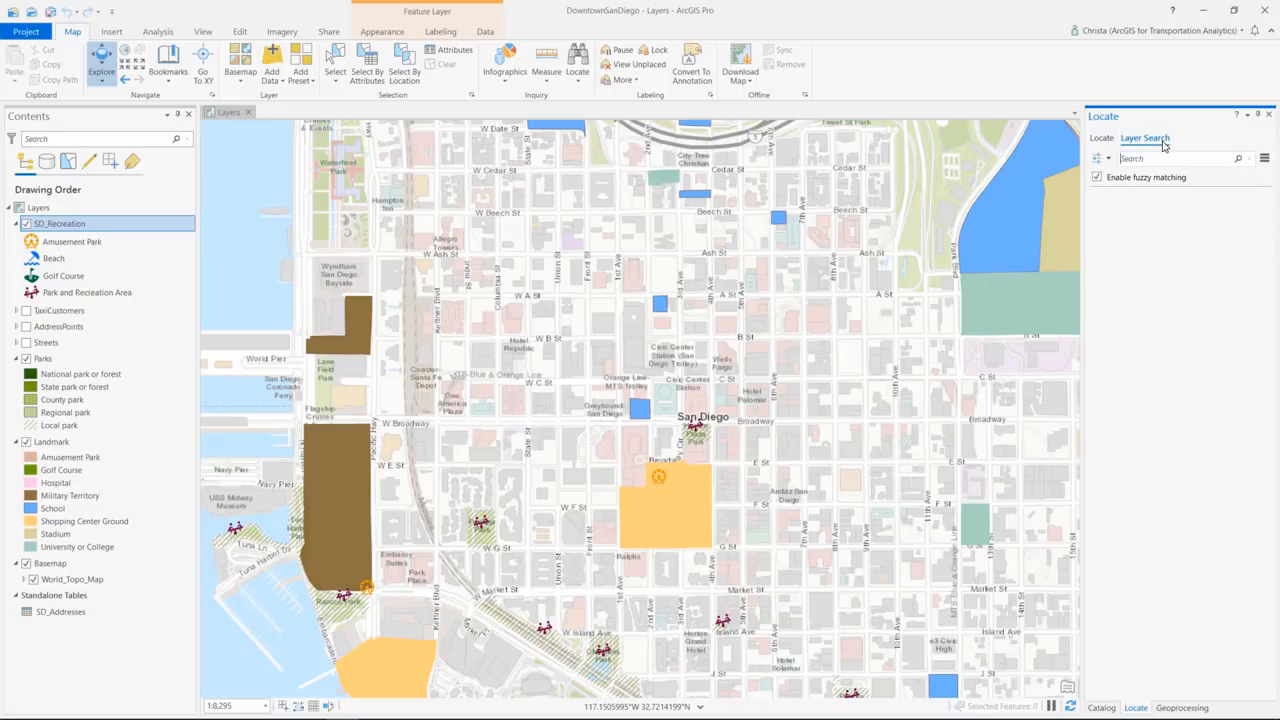
{"action": "mouse_move", "coordinate": [1159, 115]}
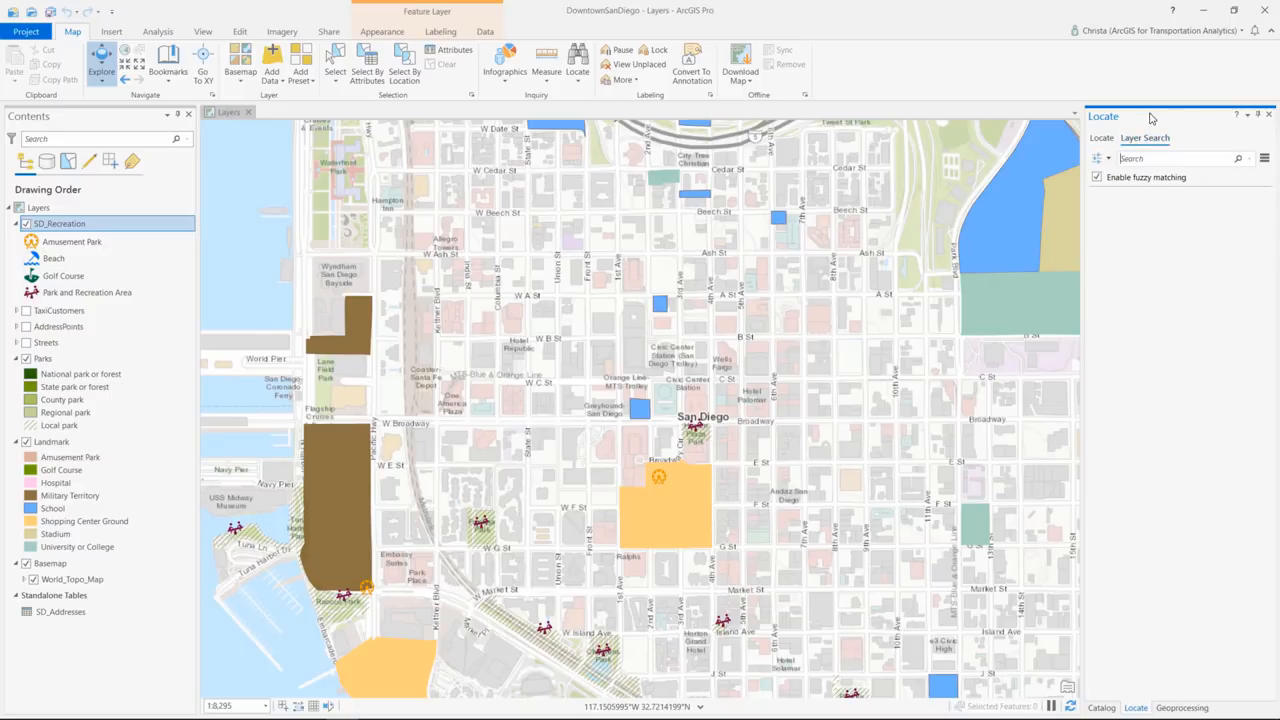
{"action": "left_click", "coordinate": [1106, 158]}
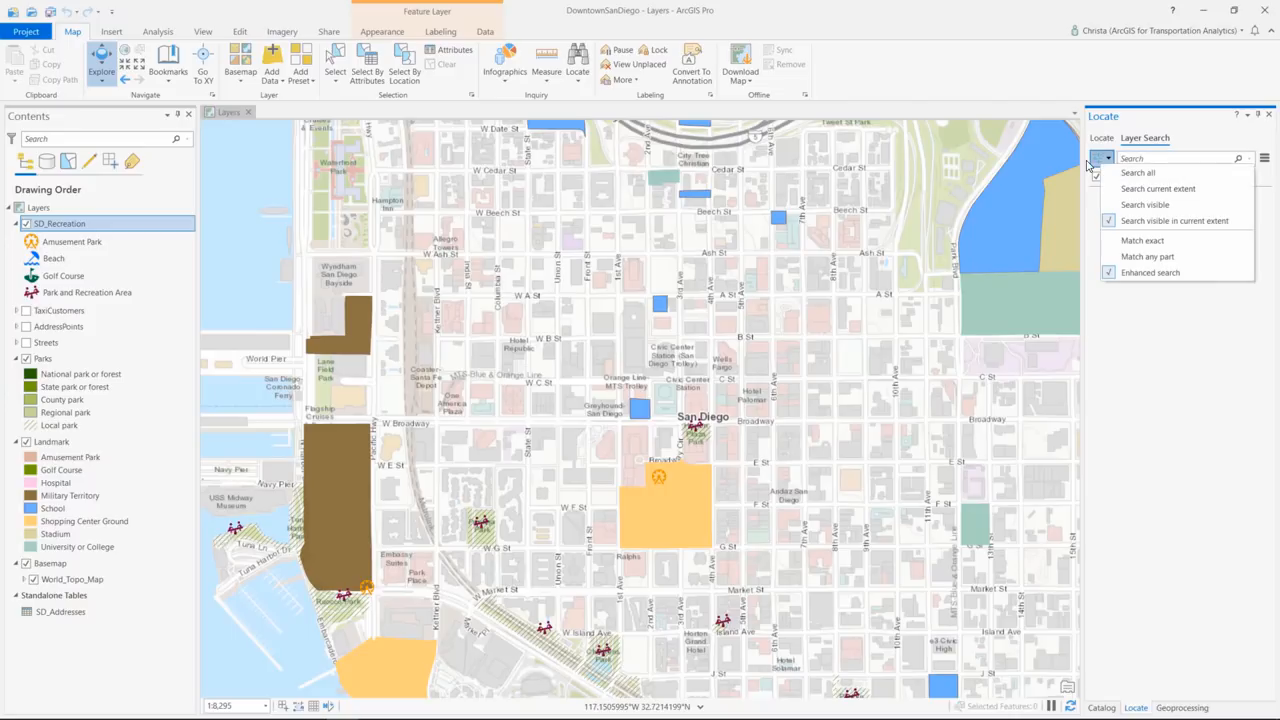
{"action": "mouse_move", "coordinate": [1143, 285]}
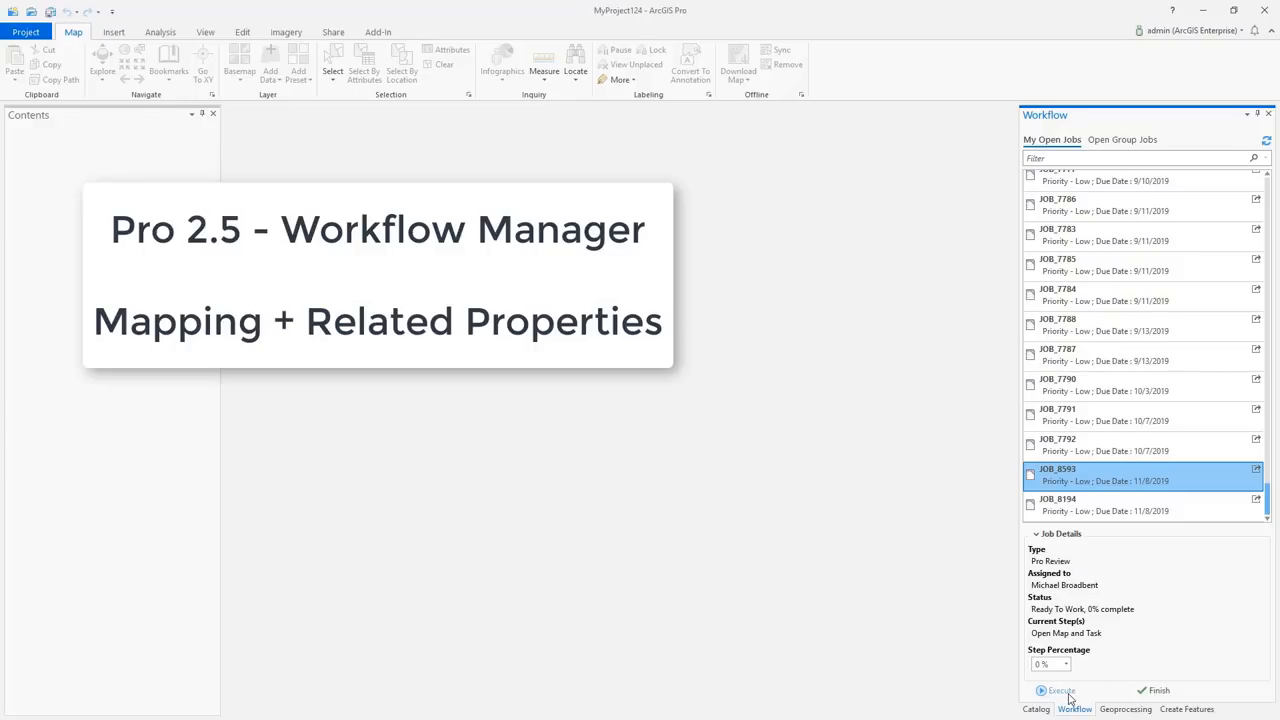
Step: Execute JOB_8593's current step and pick the Survey_Review date from the calendar
{"action": "left_click", "coordinate": [1047, 690]}
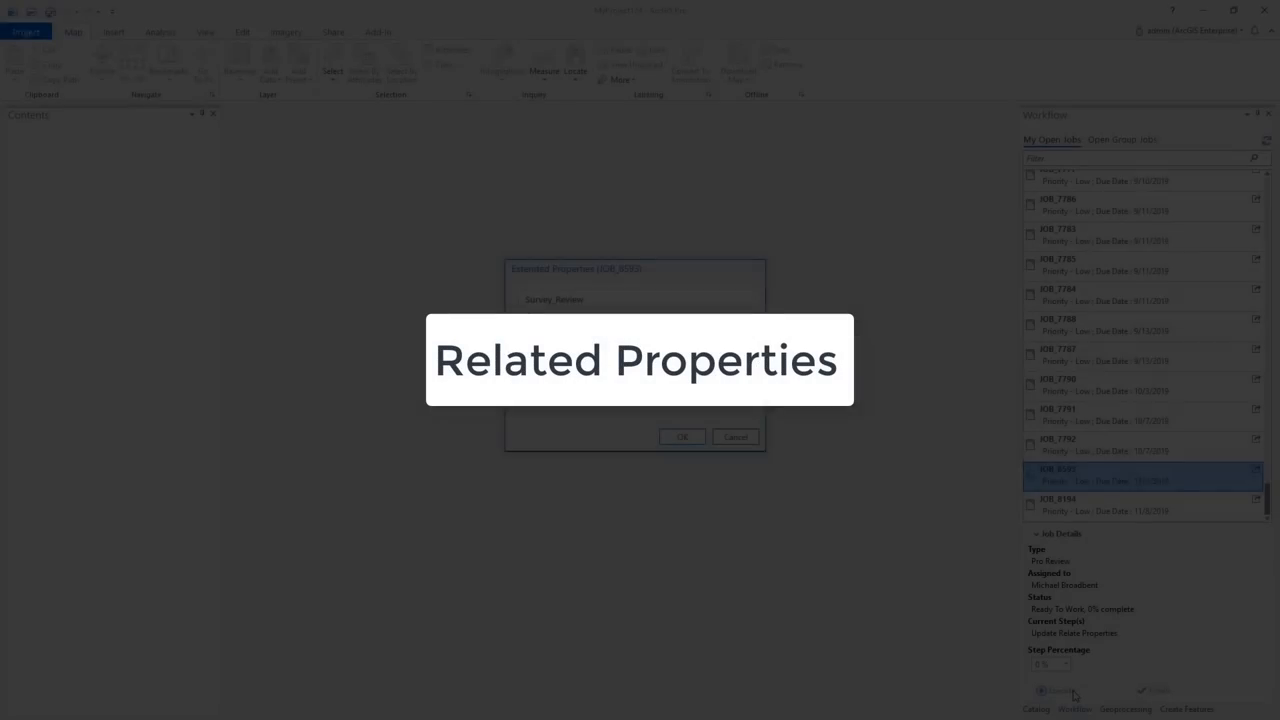
{"action": "left_click", "coordinate": [735, 331]}
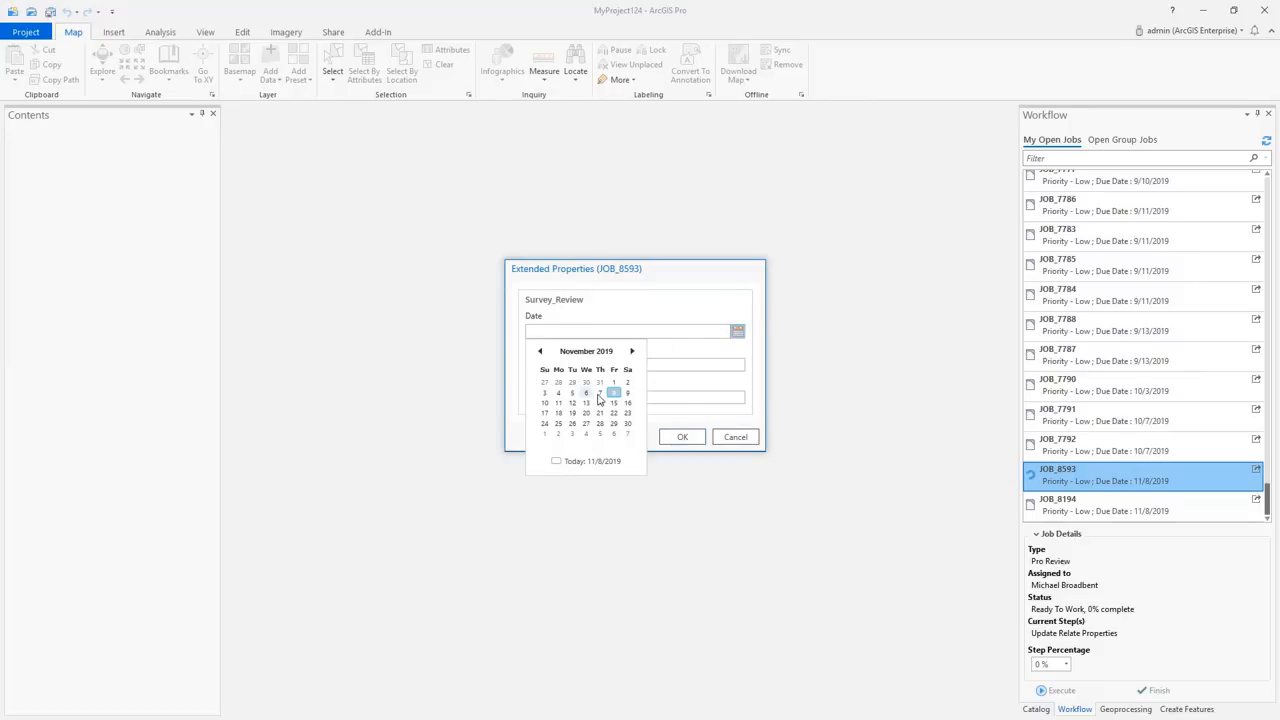
{"action": "left_click", "coordinate": [600, 398]}
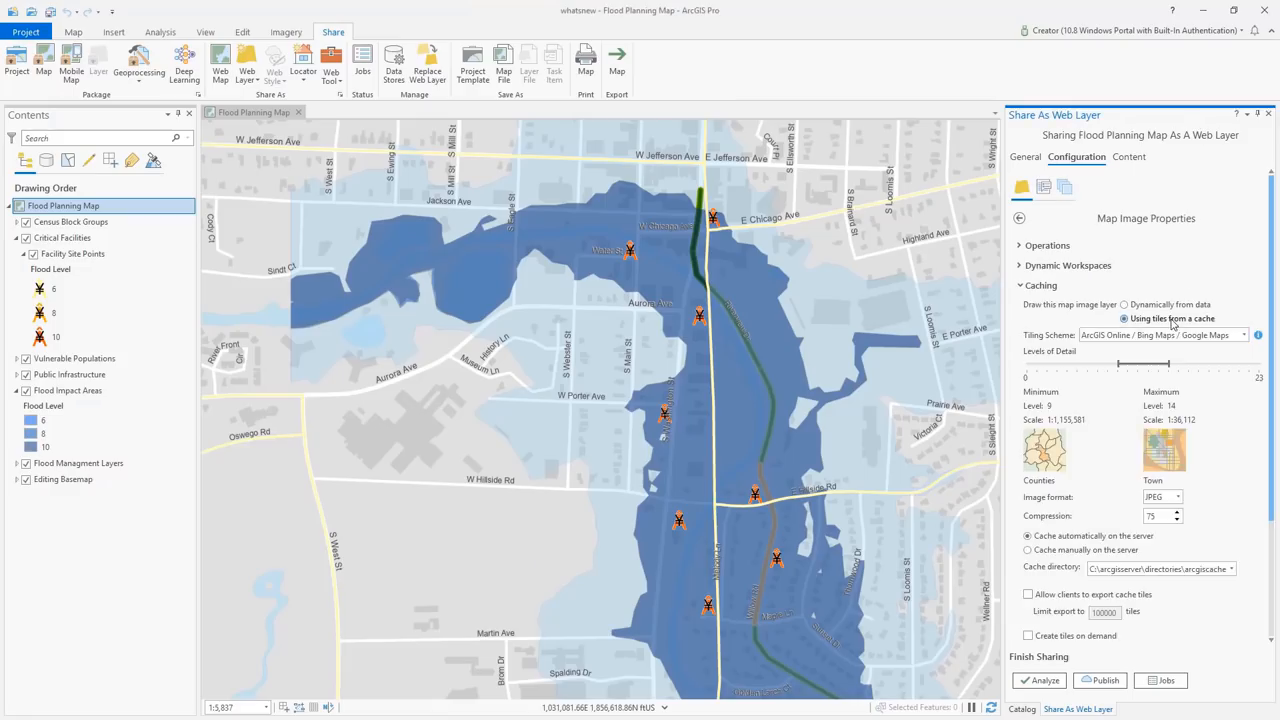
Step: Restrict caching to Flood Impact Areas and estimate Good quality: 17 tiles, 667 KB
{"action": "left_click", "coordinate": [1176, 338]}
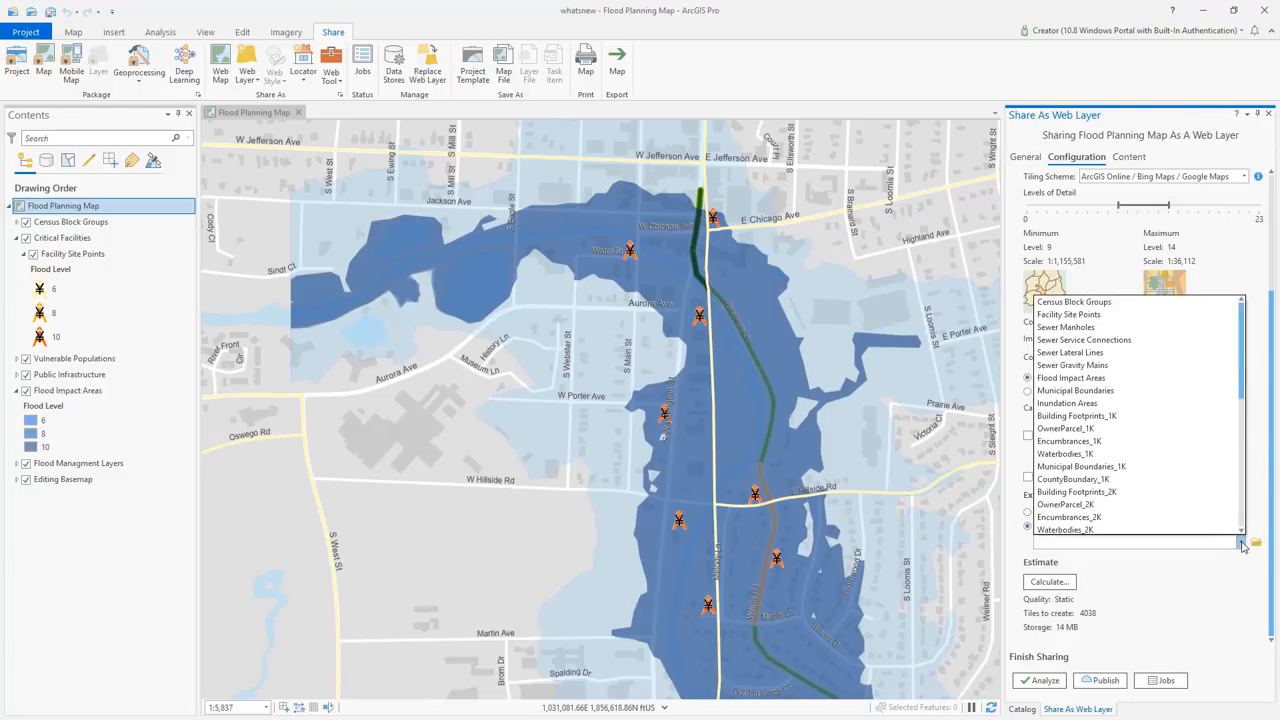
{"action": "left_click", "coordinate": [1049, 581]}
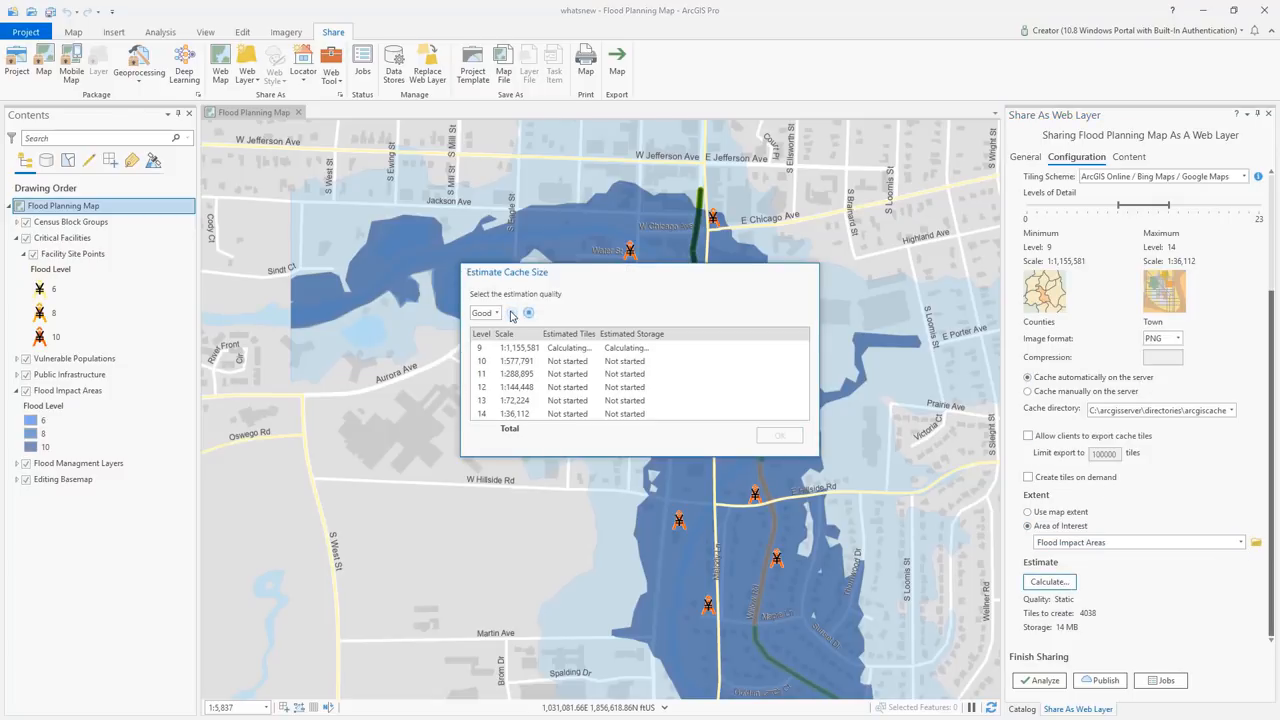
{"action": "left_click", "coordinate": [512, 312]}
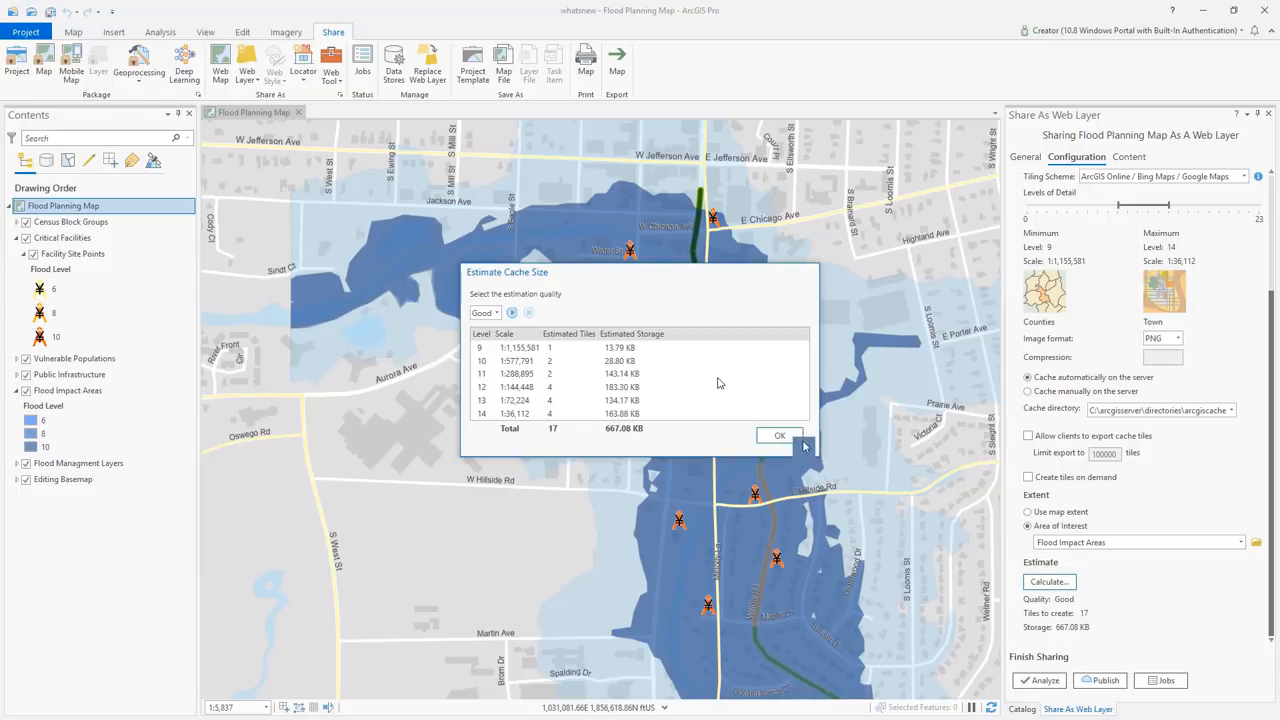
{"action": "left_click", "coordinate": [779, 435]}
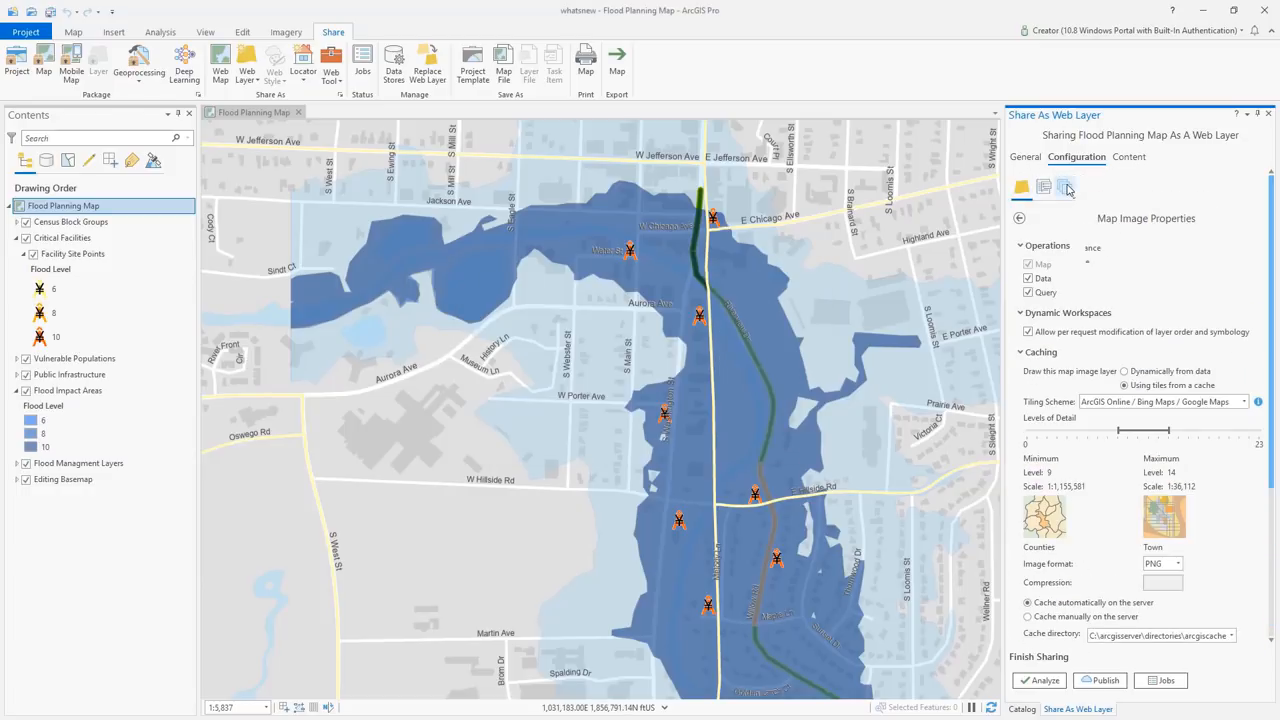
{"action": "left_click", "coordinate": [1068, 188]}
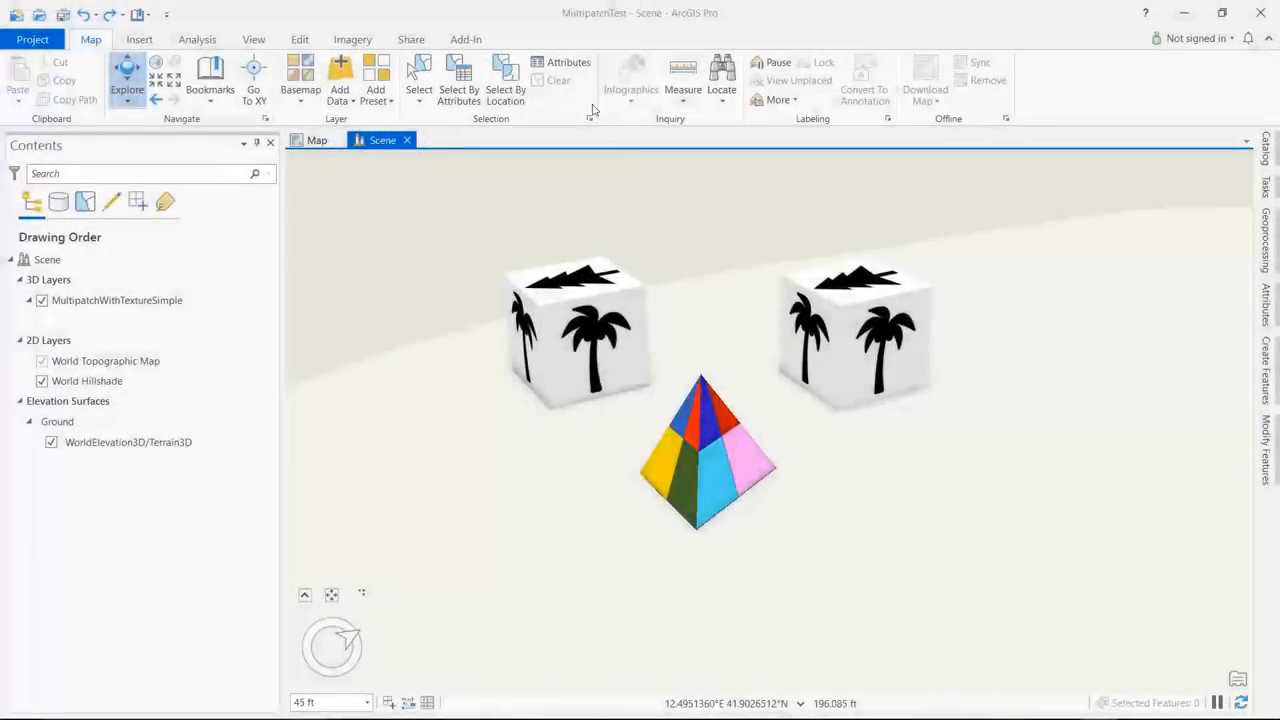
Step: Add a red cube with the Add-In multipatch tools and apply textures
{"action": "left_click", "coordinate": [465, 39]}
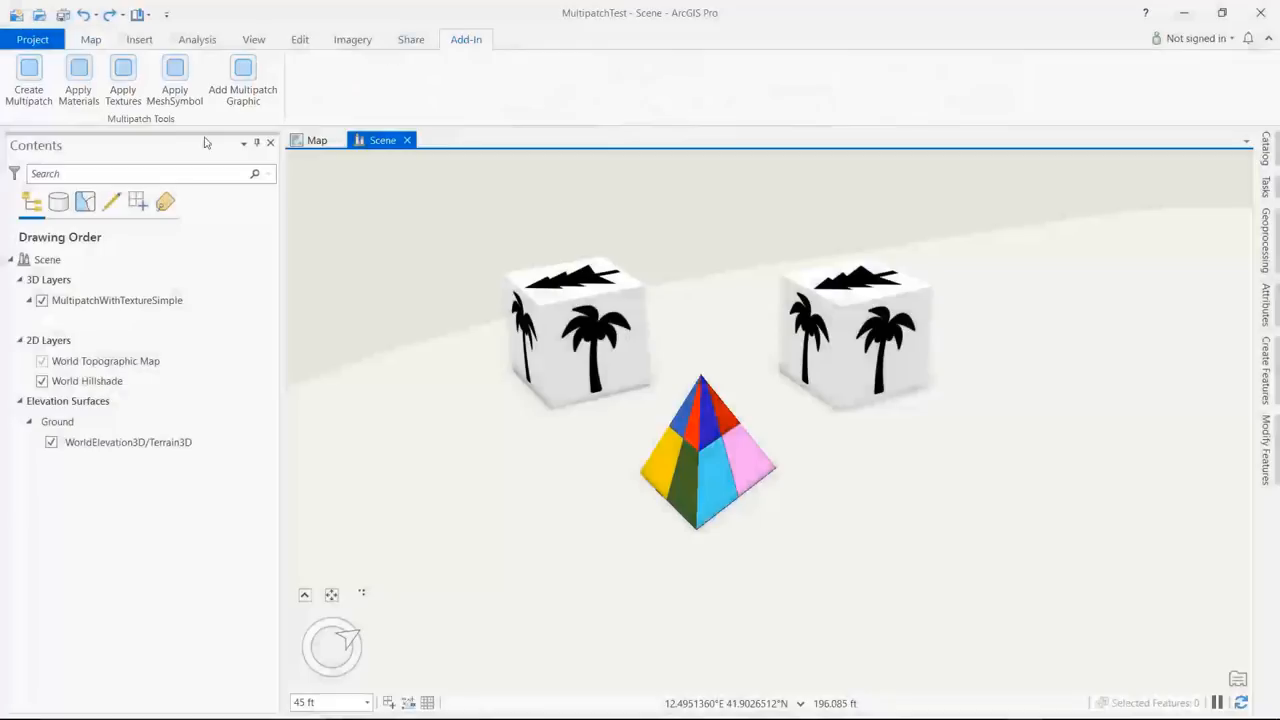
{"action": "mouse_move", "coordinate": [25, 75]}
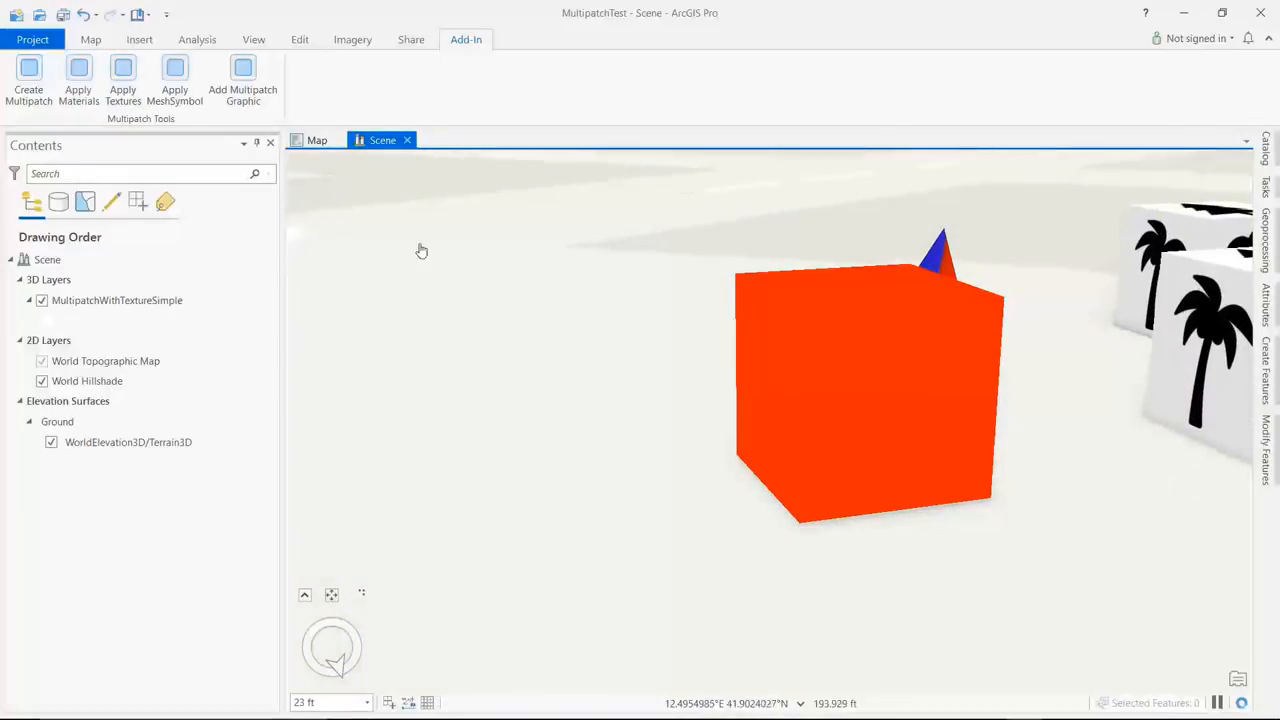
{"action": "mouse_move", "coordinate": [121, 72]}
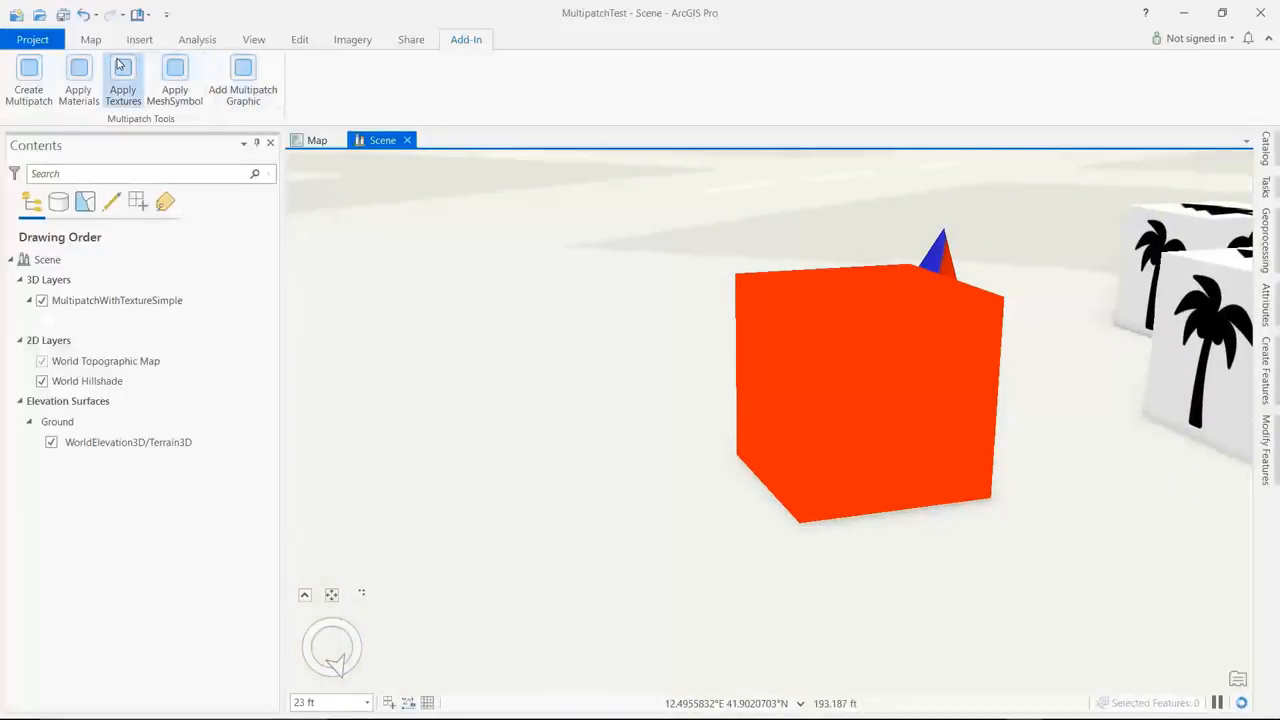
{"action": "left_click", "coordinate": [122, 80]}
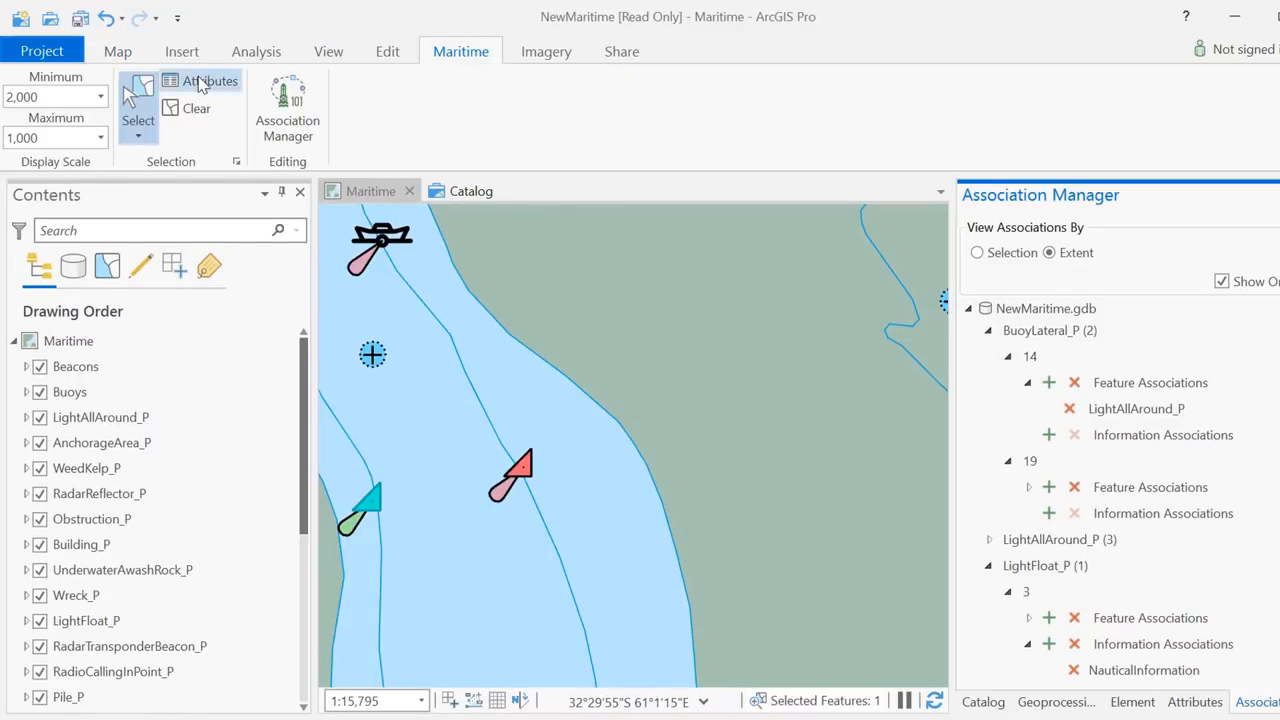
{"action": "mouse_move", "coordinate": [40, 120]}
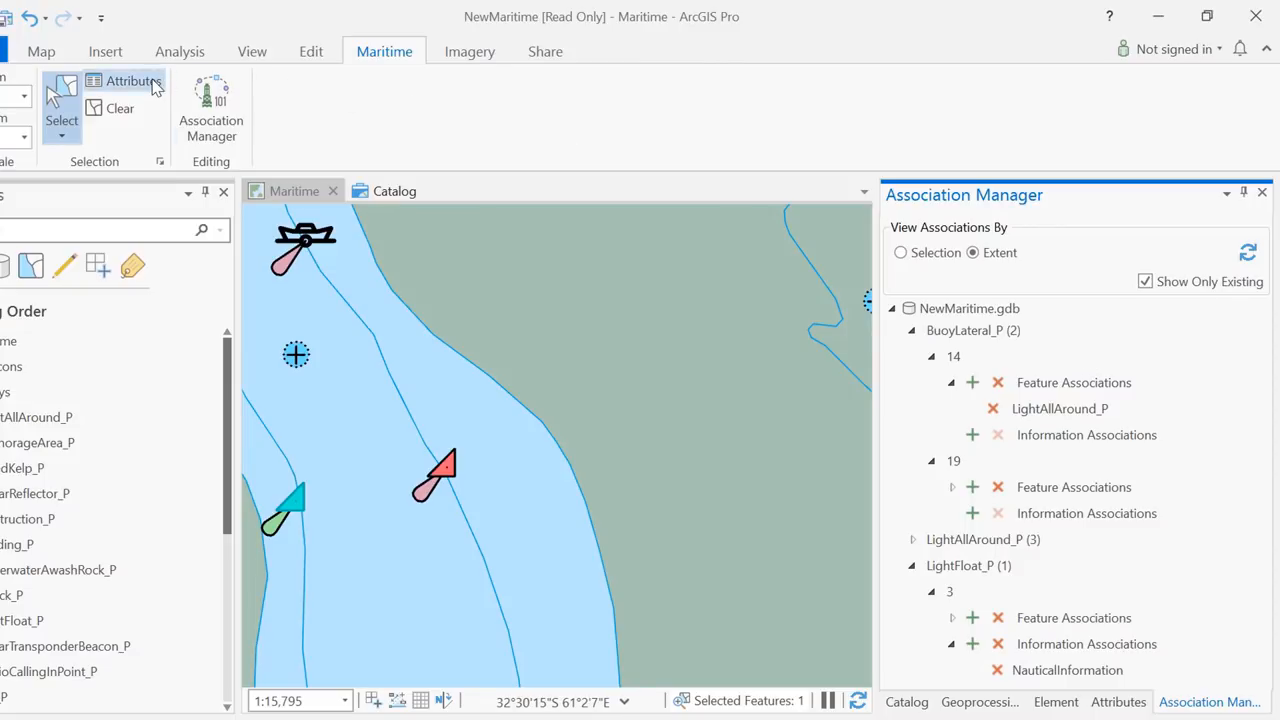
{"action": "left_click", "coordinate": [131, 81]}
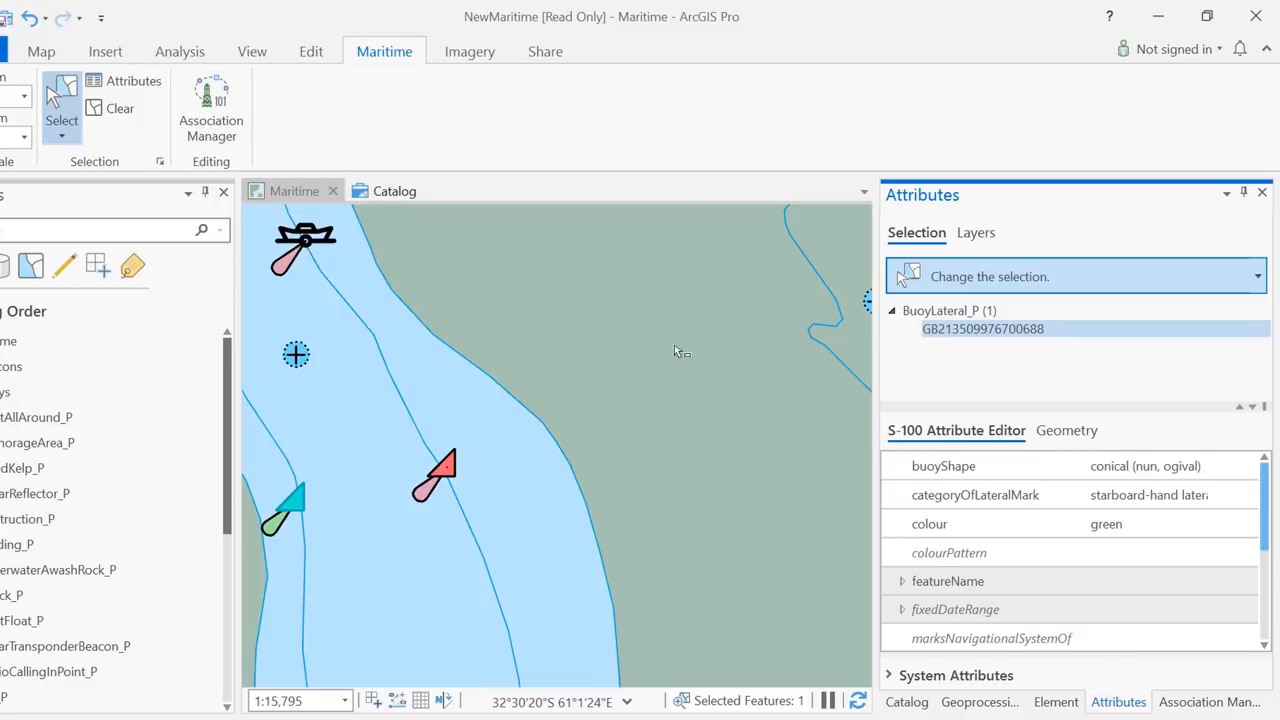
{"action": "mouse_move", "coordinate": [545, 433]}
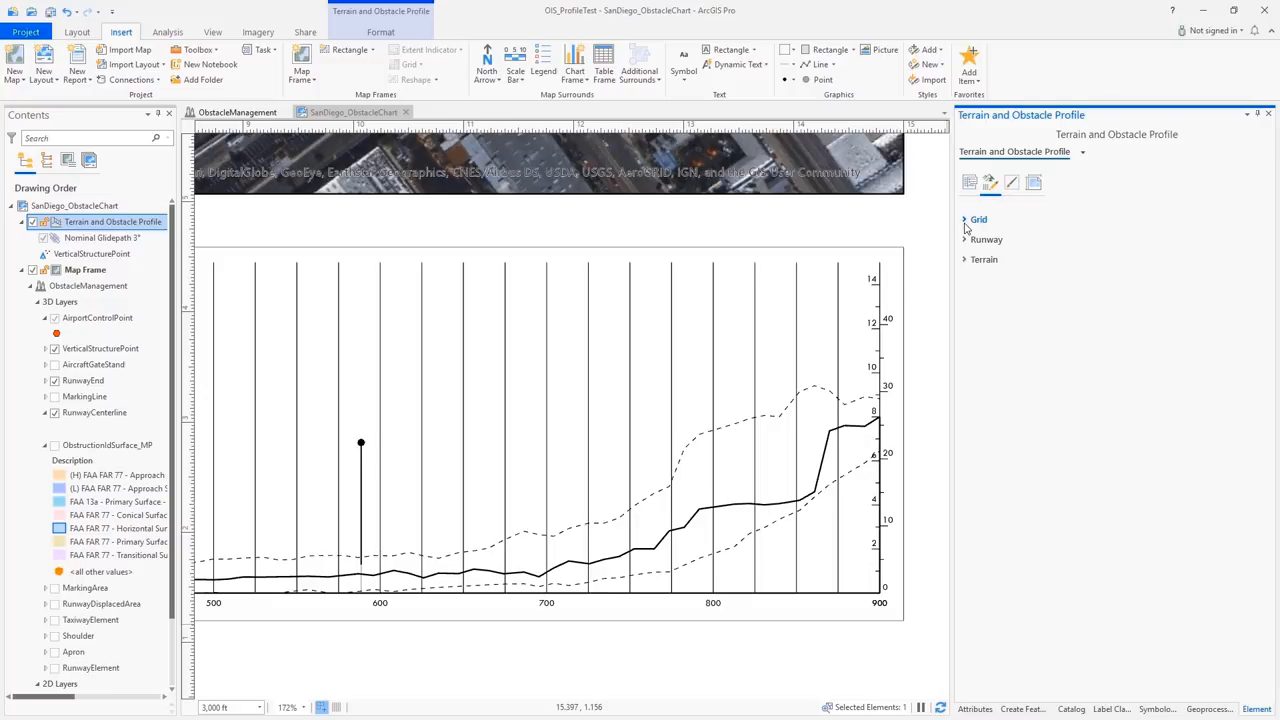
Step: Expand the Grid and Precision Approach Terrain Chart settings, then set obstacles Relative to the Ground
{"action": "left_click", "coordinate": [966, 219]}
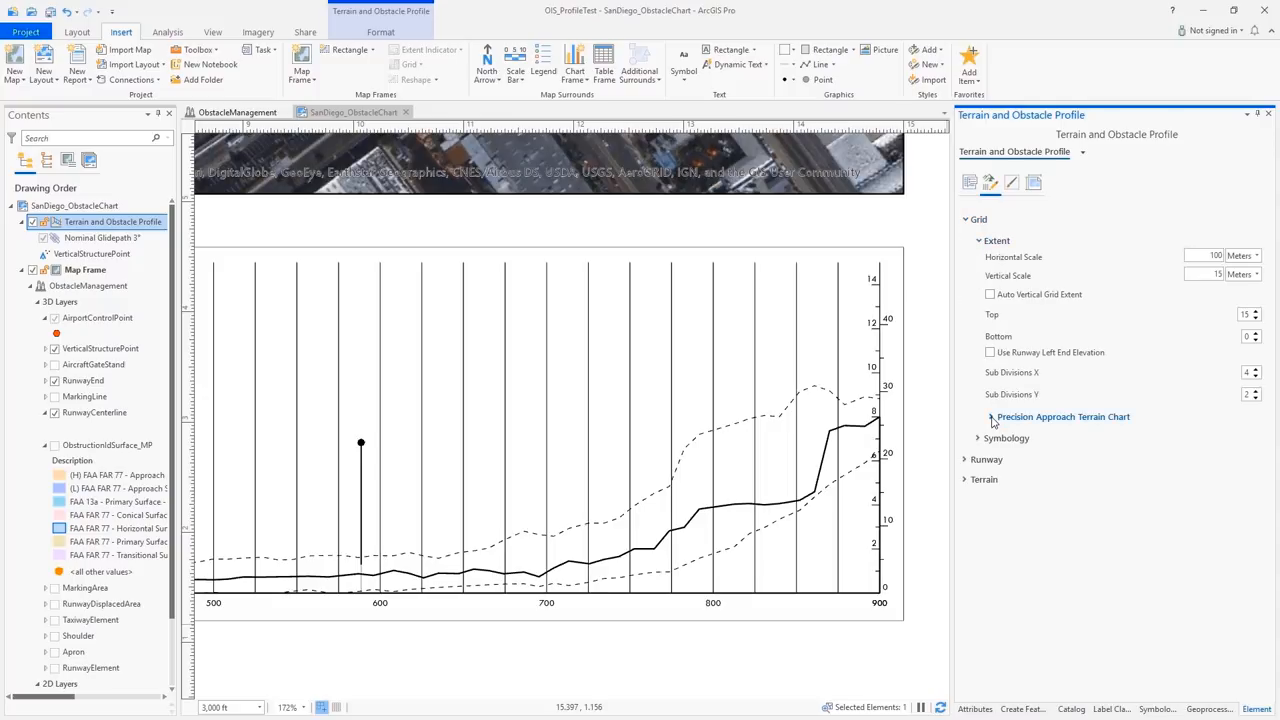
{"action": "left_click", "coordinate": [990, 417]}
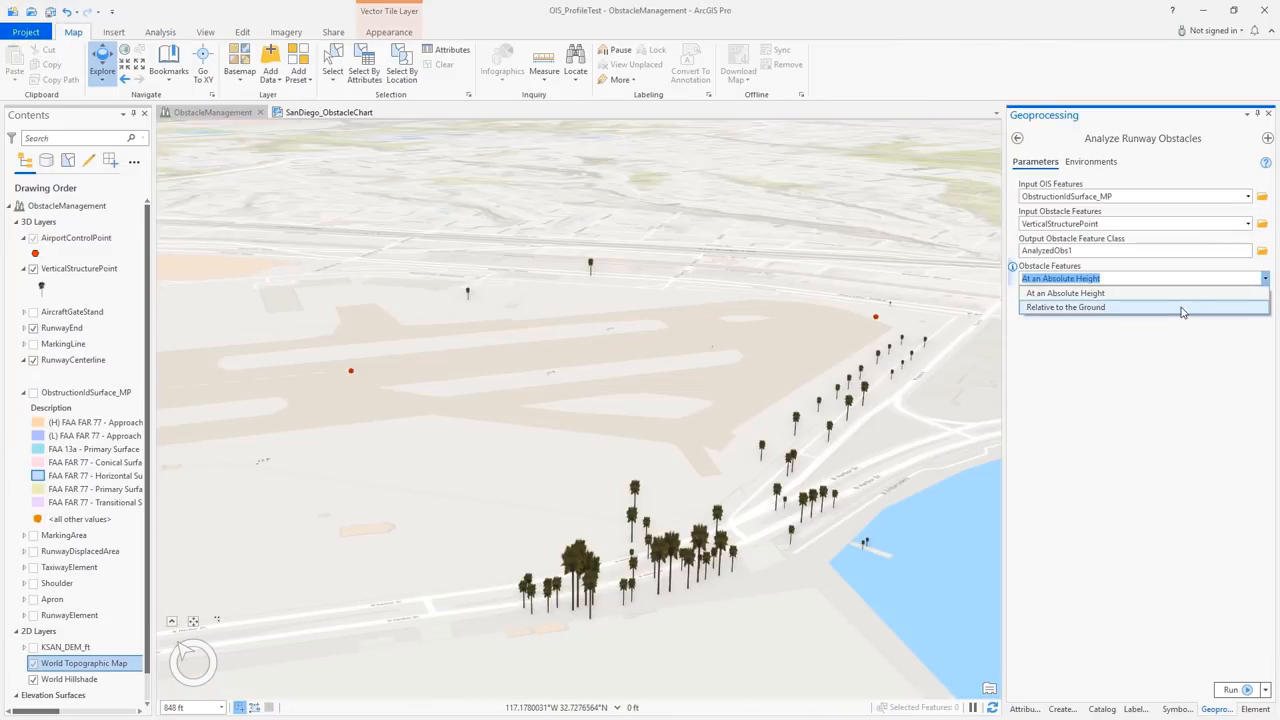
{"action": "left_click", "coordinate": [1065, 307]}
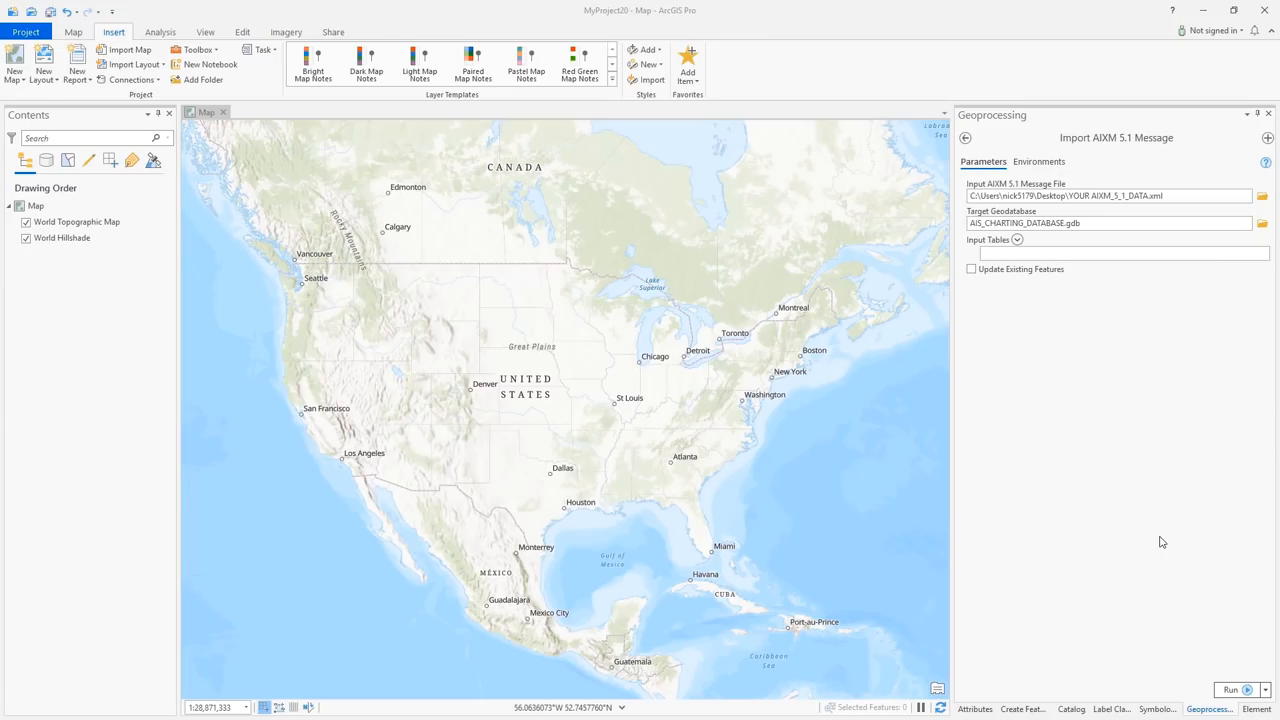
{"action": "mouse_move", "coordinate": [1204, 662]}
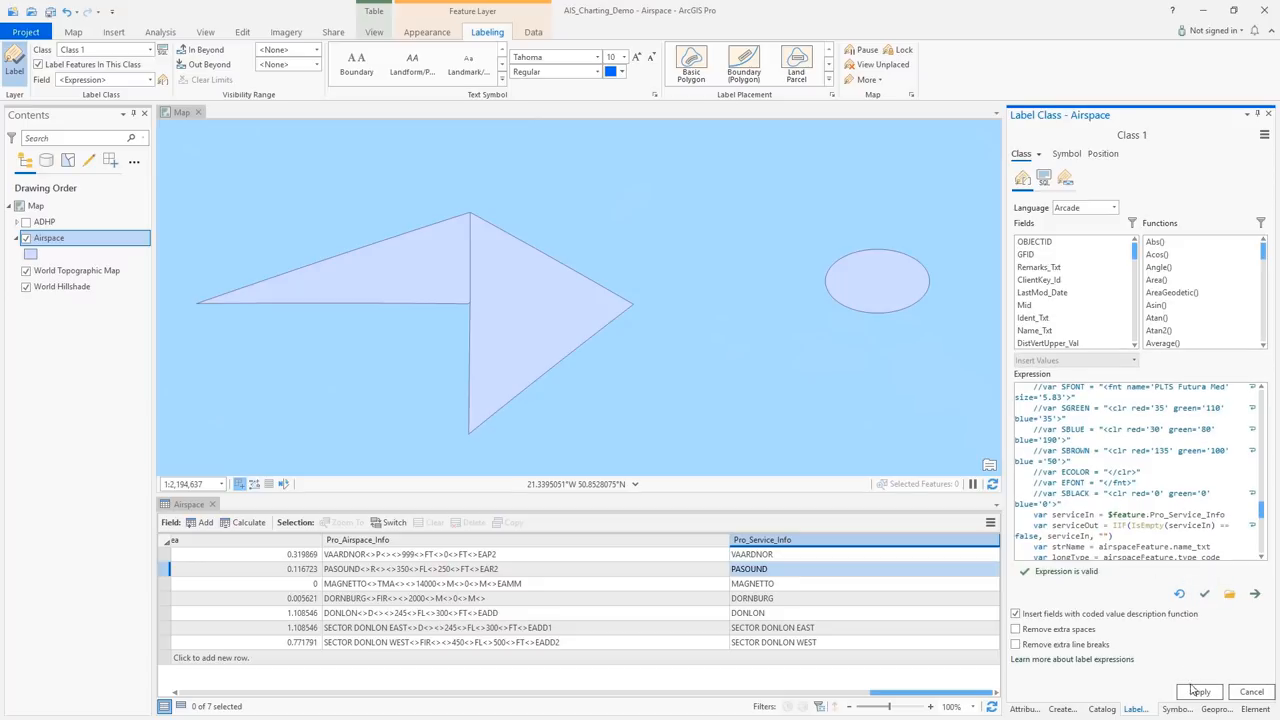
Step: Apply the airspace label expression and confirm the $feature.GFID symbology expression
{"action": "left_click", "coordinate": [1198, 693]}
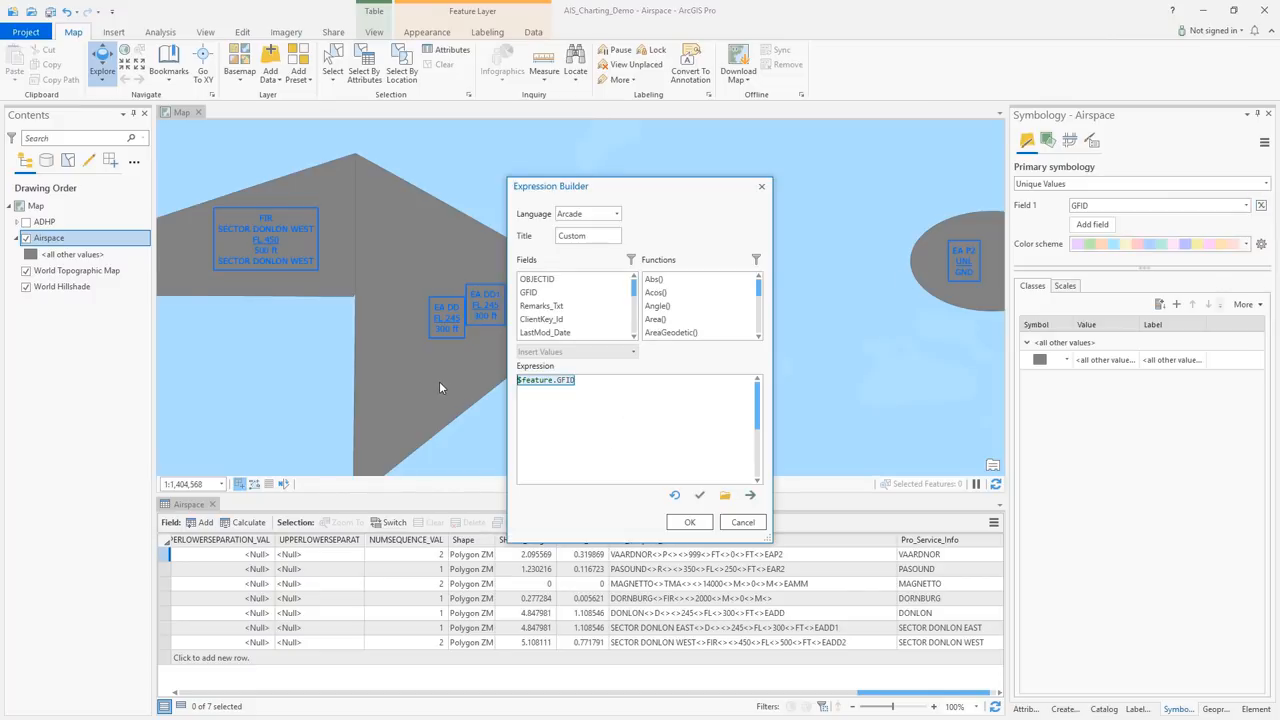
{"action": "left_click", "coordinate": [689, 522]}
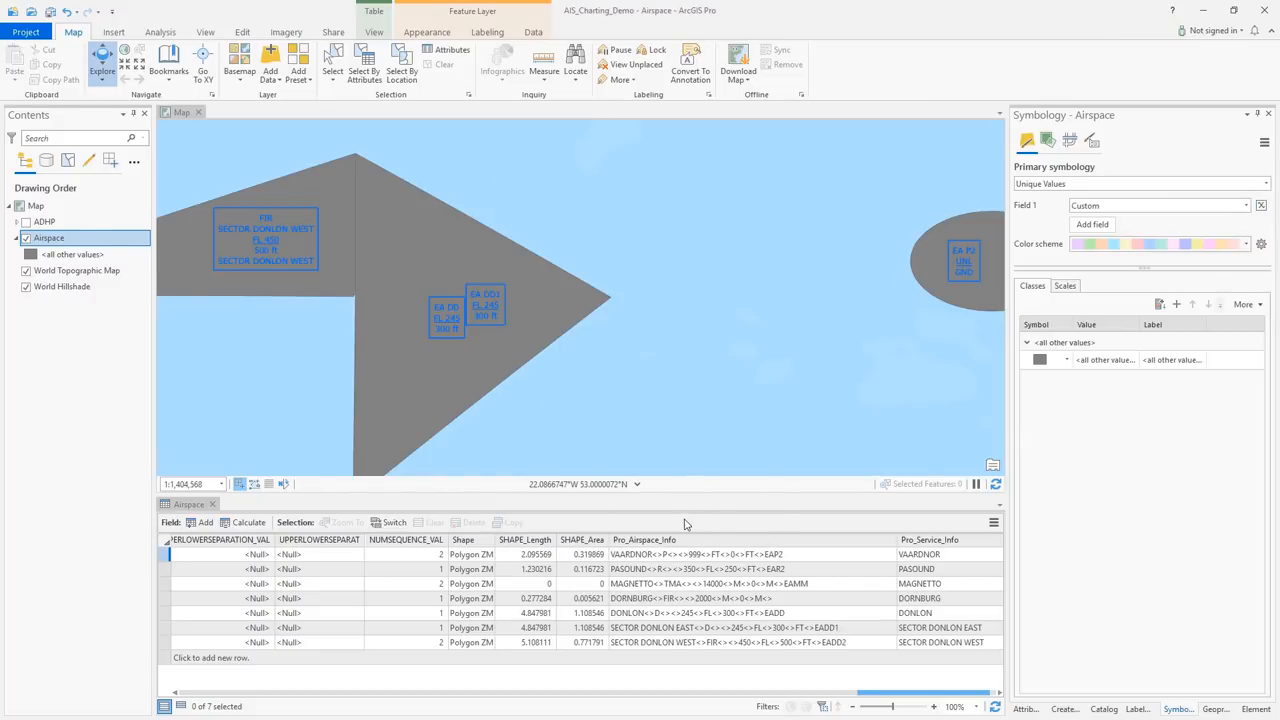